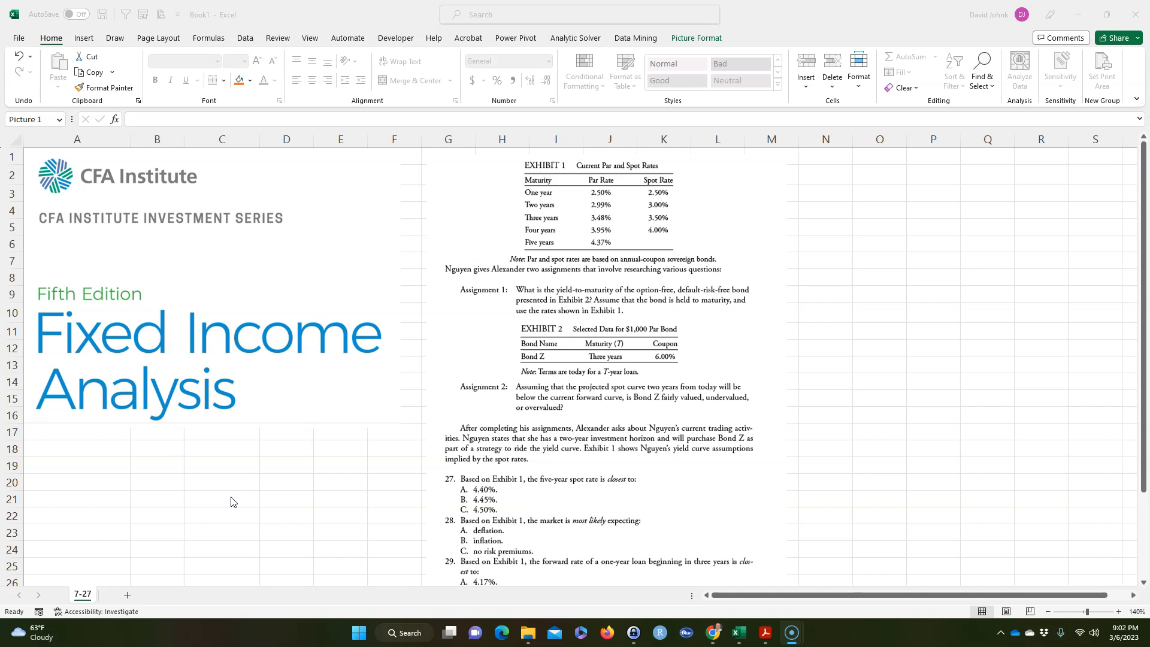
mouse_move(234, 239)
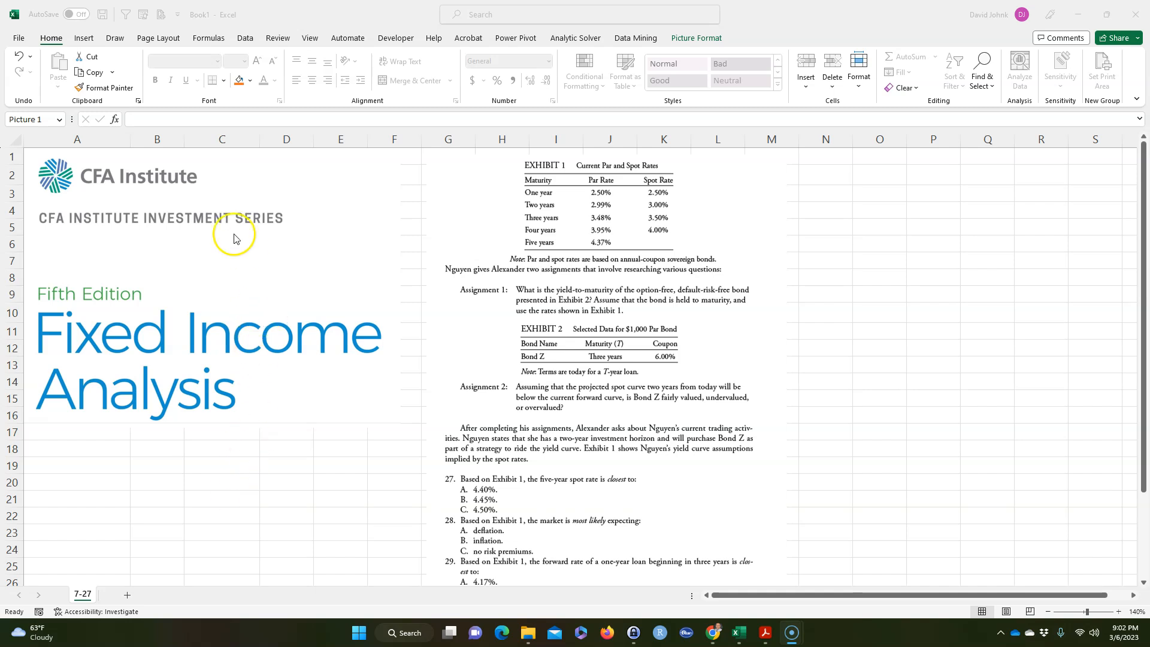
mouse_move(77, 190)
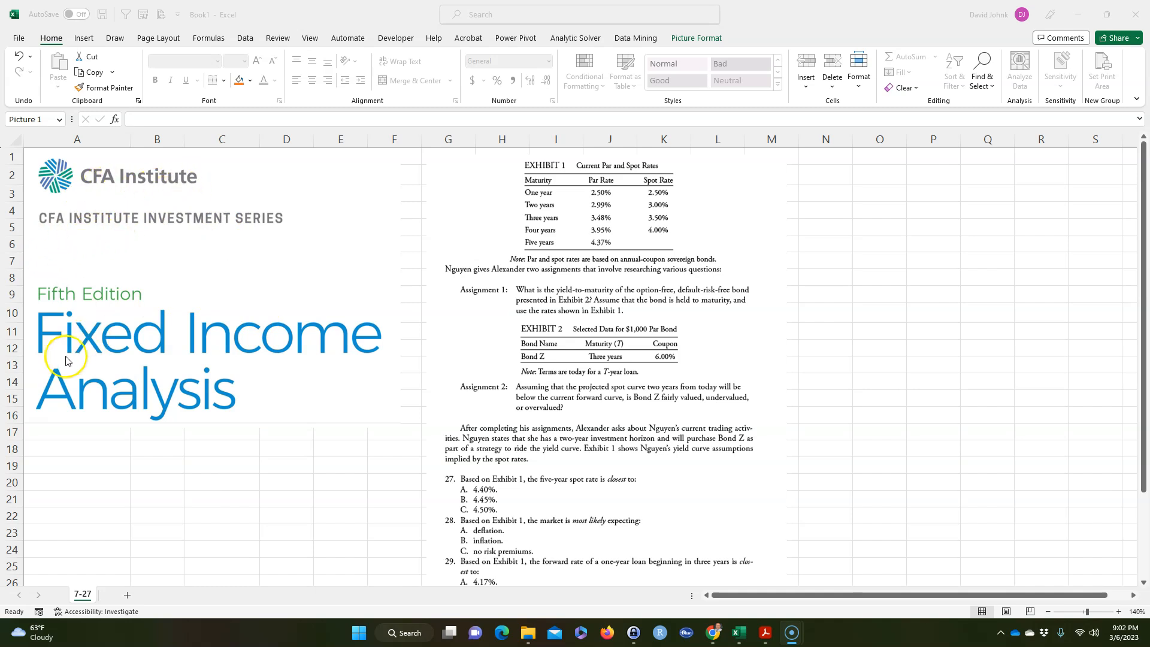
mouse_move(77, 254)
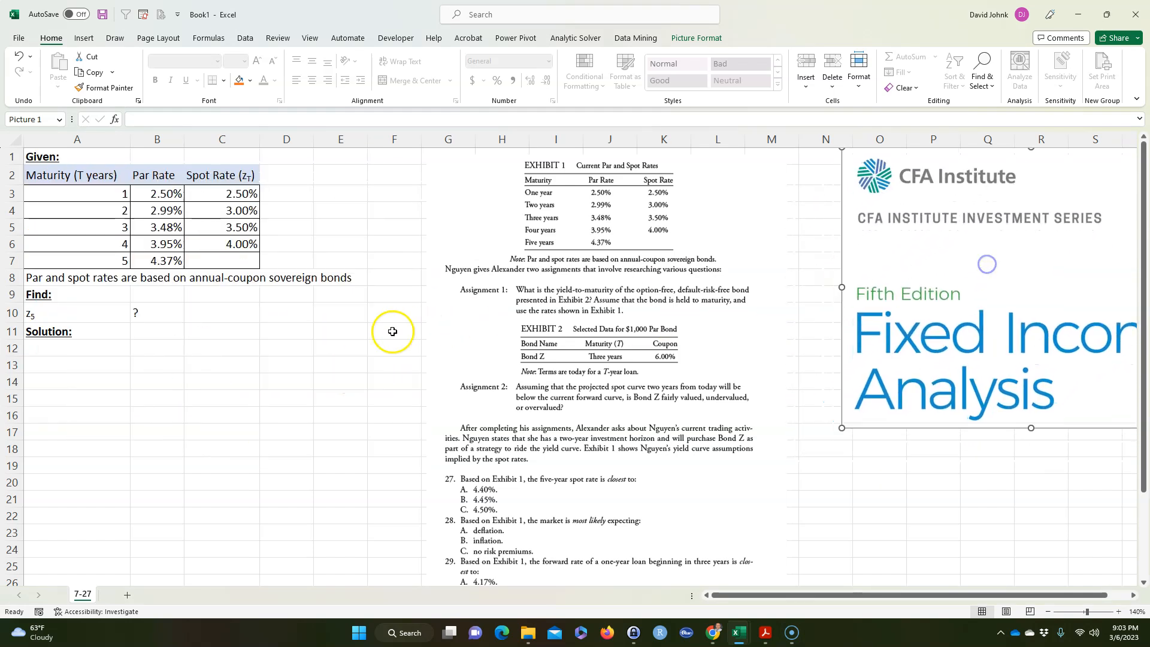
- Review the five par rates and the known spot rates, noting the empty five-year spot cell
left_click(286, 347)
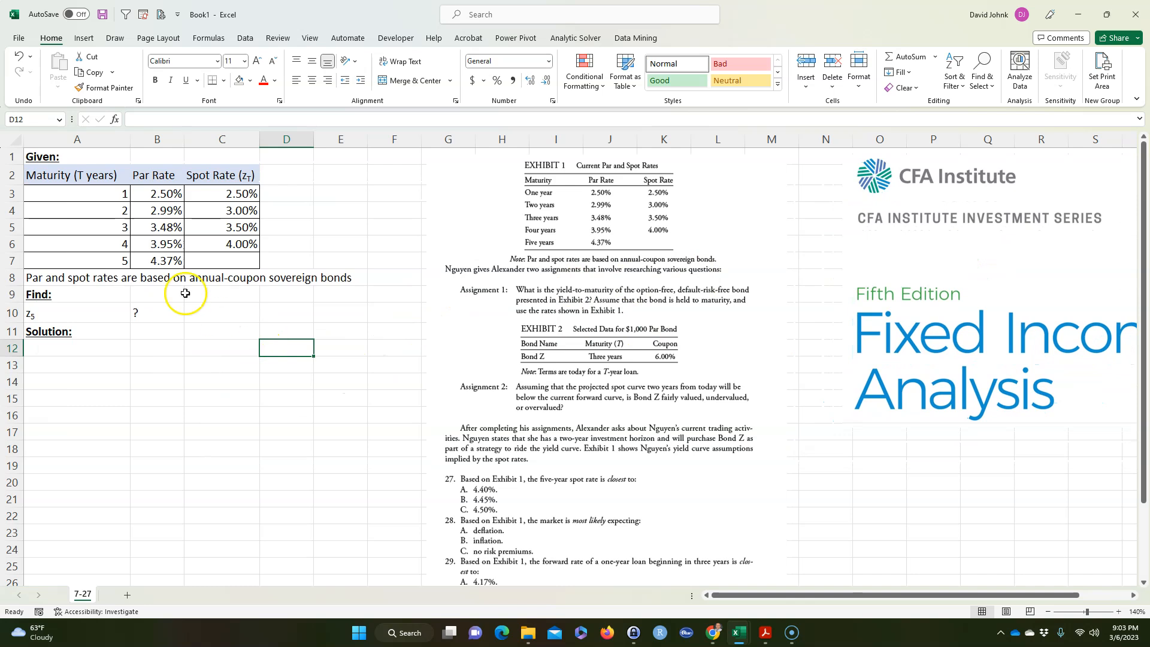
left_click_drag(71, 174, 222, 209)
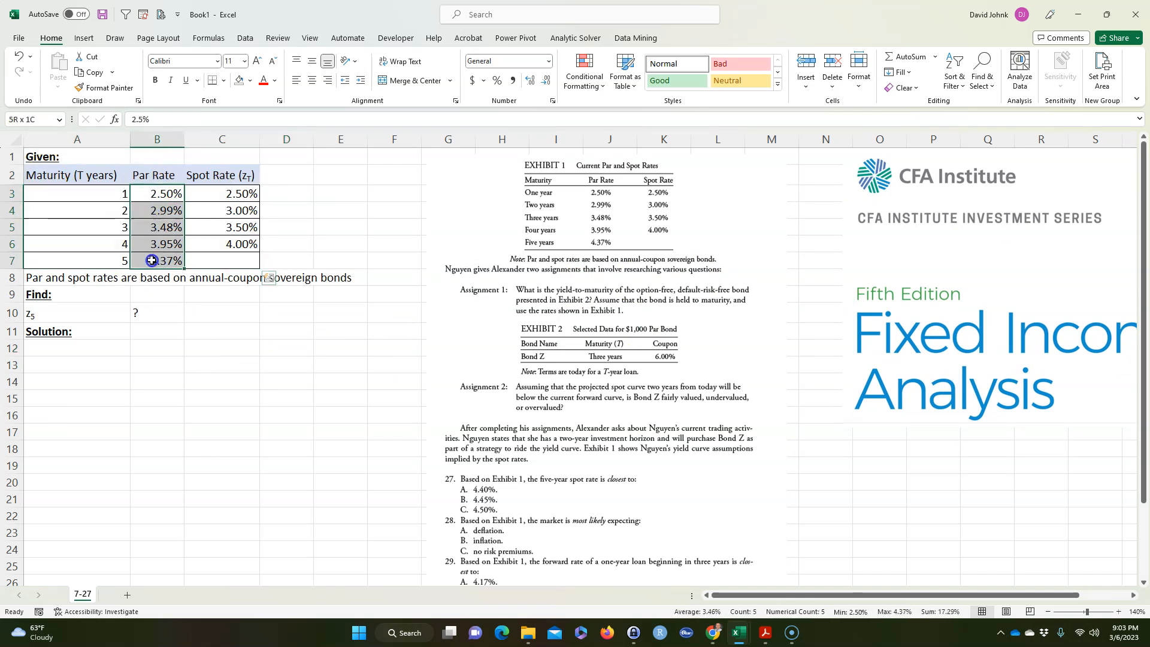
left_click(156, 210)
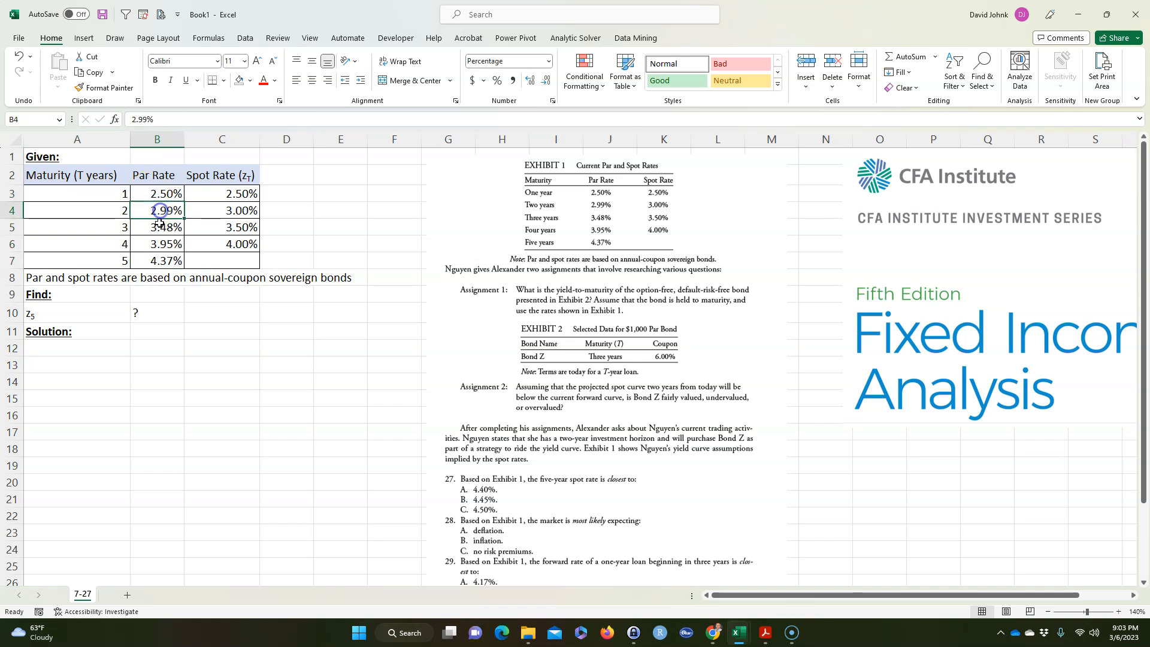
left_click(157, 260)
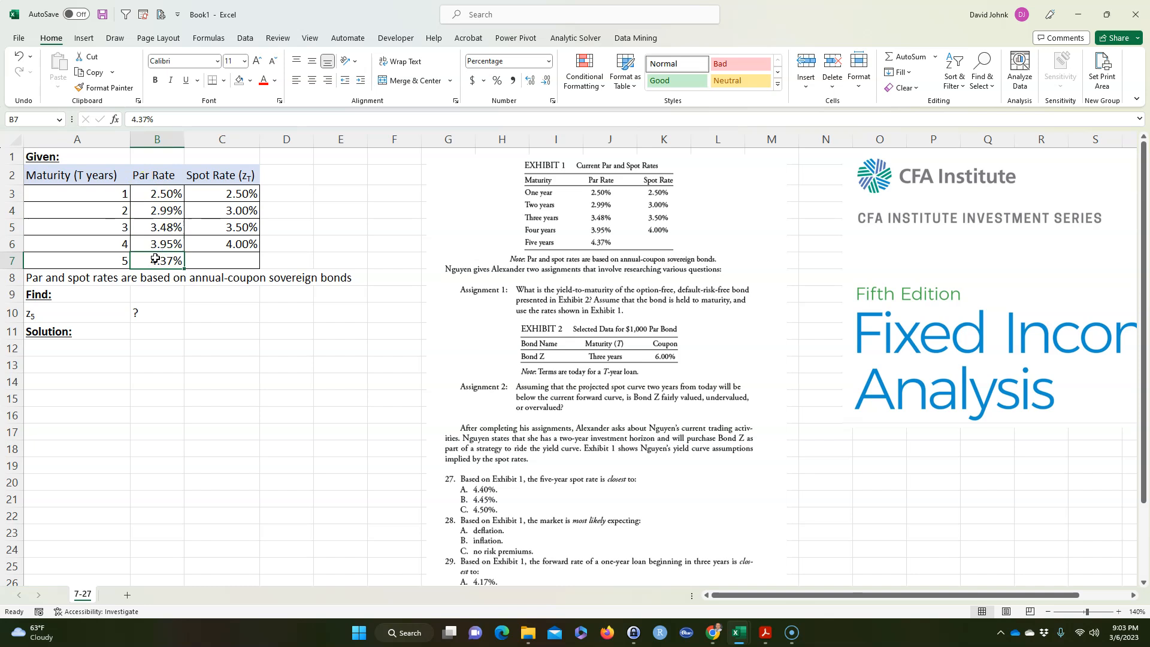
left_click_drag(222, 193, 222, 211)
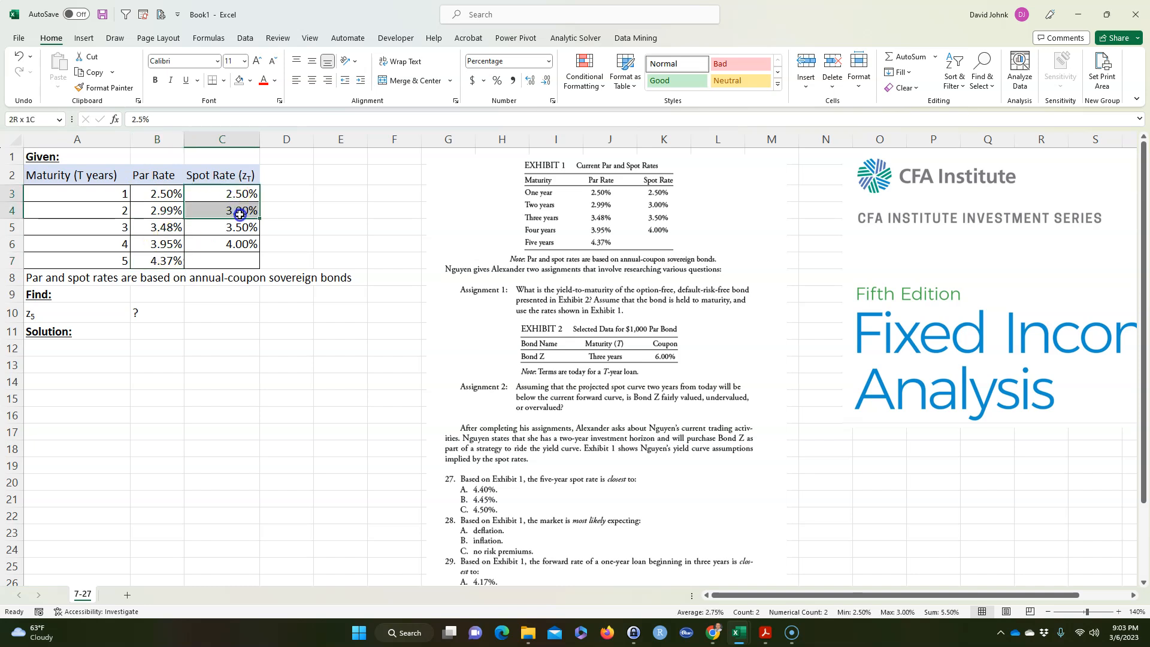
left_click(222, 261)
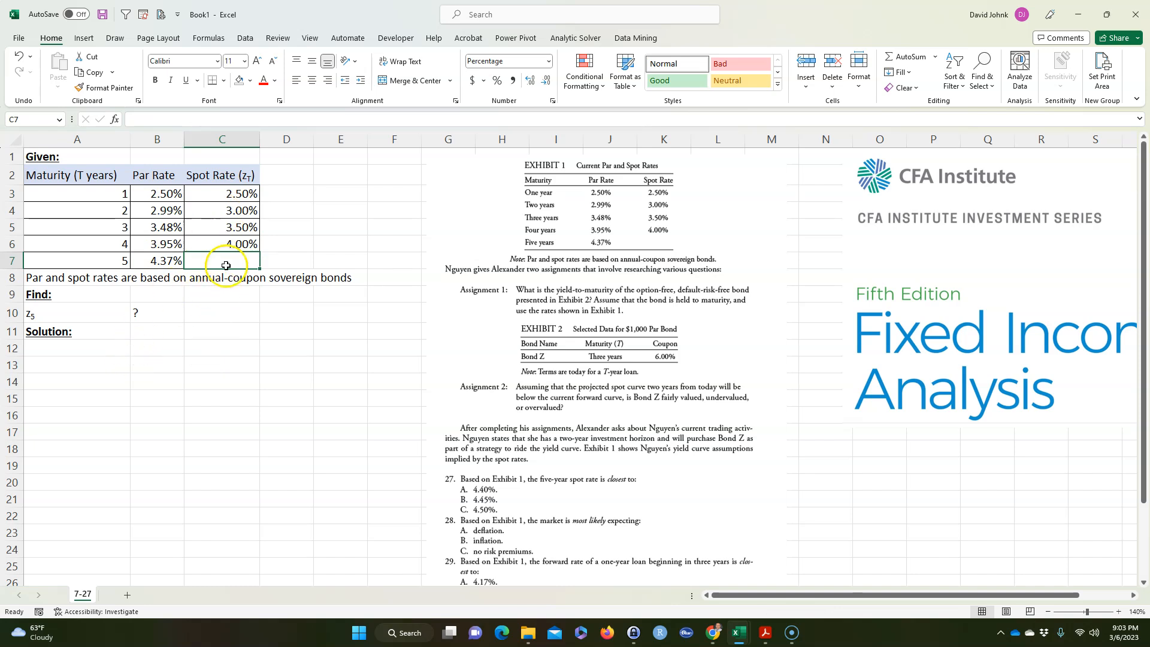
mouse_move(202, 365)
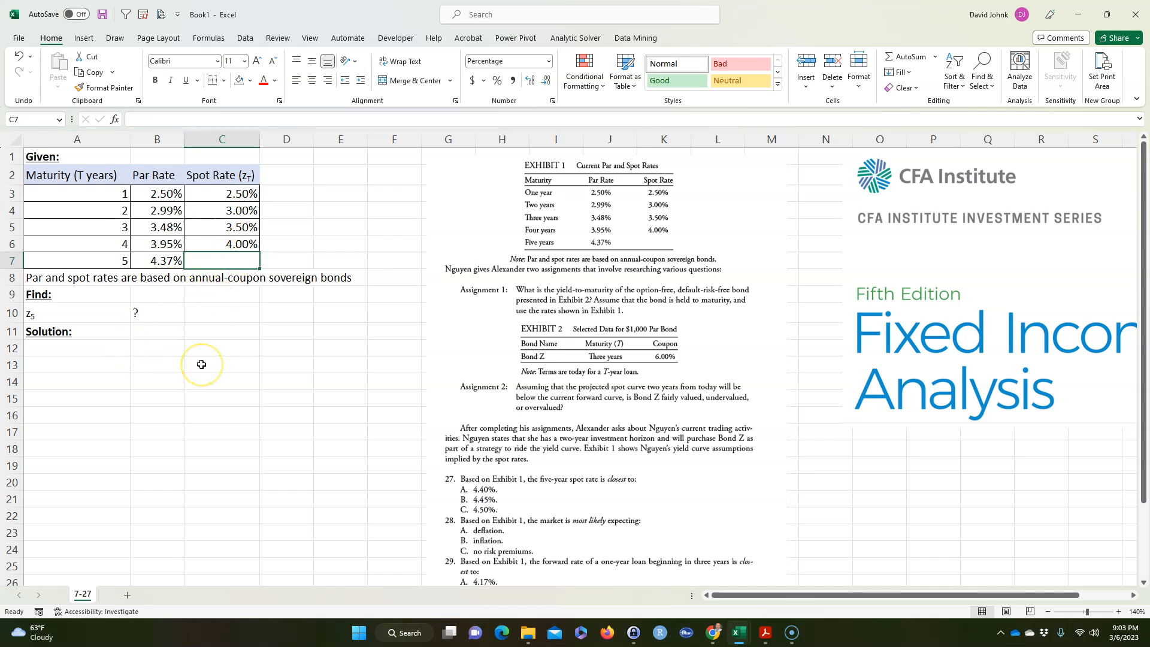
mouse_move(218, 352)
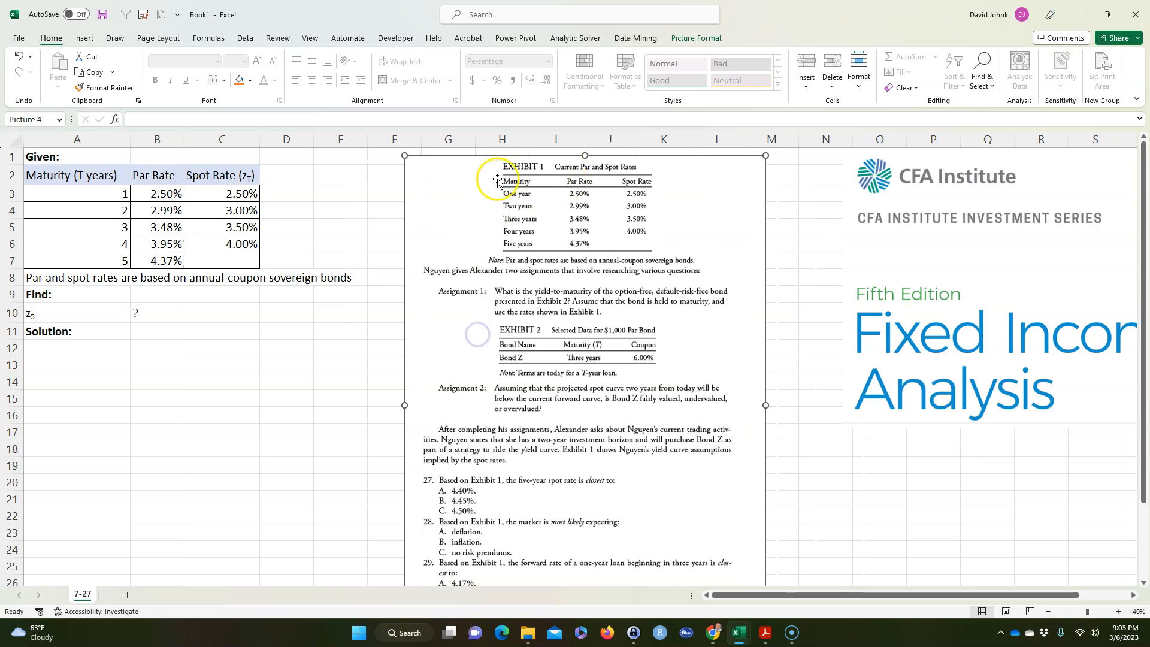
- Enter ? for the missing five-year spot rate in C7 and start moving the cover image
left_click(76, 210)
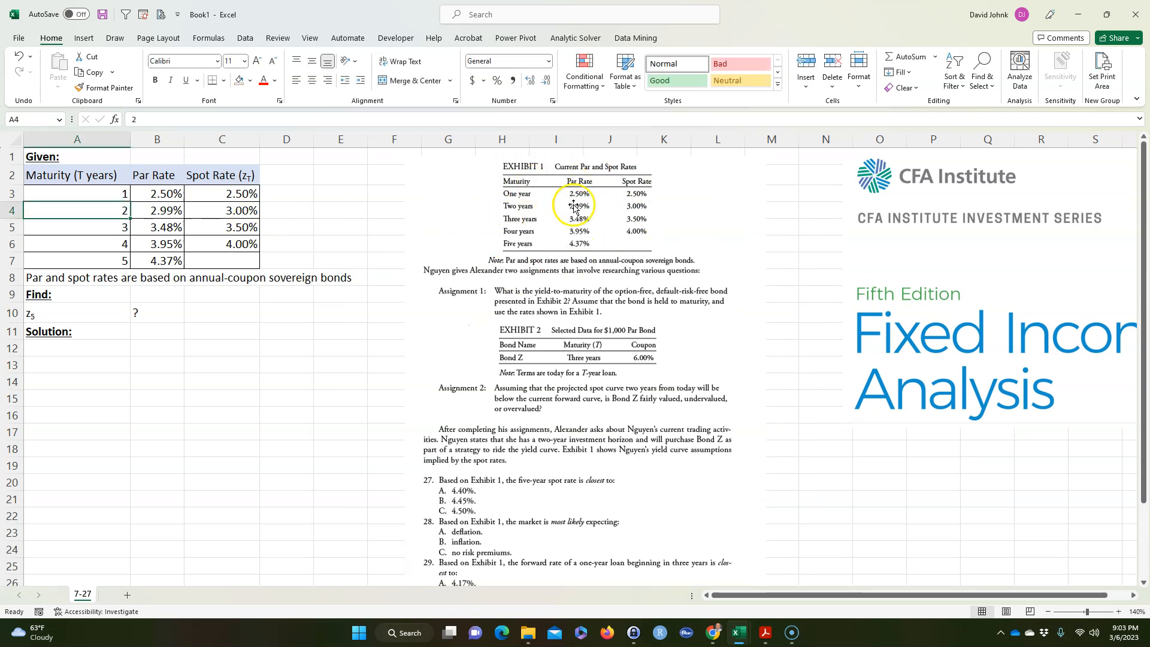
left_click(222, 175)
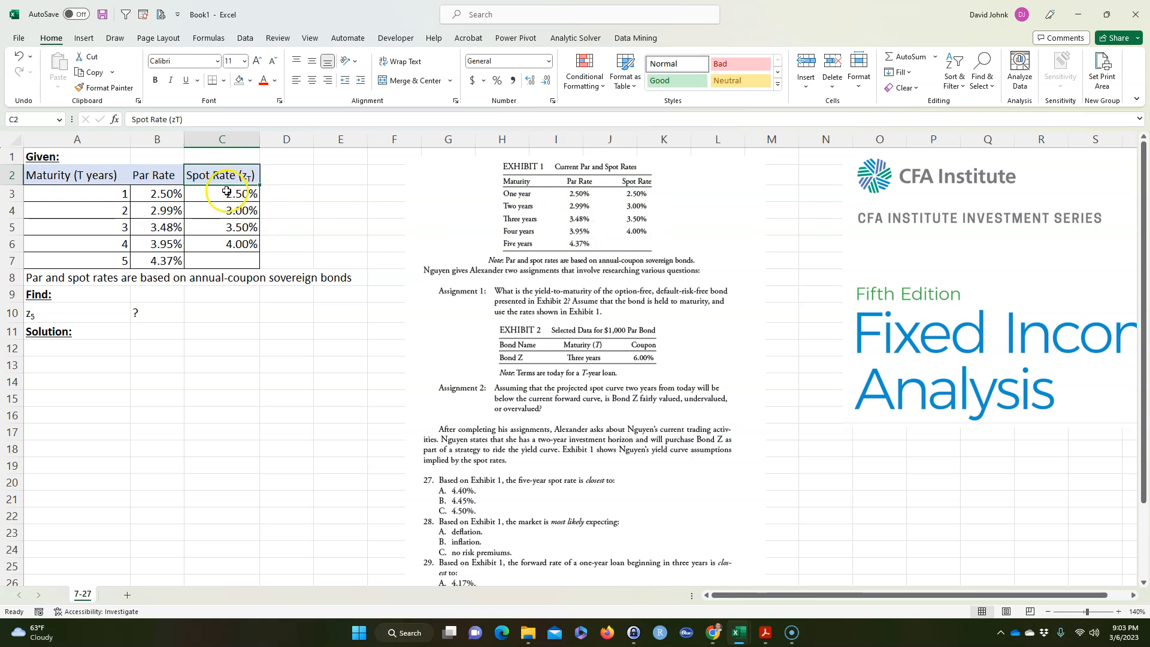
left_click(221, 193)
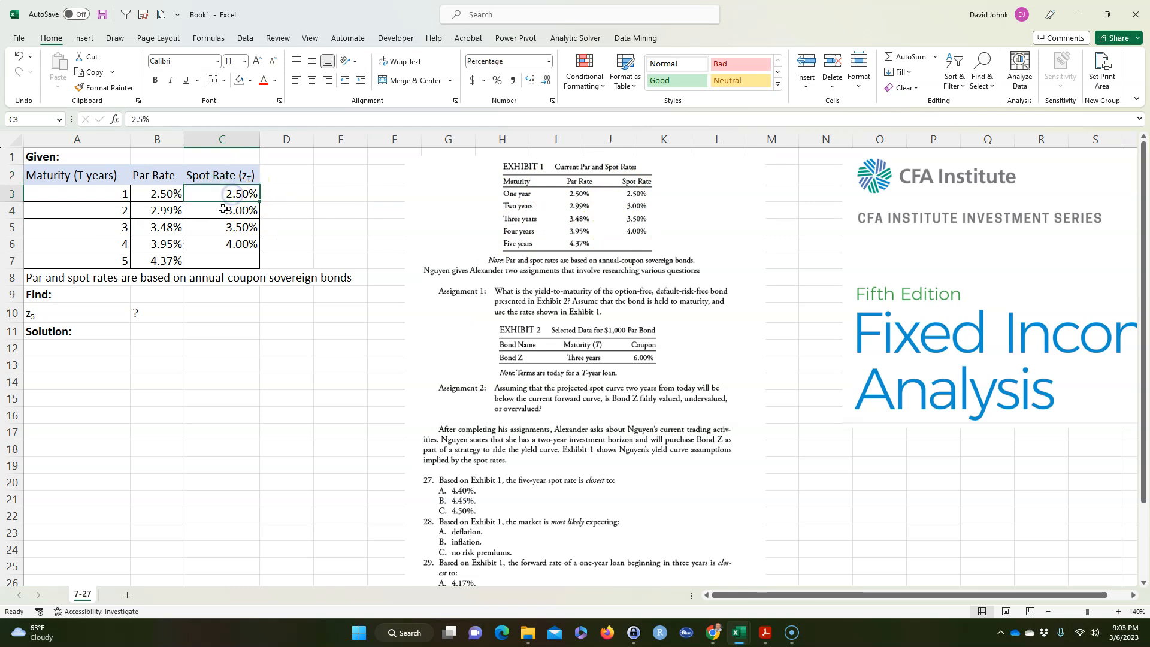
left_click(222, 244)
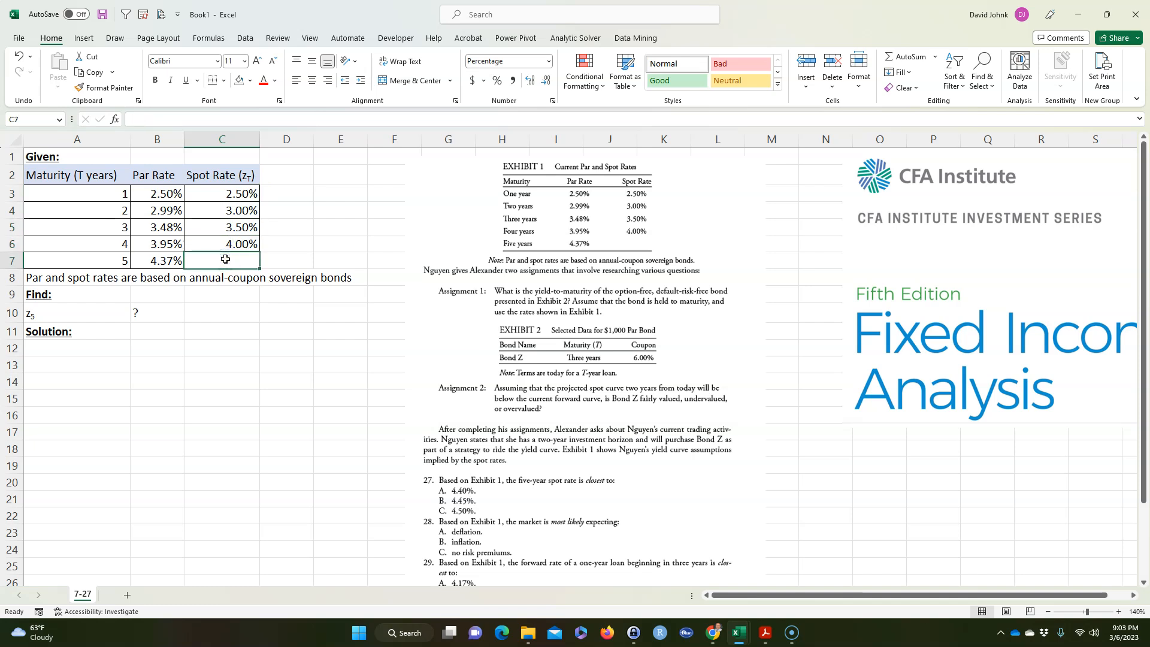
left_click(157, 332)
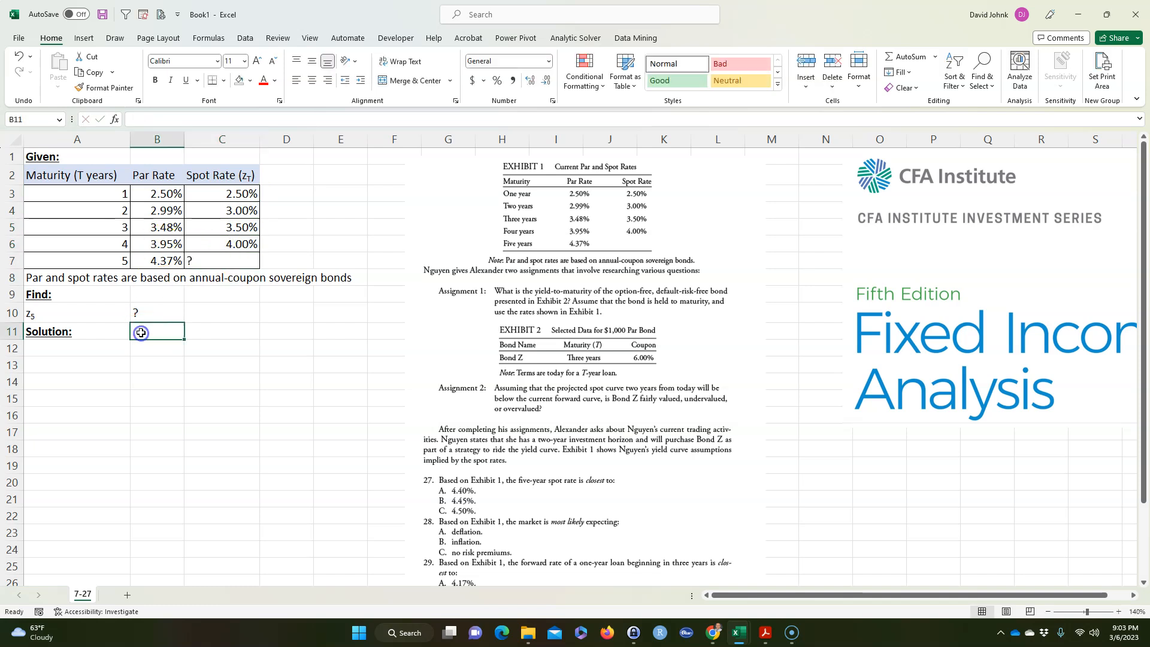
left_click(488, 224)
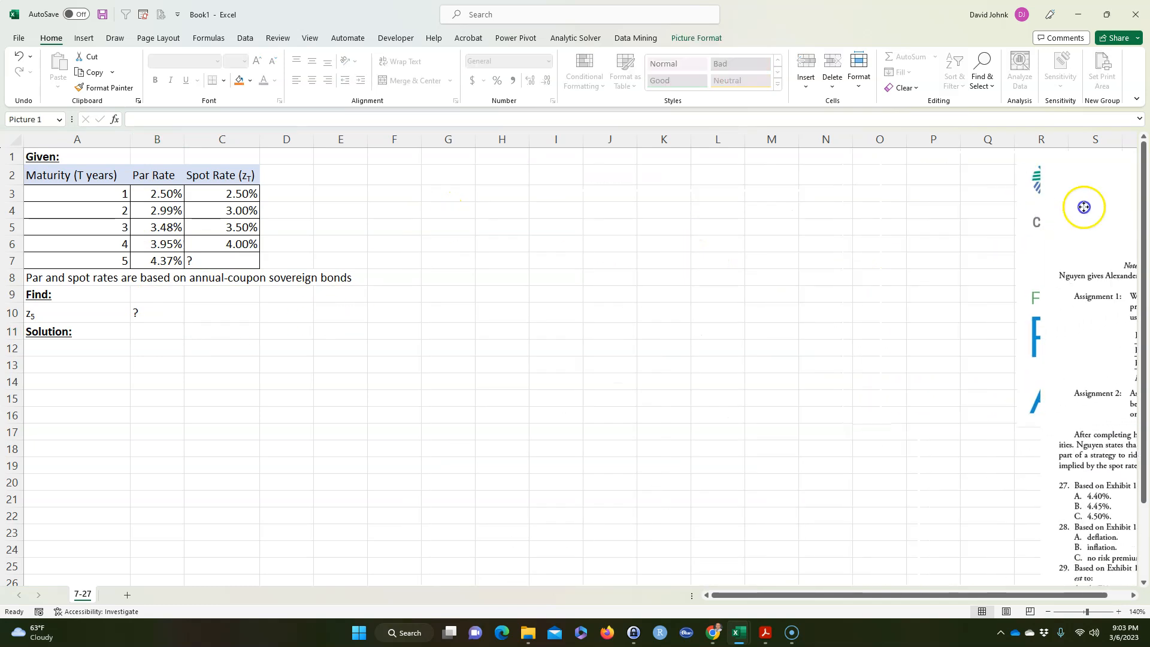
- View Acrobat solution 27 giving z5 as 4.453%, then the VitalSource e-book
scroll("right", 3)
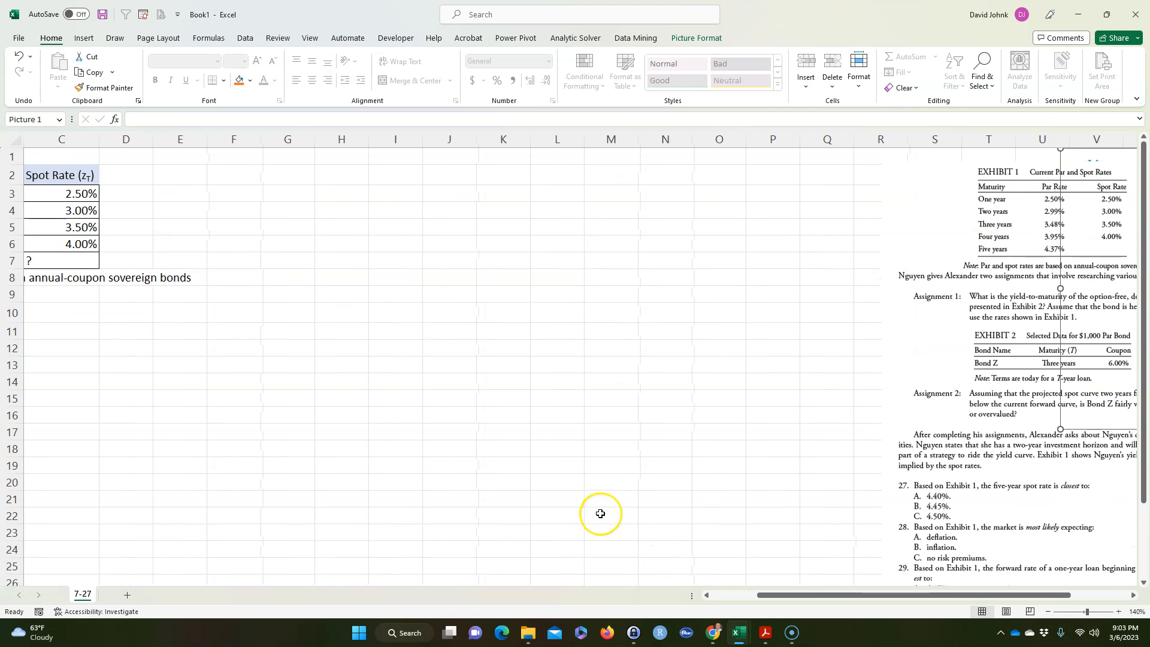
key("alt+tab")
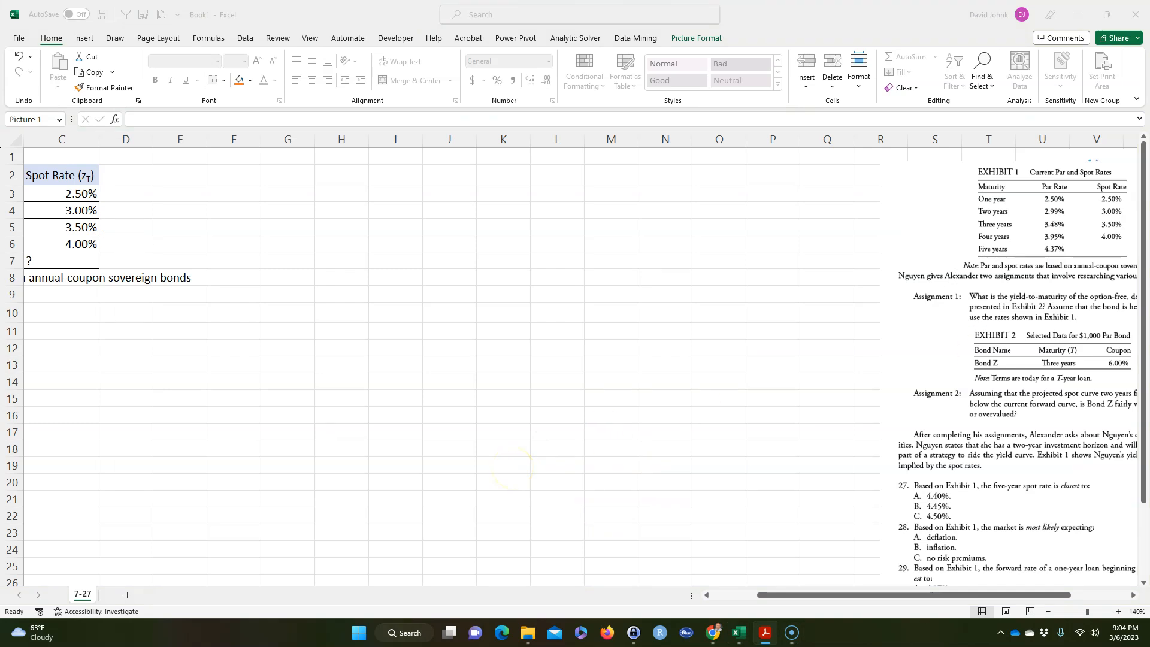
left_click(765, 633)
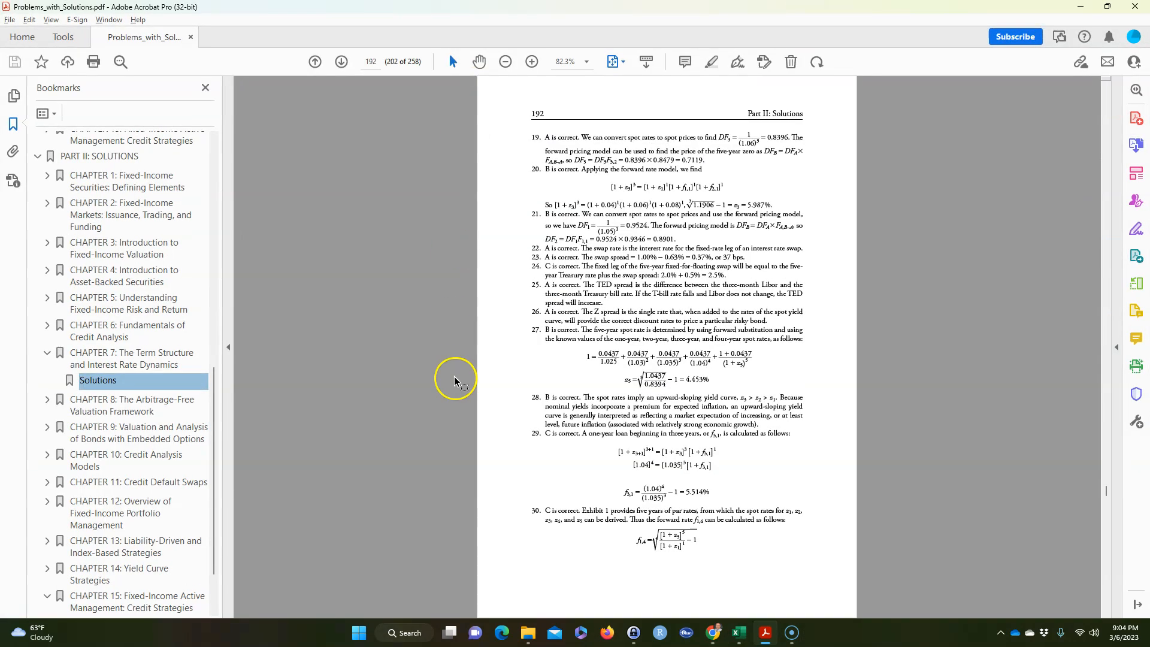
mouse_move(629, 373)
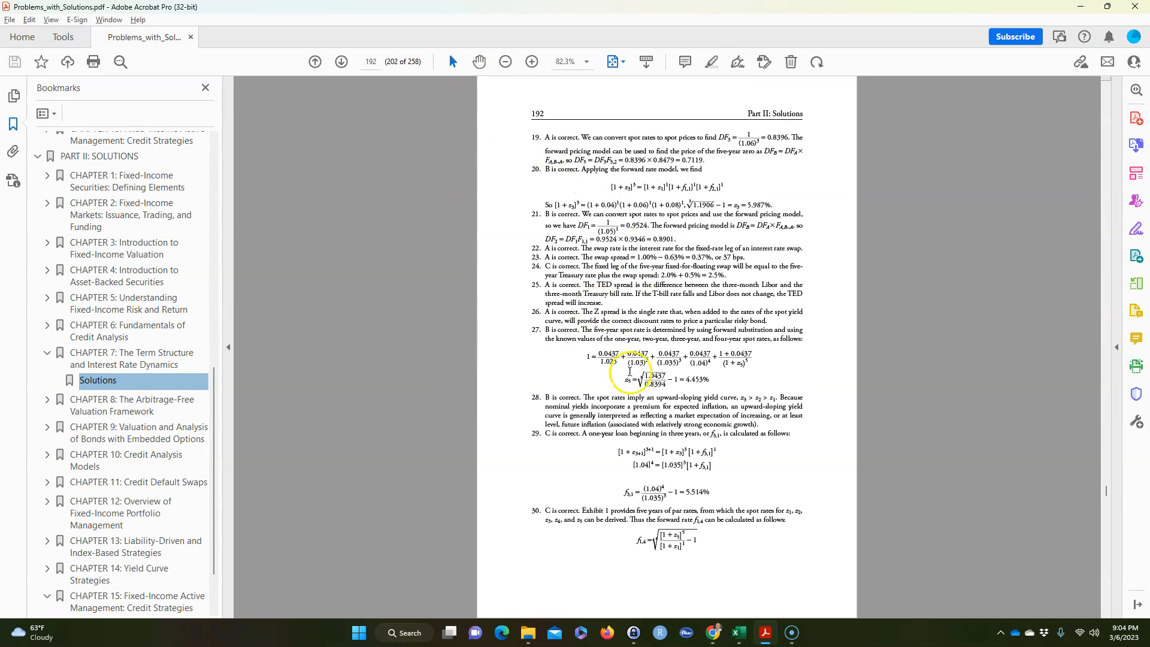
key("alt+tab")
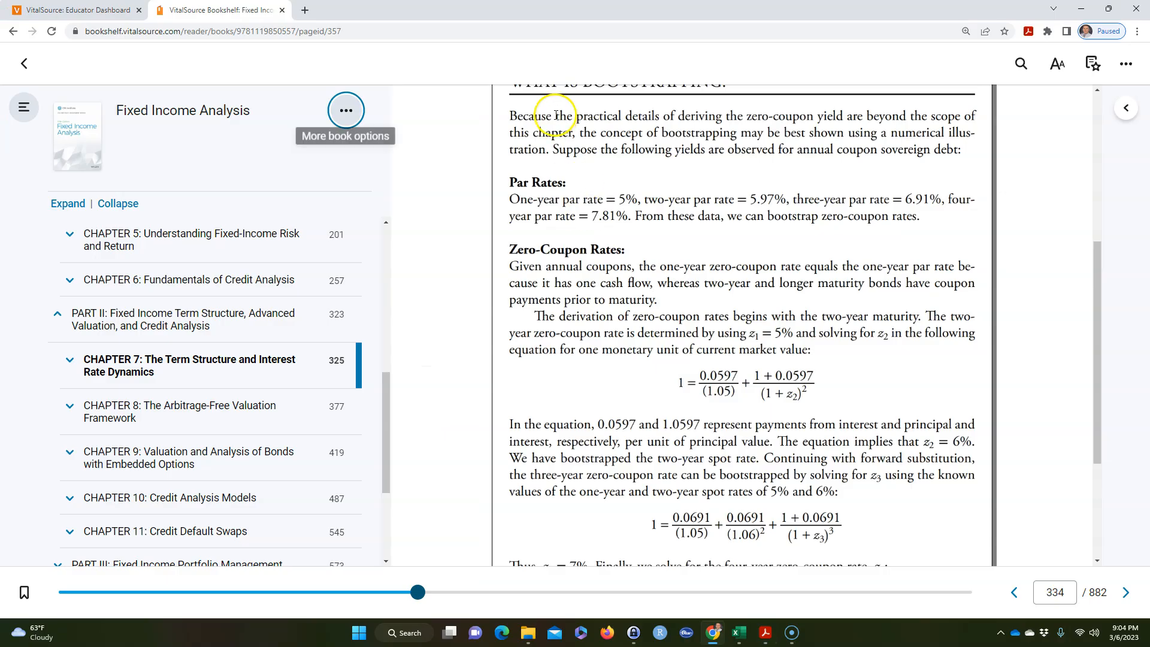
- Scroll through the two- and three-year bootstrapping equations, then return to Excel
scroll("up", 3)
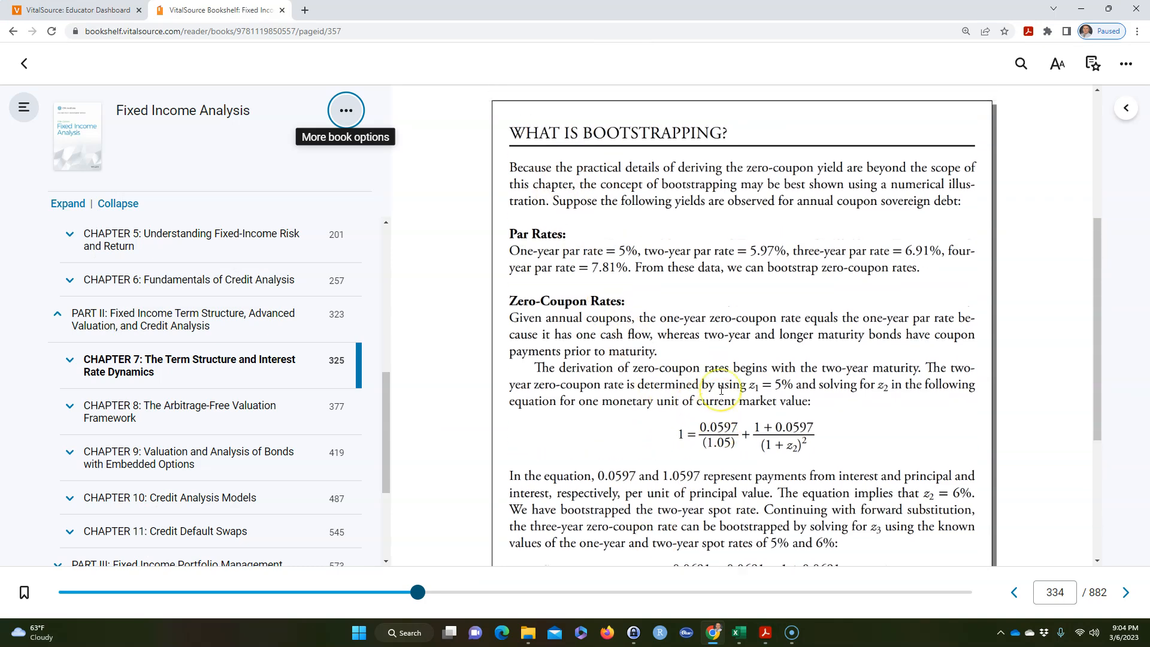
scroll("up", 3)
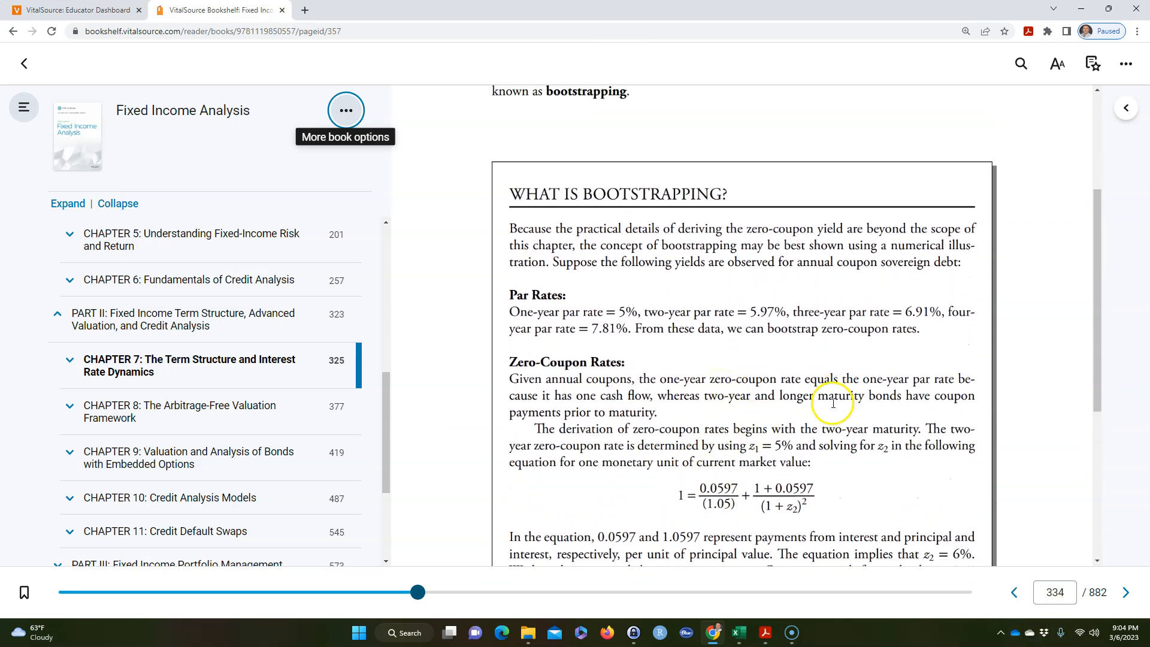
scroll("down", 3)
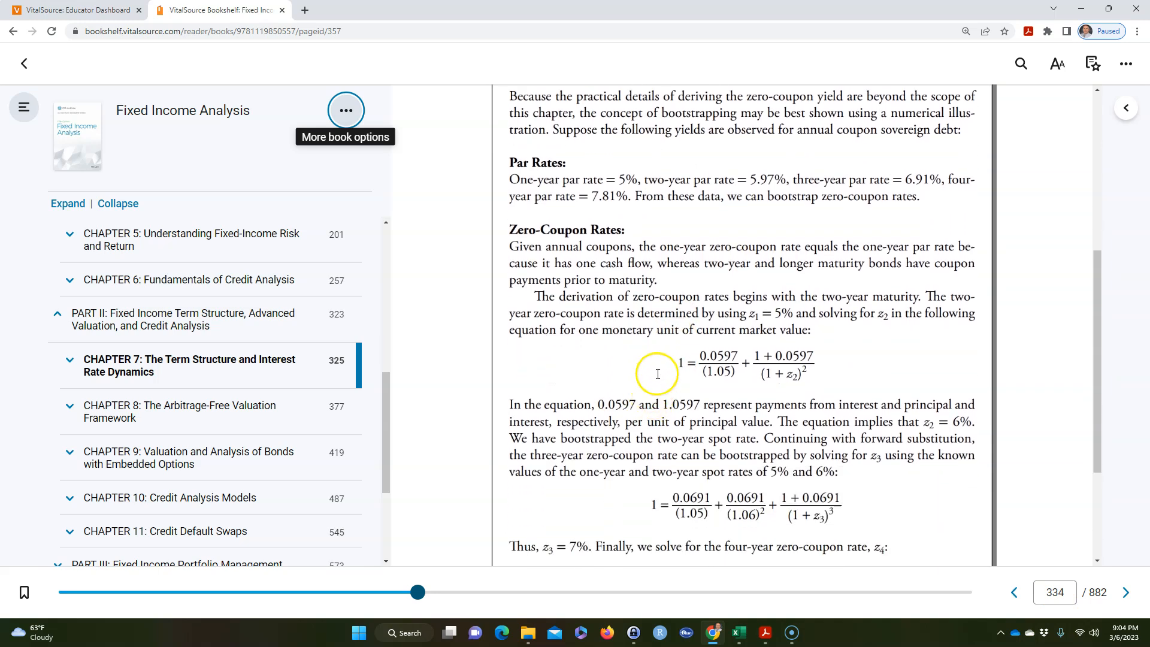
scroll("up", 3)
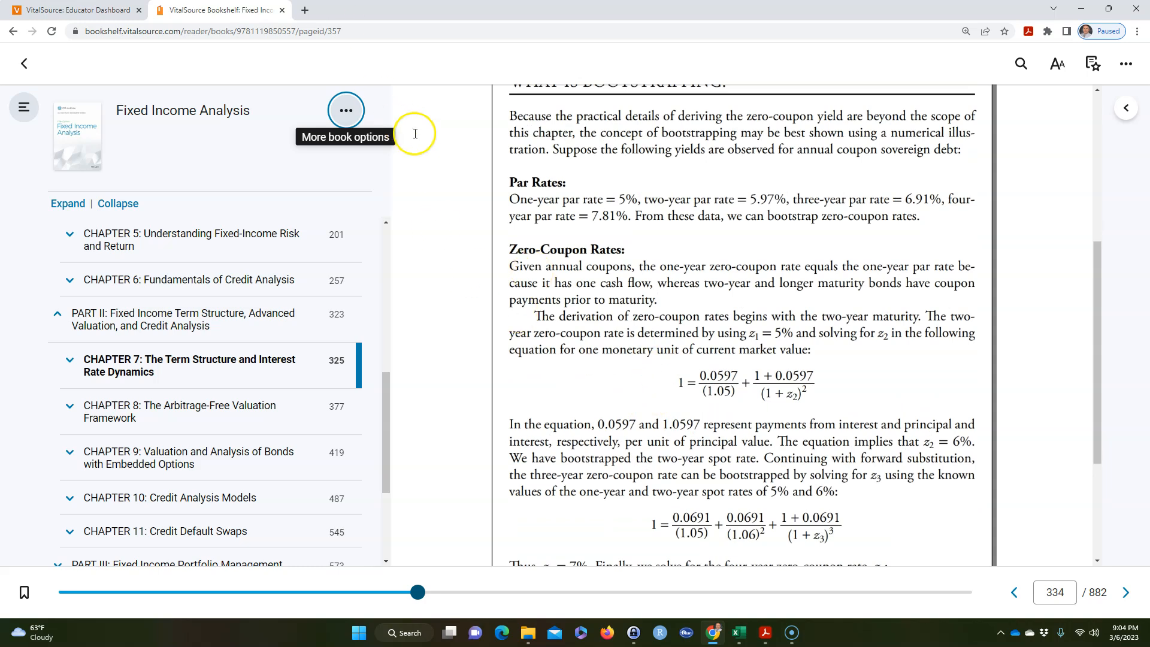
key("alt+tab")
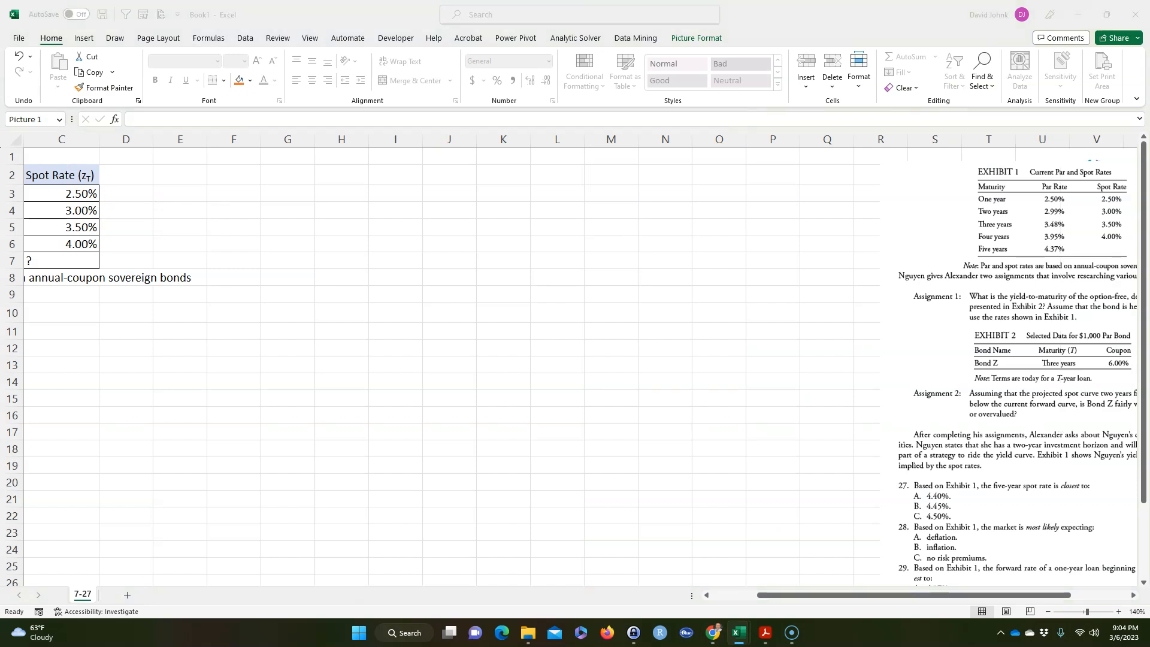
left_click(448, 174)
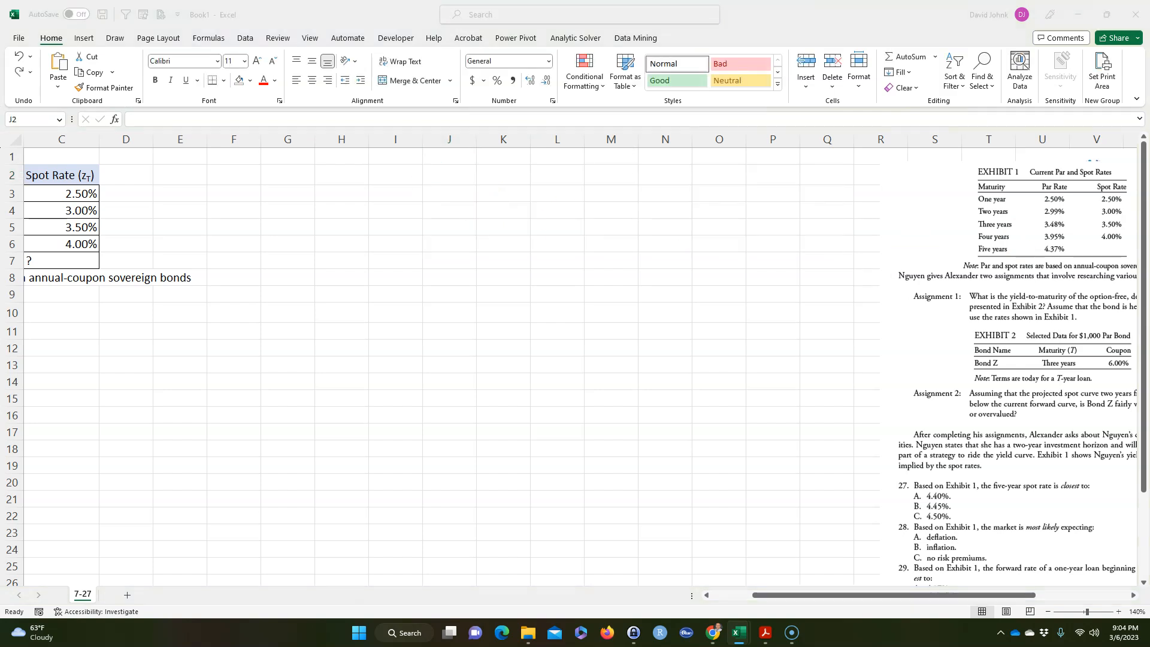
left_click(449, 175)
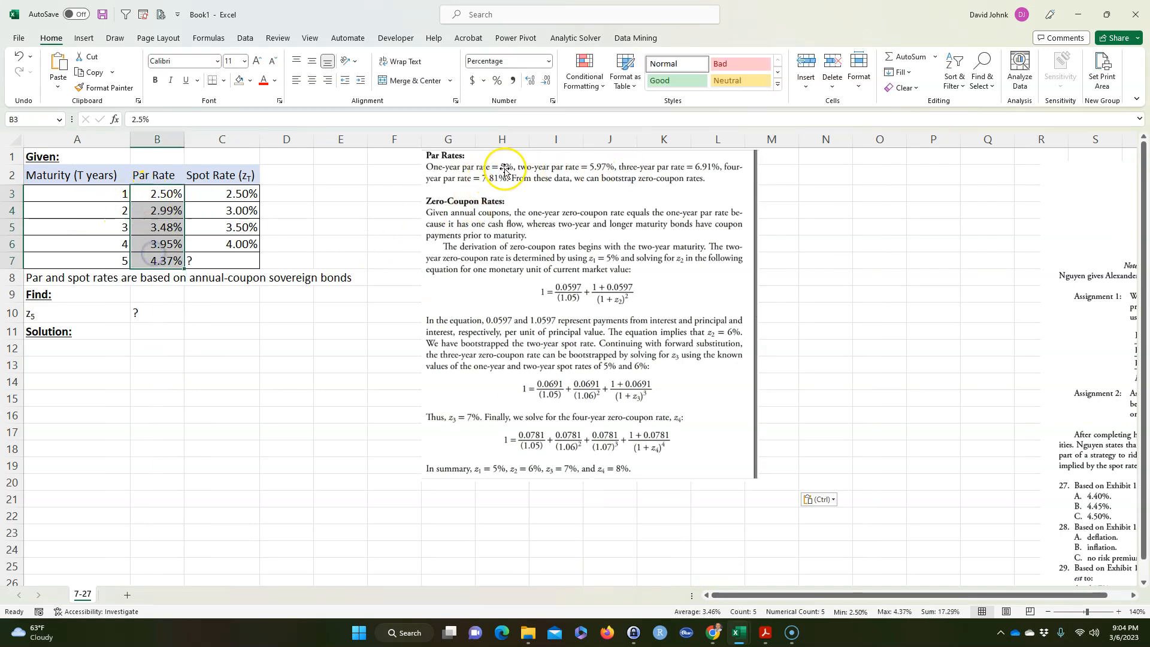
mouse_move(587, 194)
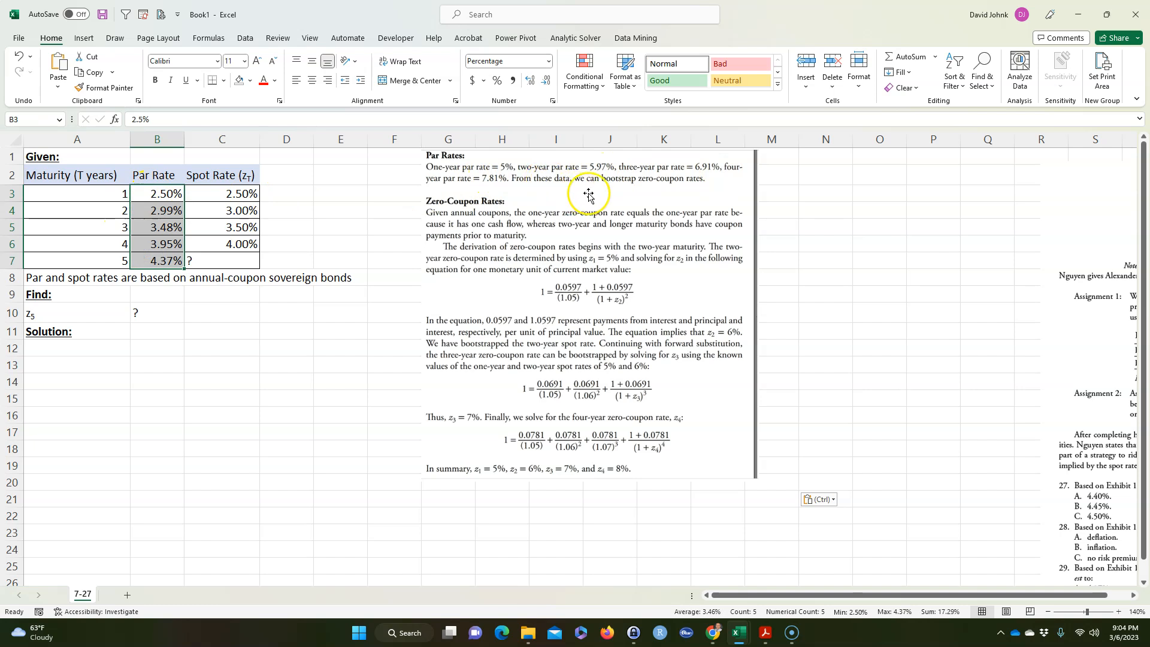
mouse_move(529, 275)
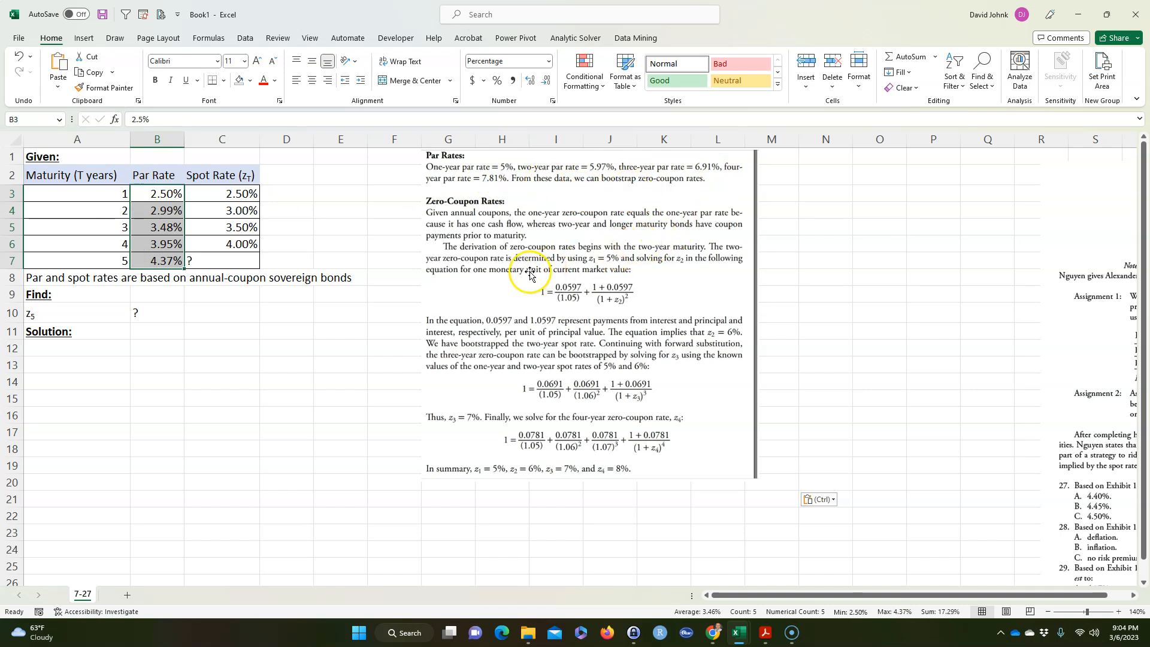
mouse_move(624, 265)
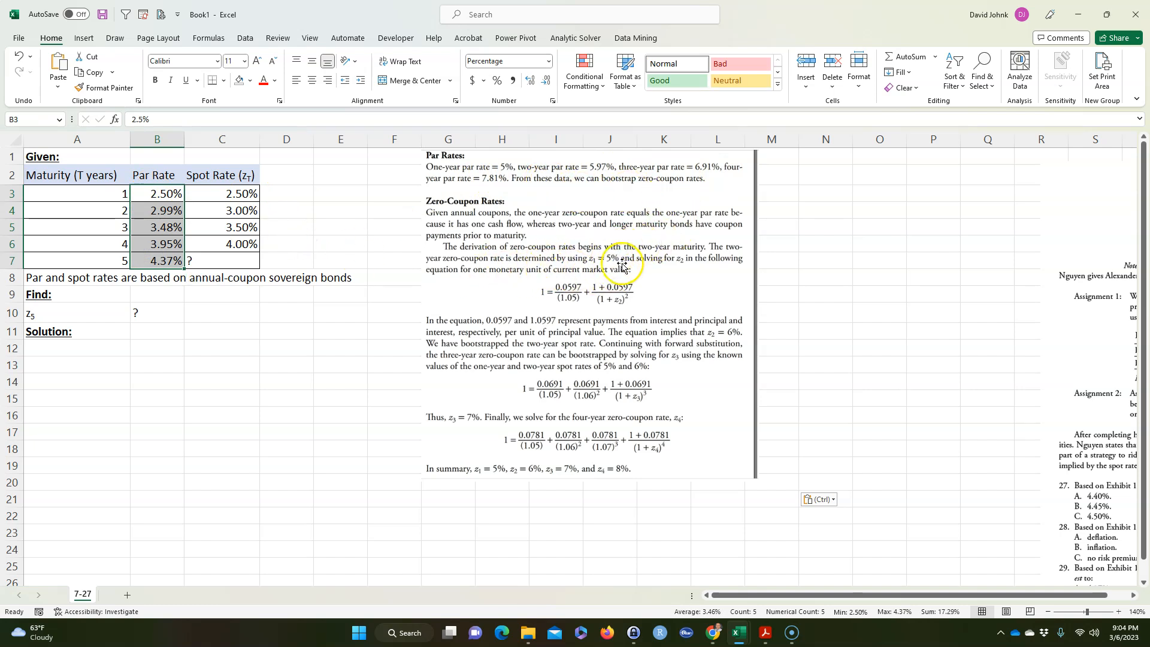
left_click(221, 210)
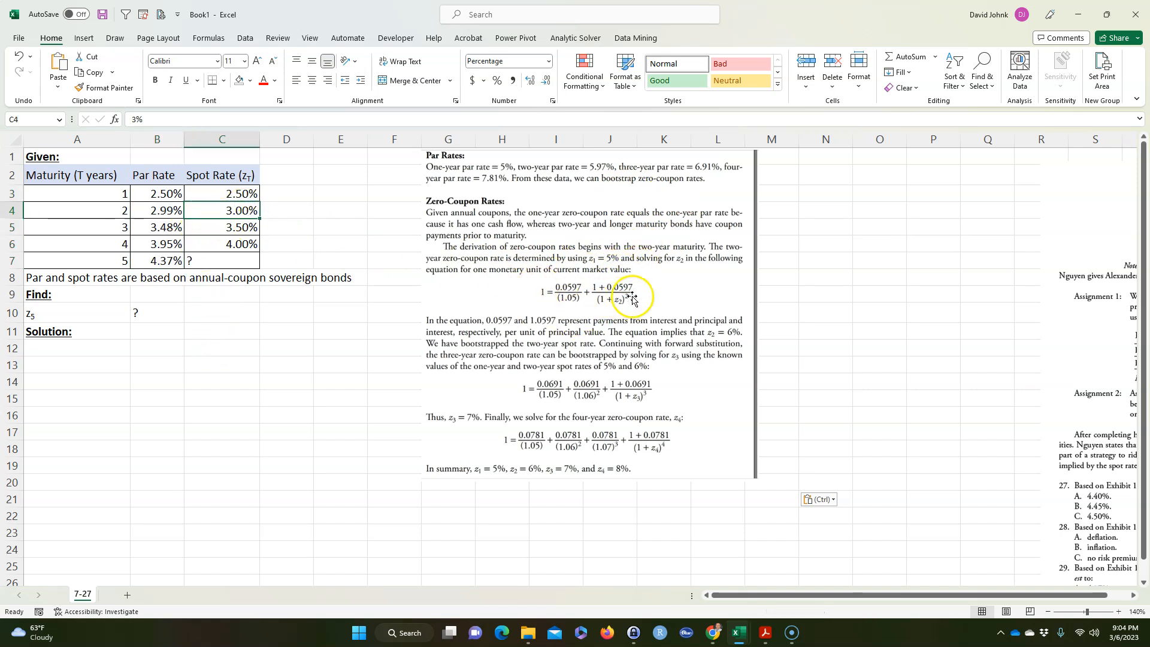
mouse_move(568, 297)
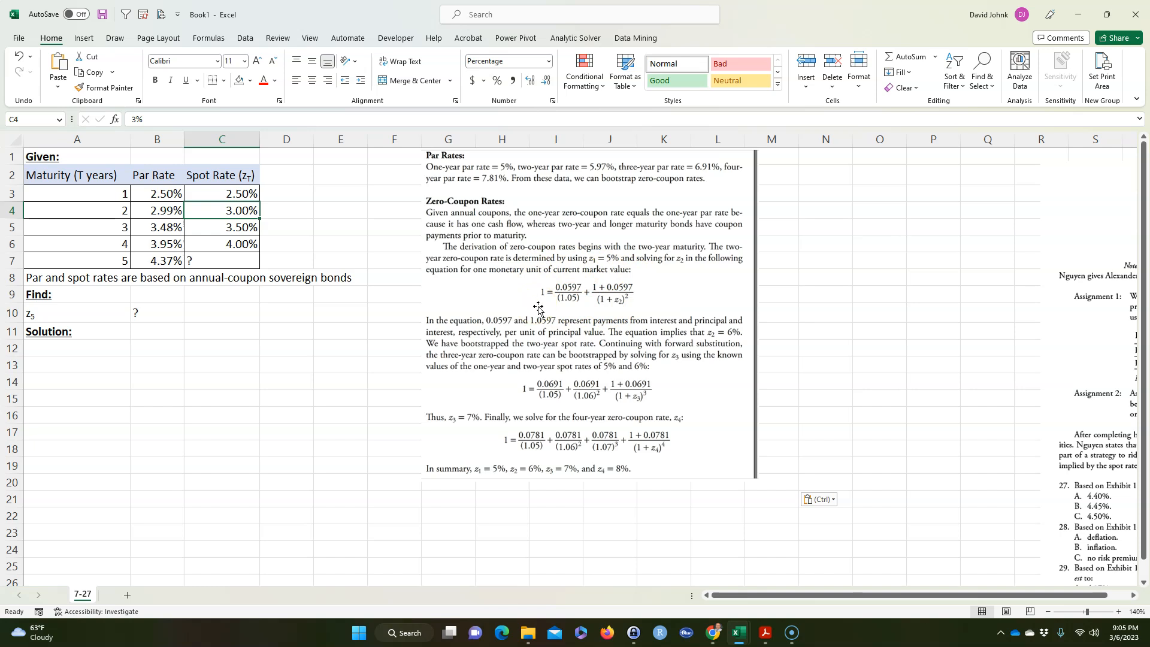
mouse_move(346, 409)
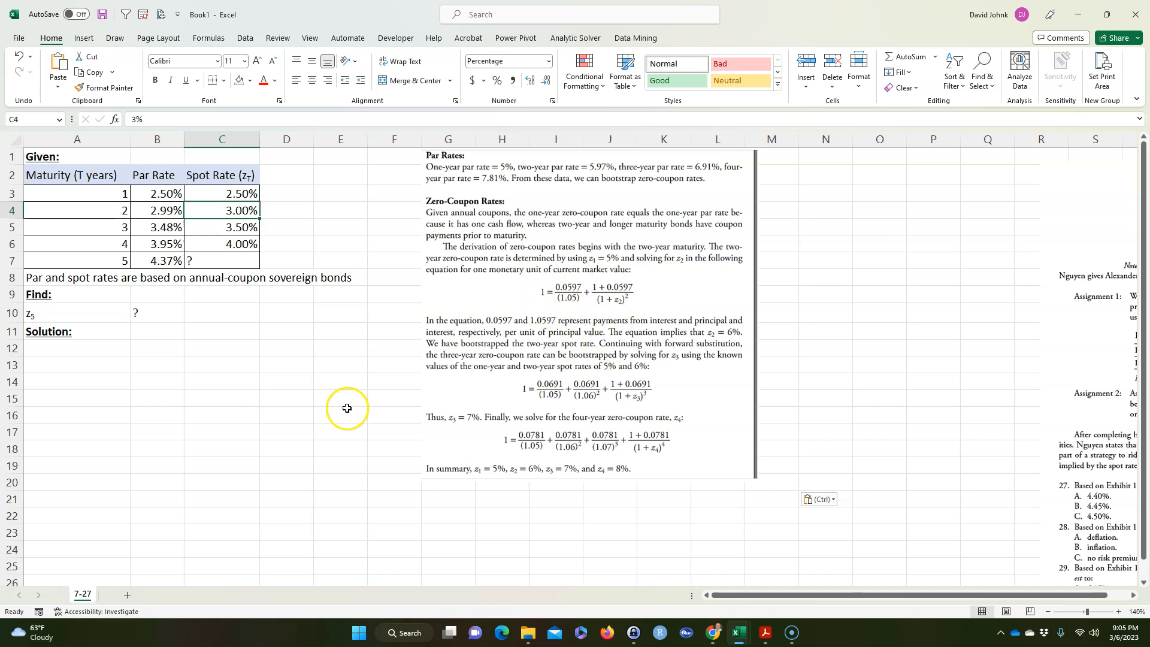
left_click(76, 347)
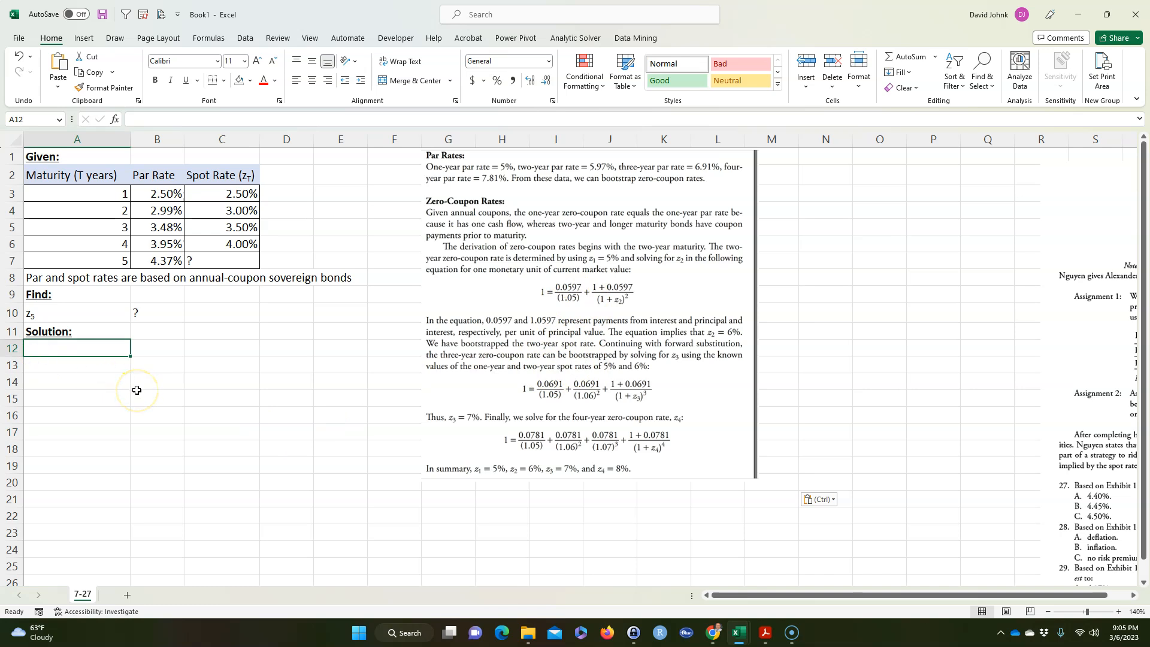
mouse_move(448, 279)
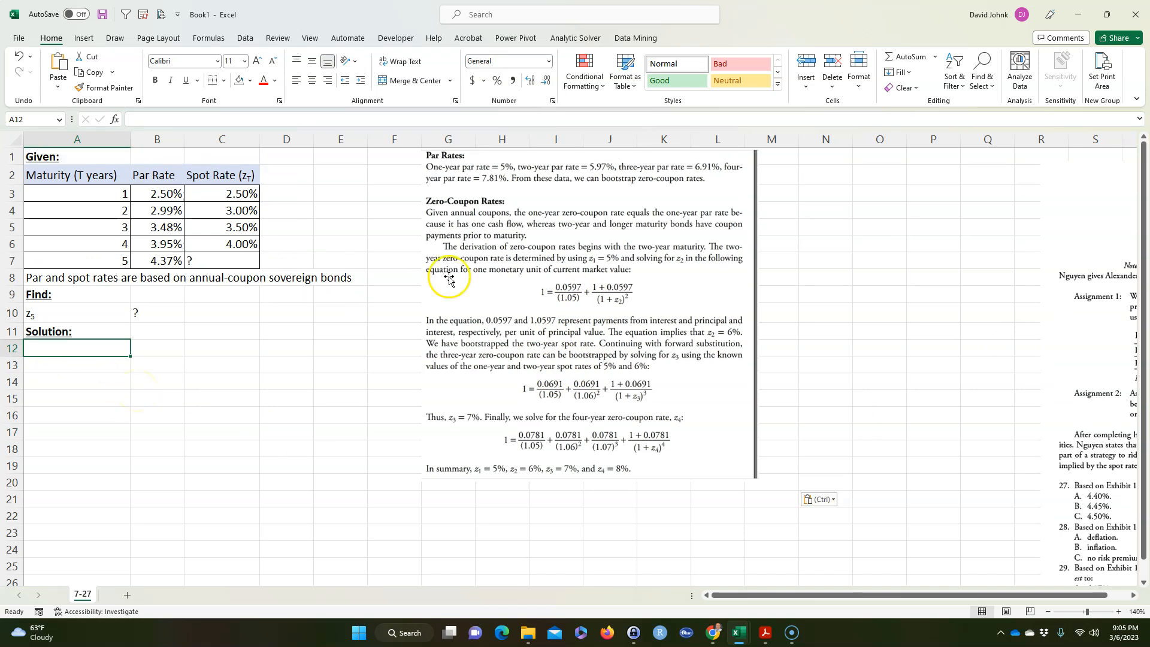
left_click(221, 211)
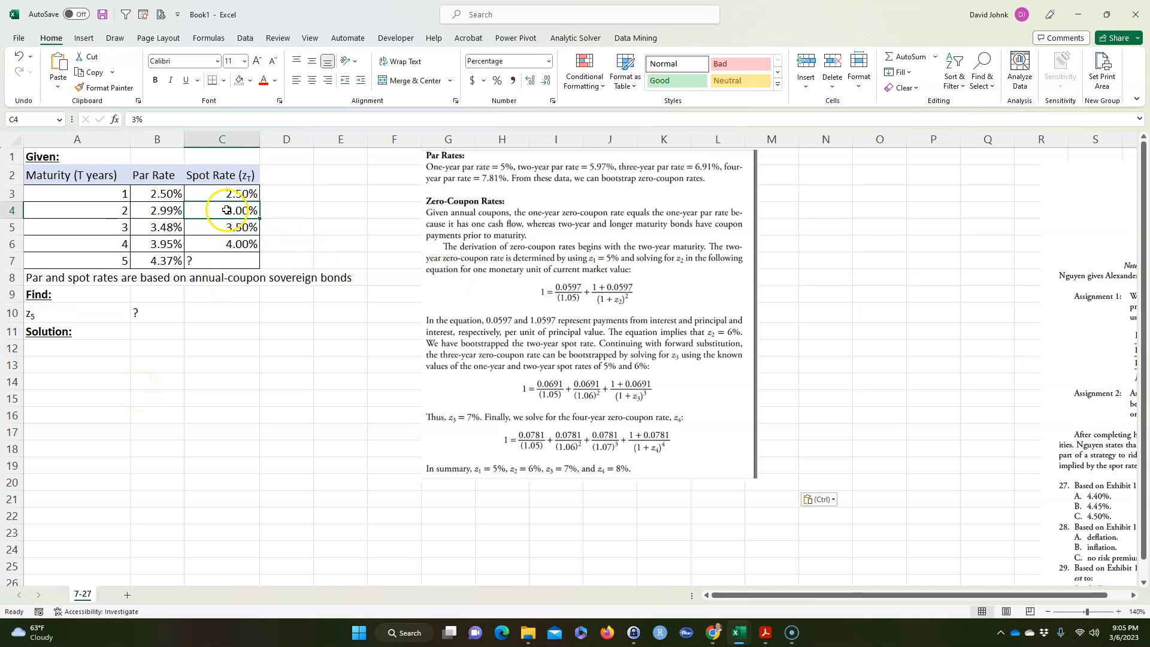
left_click(156, 381)
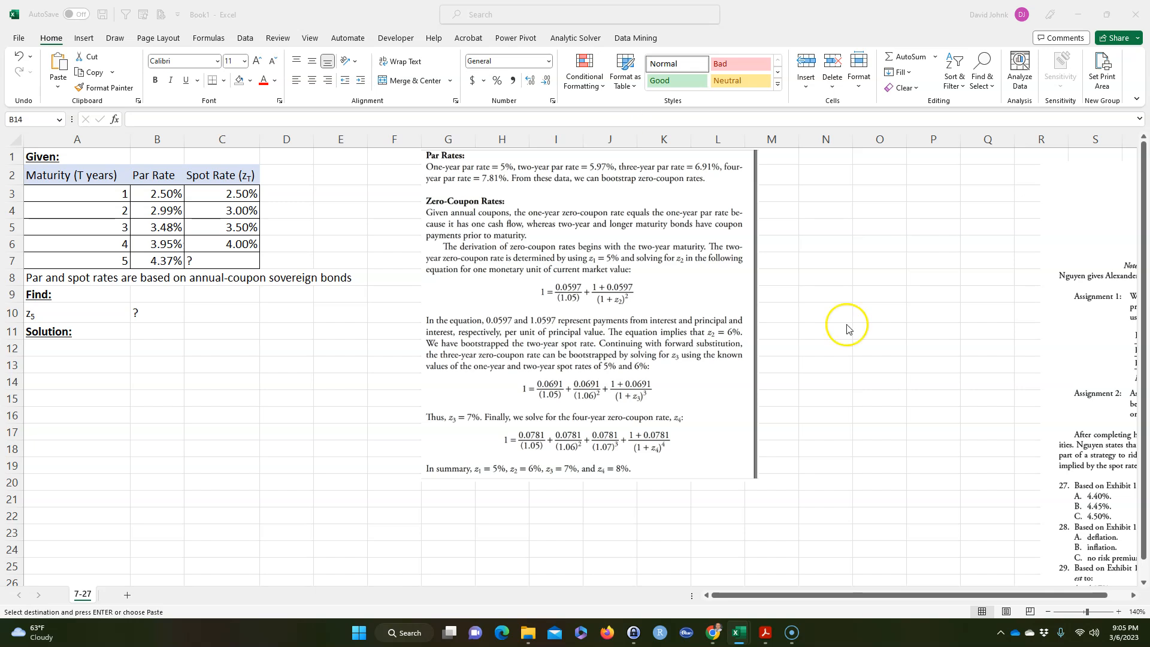
- Add Solution headers, widen column D, and copy the maturity 1–2 rates to row 13
left_click(76, 348)
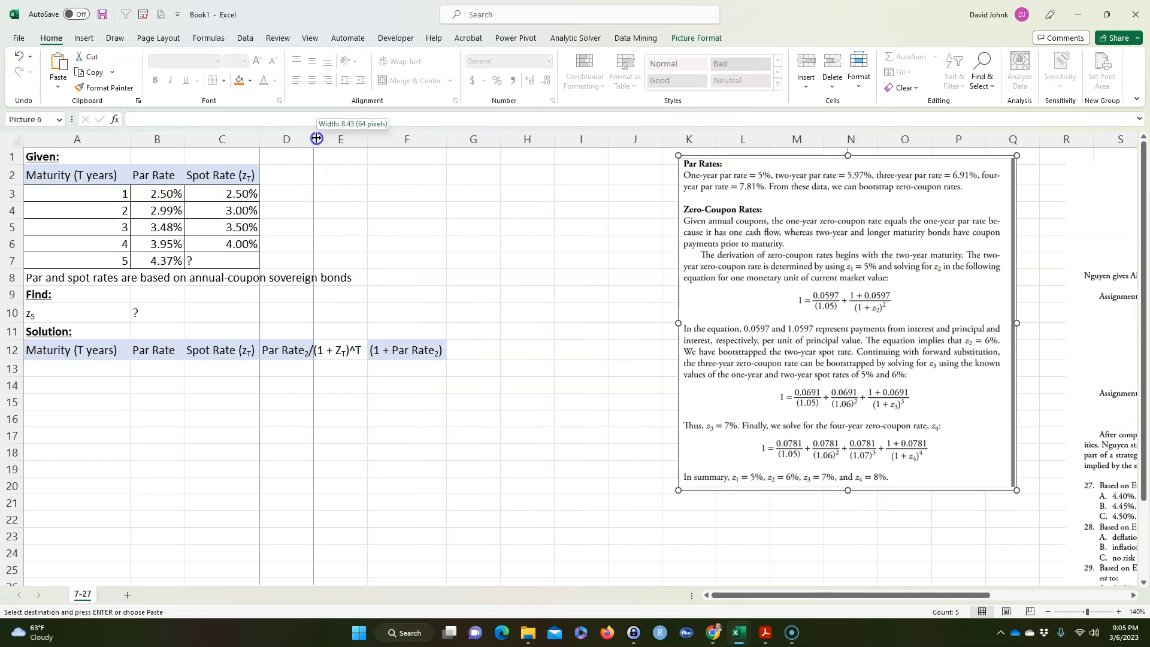
left_click(156, 402)
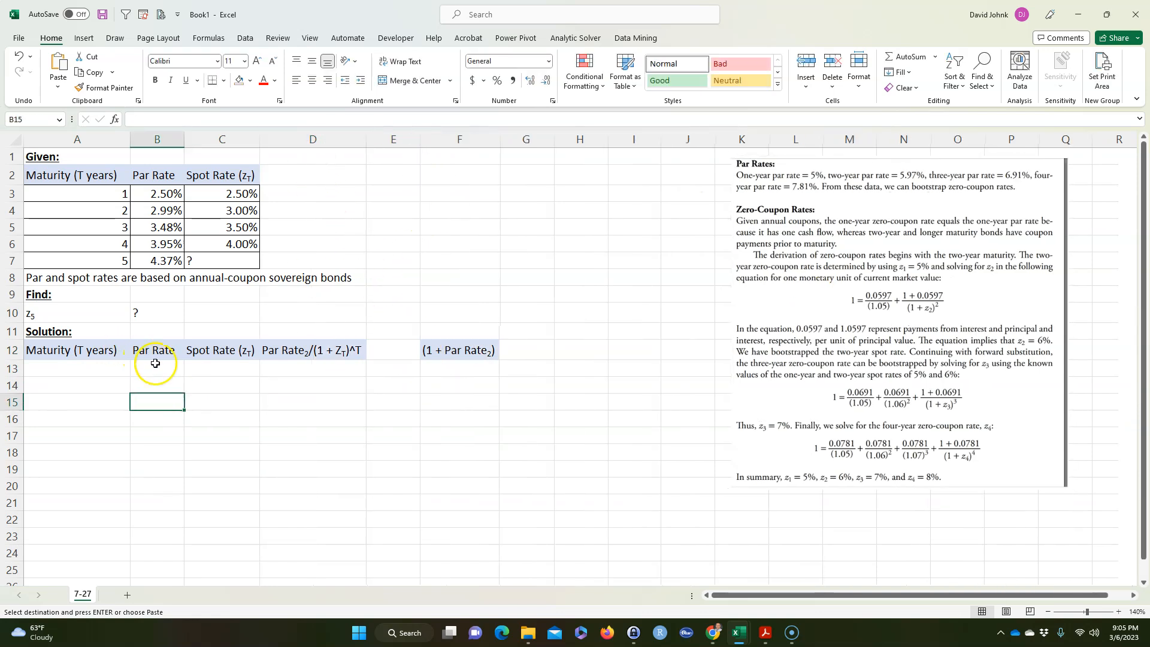
left_click_drag(76, 193, 221, 210)
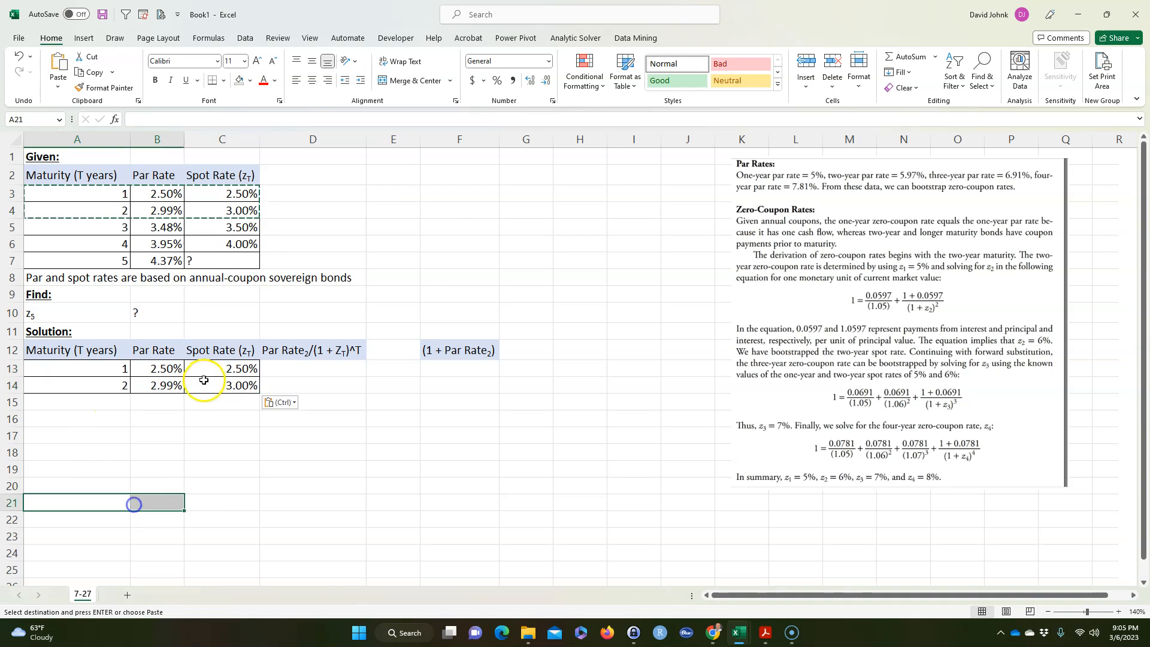
left_click(222, 453)
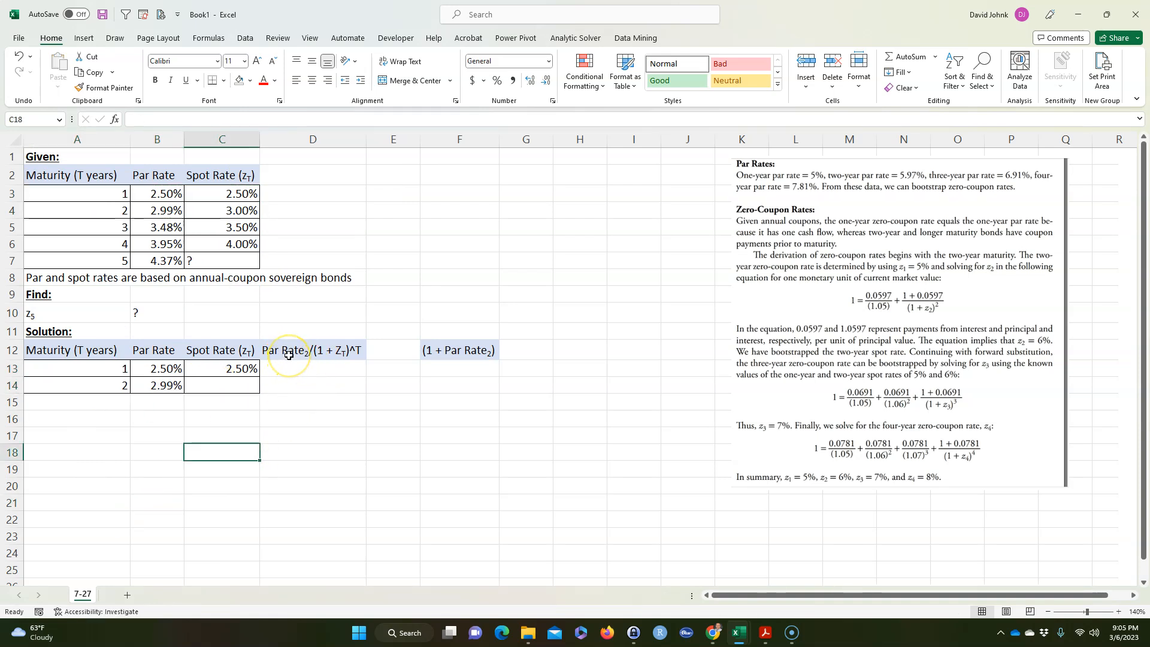
mouse_move(669, 399)
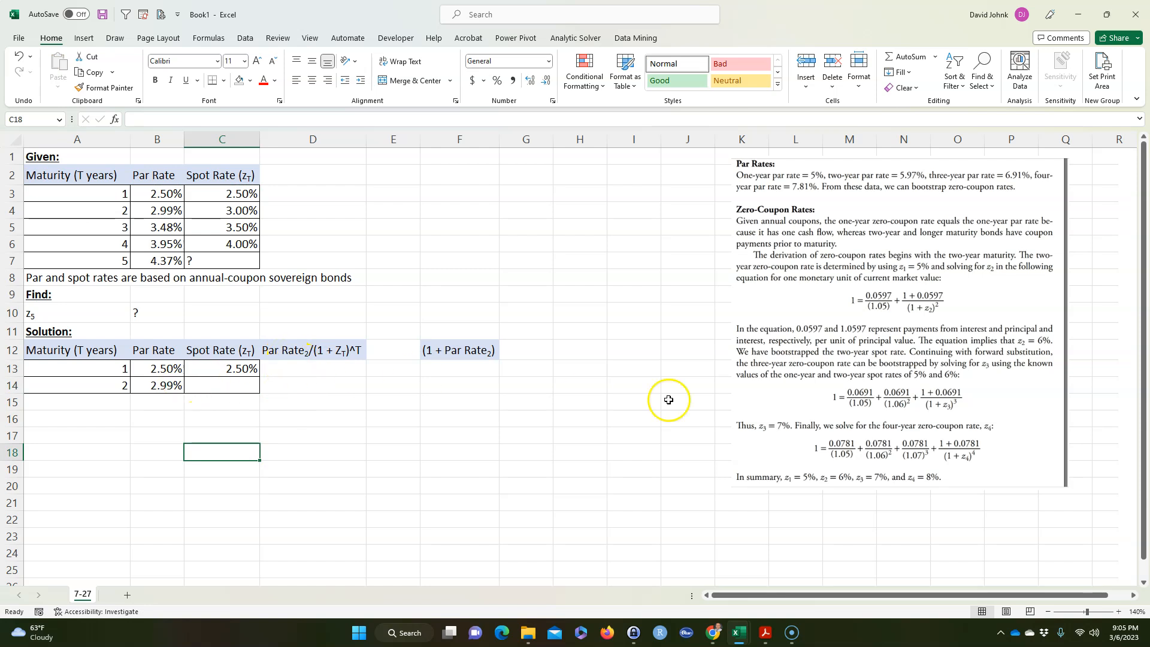
mouse_move(831, 328)
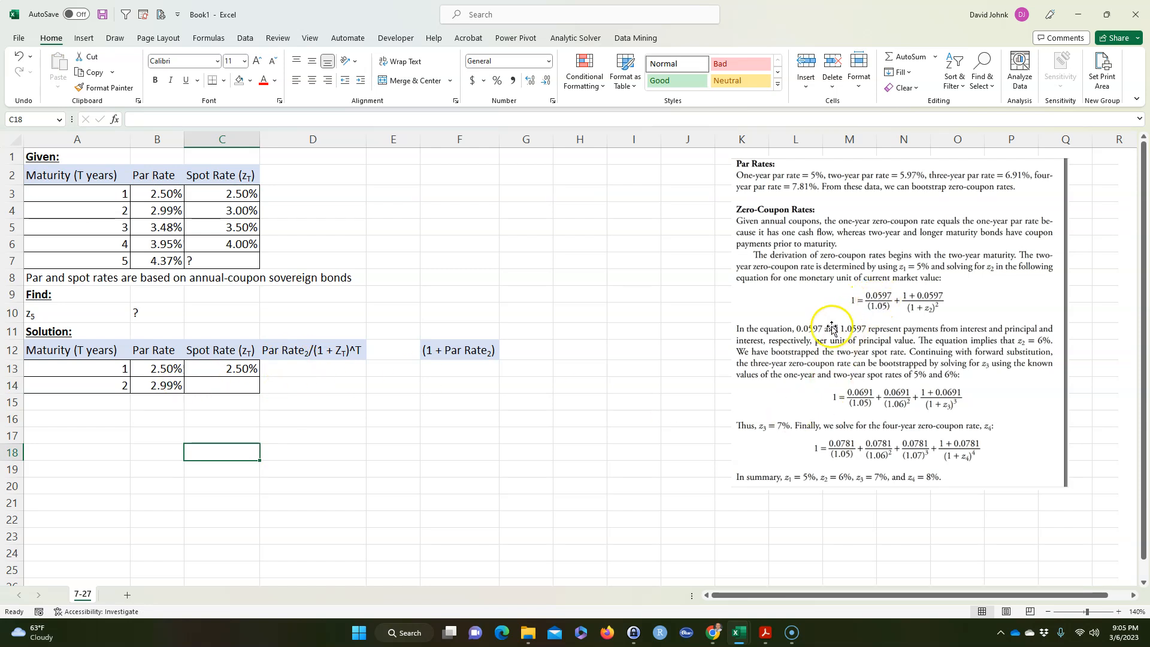
mouse_move(545, 394)
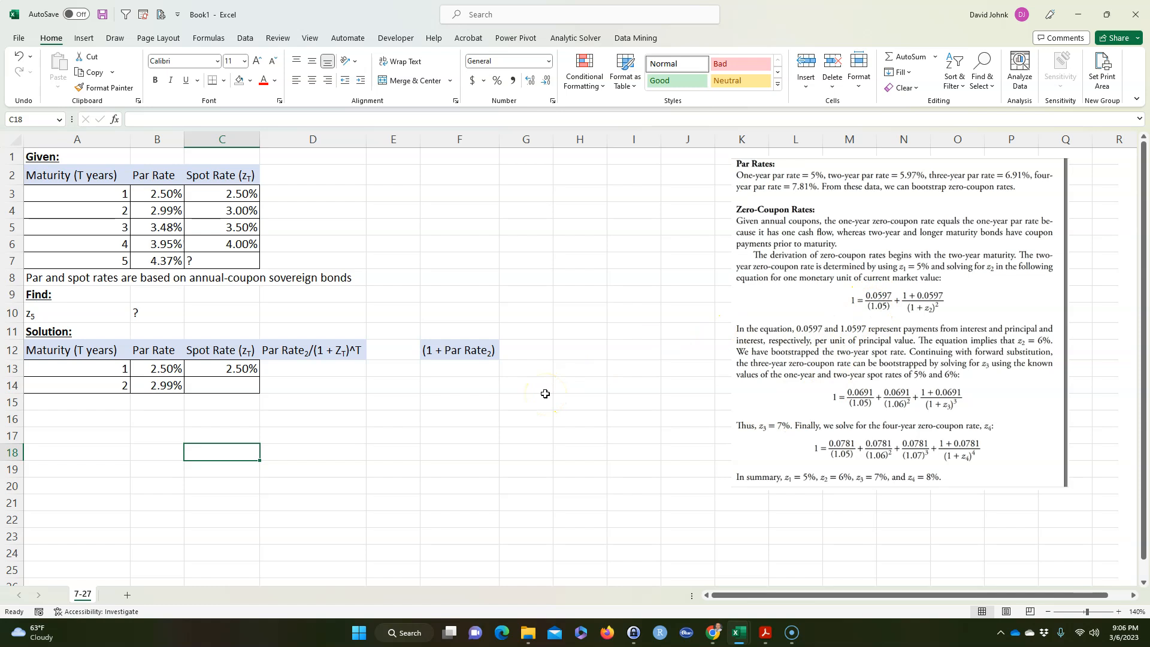
mouse_move(910, 183)
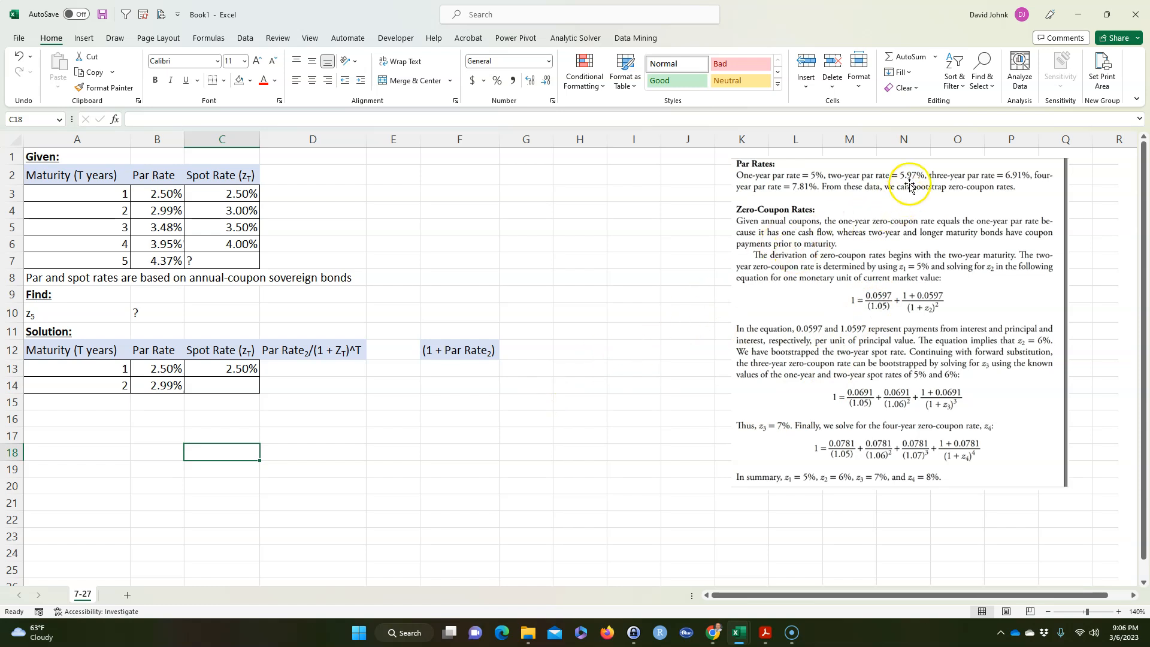
mouse_move(213, 226)
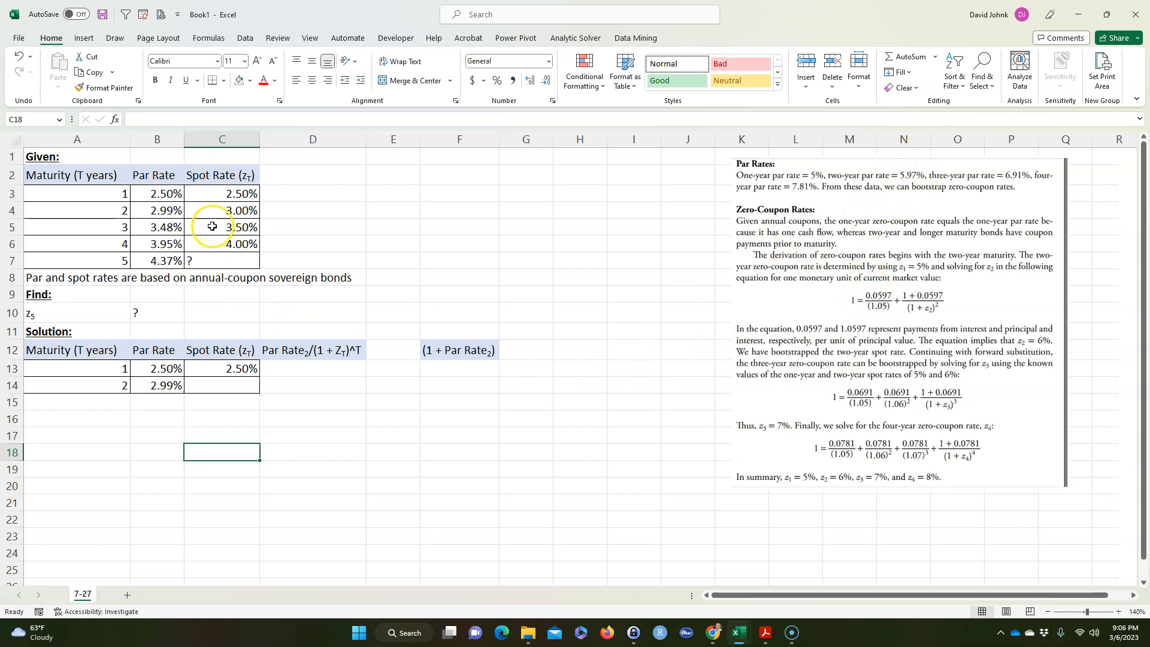
- Enter =B14/(1+C13)^A13 in D13, returning 0.029170732
left_click(312, 367)
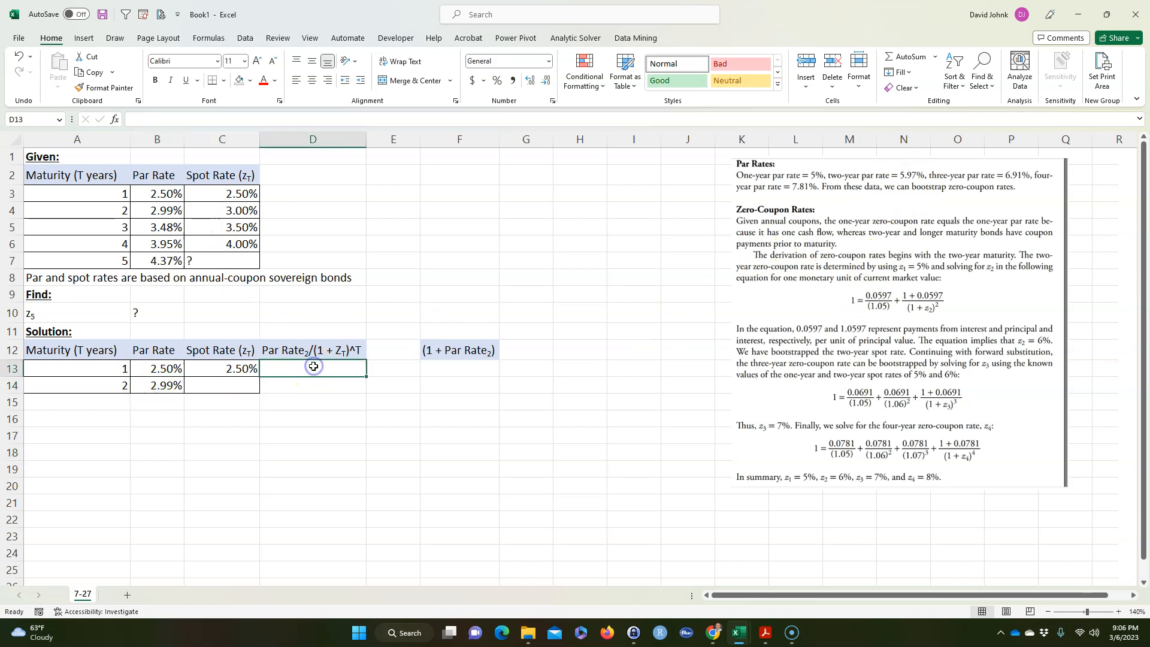
type("=B14")
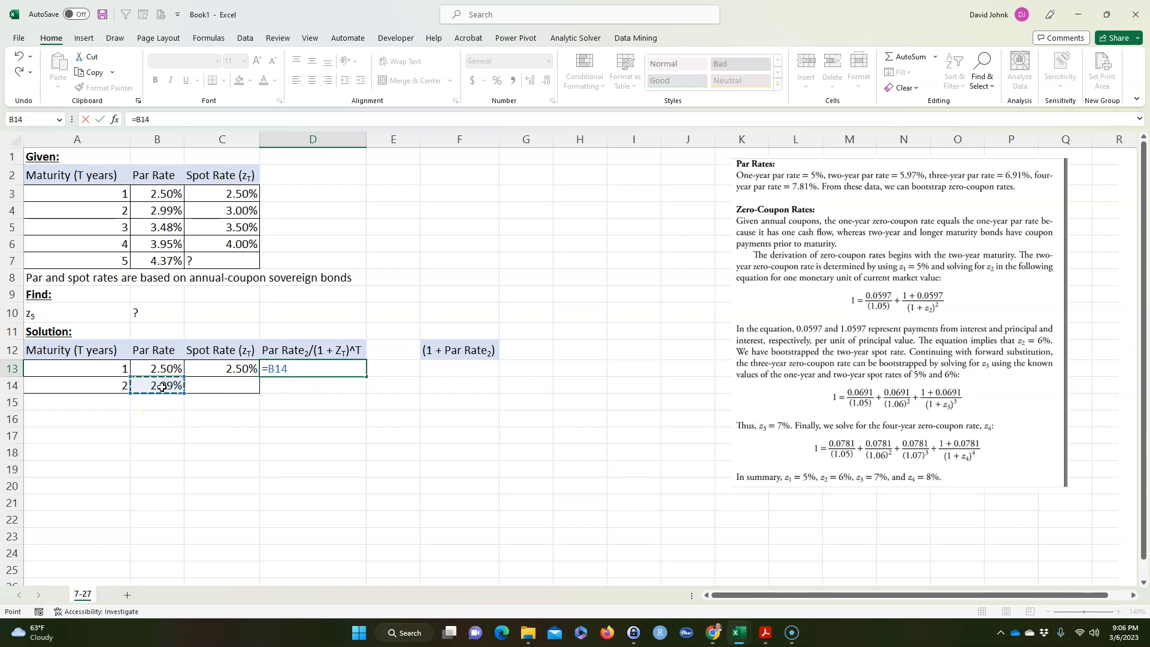
type("/(")
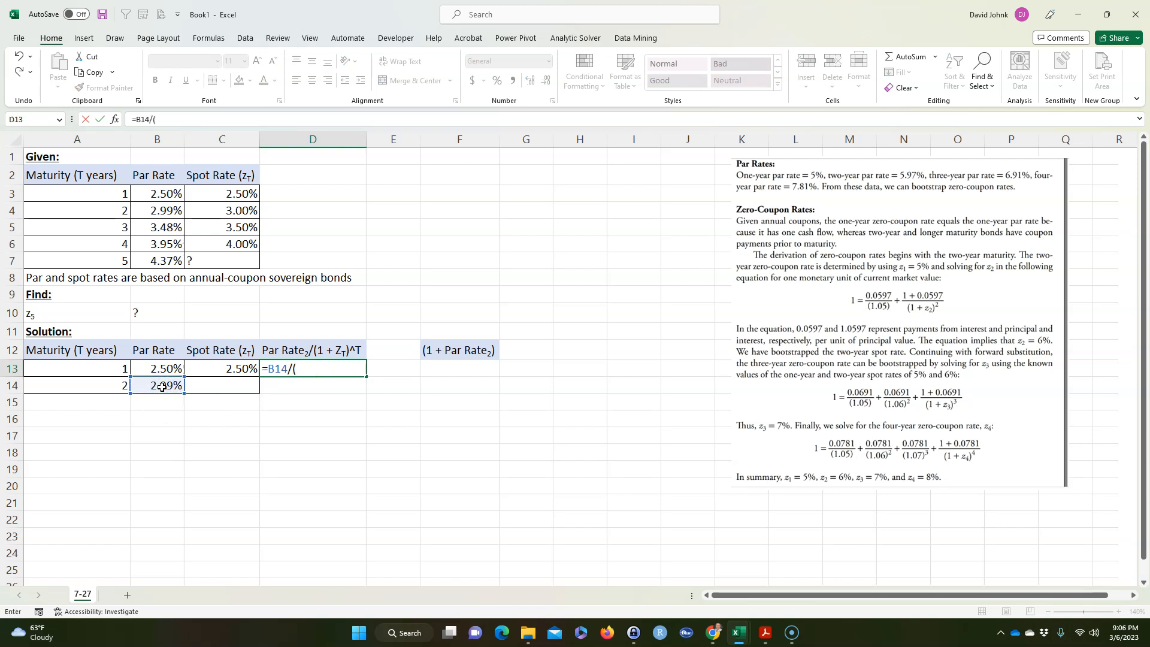
type("1_")
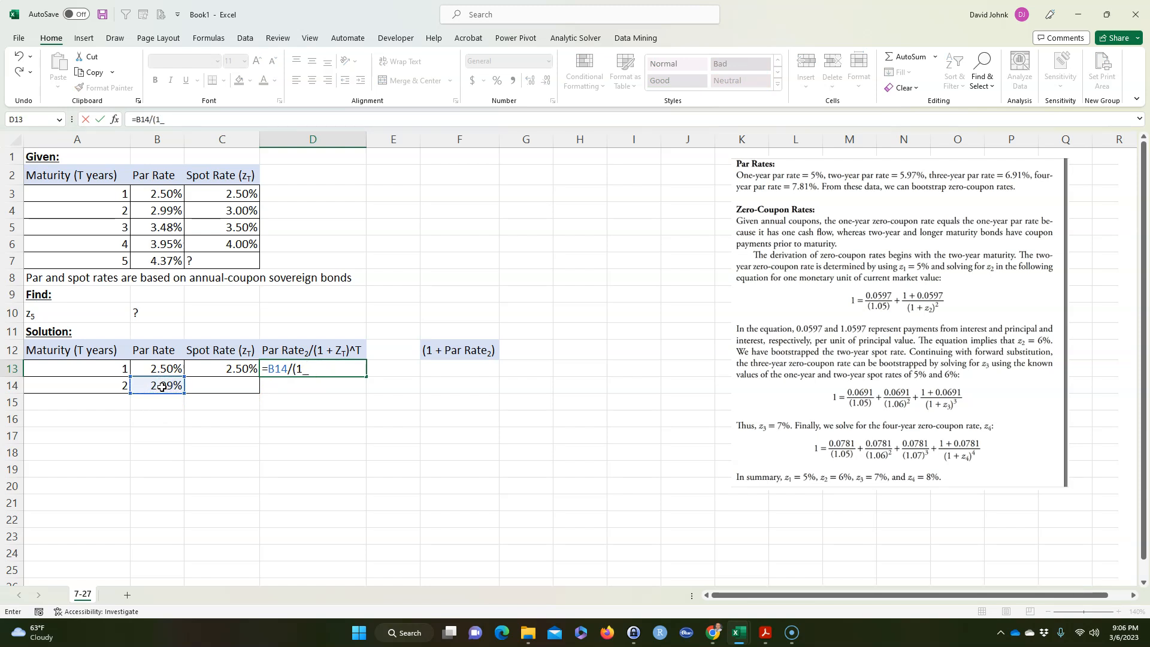
type("+")
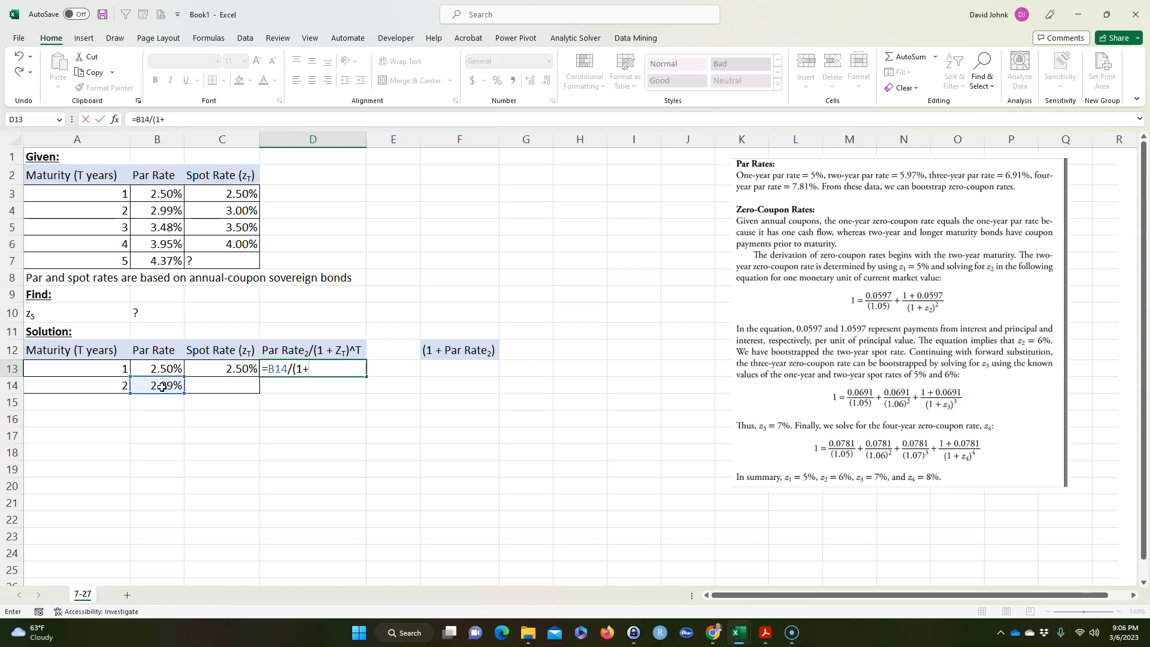
mouse_move(287, 439)
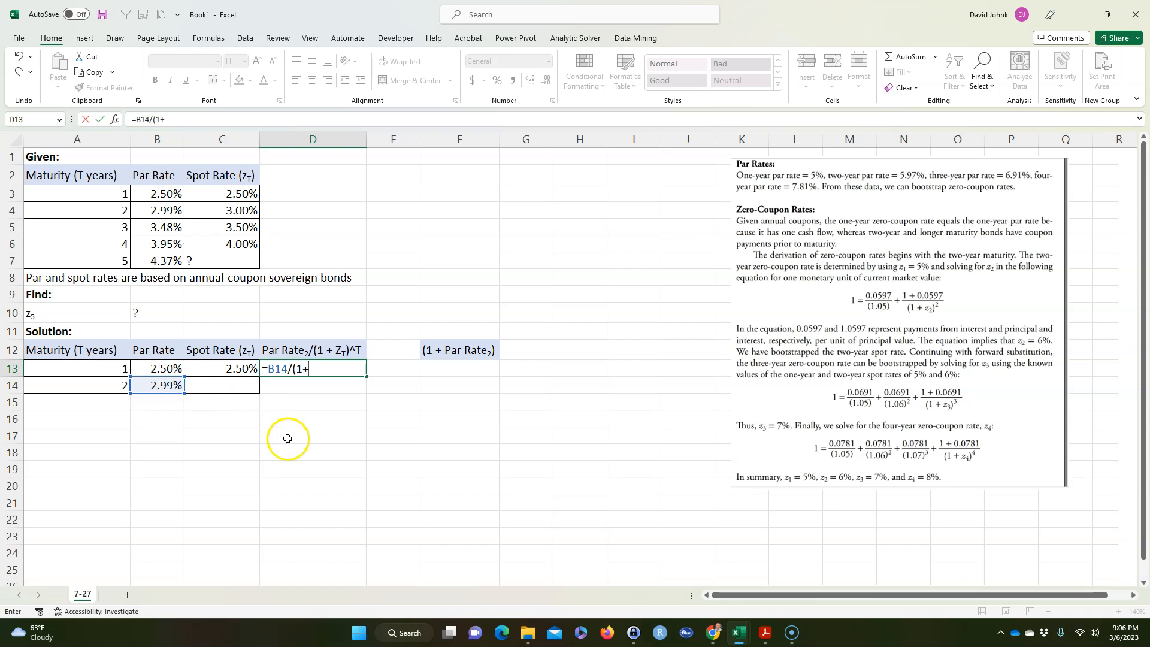
mouse_move(317, 376)
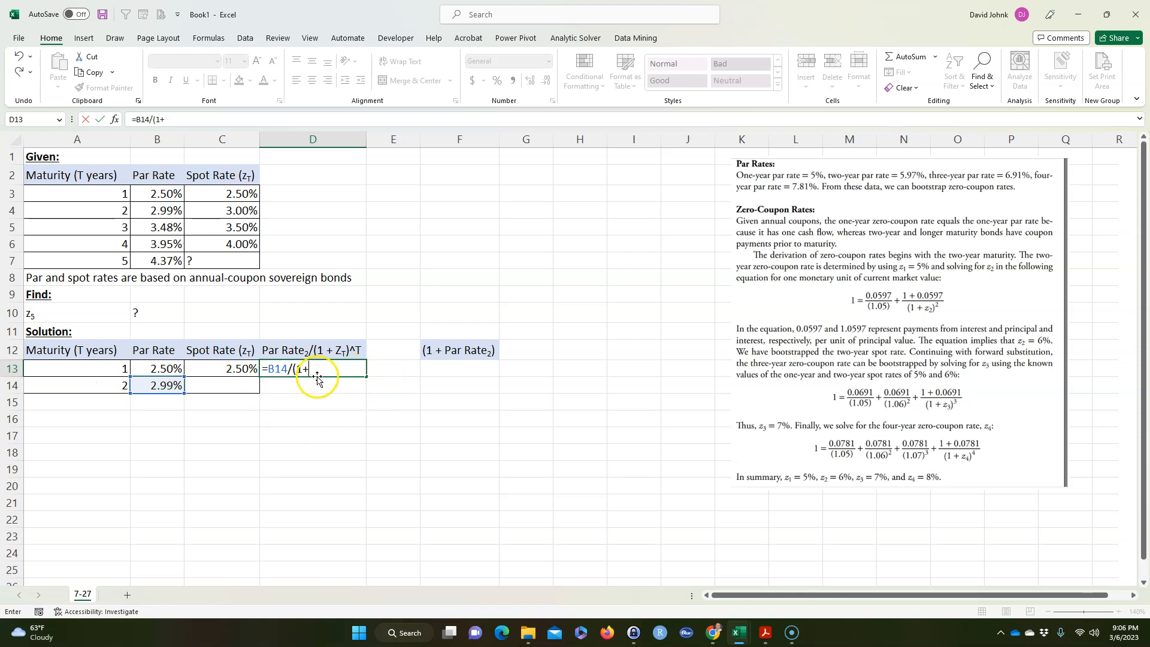
left_click(221, 368)
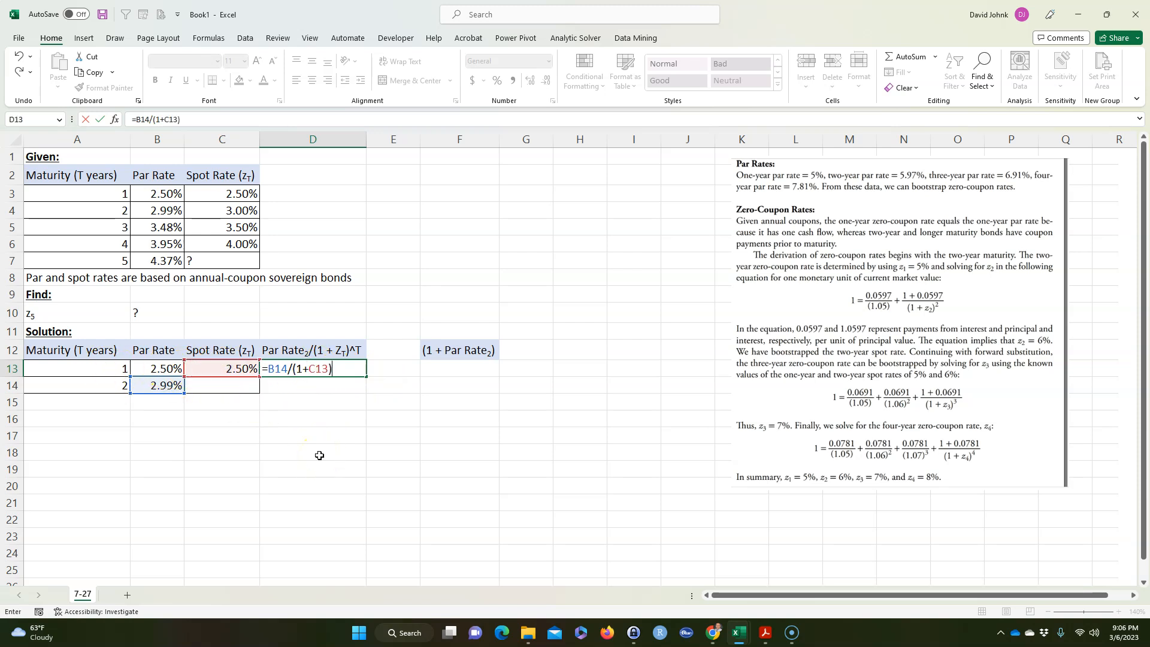
type("^")
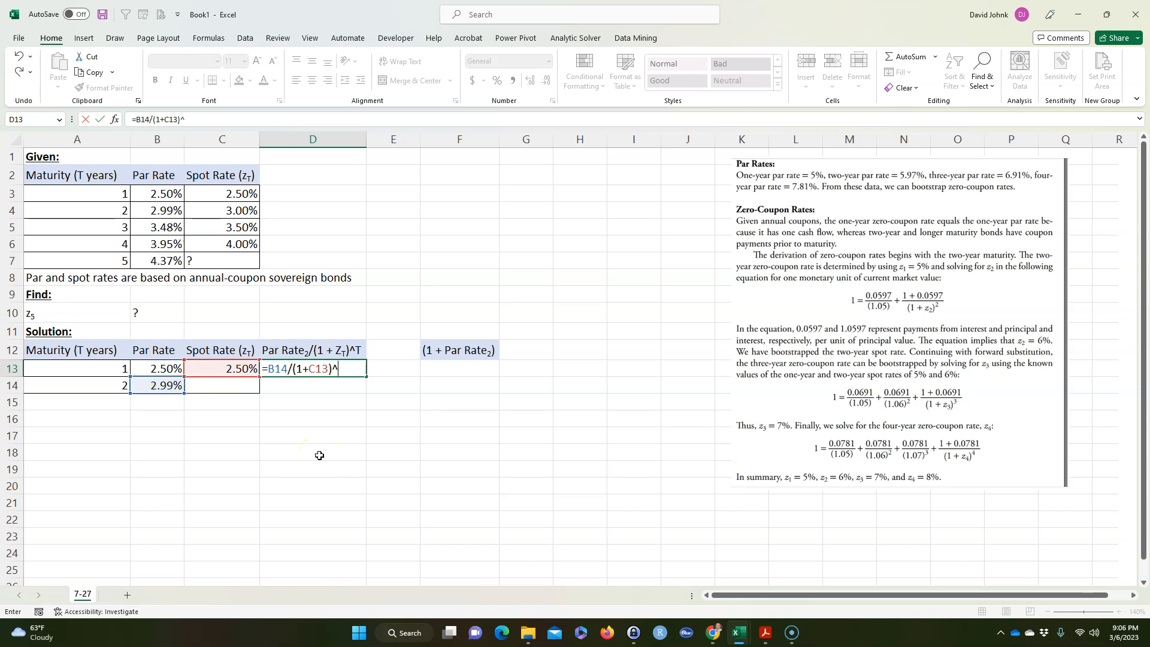
left_click(77, 369)
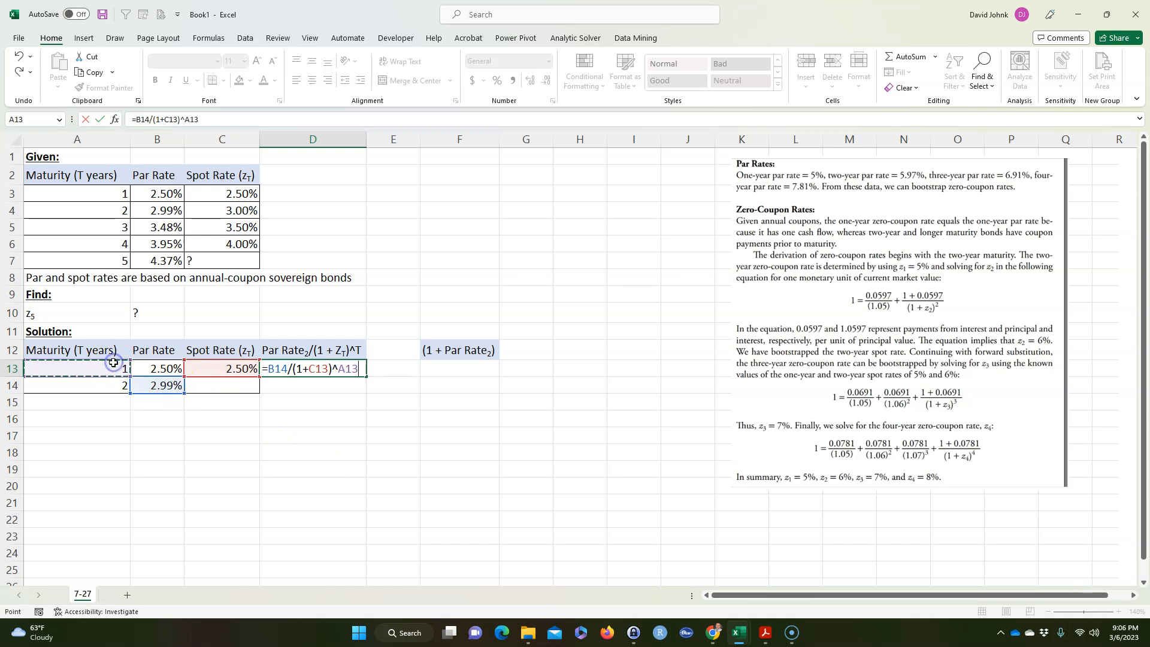
key("Return")
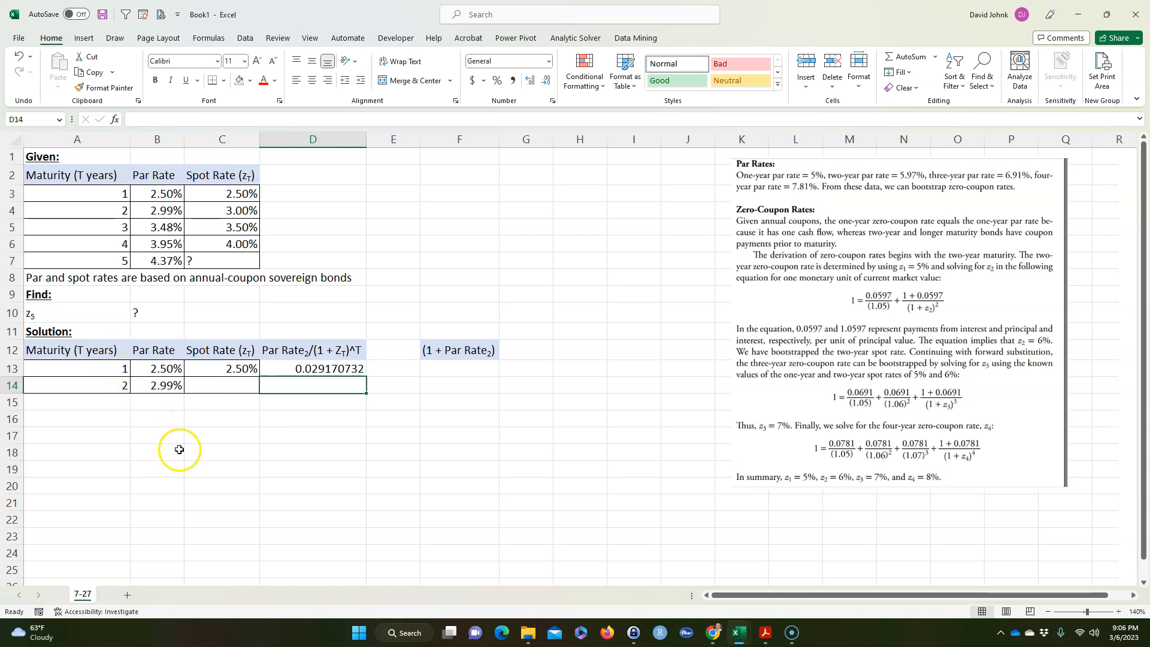
left_click(312, 369)
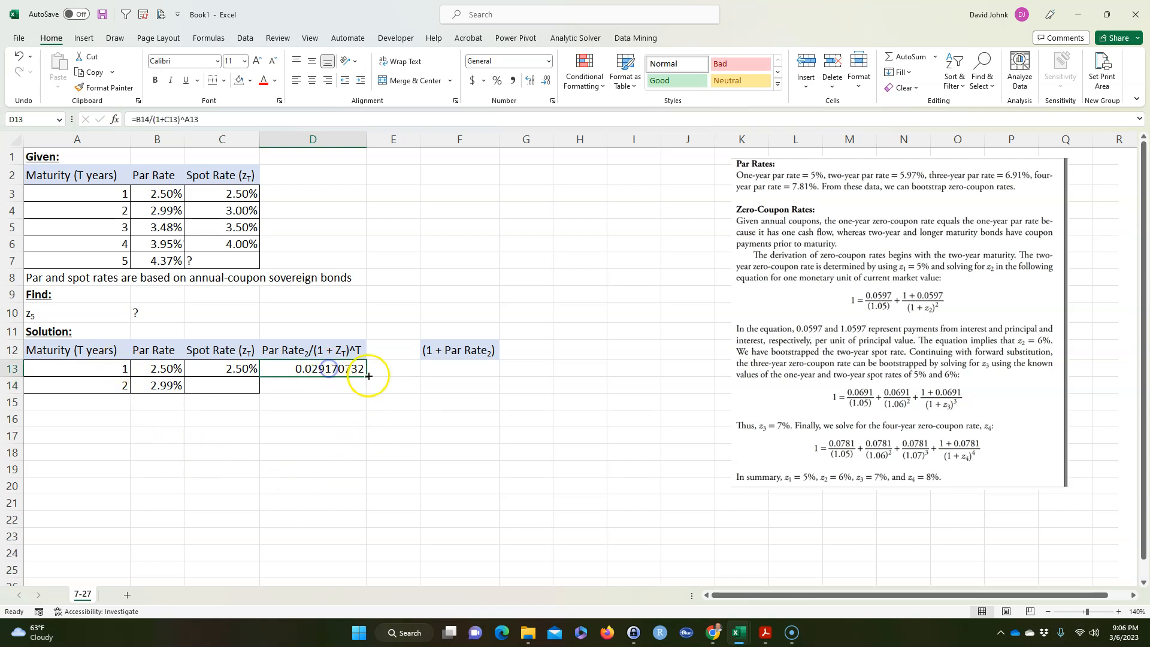
- Enter =1+B14 in F13 under the (1 + Par Rate₂) heading, showing 102.99%
left_click(458, 350)
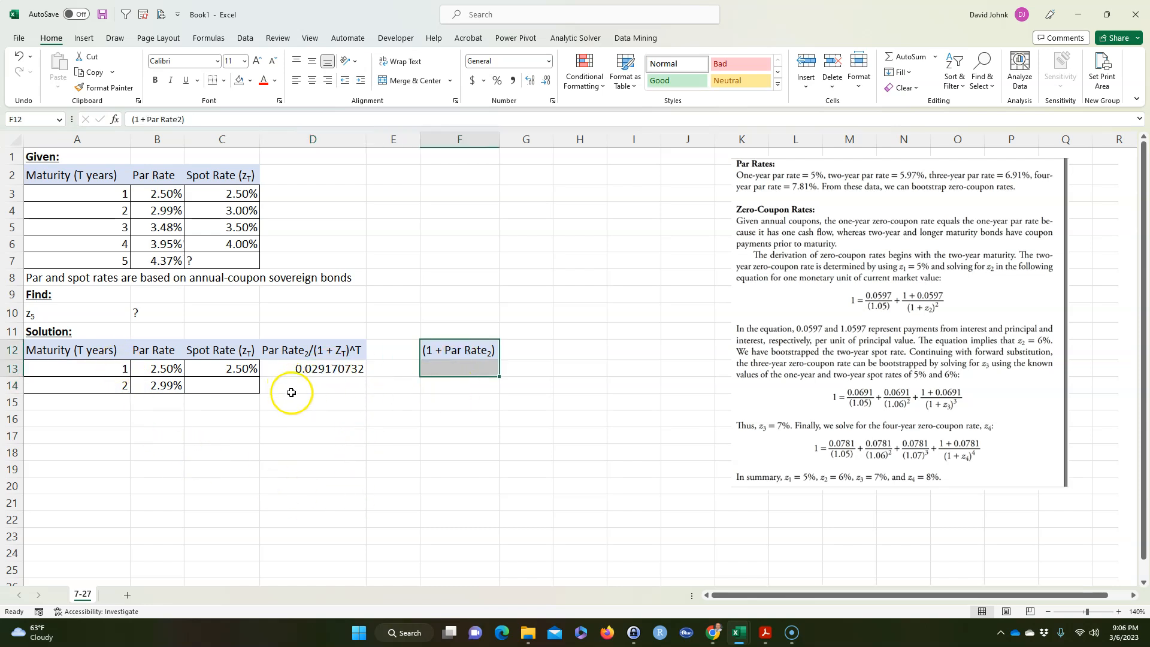
left_click(458, 368)
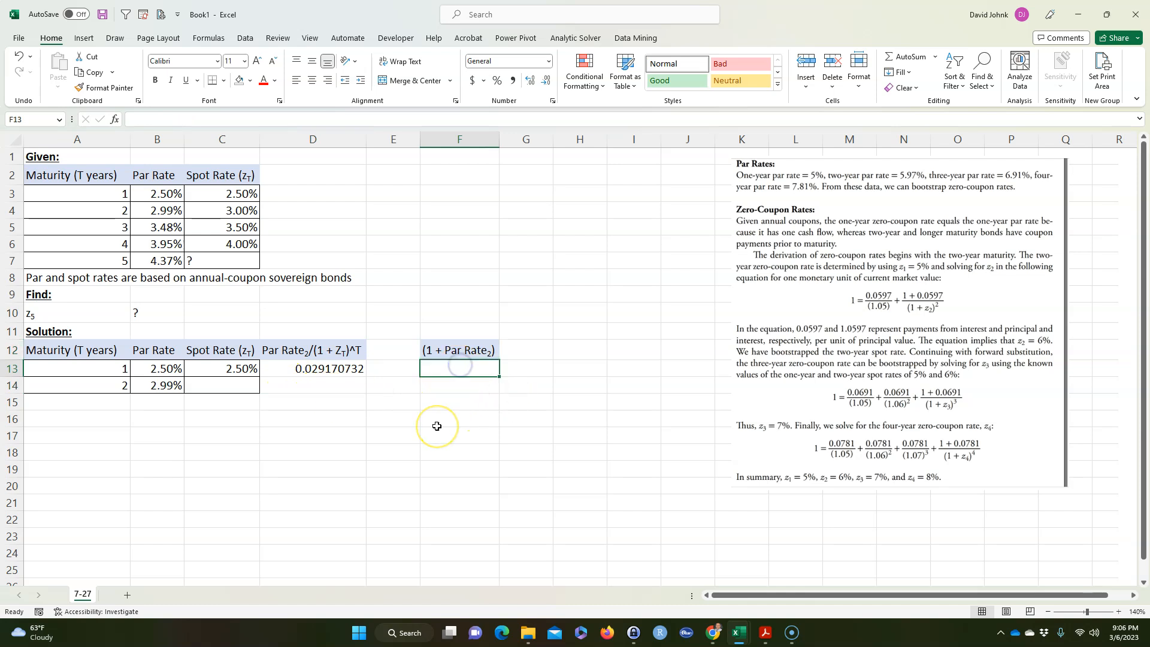
type("1+")
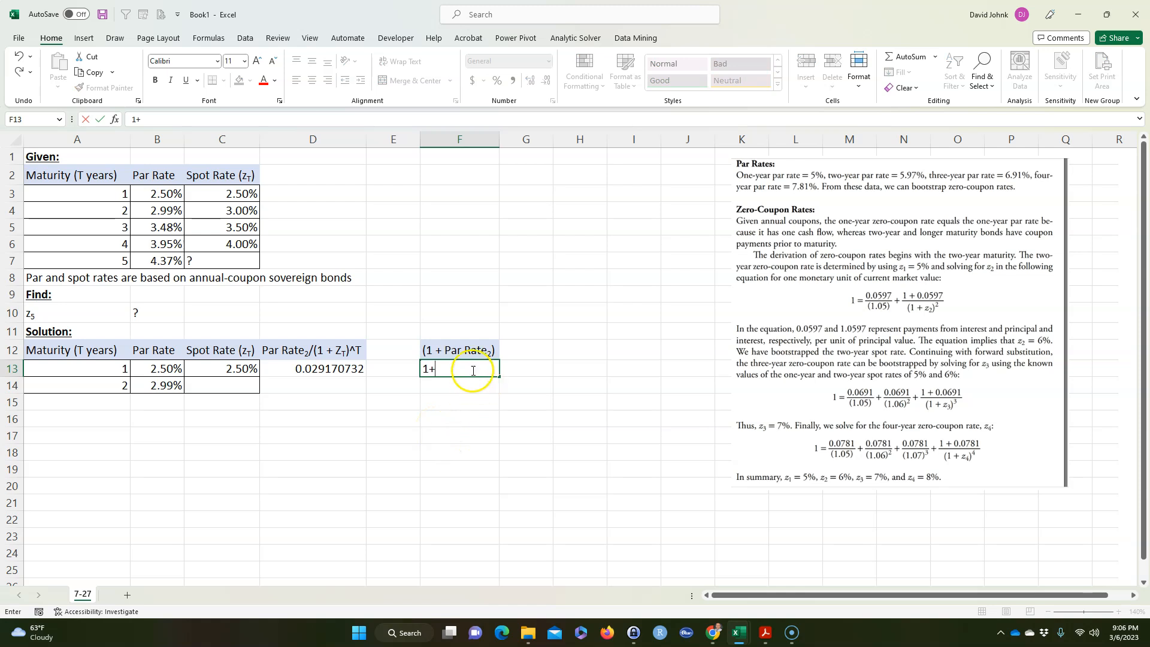
left_click(156, 385)
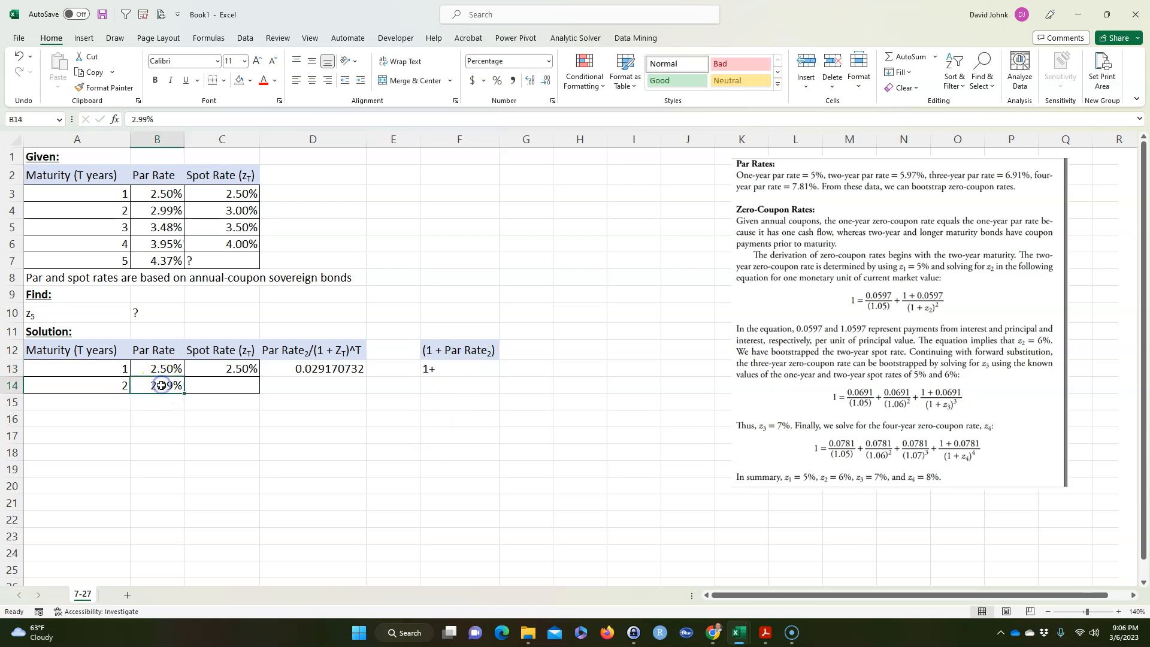
mouse_move(424, 370)
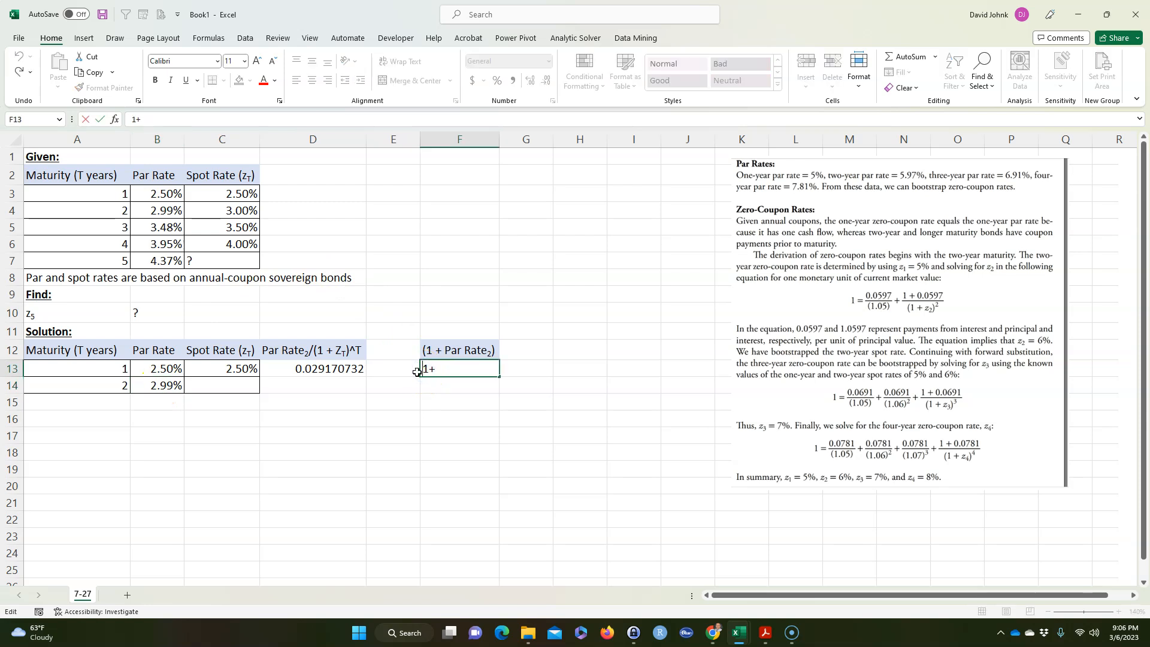
type("=")
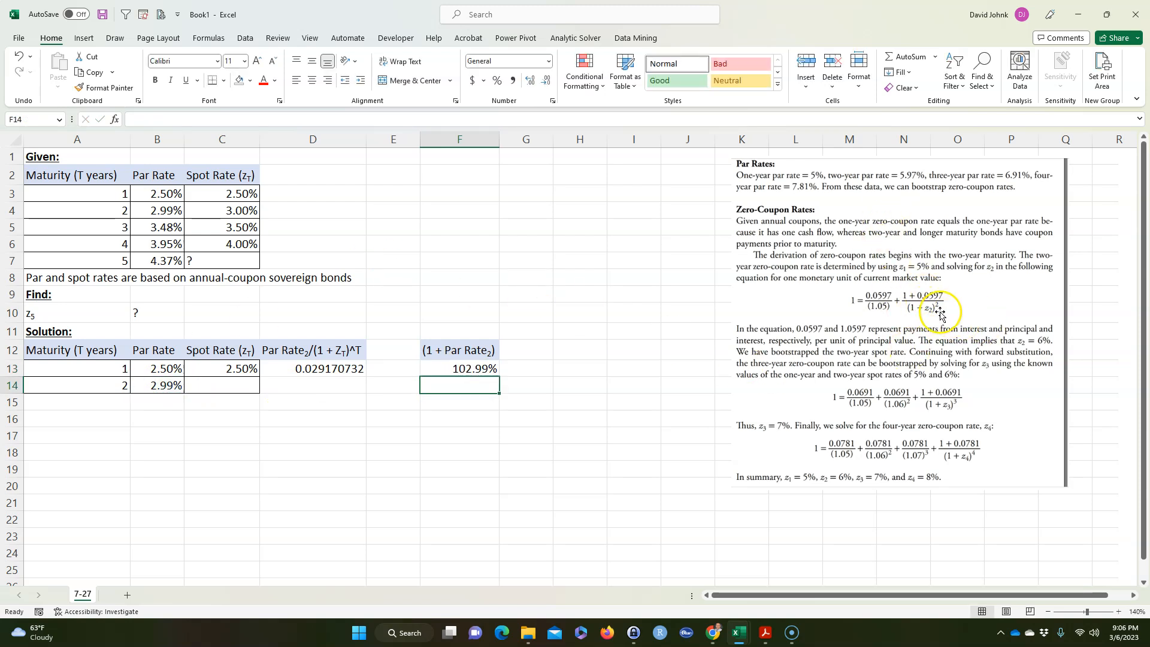
mouse_move(902, 316)
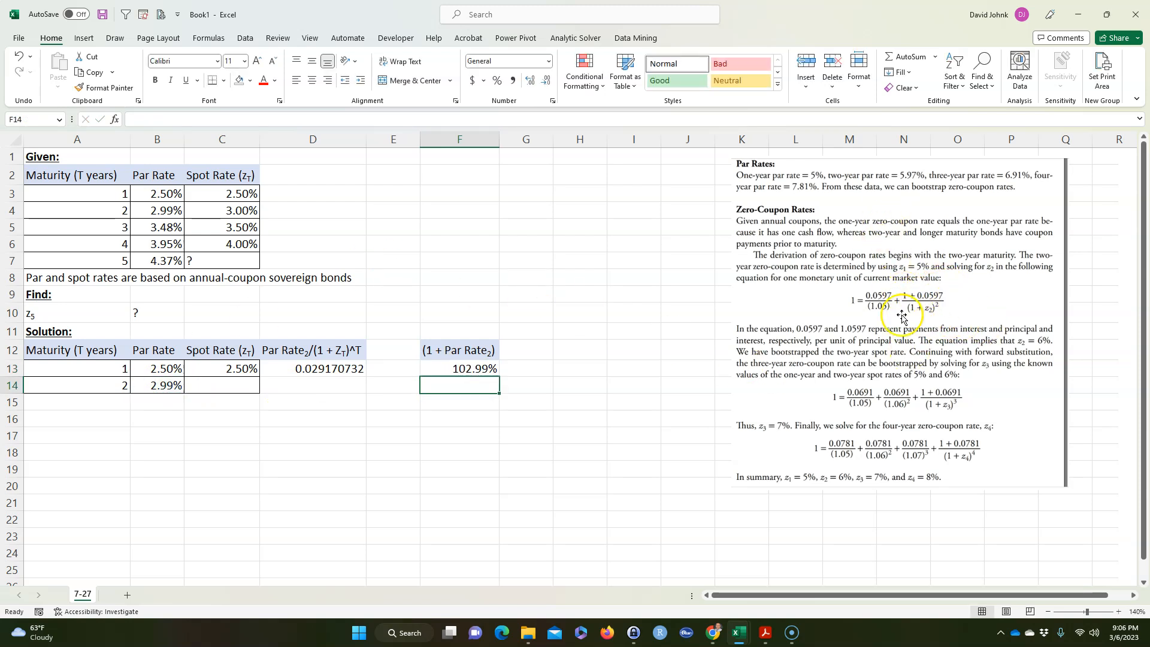
mouse_move(876, 294)
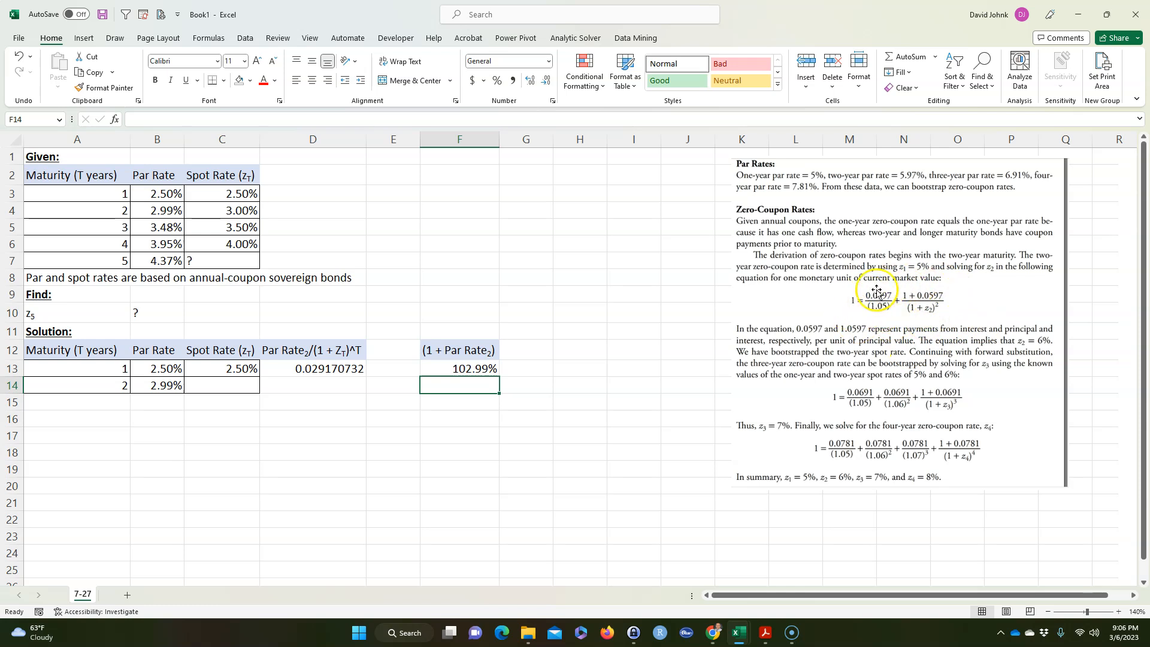
left_click(312, 451)
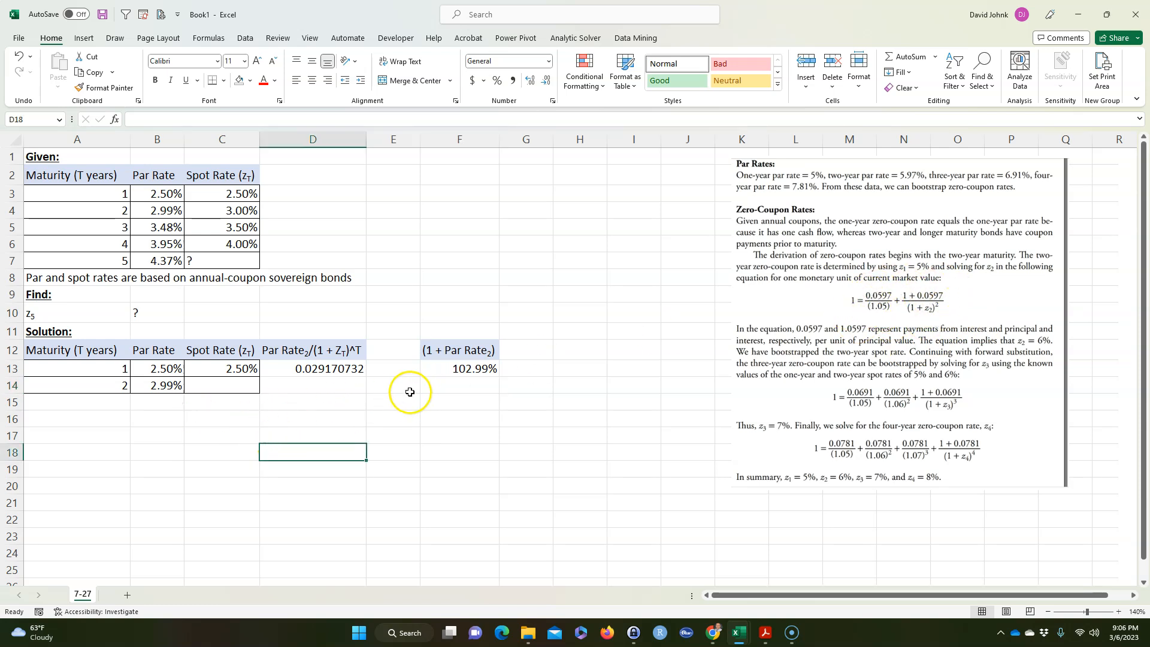
mouse_move(65, 329)
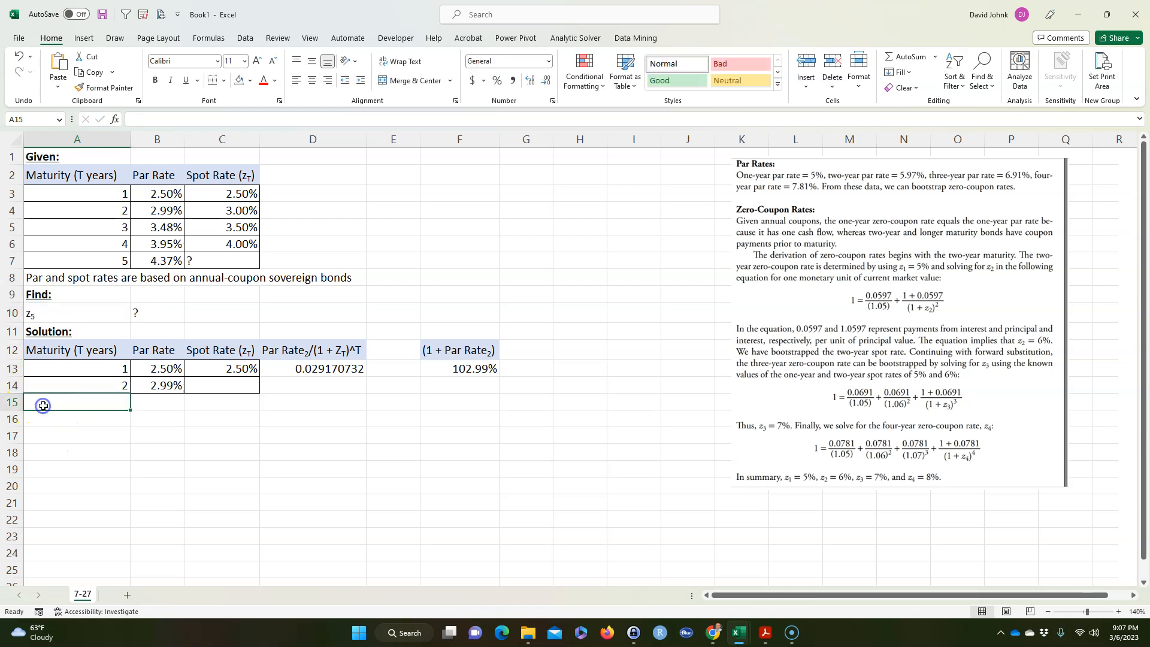
- Type the z2 label in A15 and format its digit as subscript
type("z5")
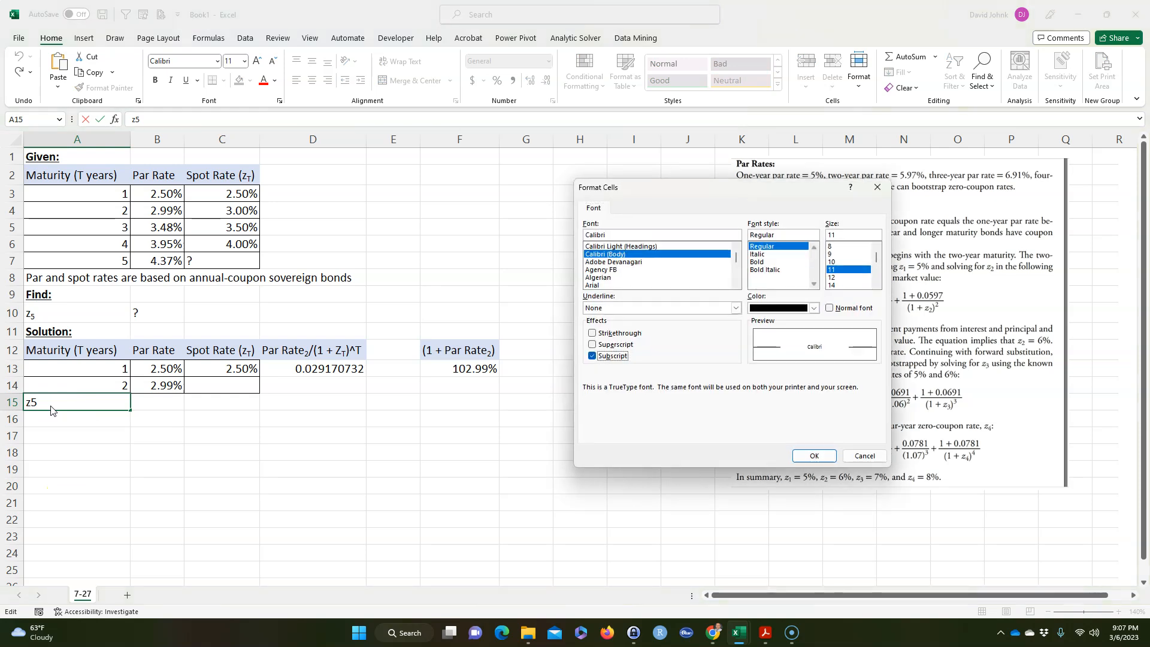
left_click(813, 456)
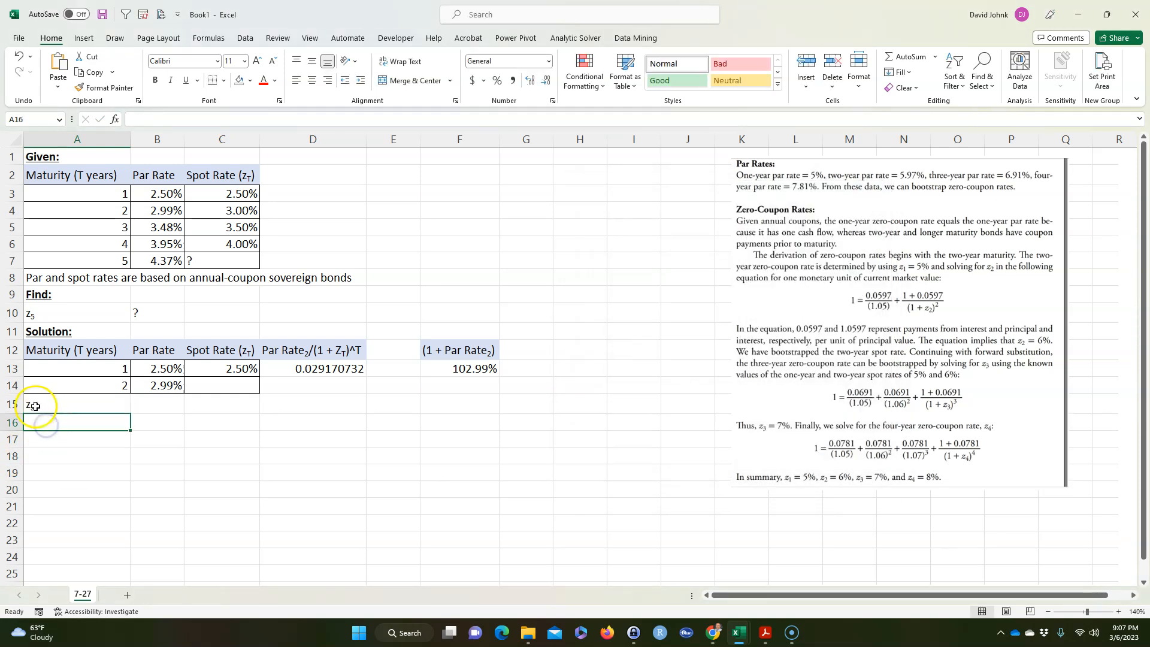
double_click(76, 404)
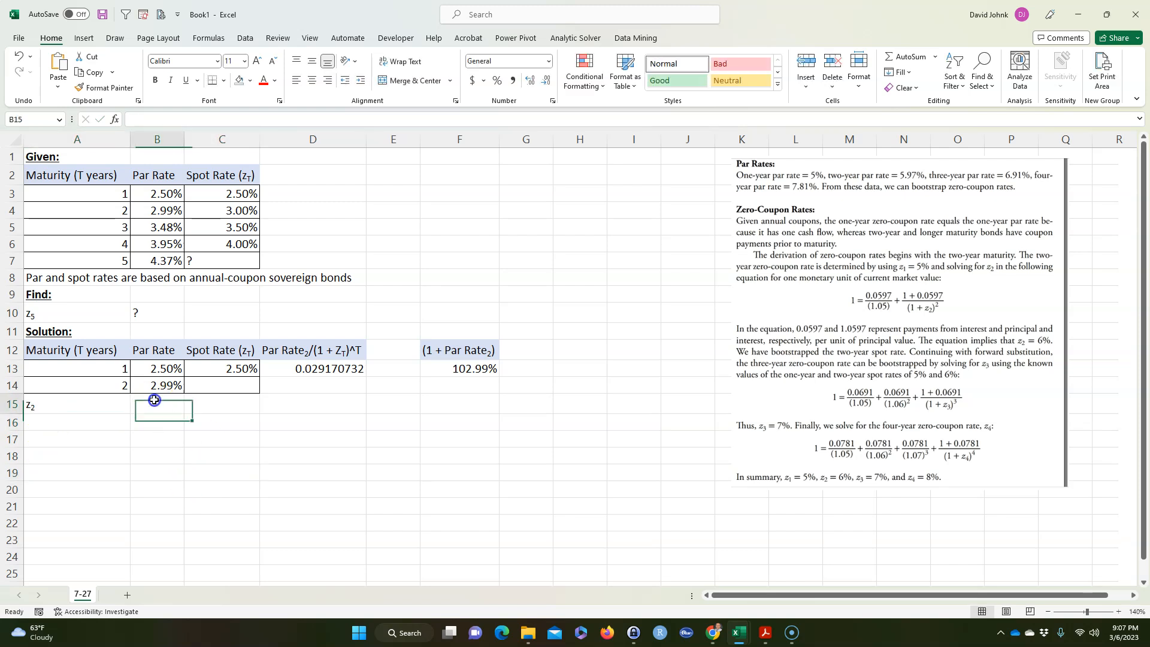
mouse_move(914, 314)
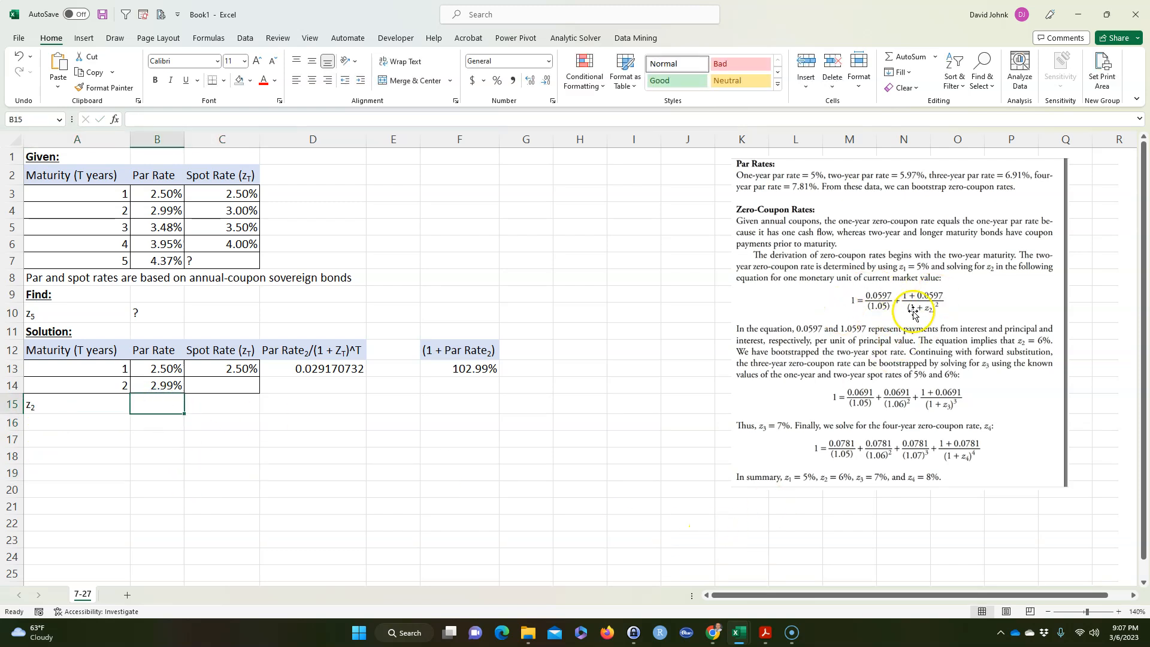
mouse_move(311, 367)
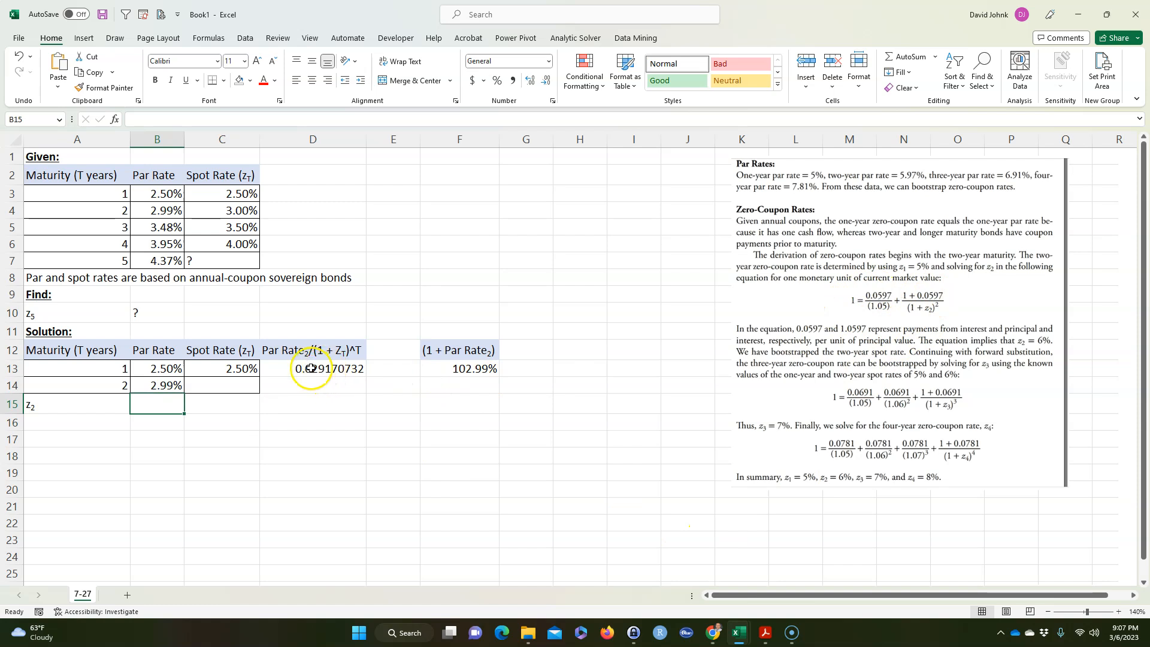
mouse_move(867, 306)
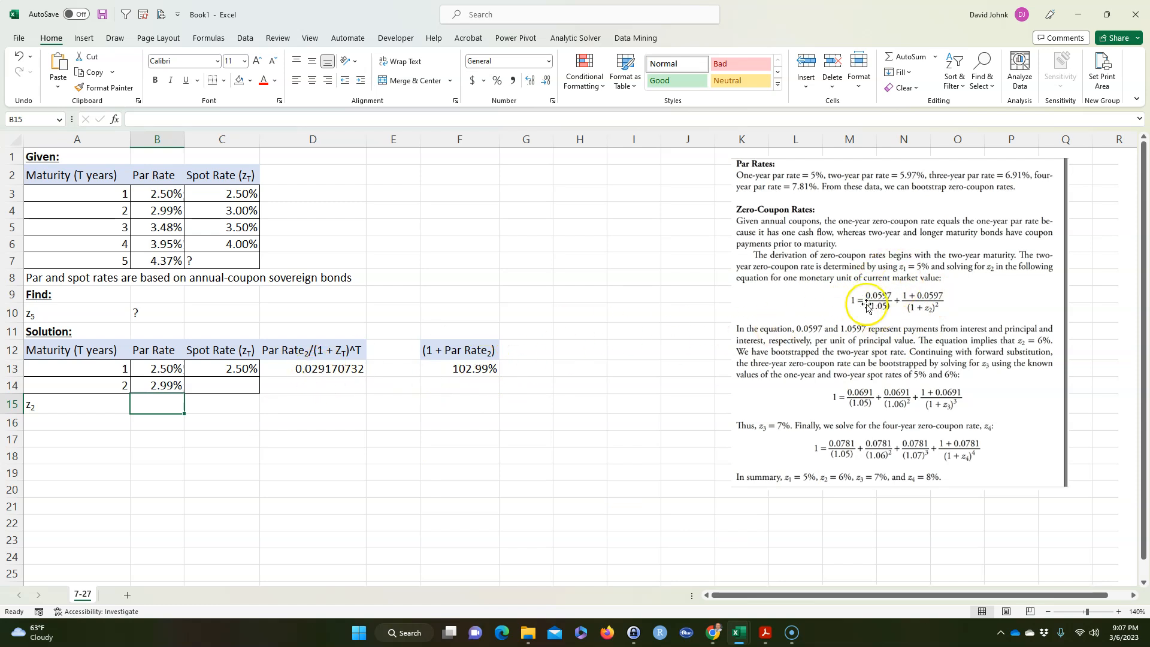
mouse_move(918, 298)
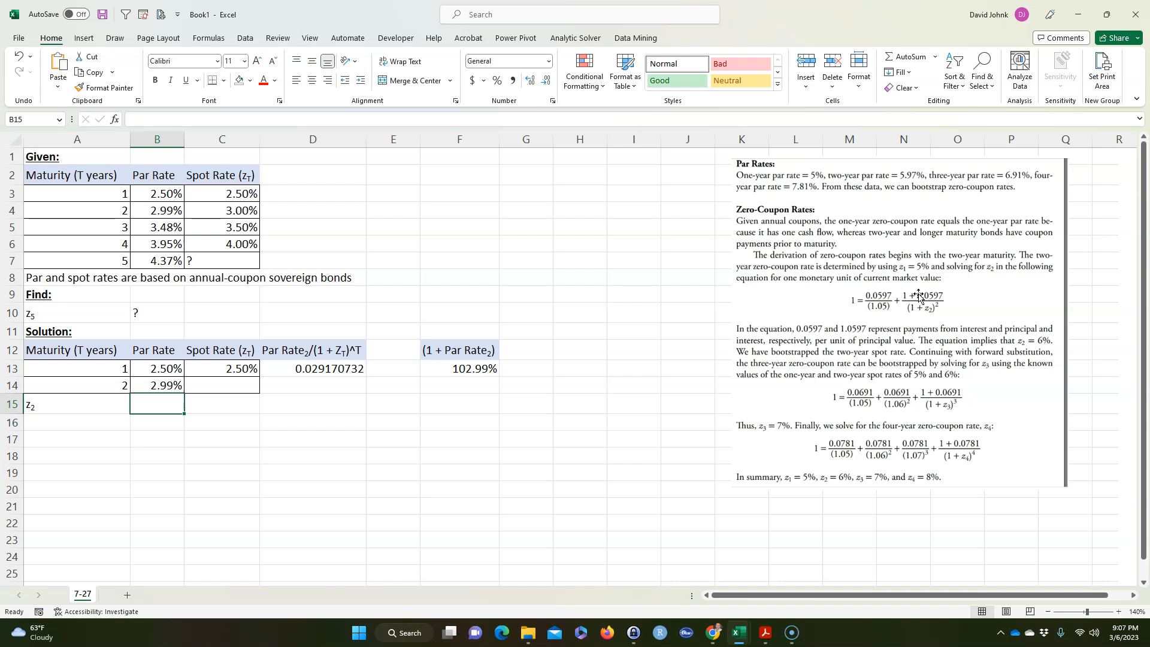
mouse_move(564, 429)
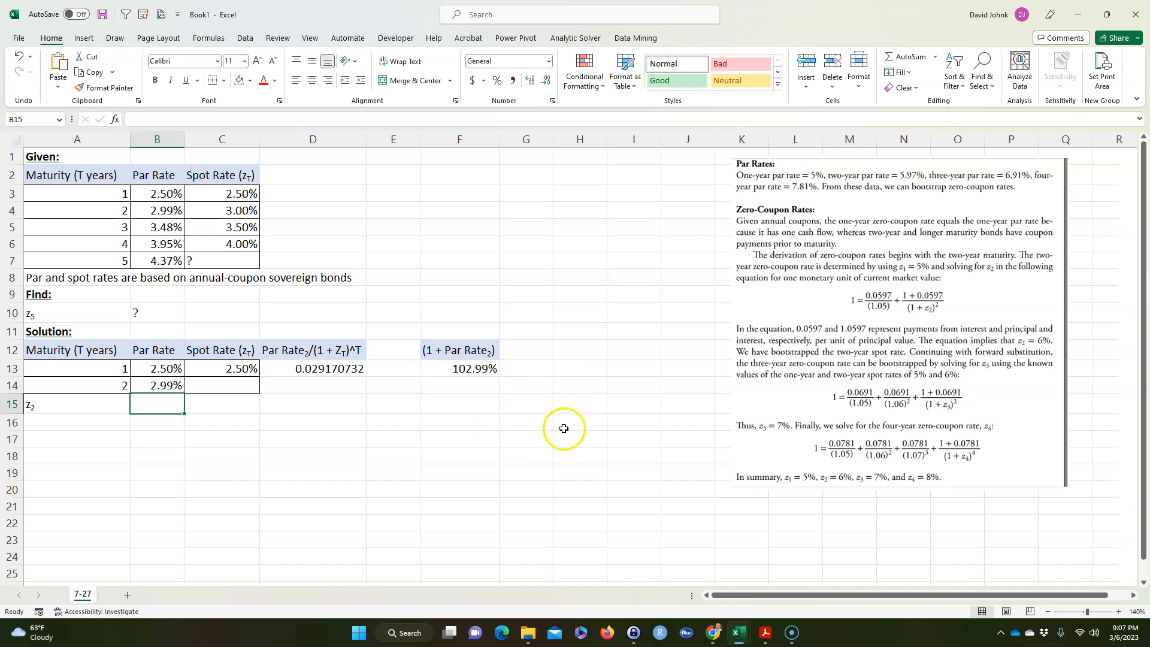
mouse_move(922, 323)
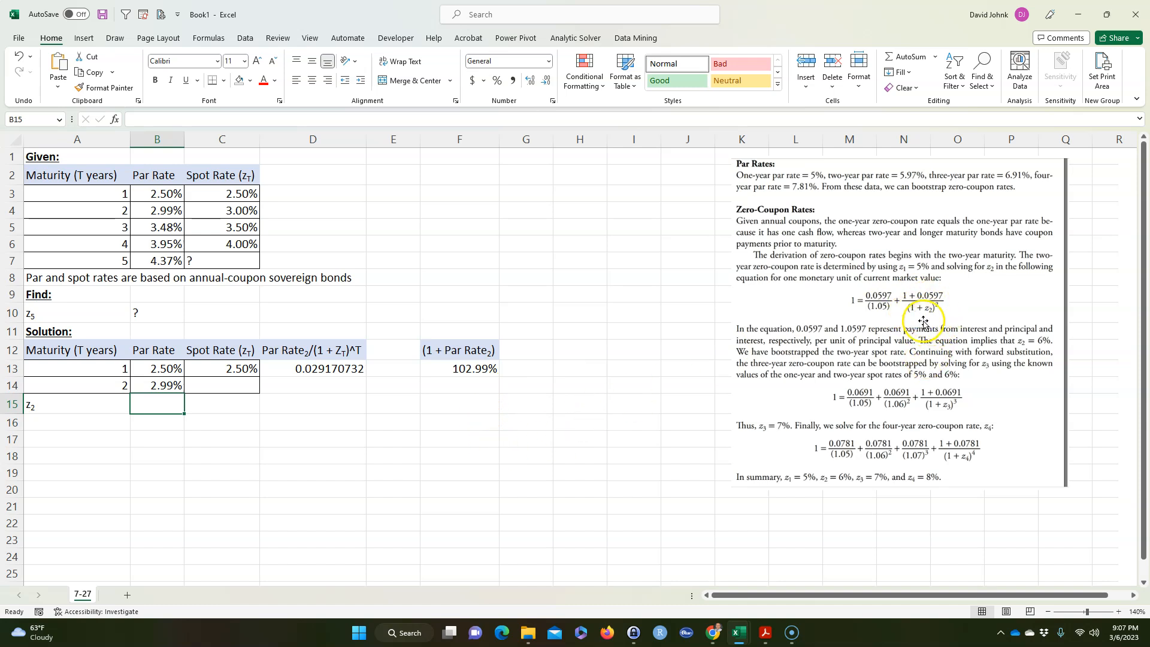
mouse_move(924, 317)
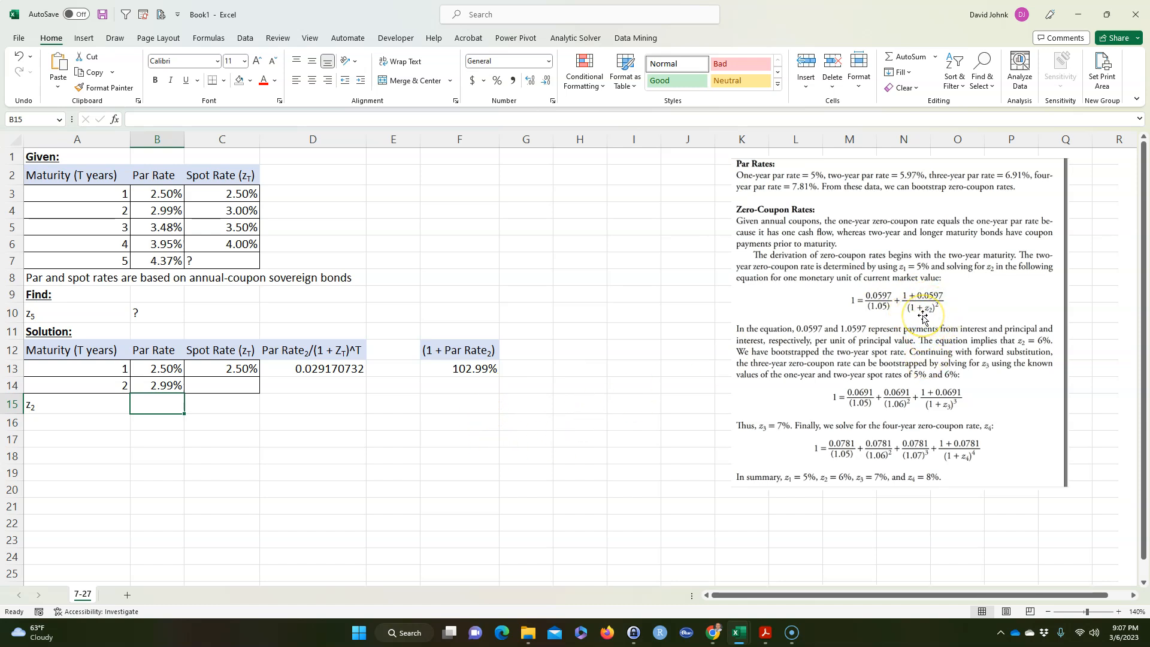
mouse_move(232, 435)
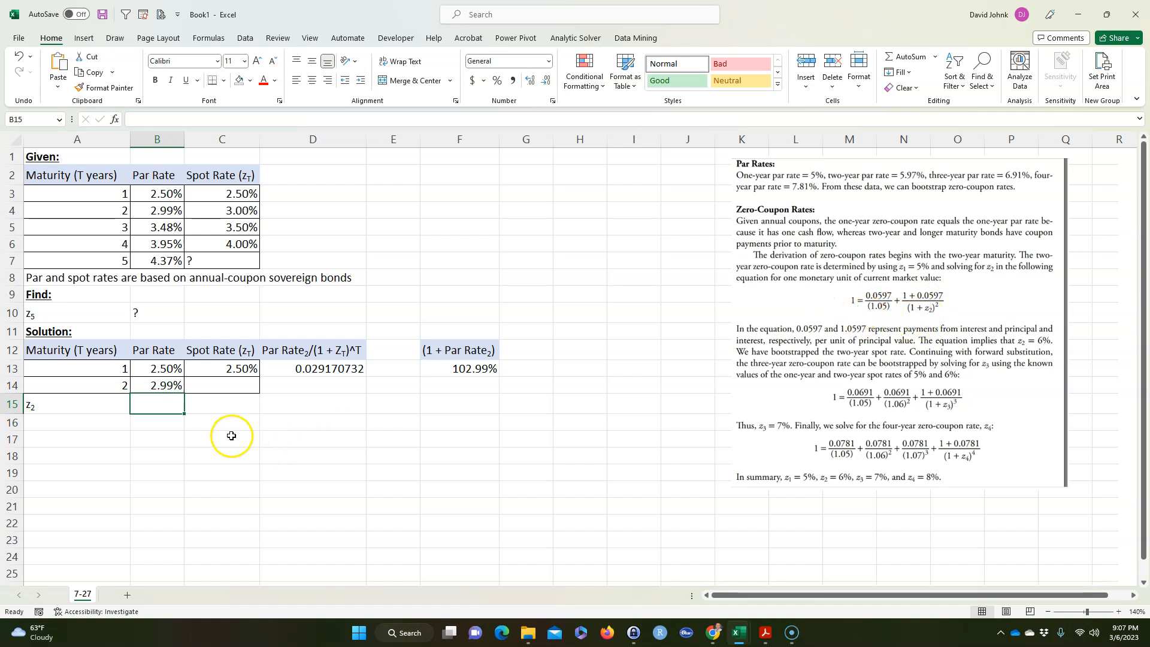
mouse_move(893, 298)
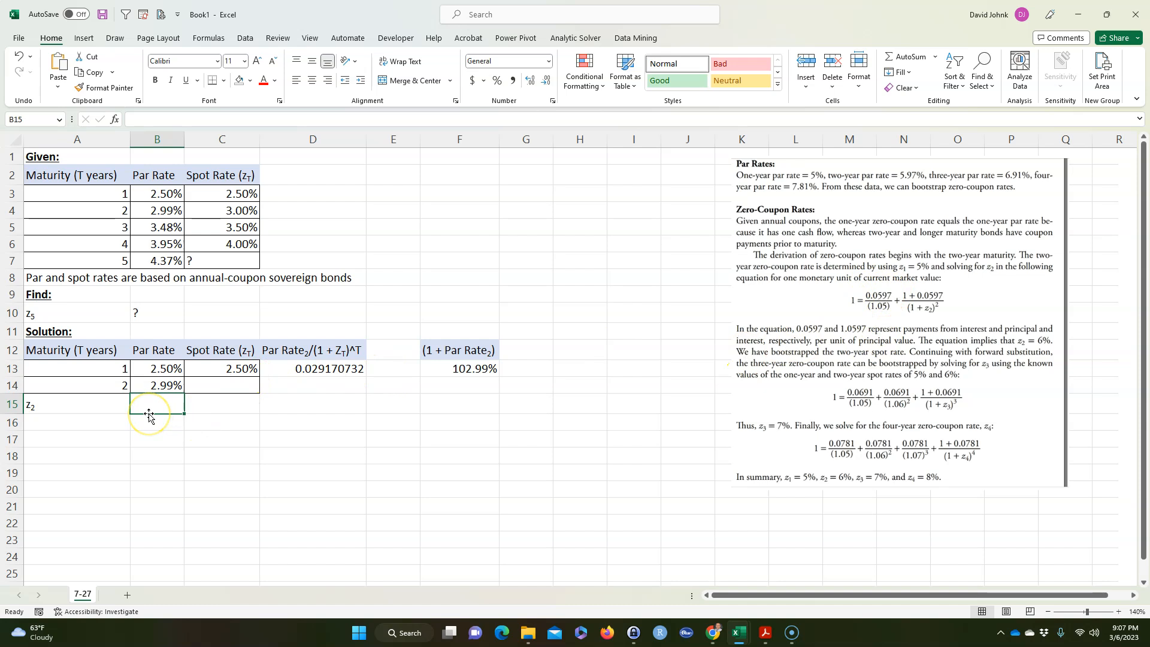
- Enter =(F13/(1-D13))^(1/A14)-1 in B15, returning 0.02997
type("=1")
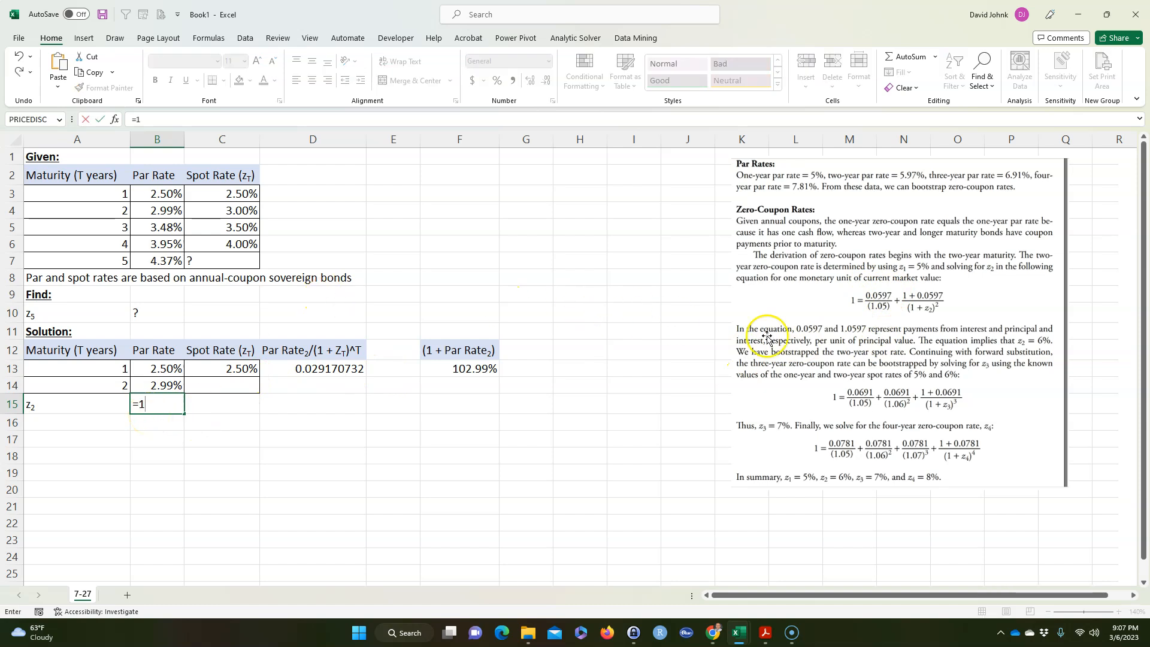
mouse_move(884, 288)
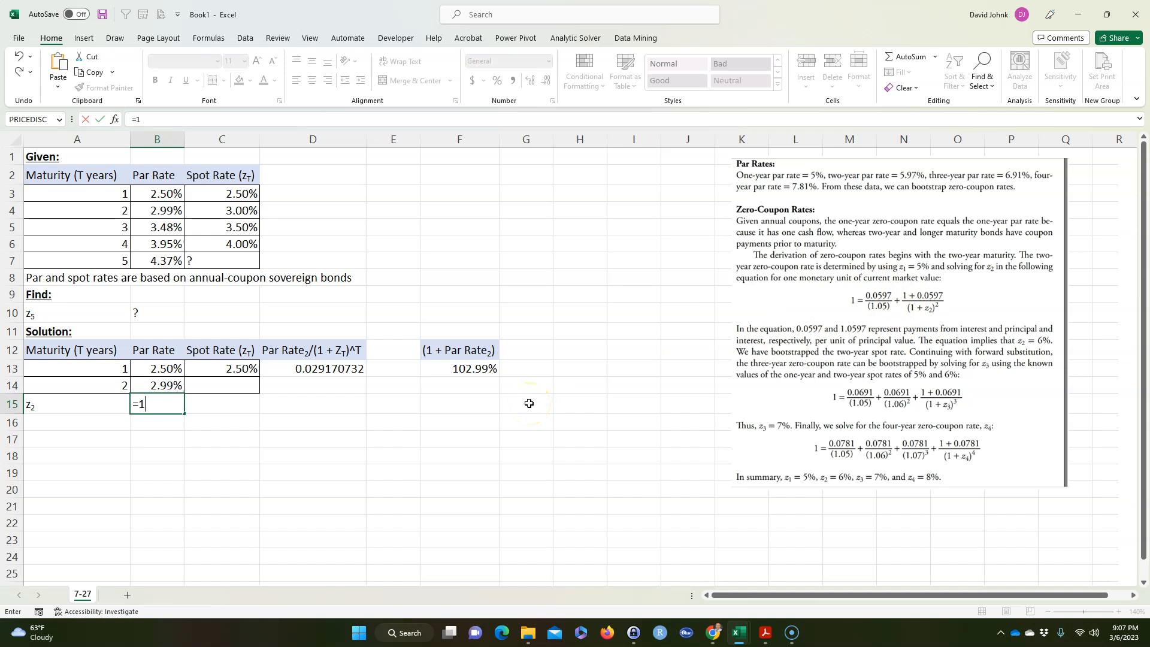
left_click(313, 369)
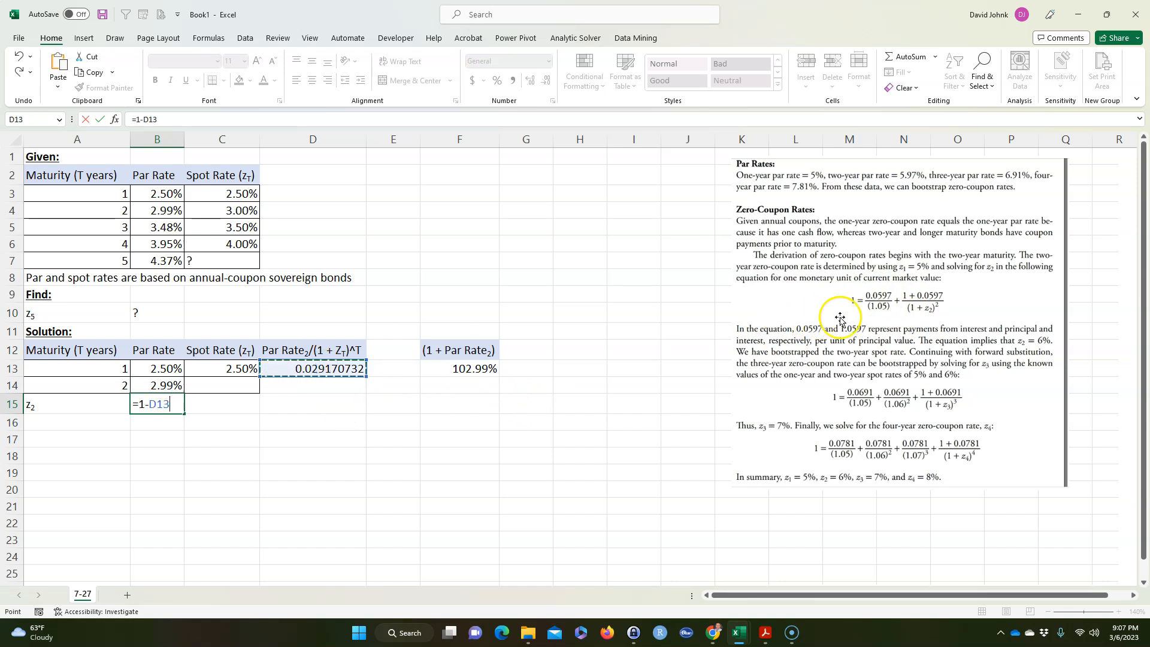
mouse_move(375, 411)
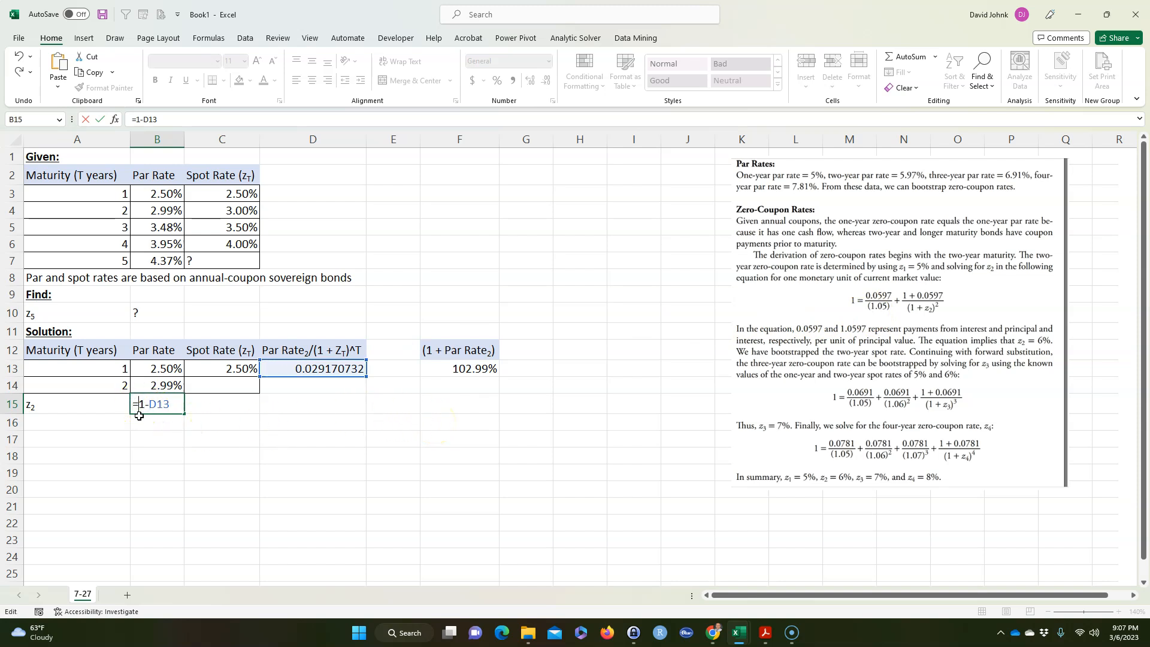
type("(")
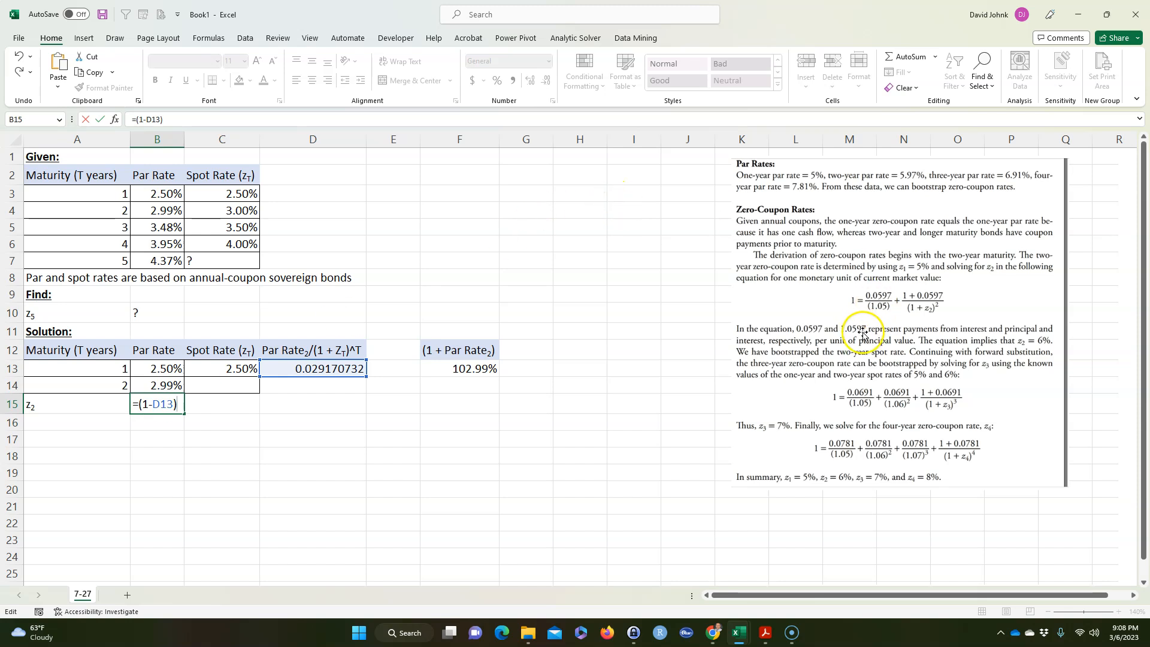
mouse_move(931, 317)
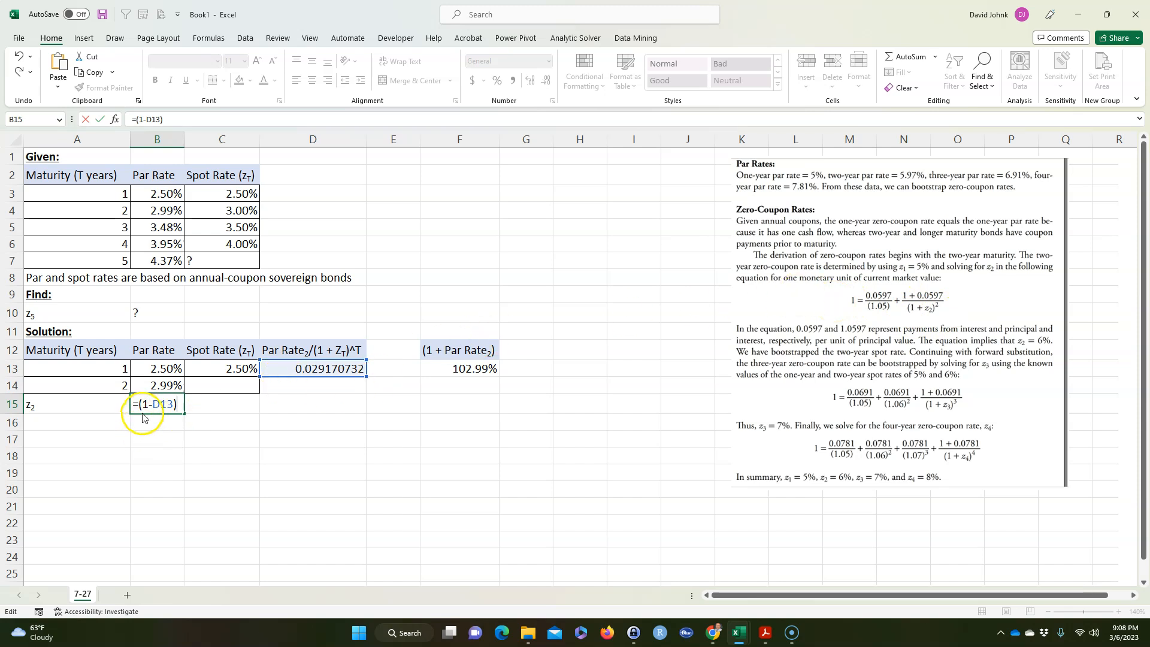
mouse_move(473, 368)
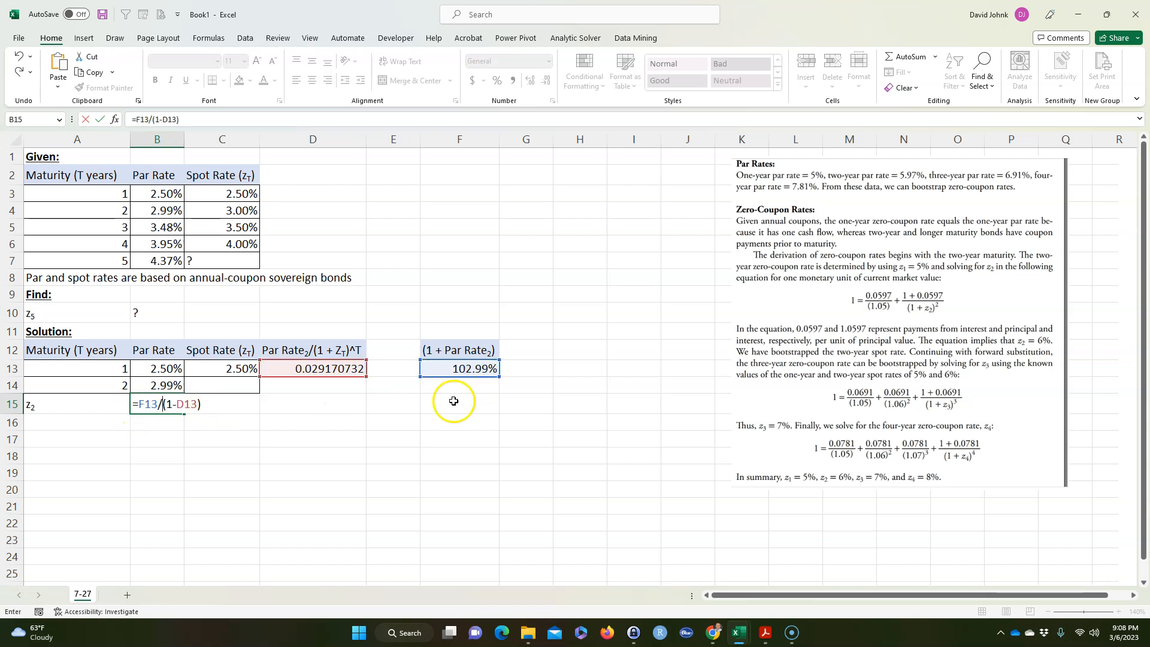
mouse_move(245, 417)
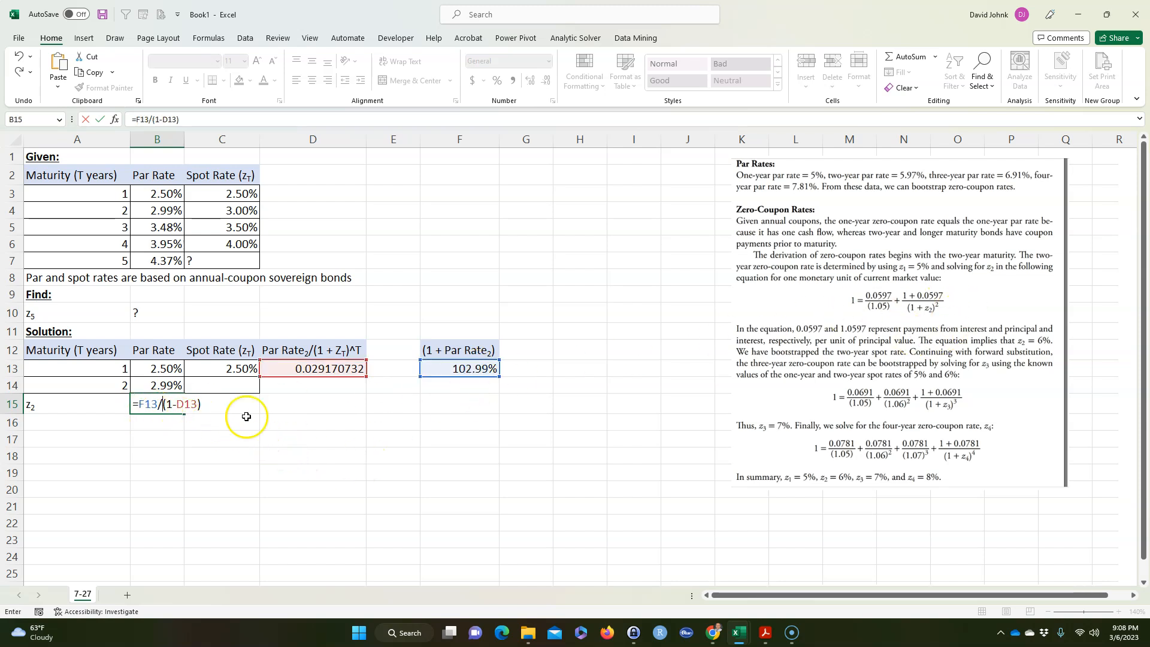
mouse_move(945, 289)
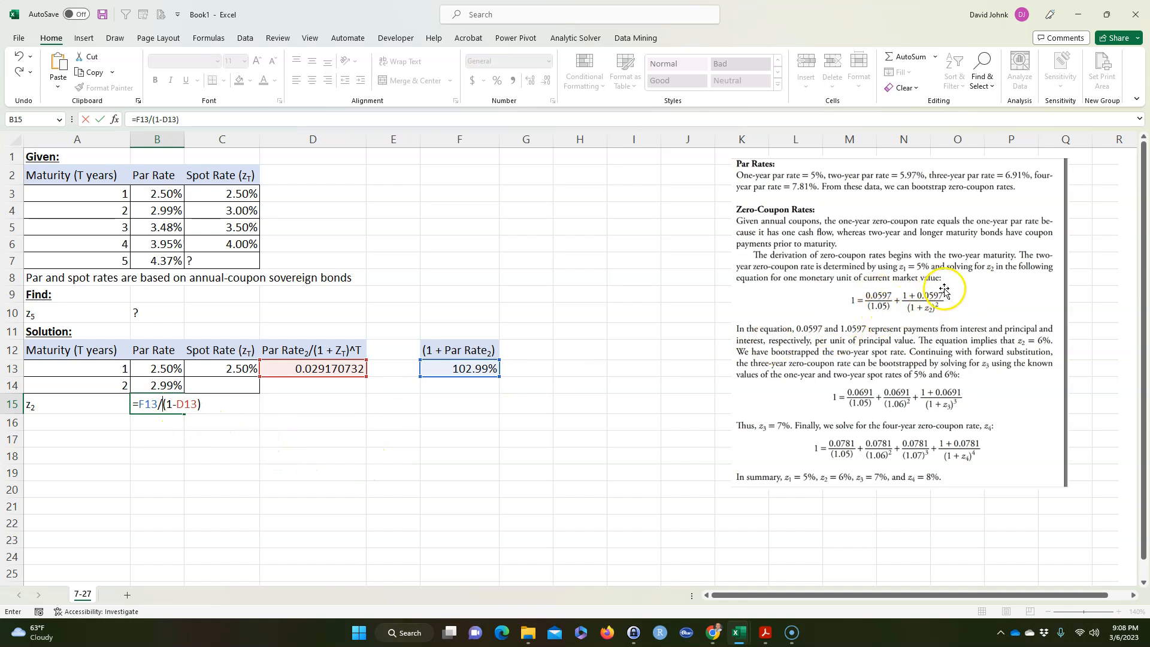
mouse_move(660, 323)
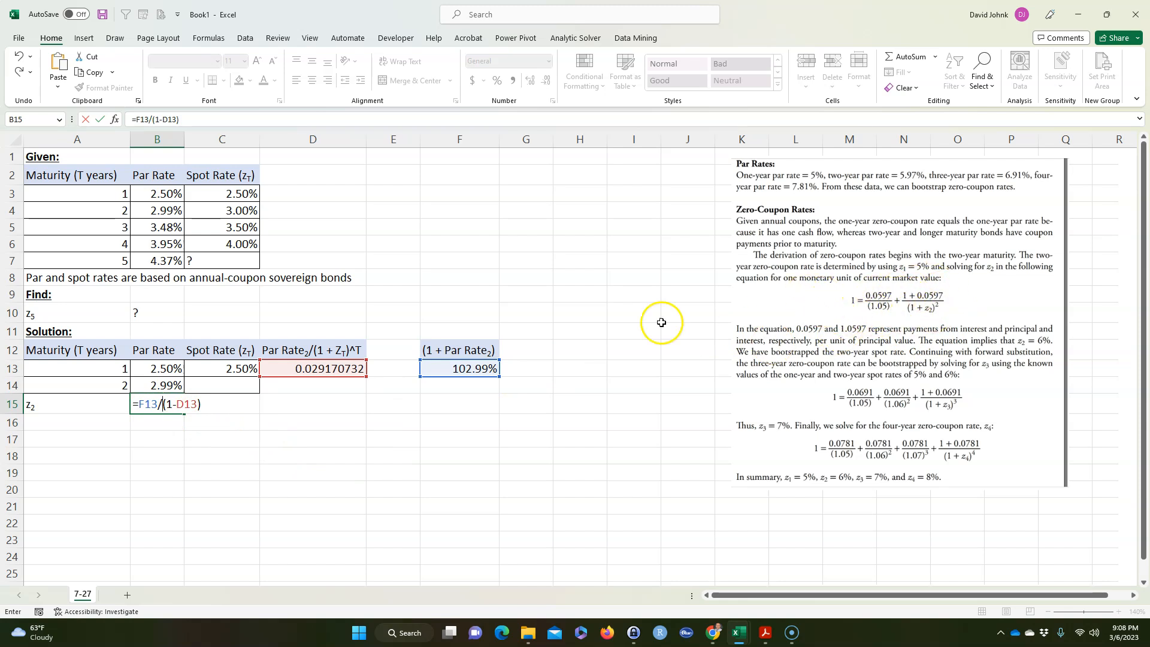
mouse_move(365, 474)
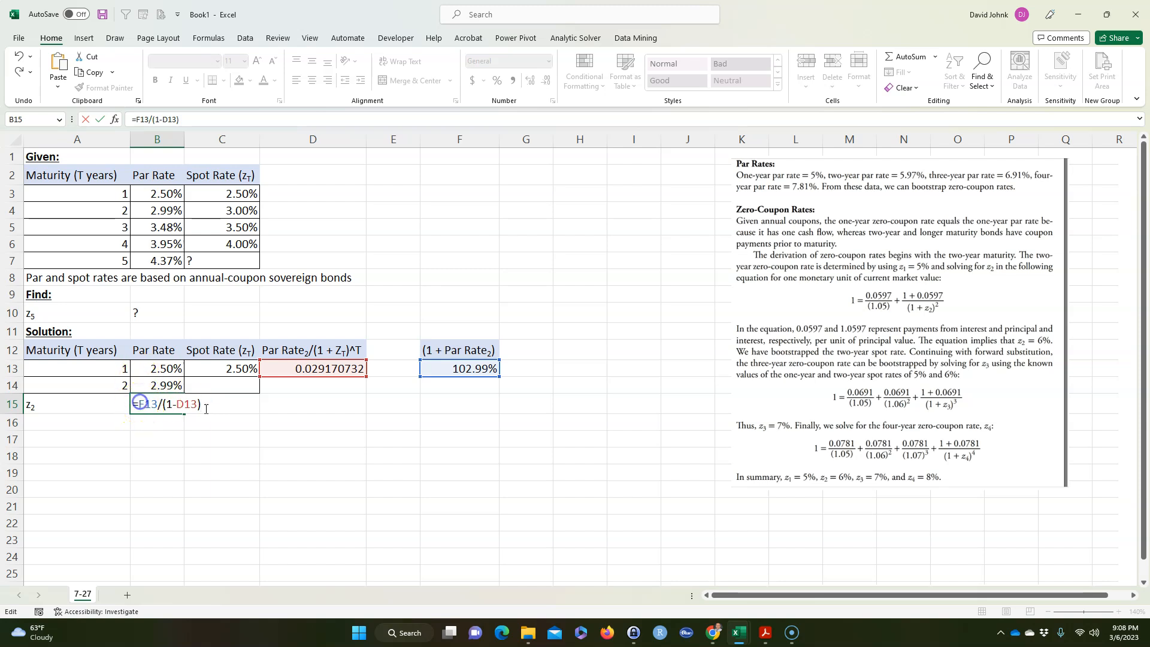
mouse_move(935, 321)
type("(")
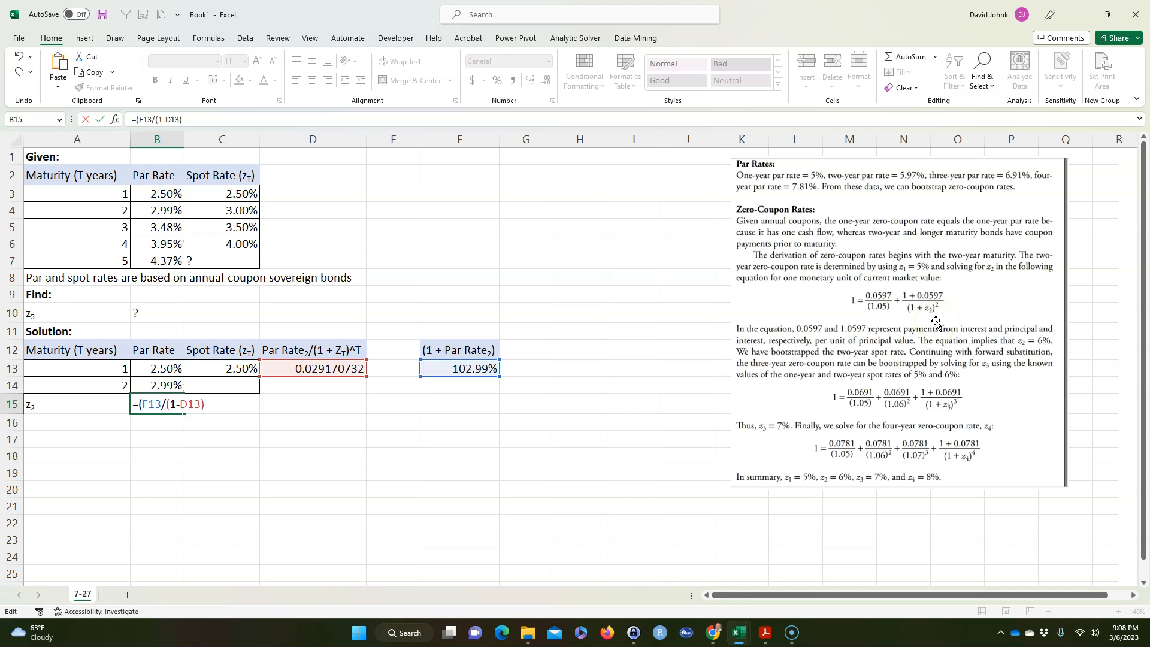
type(")^")
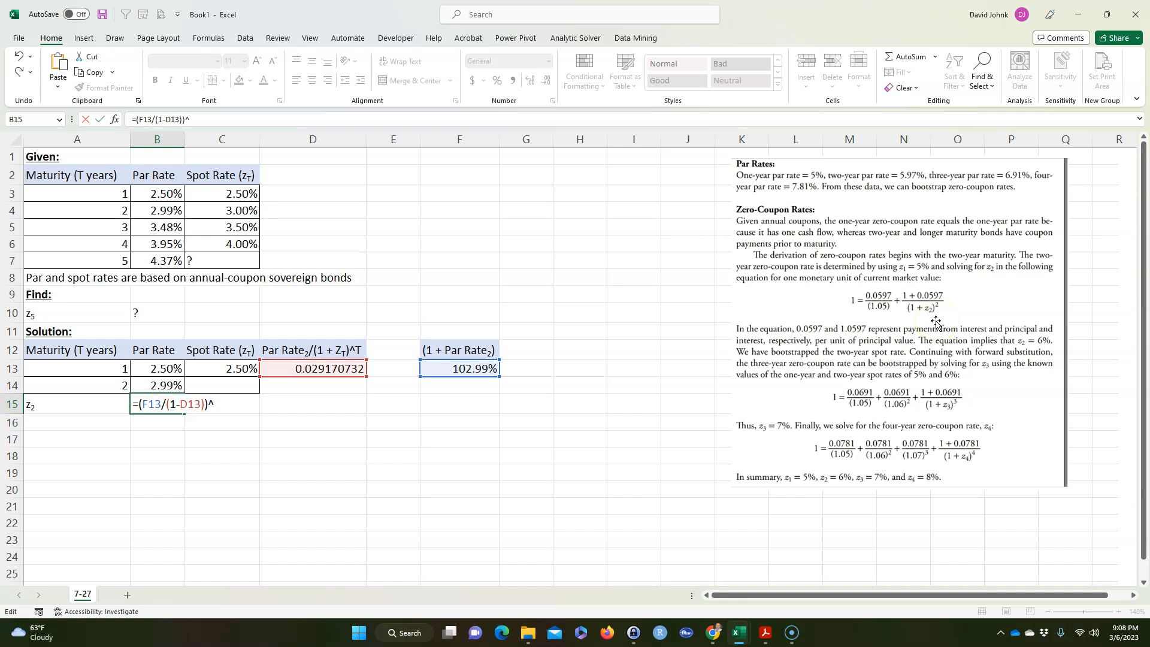
type("1/")
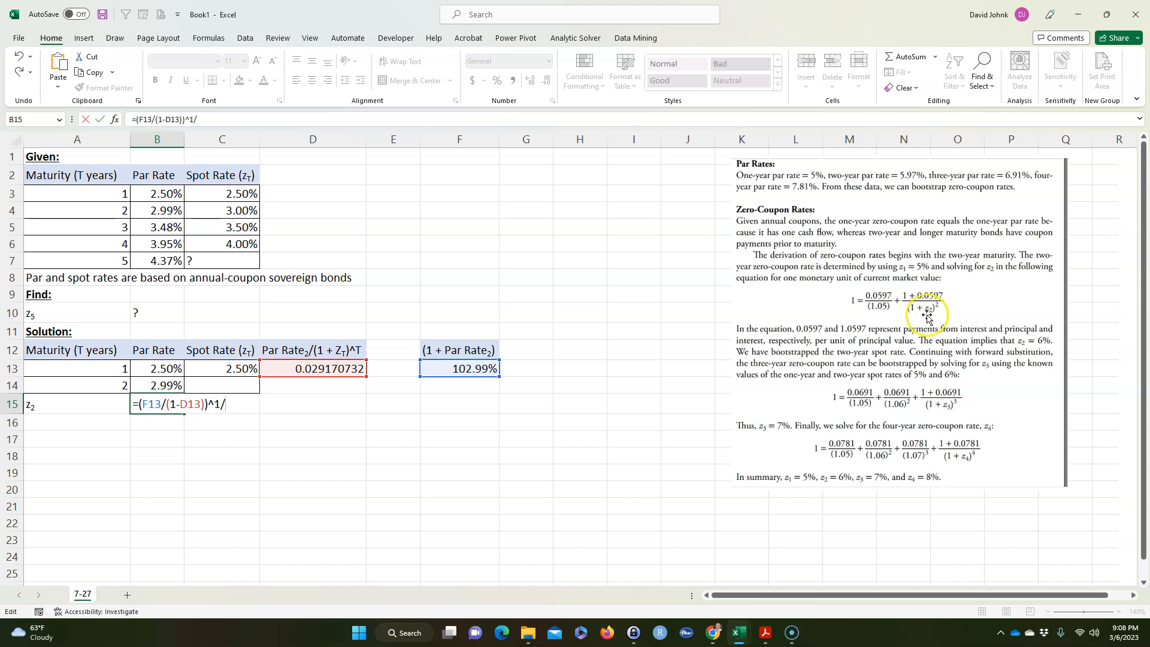
left_click(76, 386)
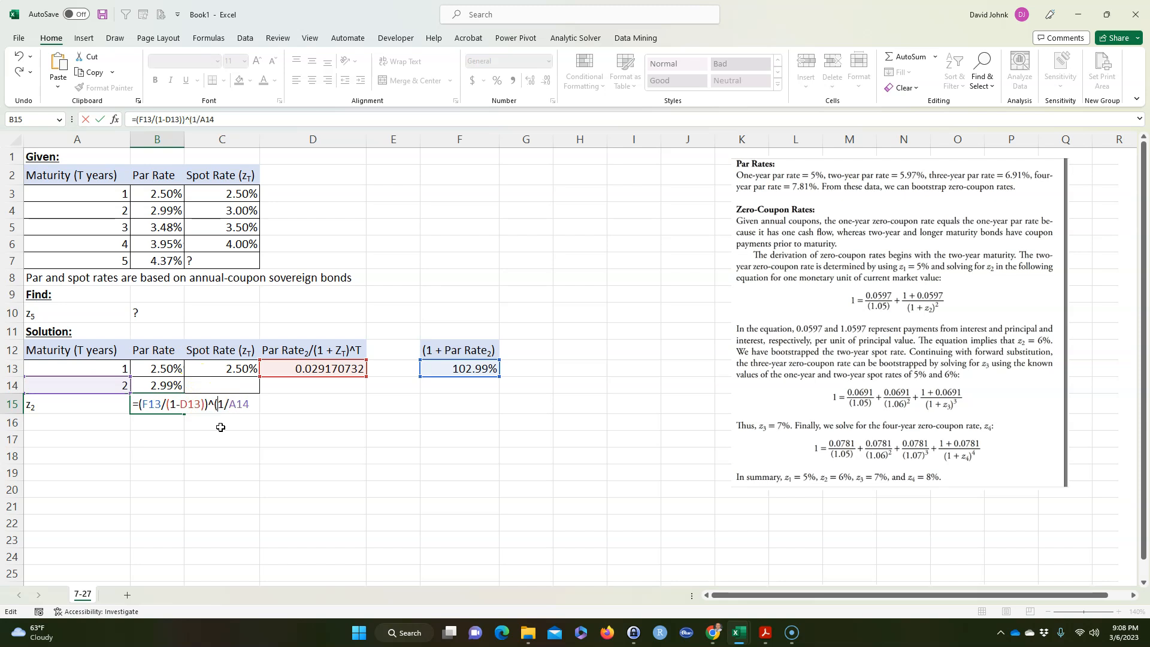
type(")")
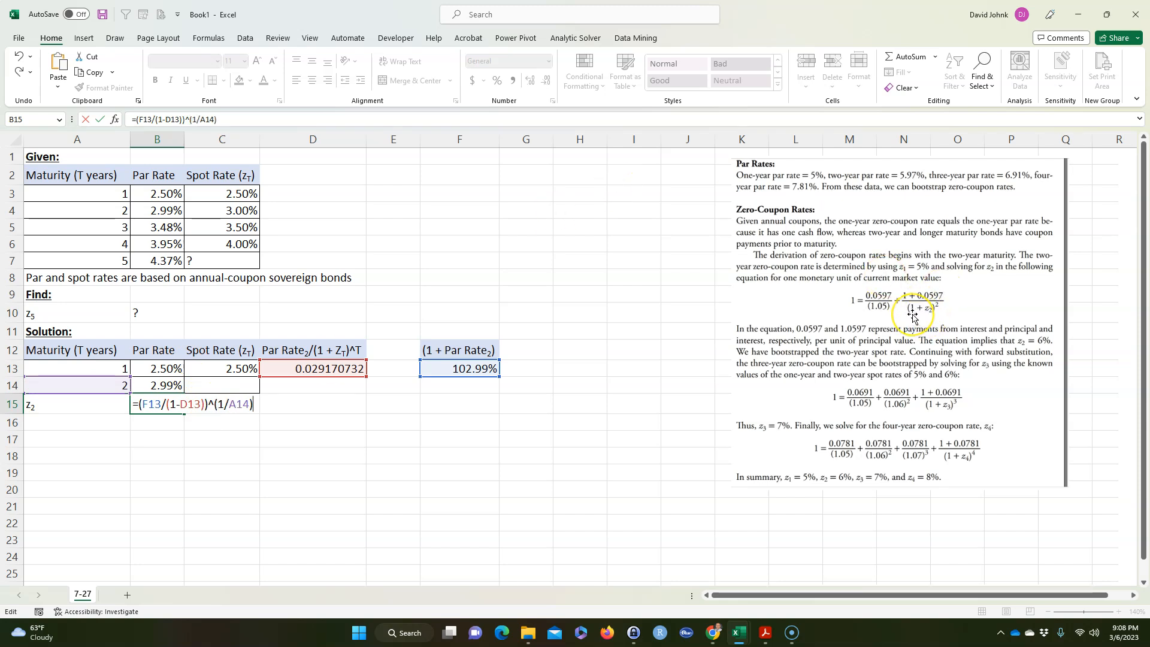
type("-")
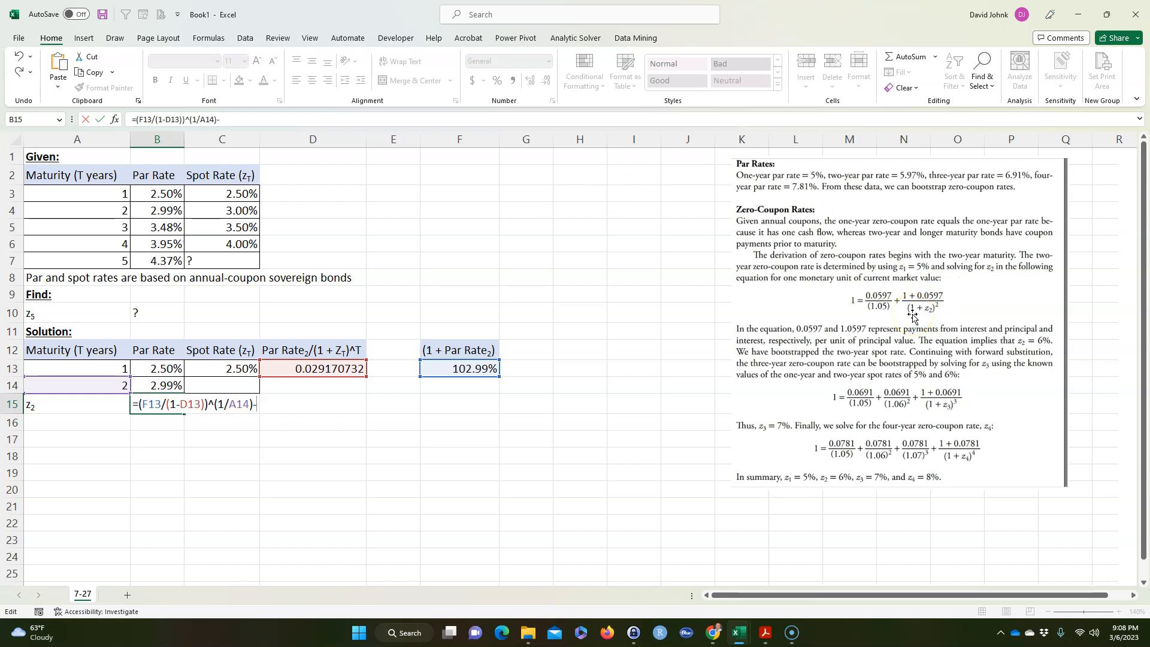
key("Return")
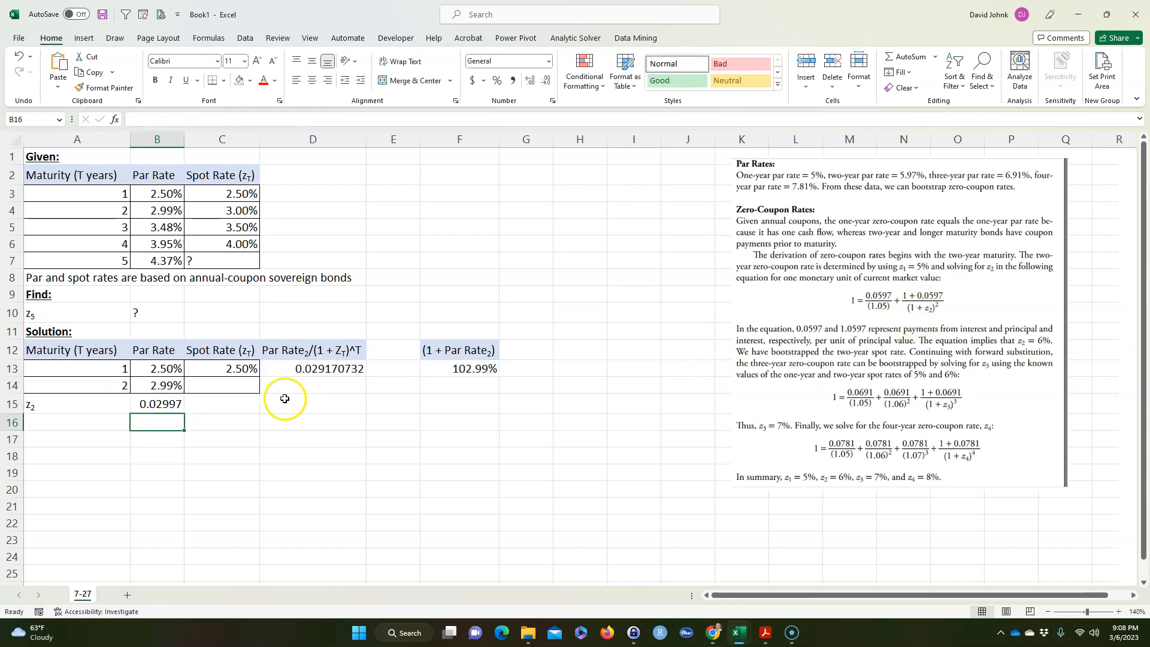
- Apply Percent Style to B15 so z2 shows 3.00%, and compare with the given spot rate
left_click(156, 405)
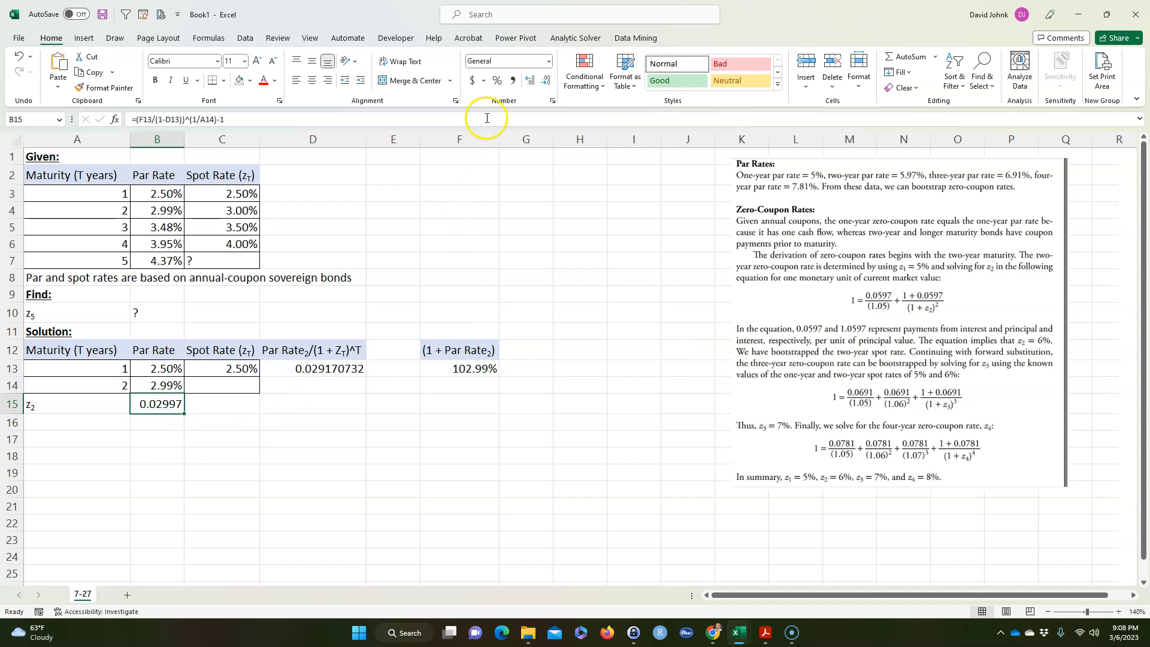
left_click(496, 80)
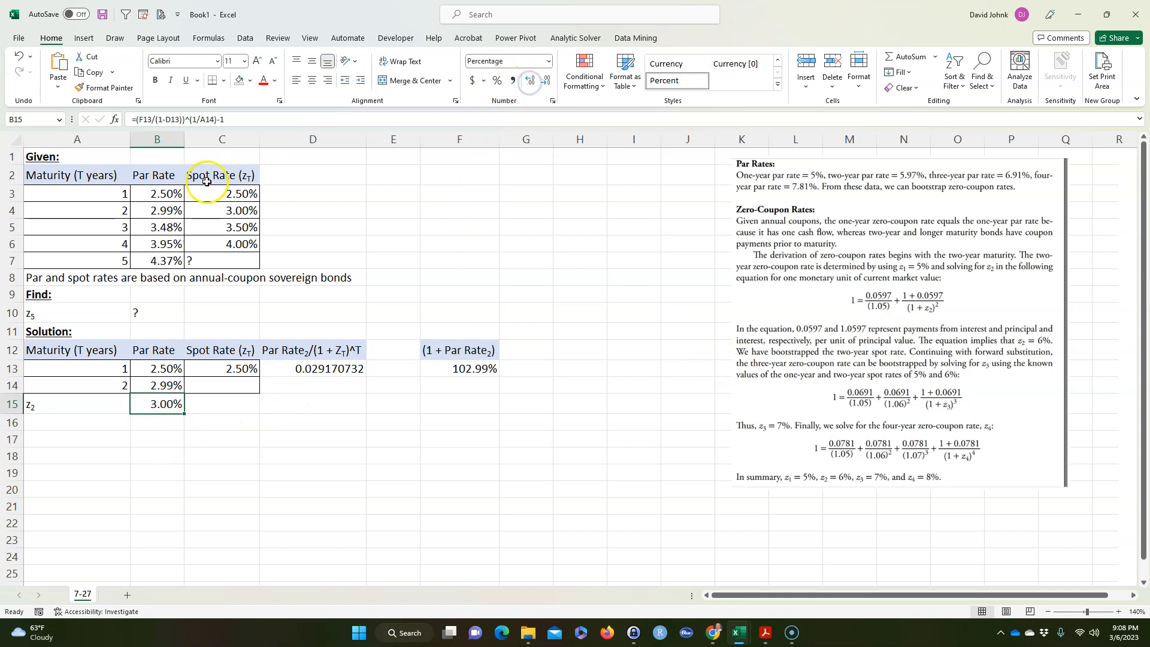
left_click(221, 210)
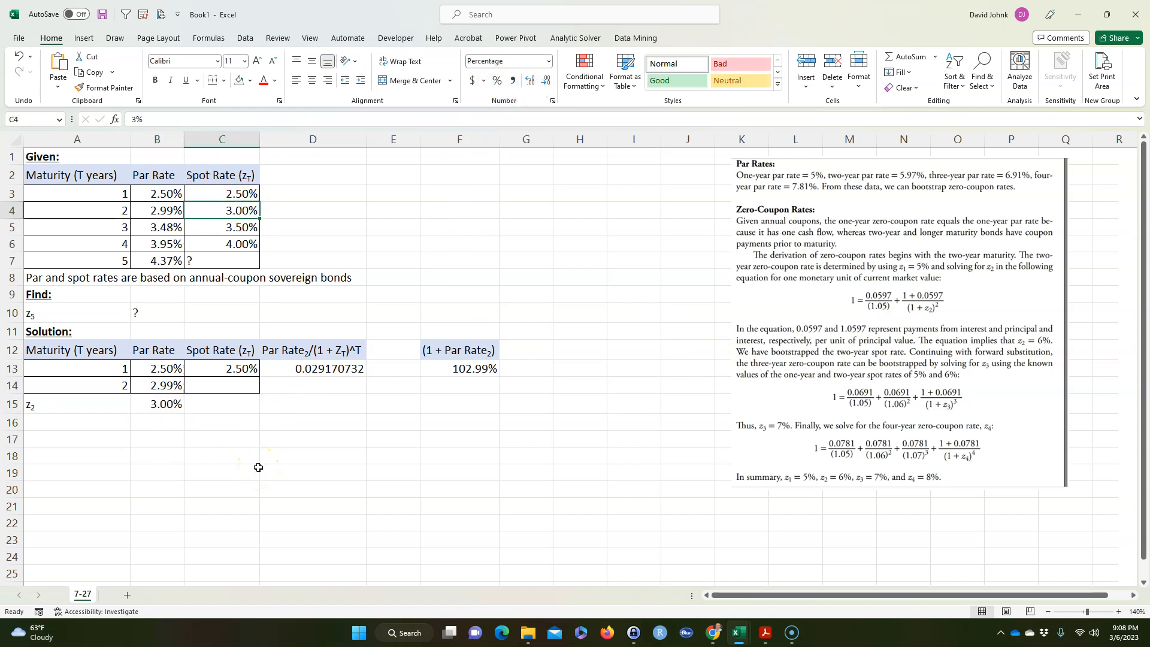
left_click(222, 245)
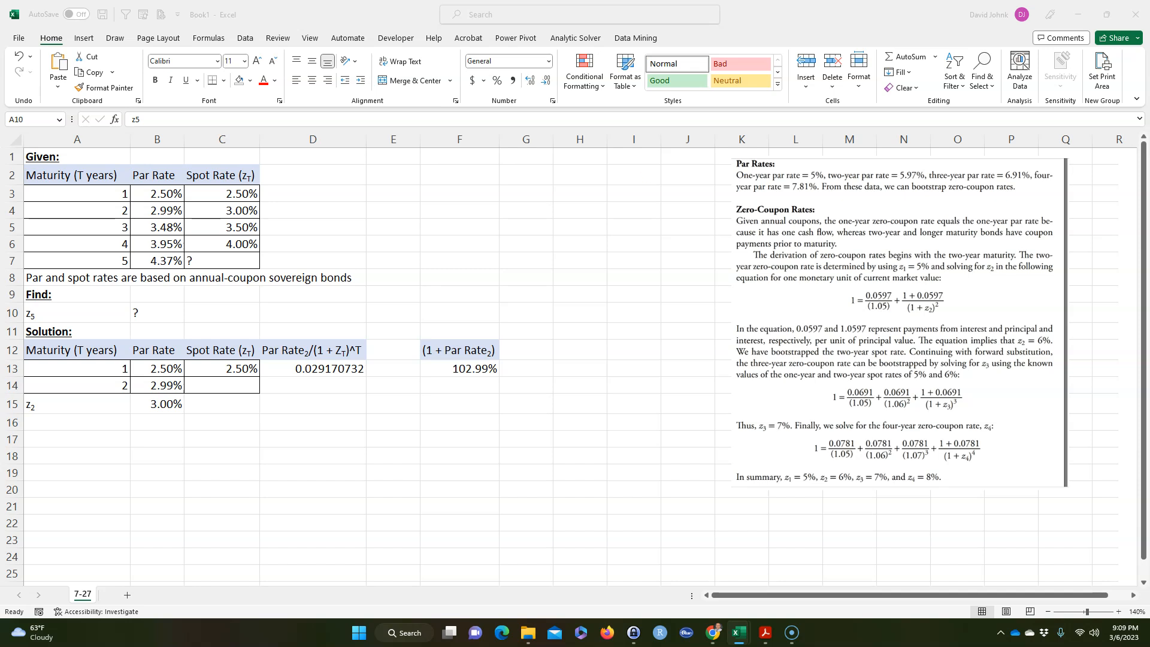
- Paste the headers into row 17 and the year 1–5 rates into A18, then clear the ? in C22
left_click(76, 441)
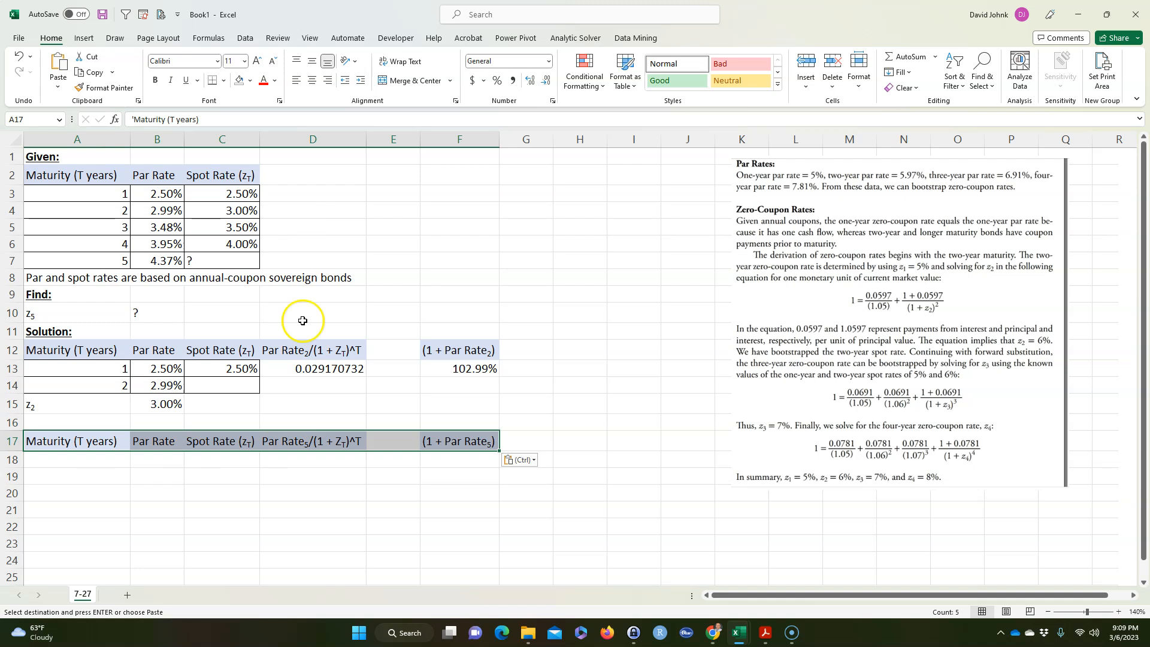
left_click(311, 510)
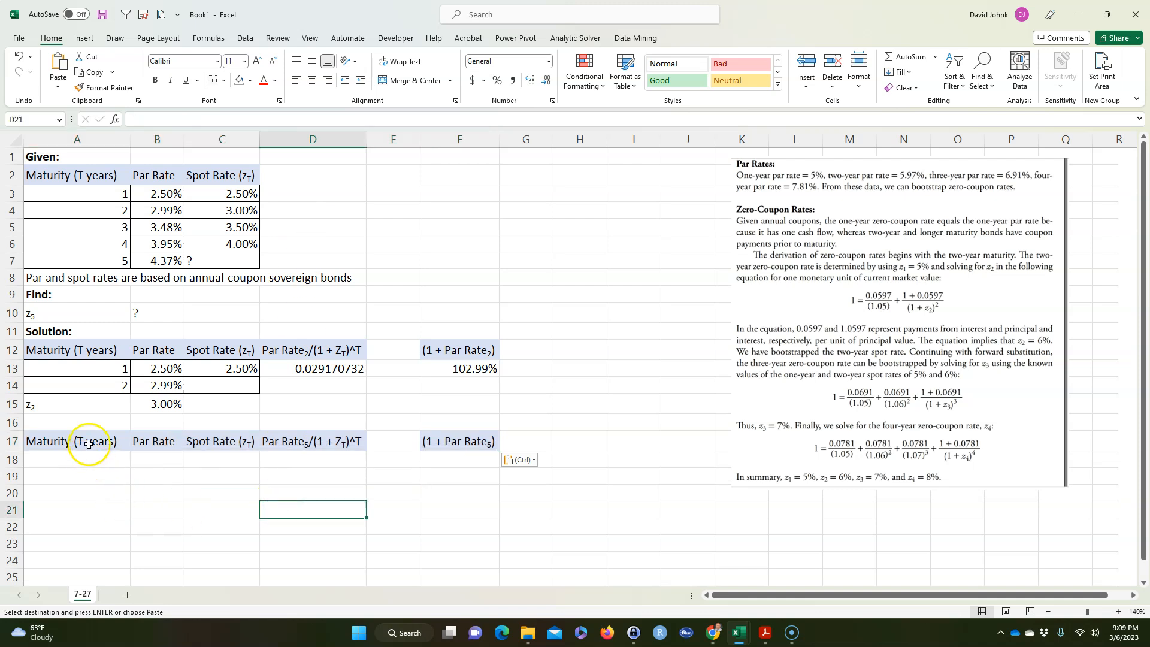
left_click_drag(77, 193, 222, 210)
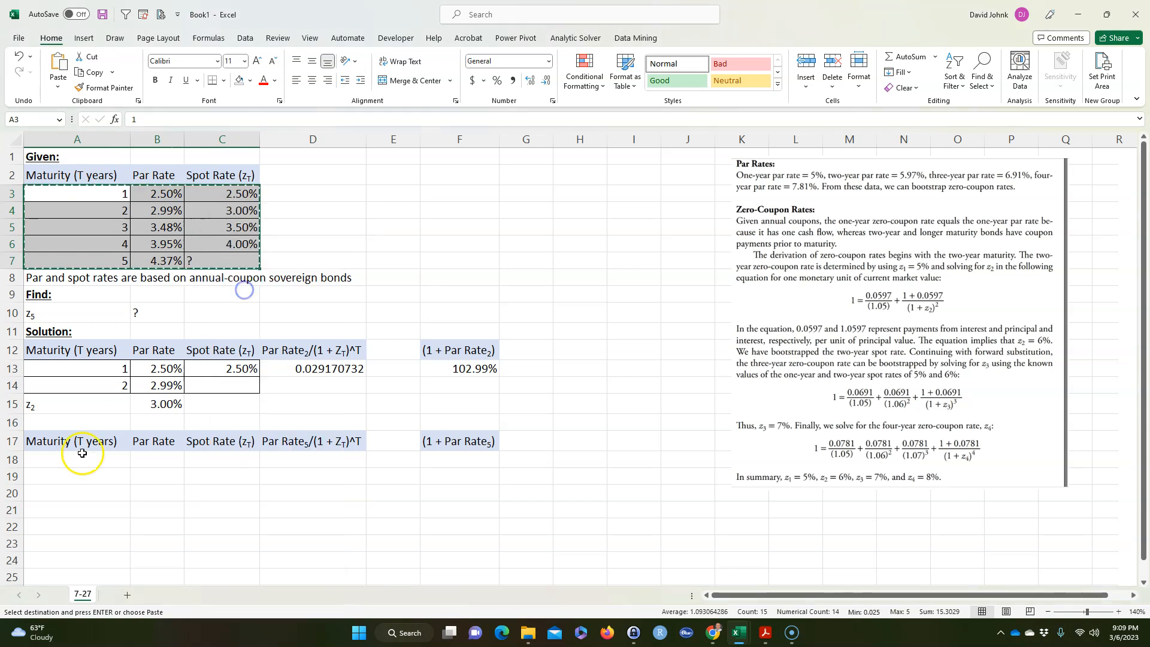
left_click(78, 459)
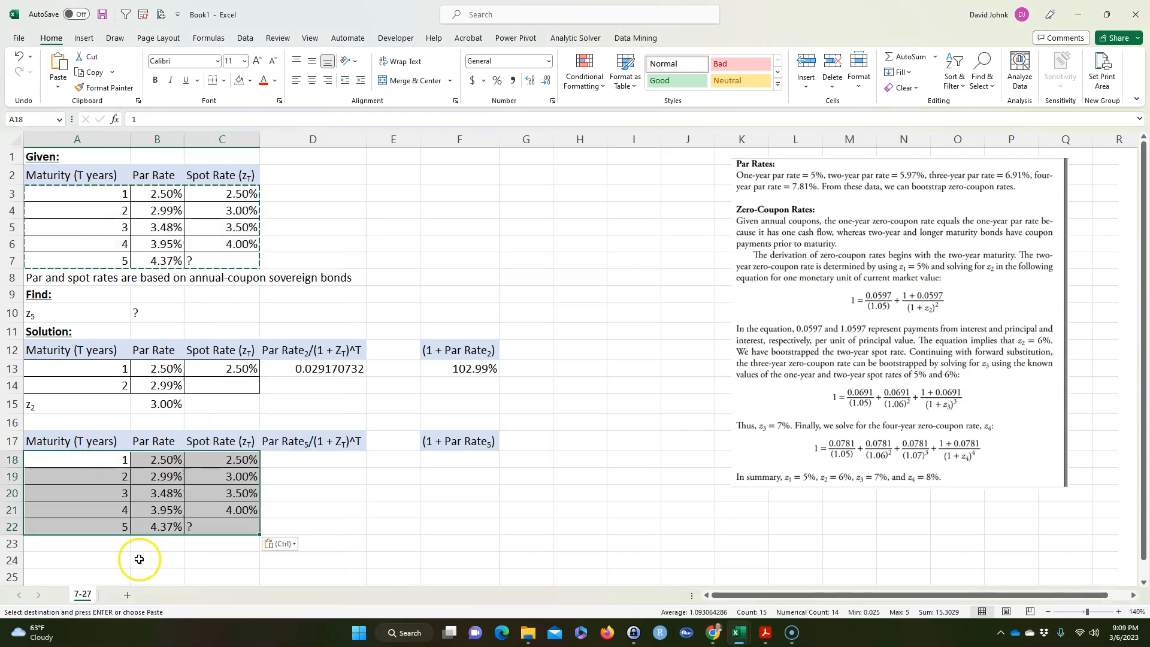
left_click(220, 526)
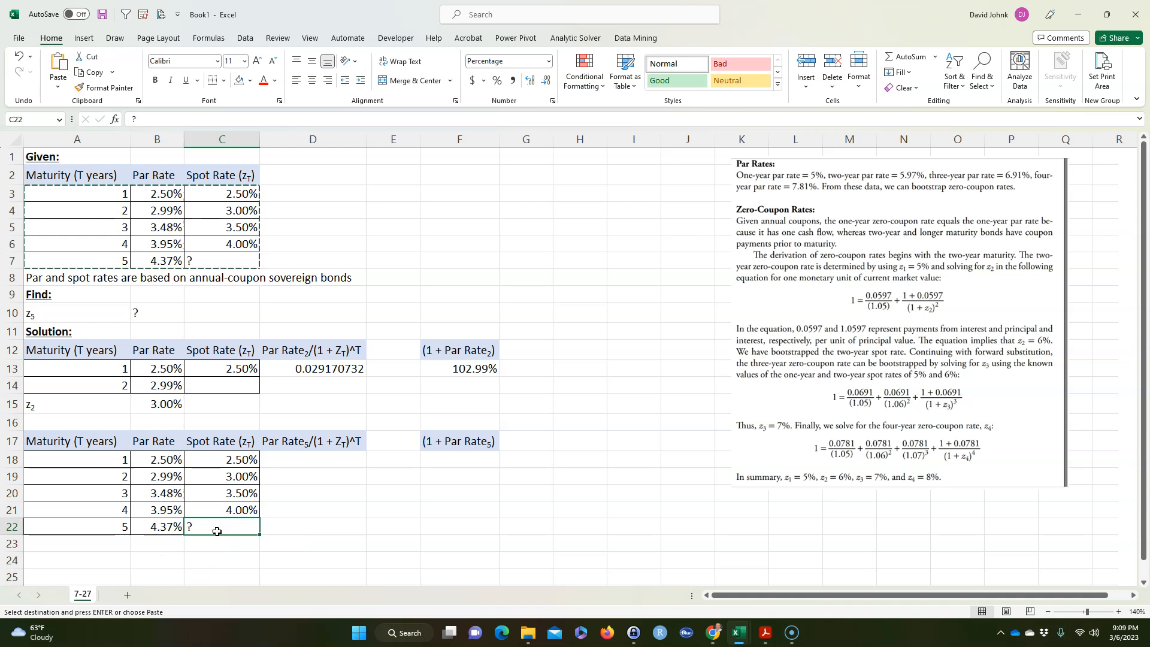
left_click(313, 460)
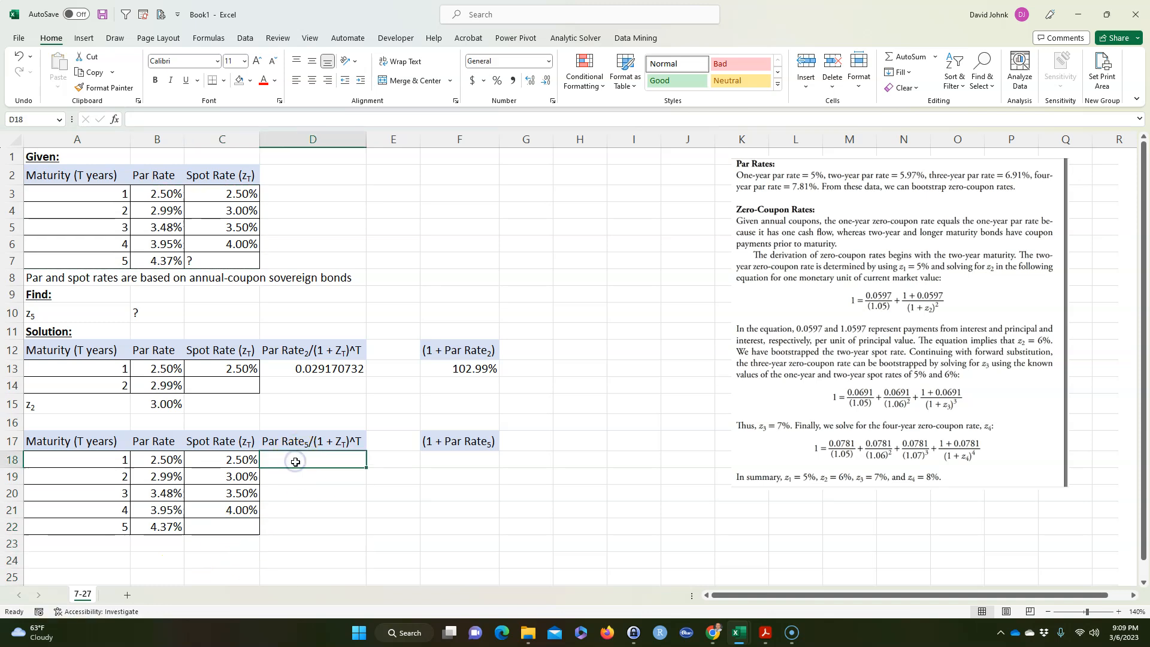
- Enter =$B$22/(1+C18)^A18 in D18, giving 0.042634146
type("=")
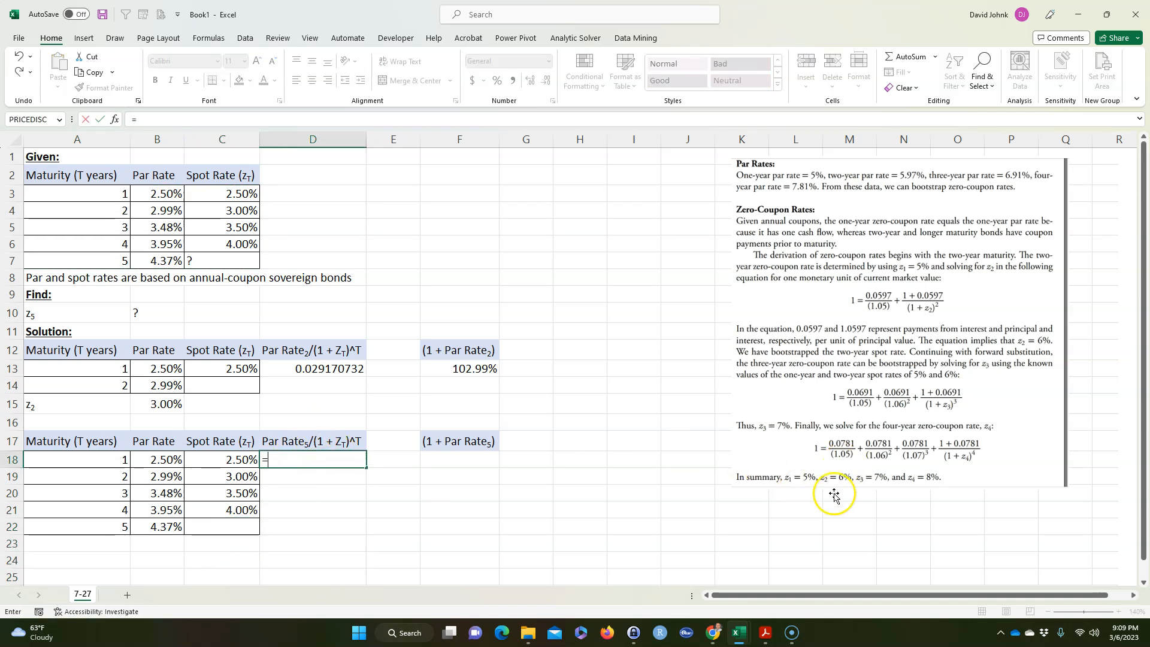
mouse_move(893, 432)
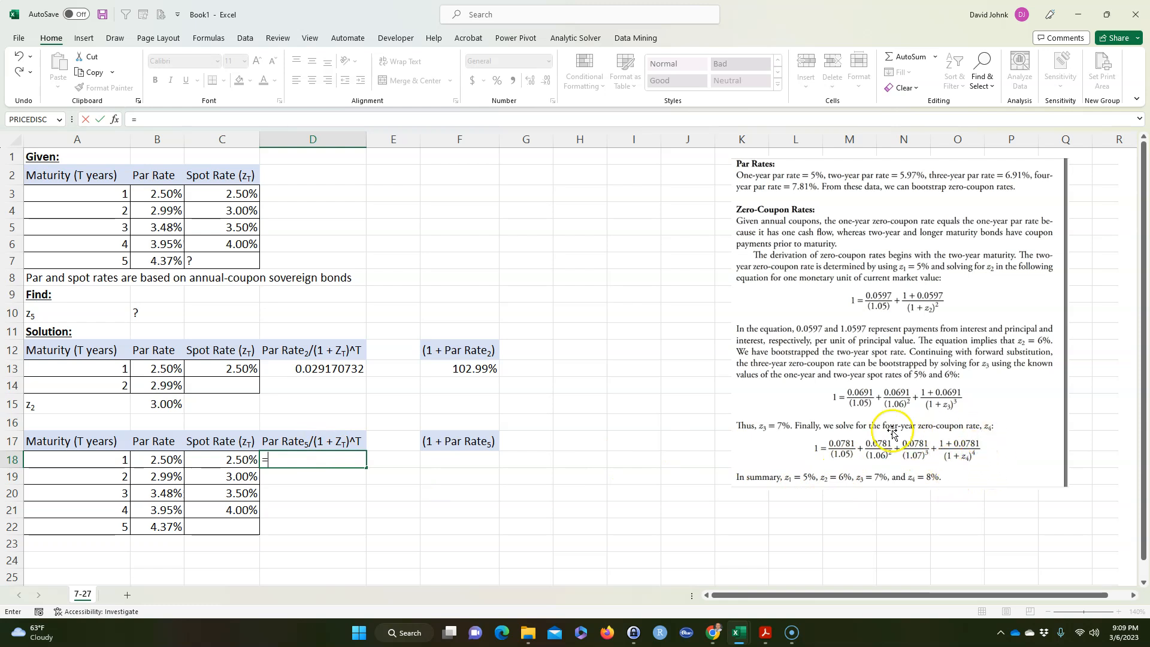
mouse_move(967, 468)
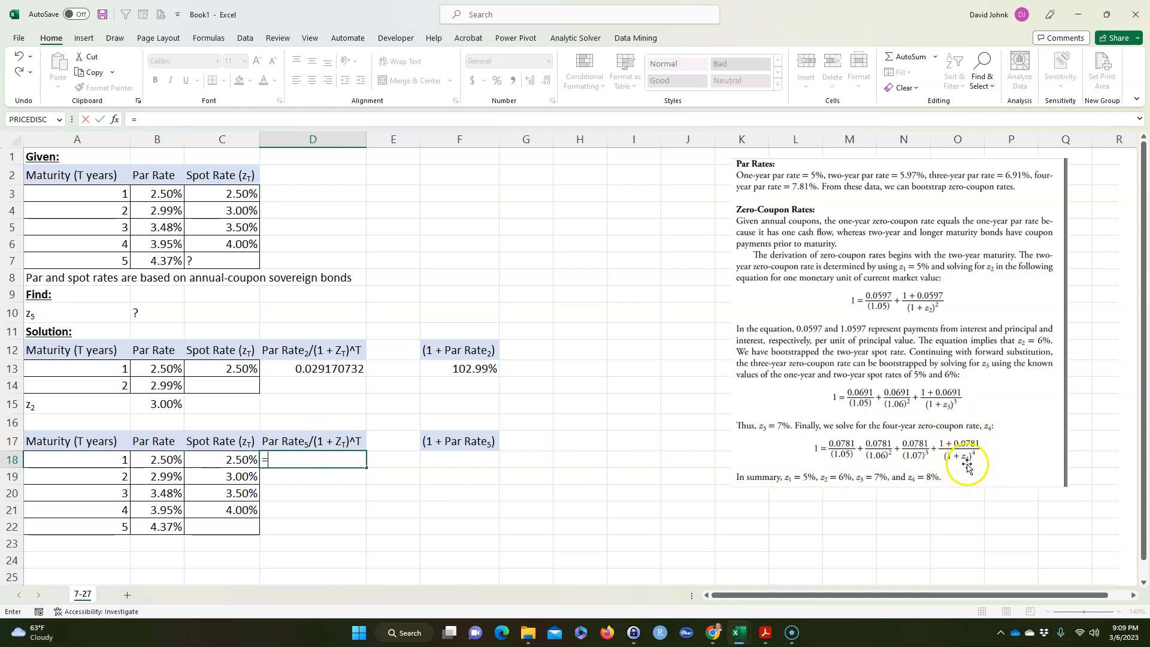
mouse_move(930, 457)
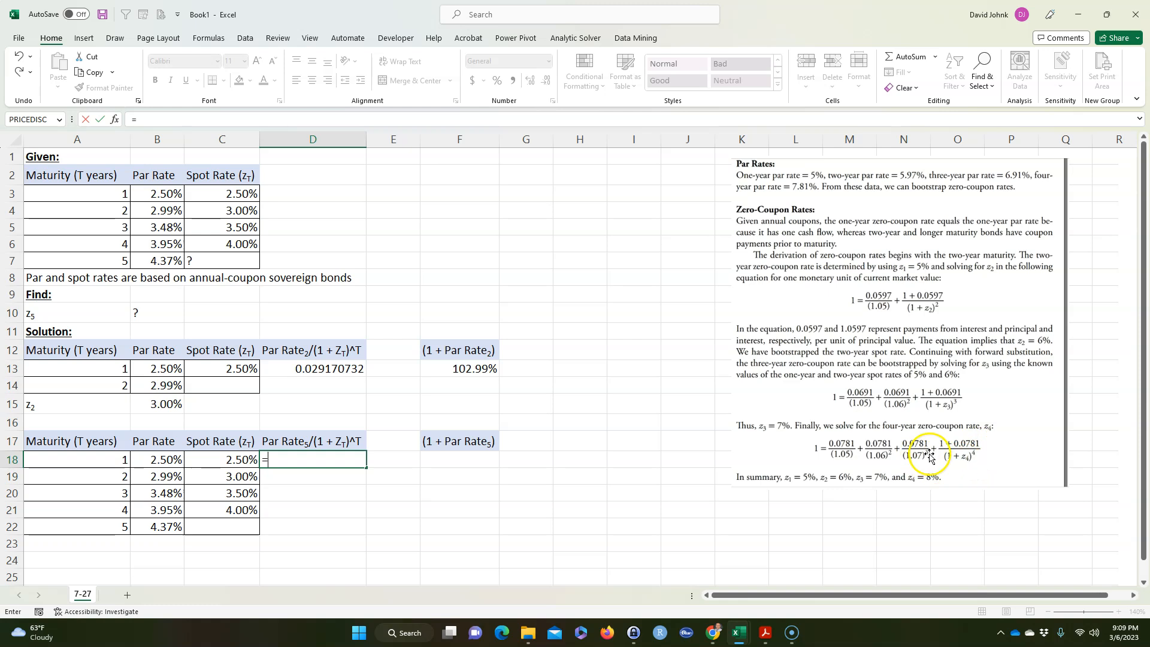
mouse_move(298, 453)
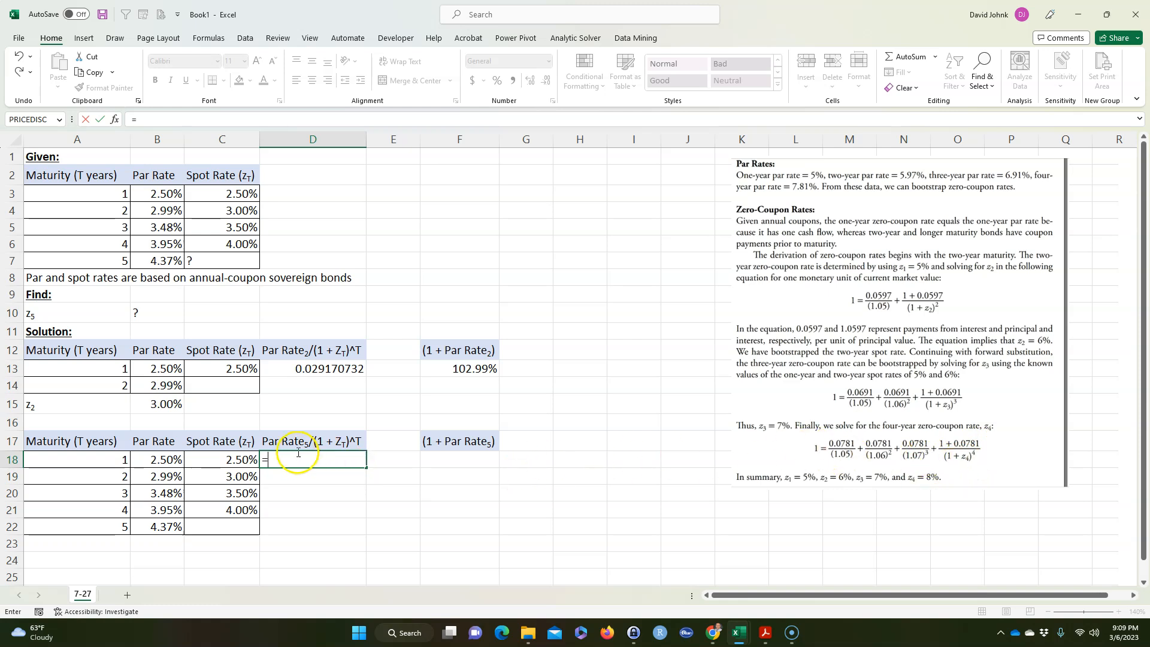
mouse_move(121, 519)
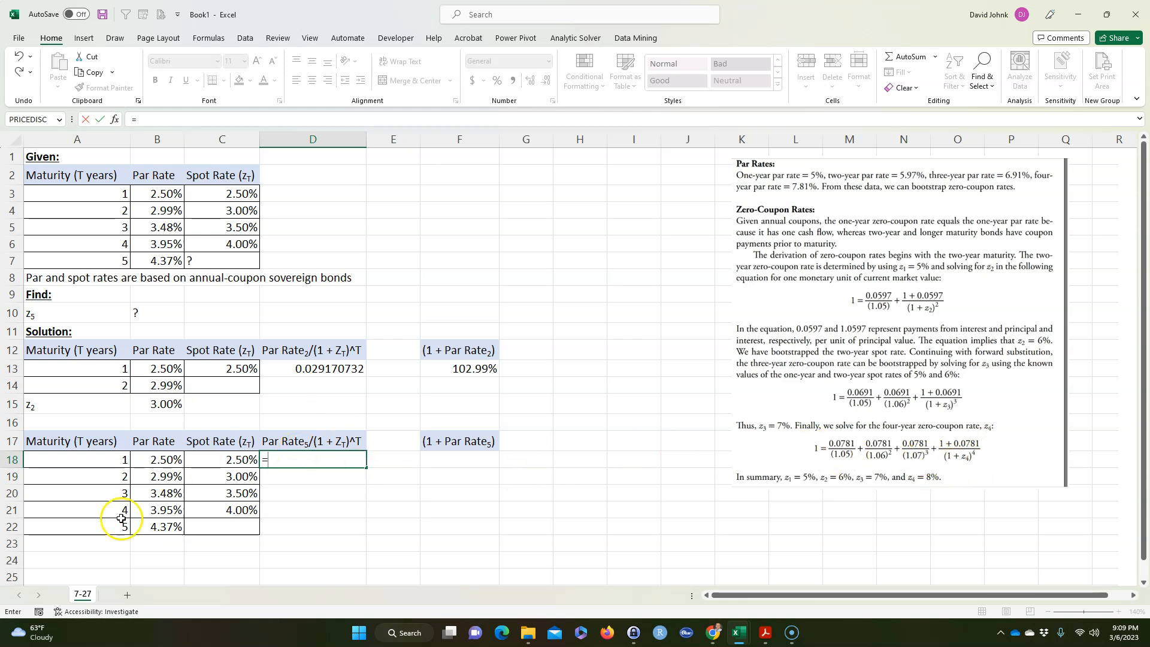
left_click(157, 527)
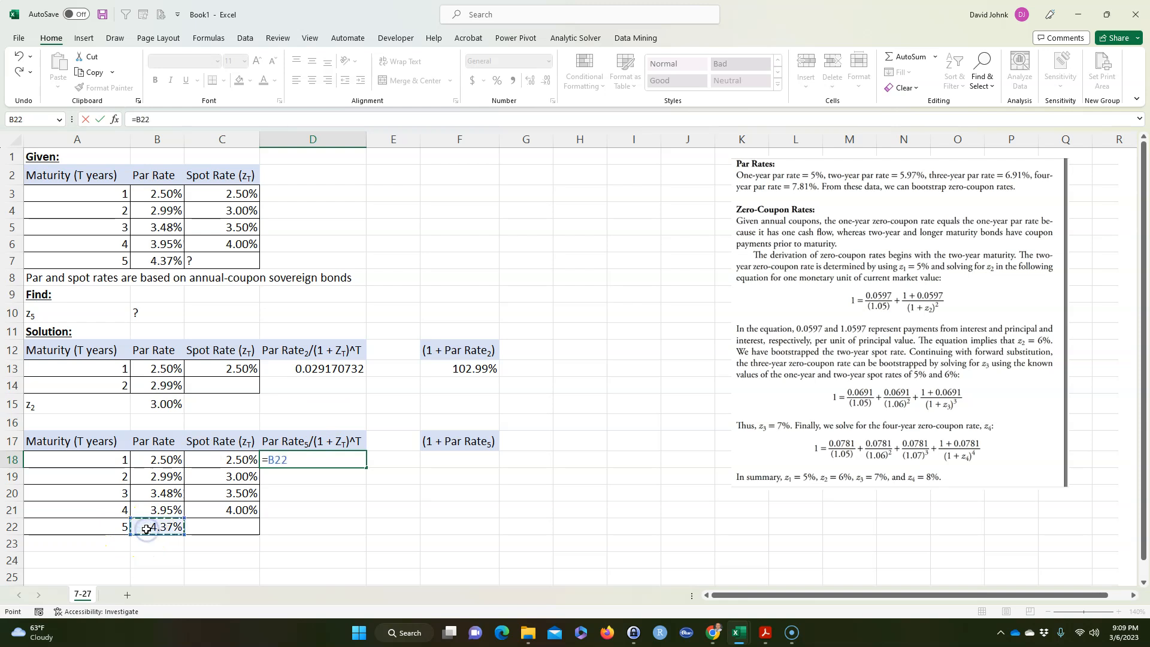
key("f4")
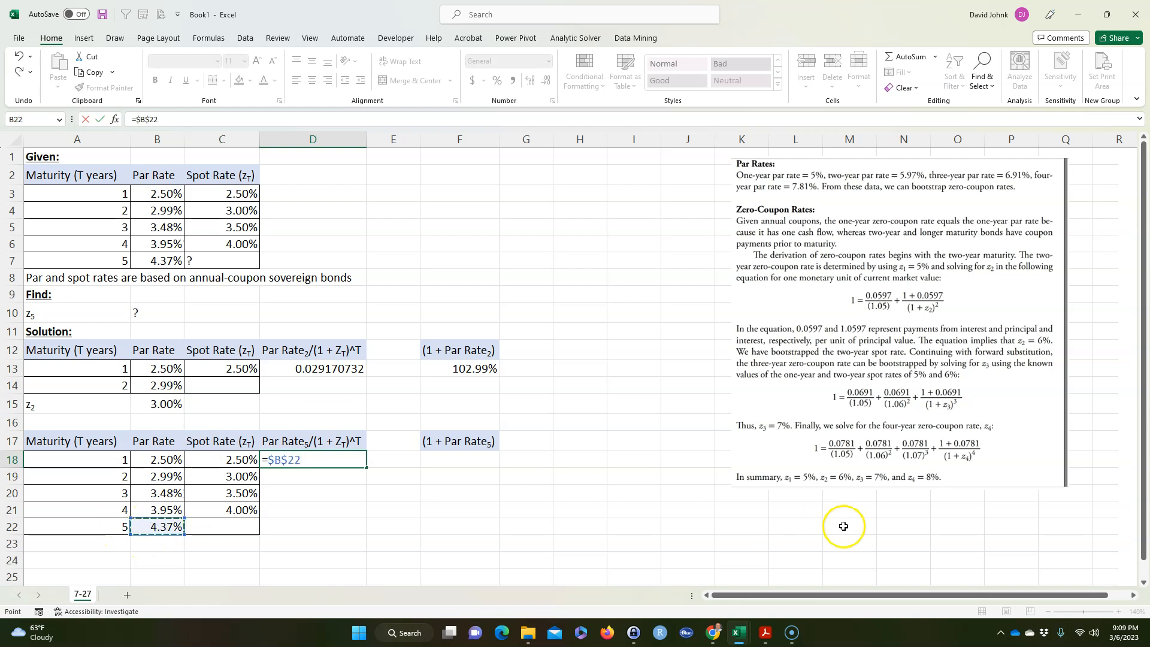
mouse_move(474, 490)
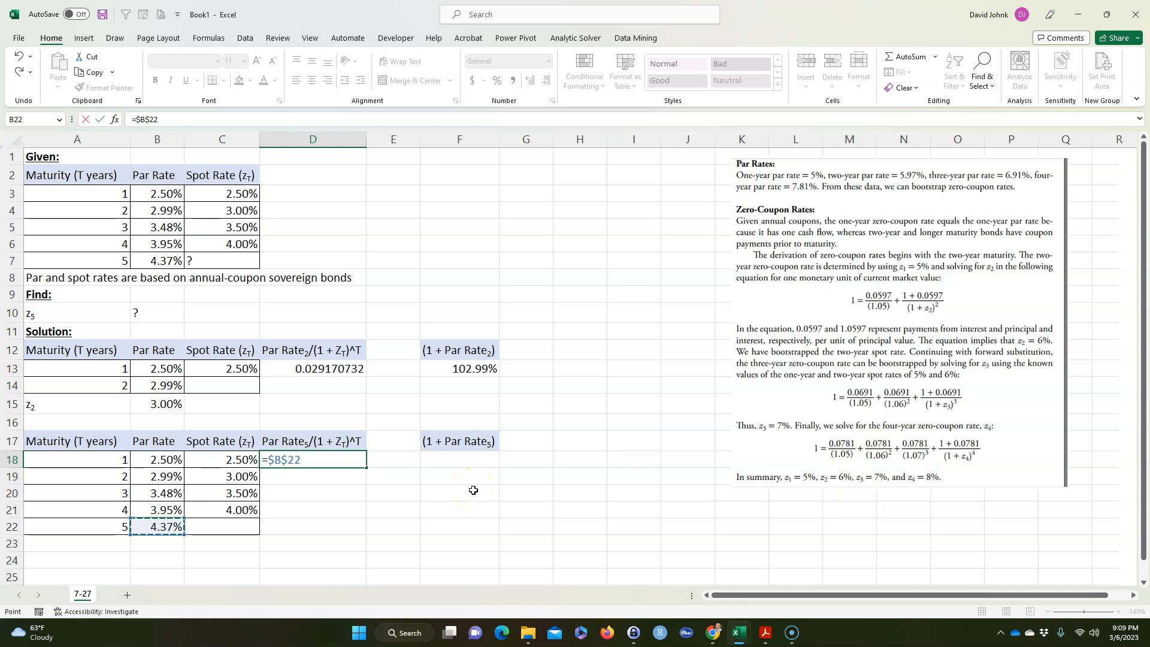
type("/")
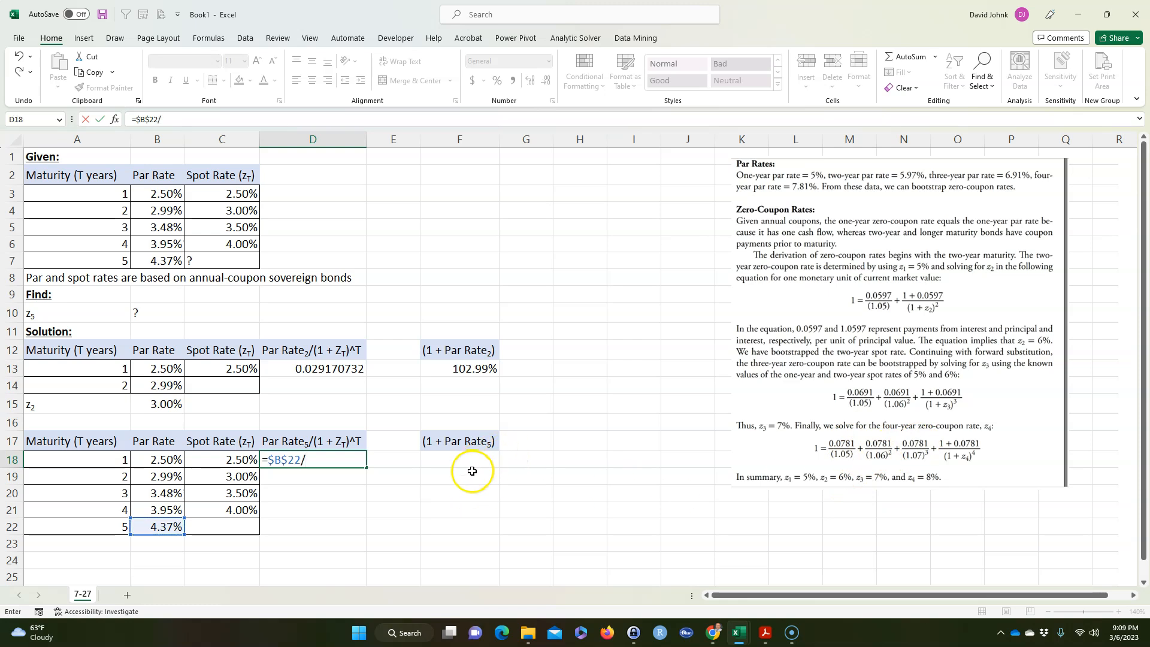
type("(1")
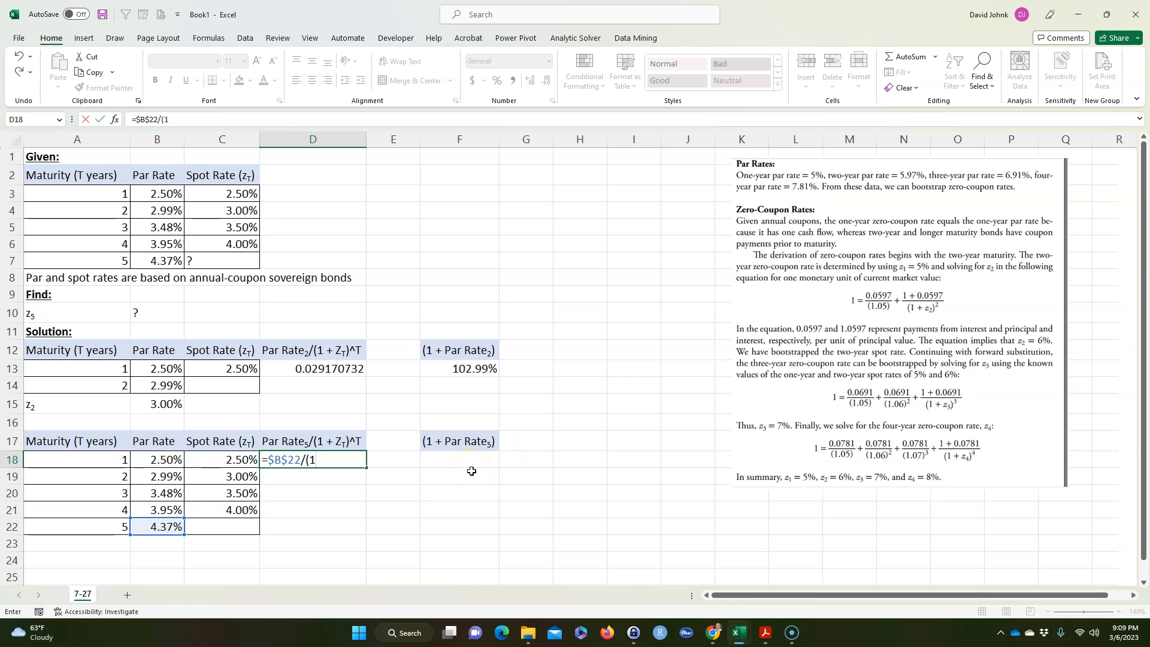
type("+")
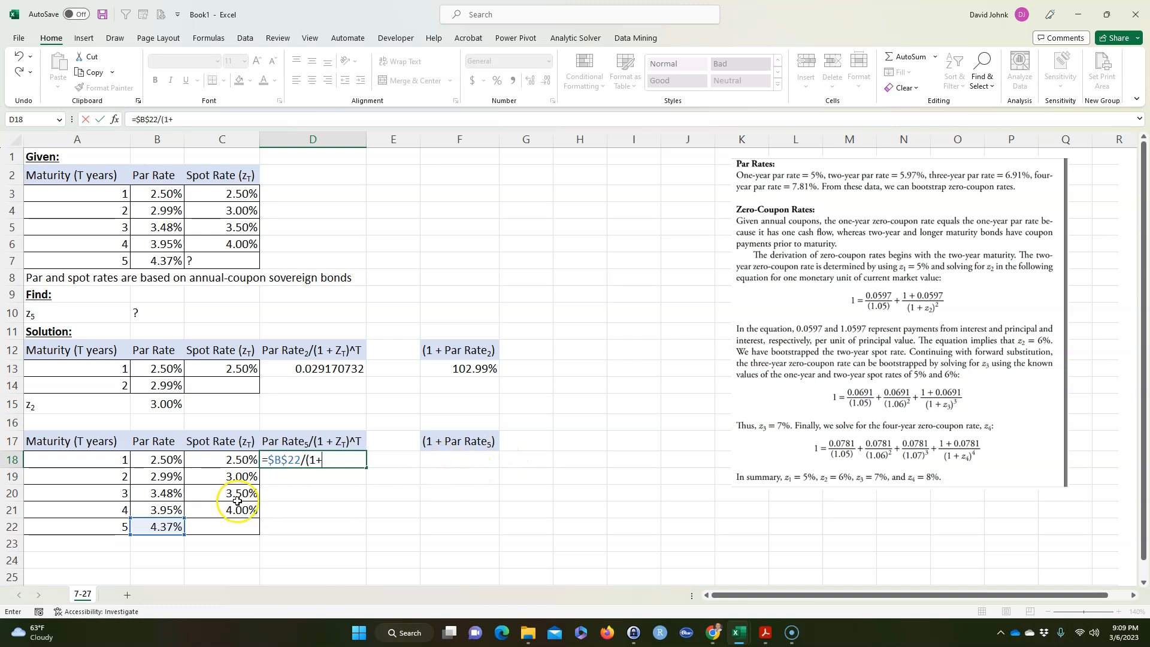
left_click(221, 460)
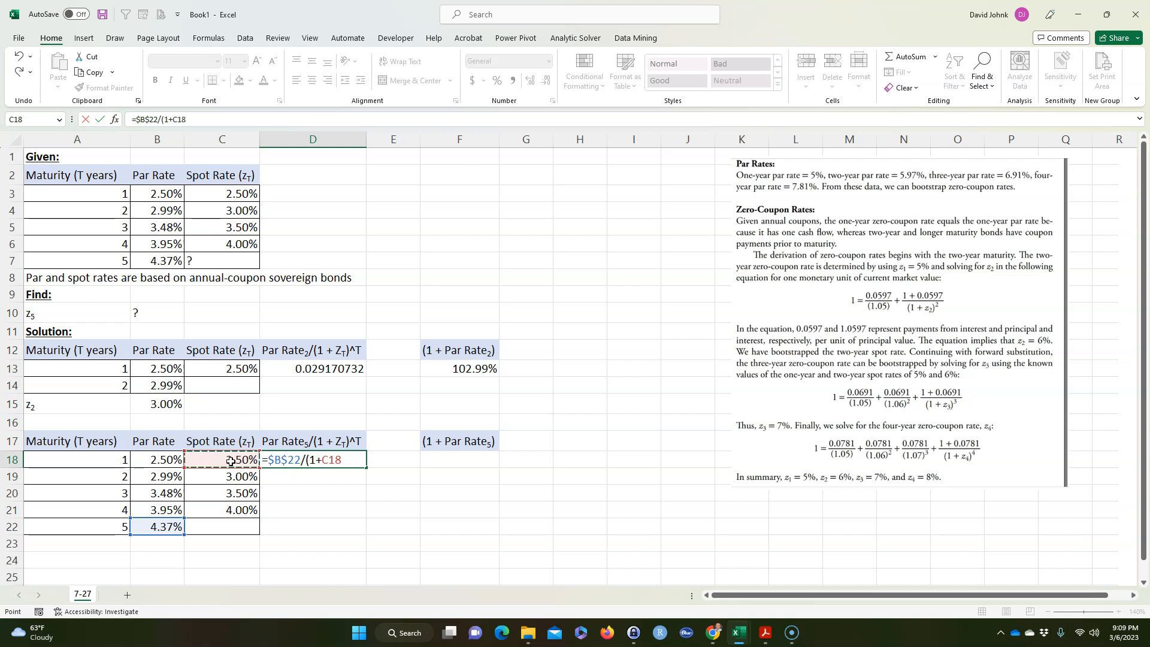
type(")^")
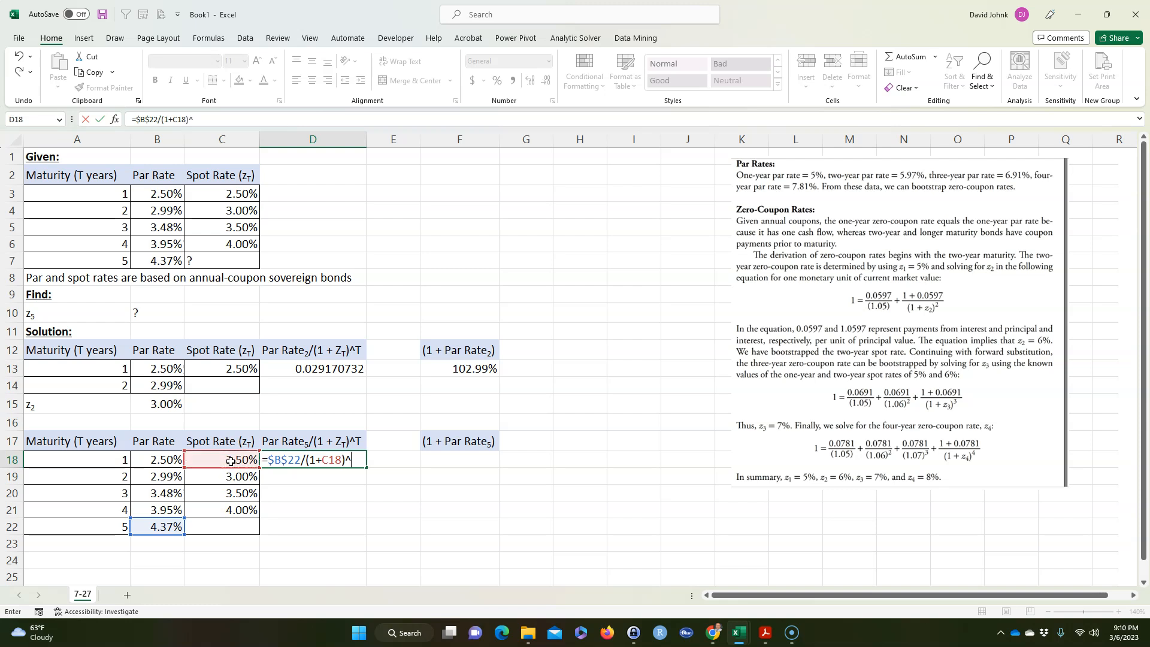
left_click(76, 461)
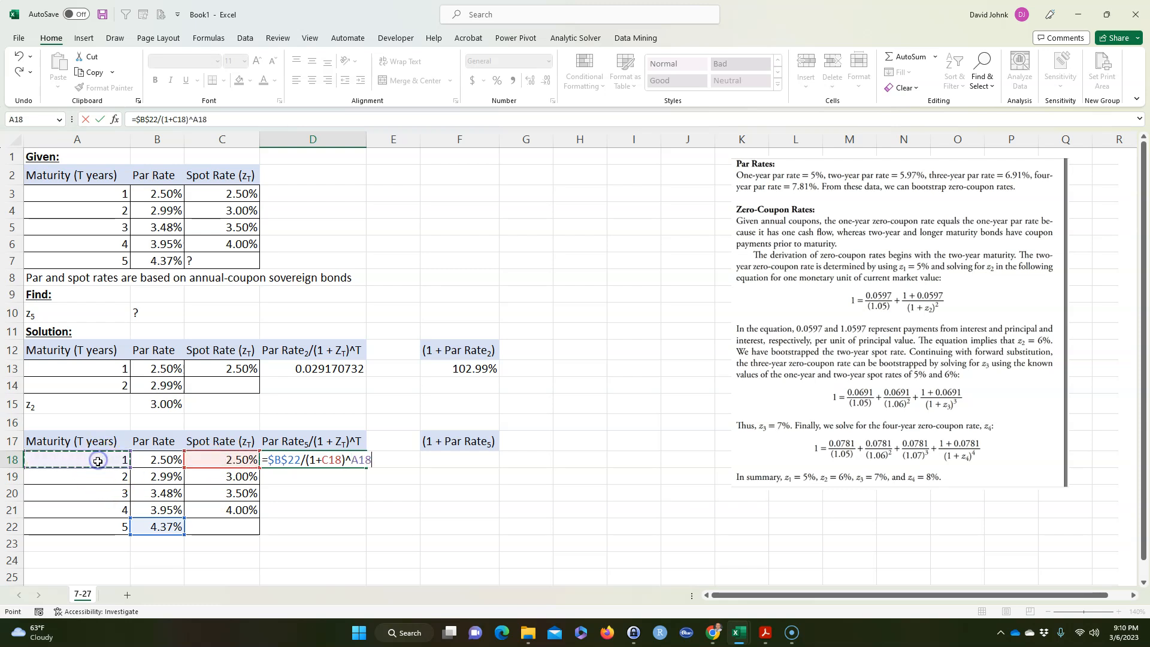
mouse_move(605, 452)
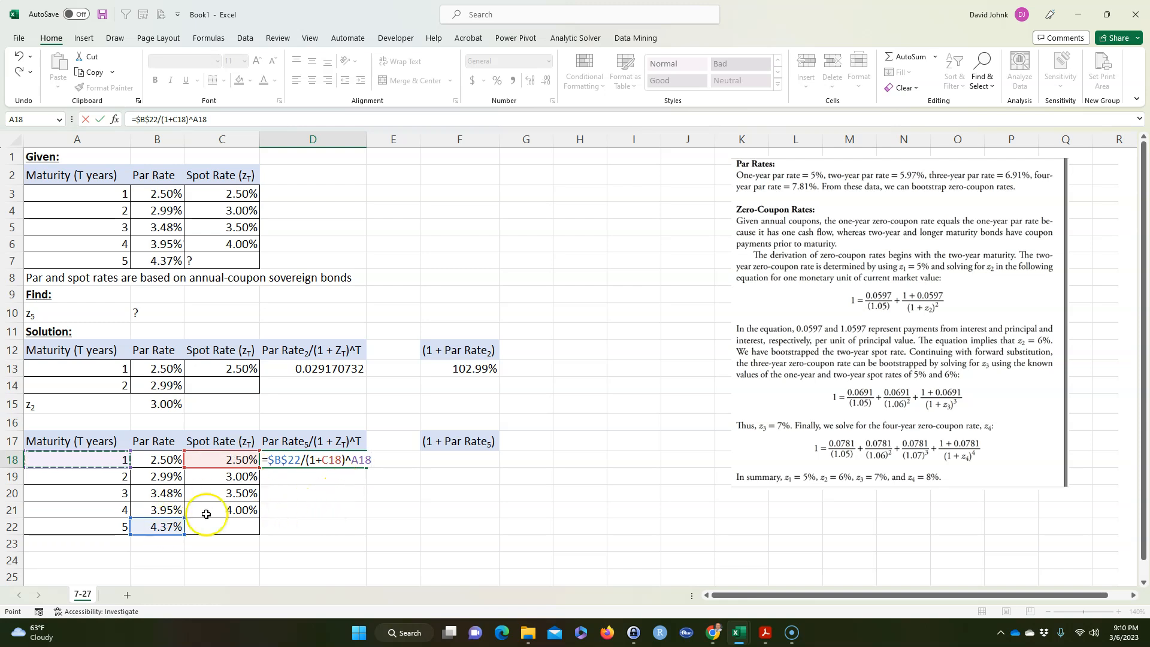
key("Return")
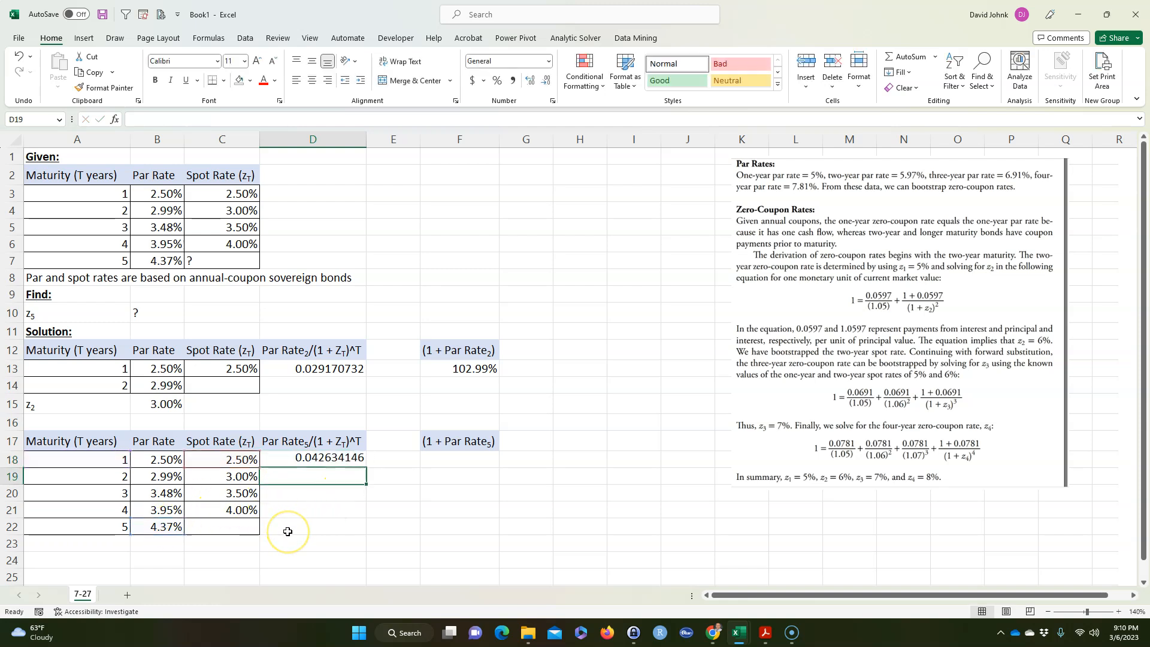
- Fill the D18 discounting formula down to D21 and begin a FORMULATEXT entry in column E
left_click(313, 459)
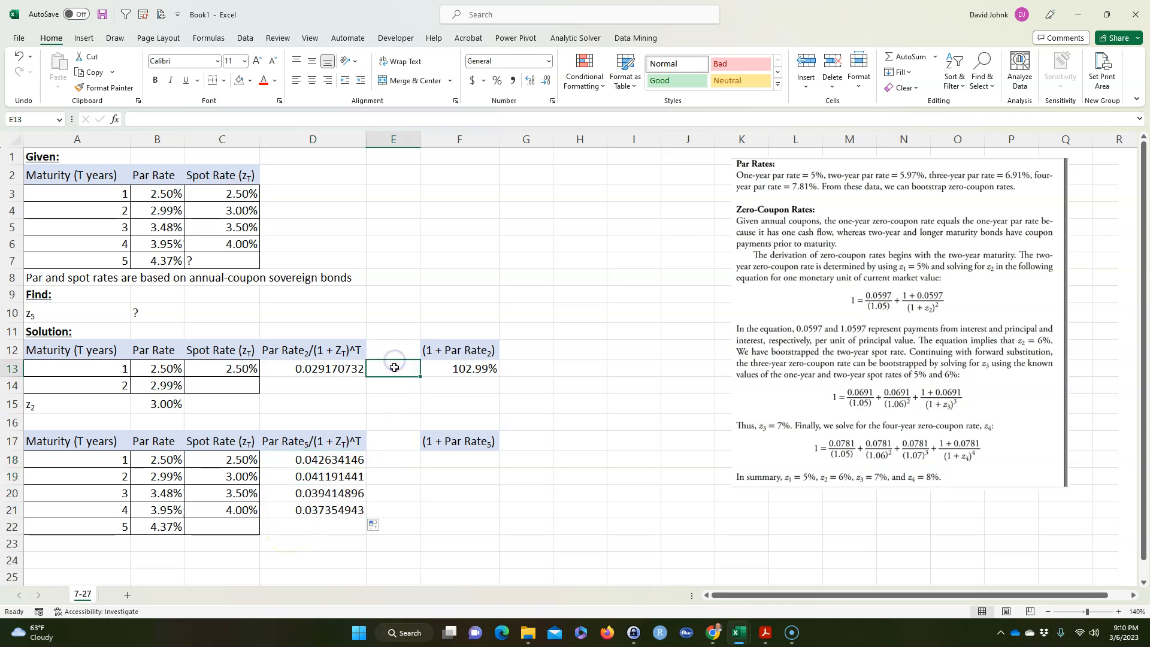
type("=form")
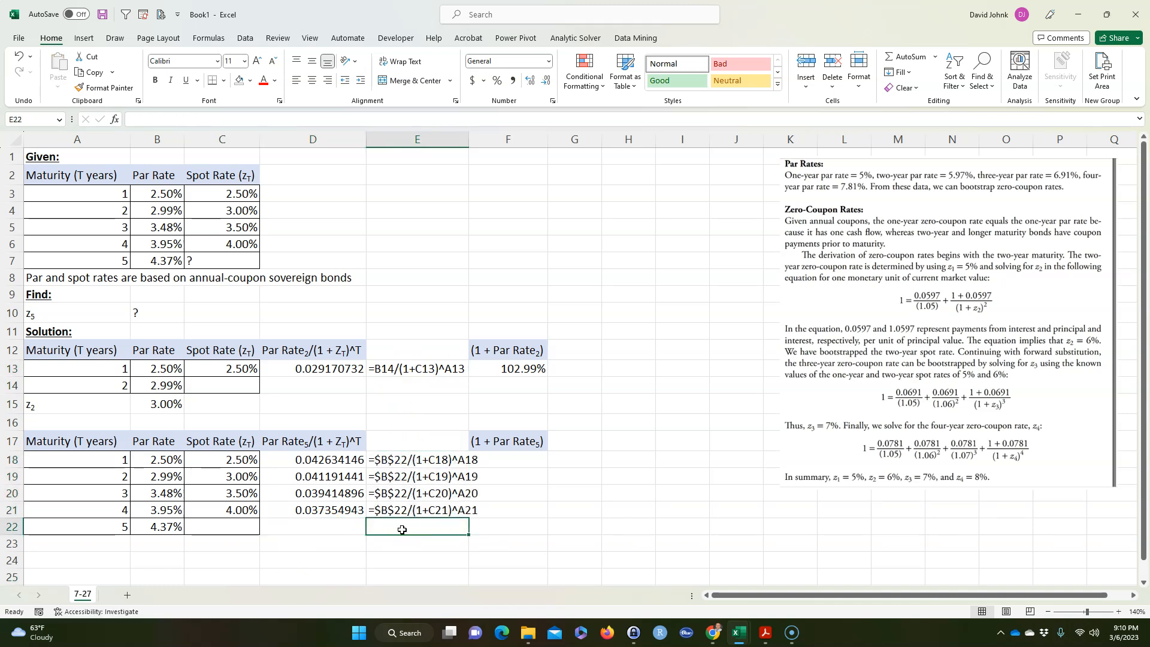
- AutoSum D18:D21 into D22, giving 0.160595427
left_click(312, 527)
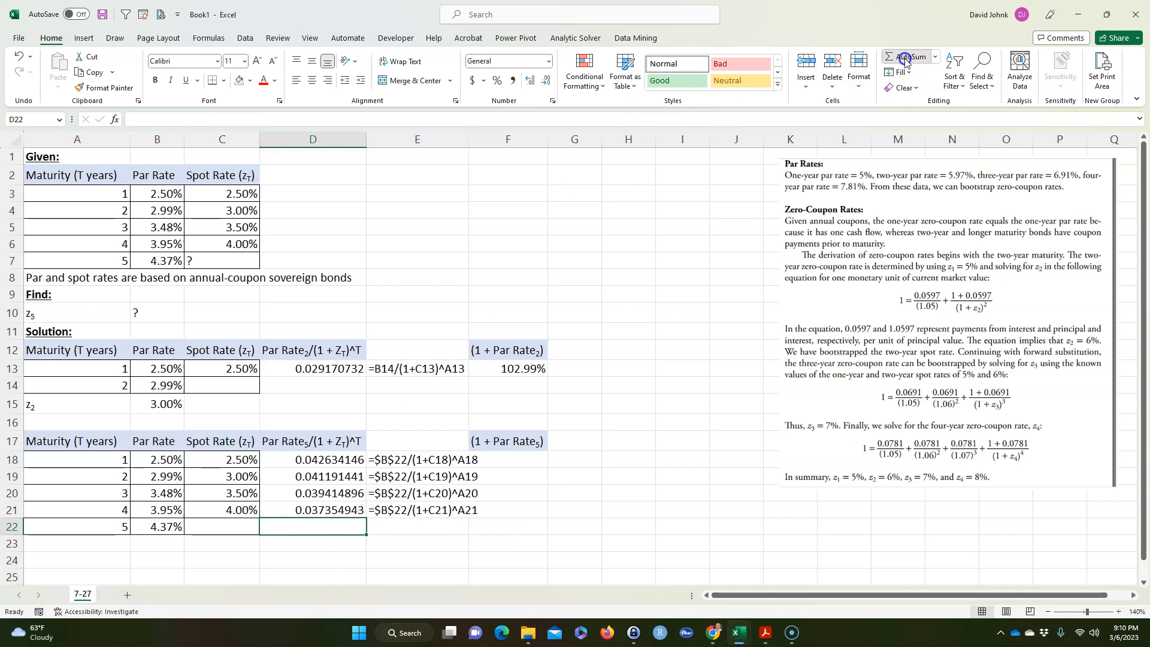
left_click(906, 56)
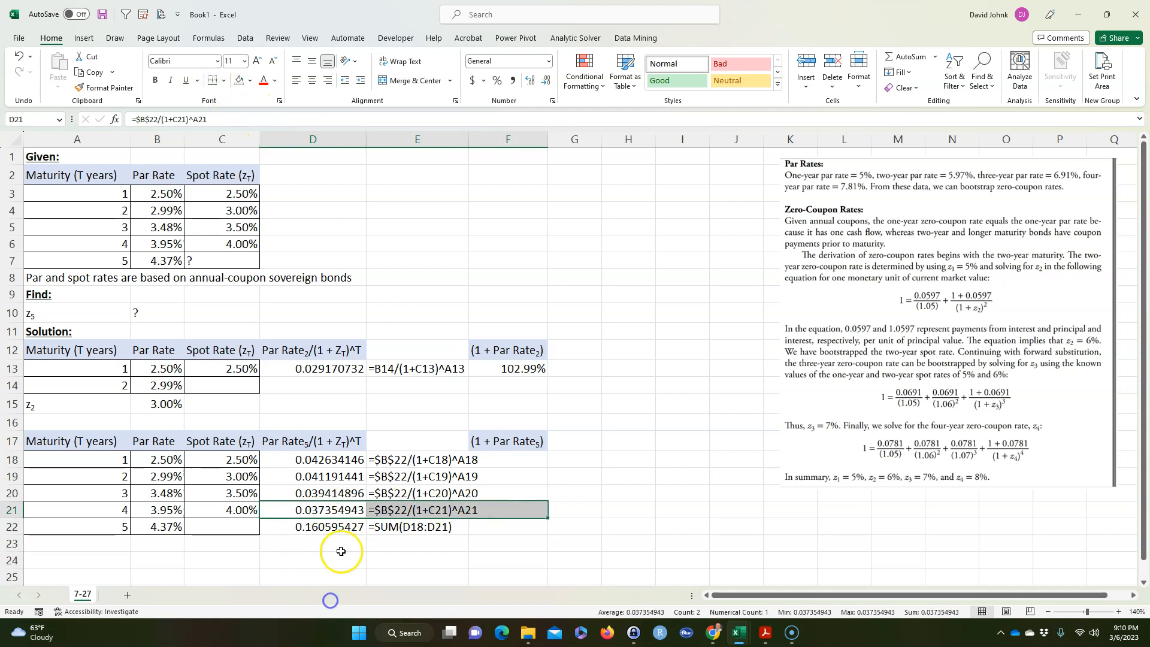
- Check the D22 total, then enter =1+B22 in F22, showing 104.37%
left_click(417, 576)
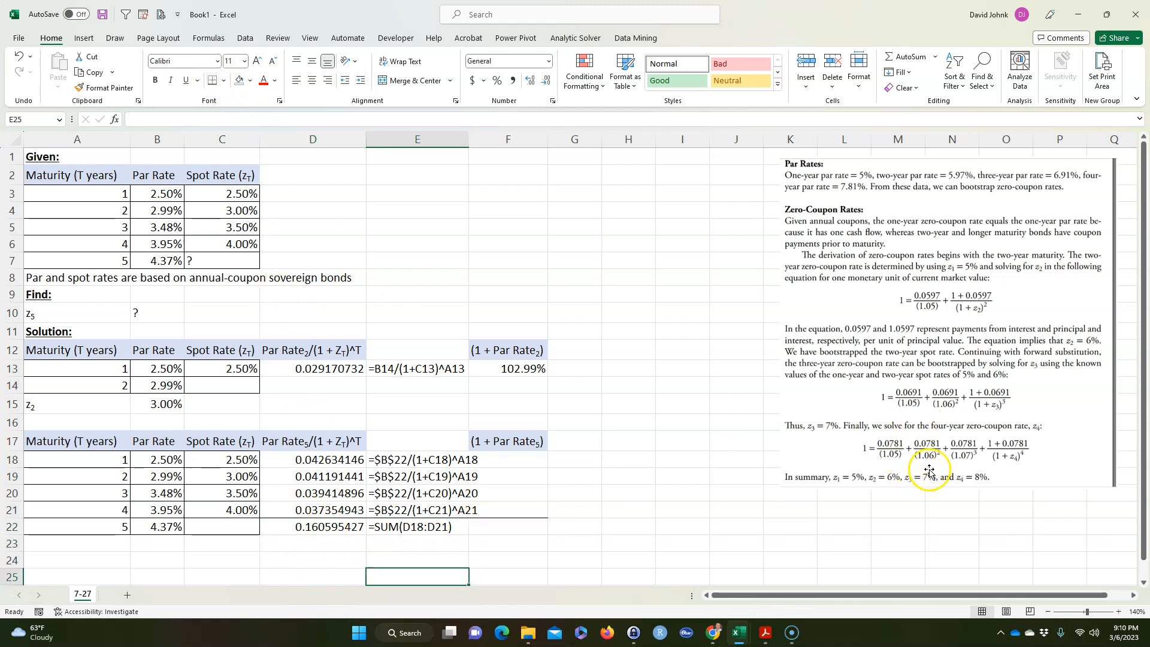
mouse_move(1025, 471)
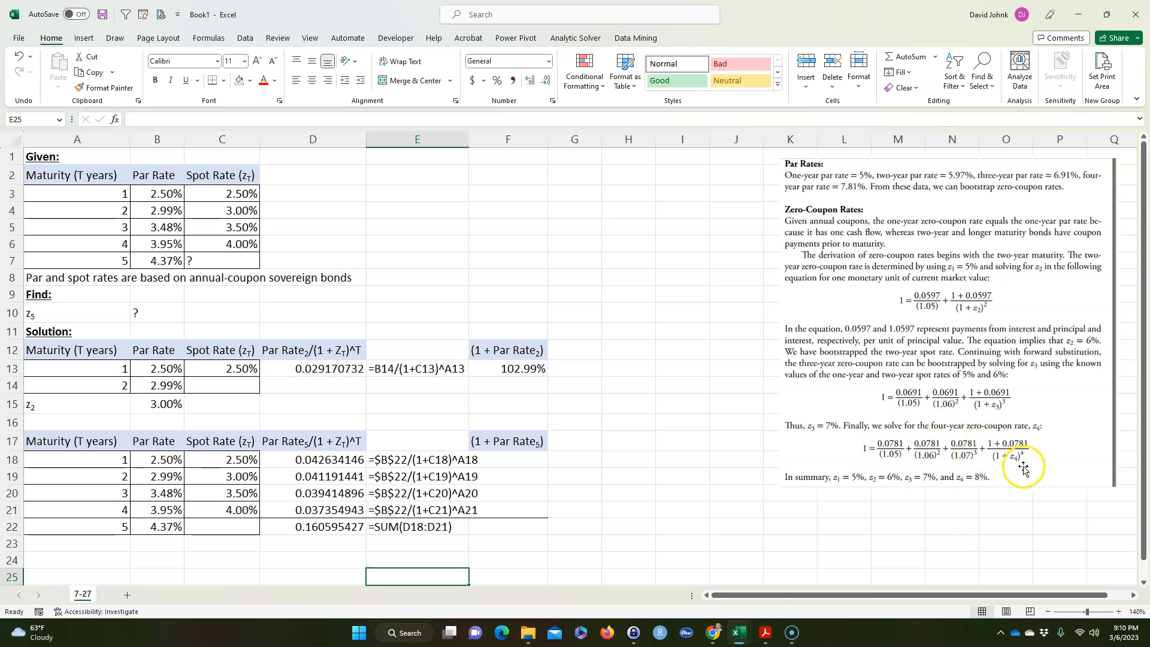
mouse_move(981, 461)
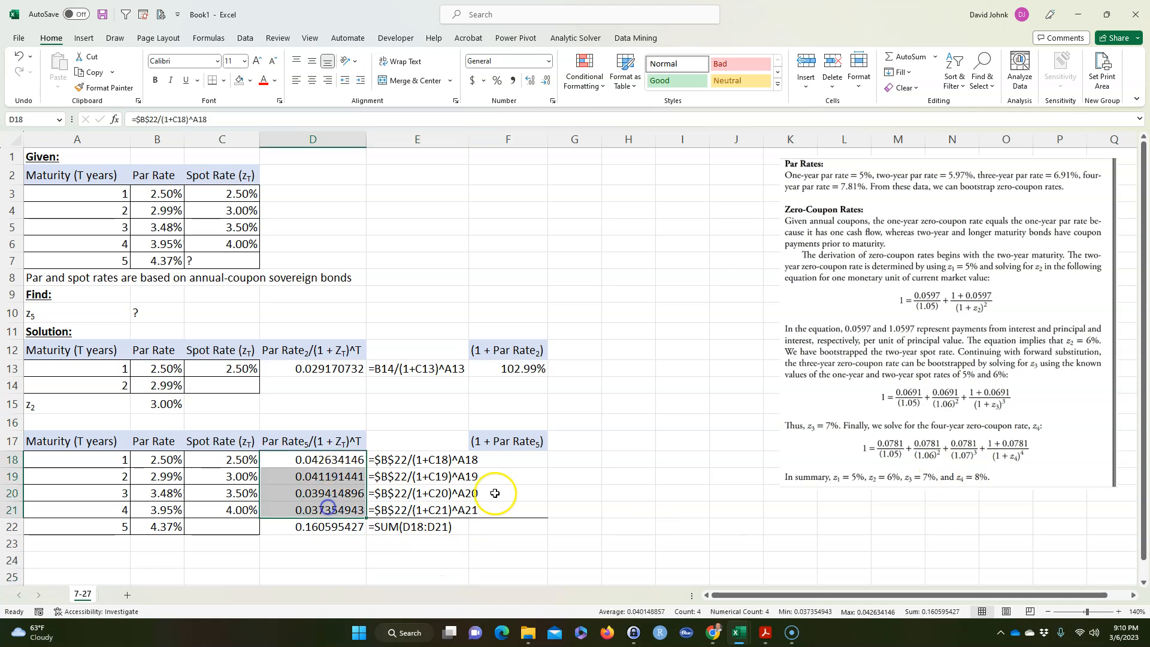
left_click(312, 526)
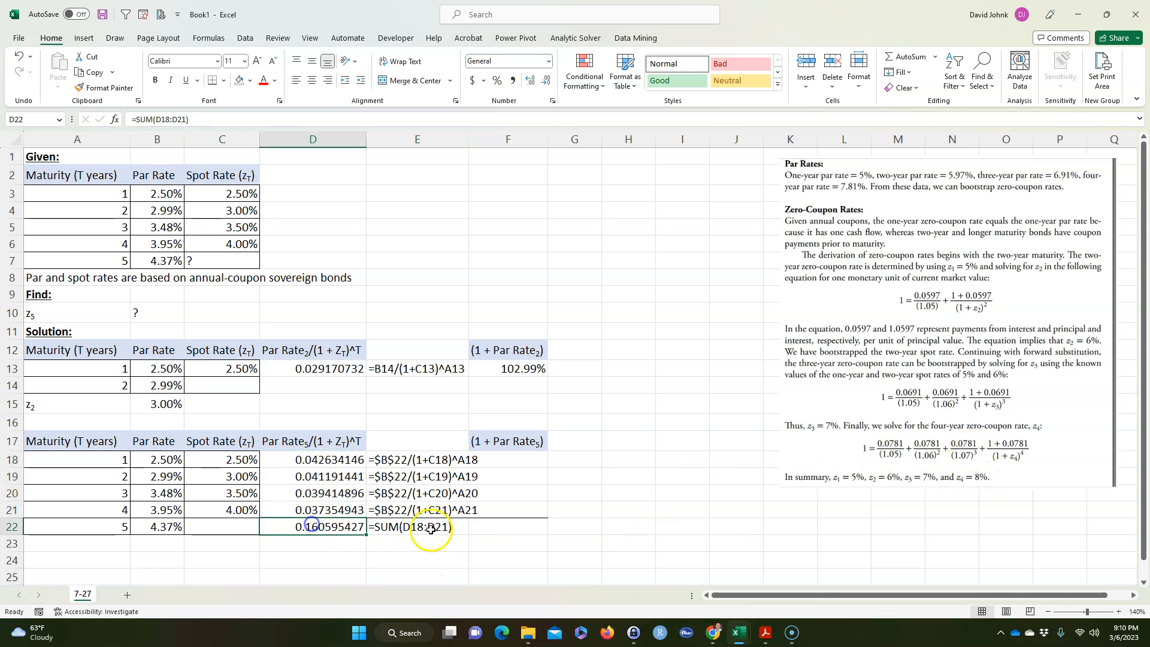
left_click(517, 526)
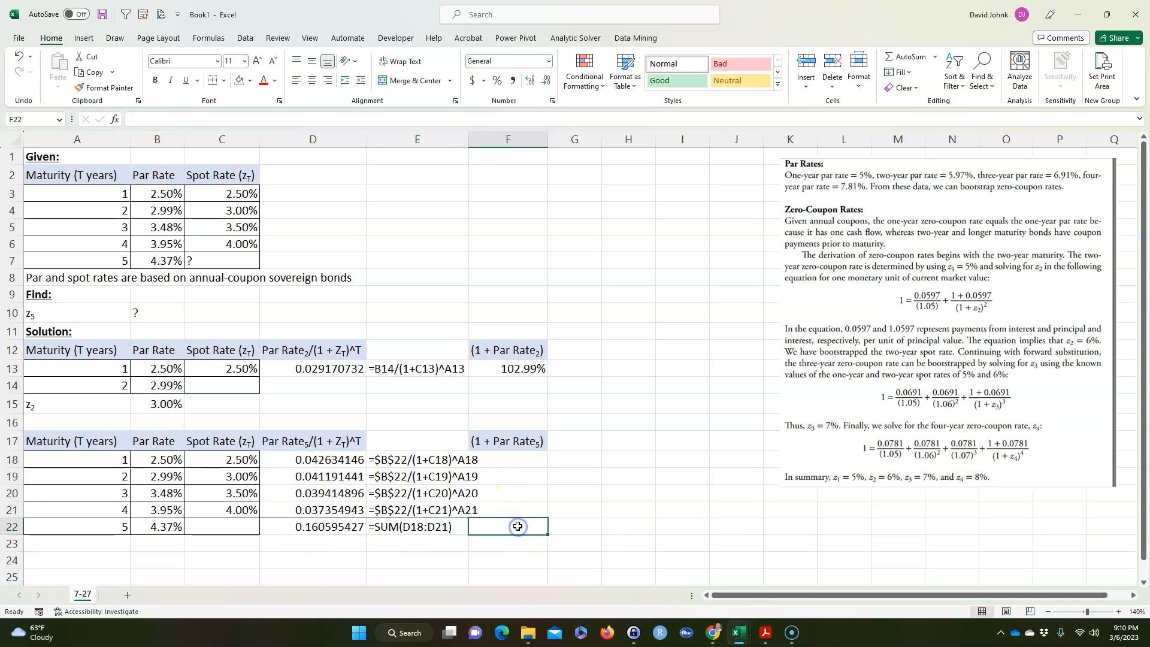
type("=1")
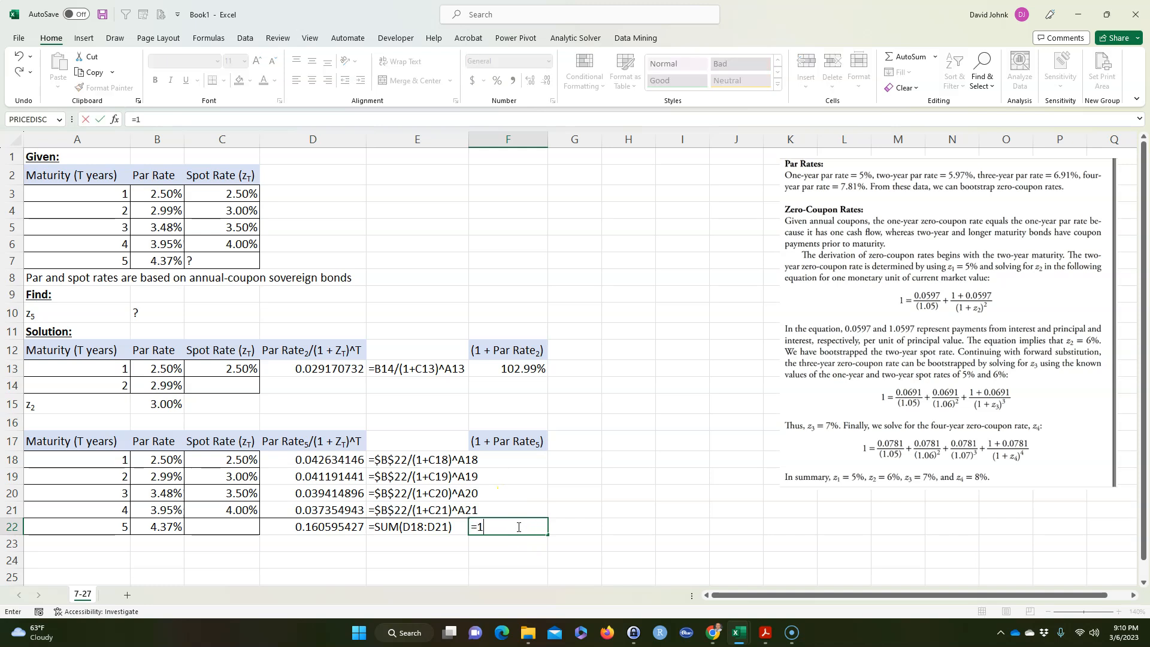
type("+")
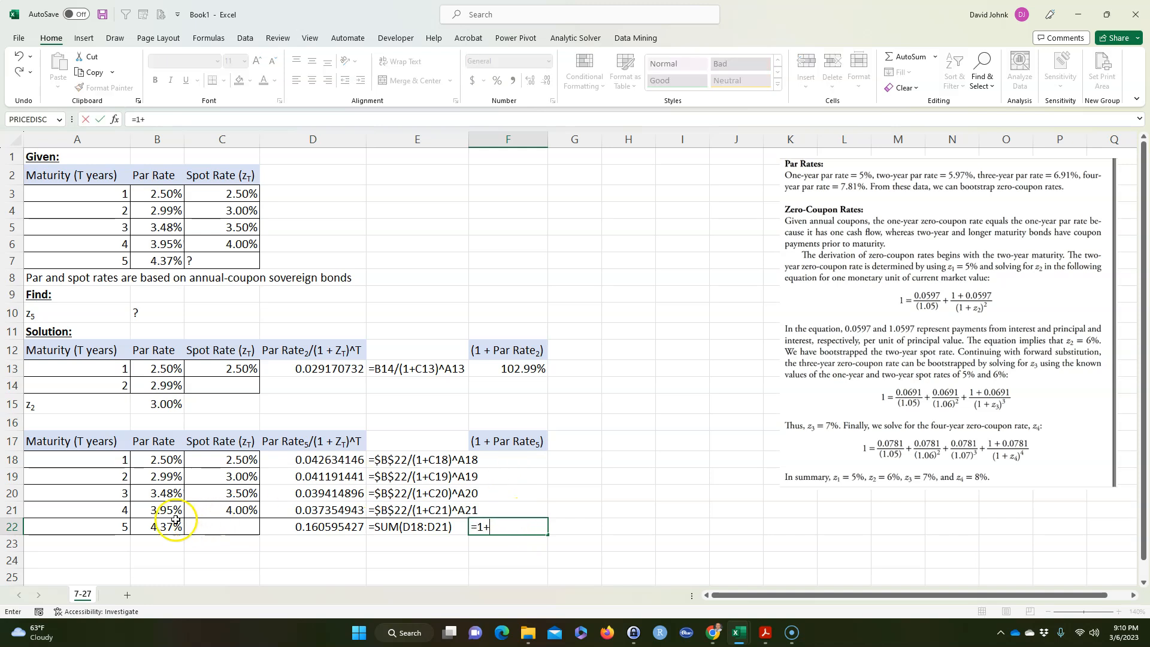
key("Return")
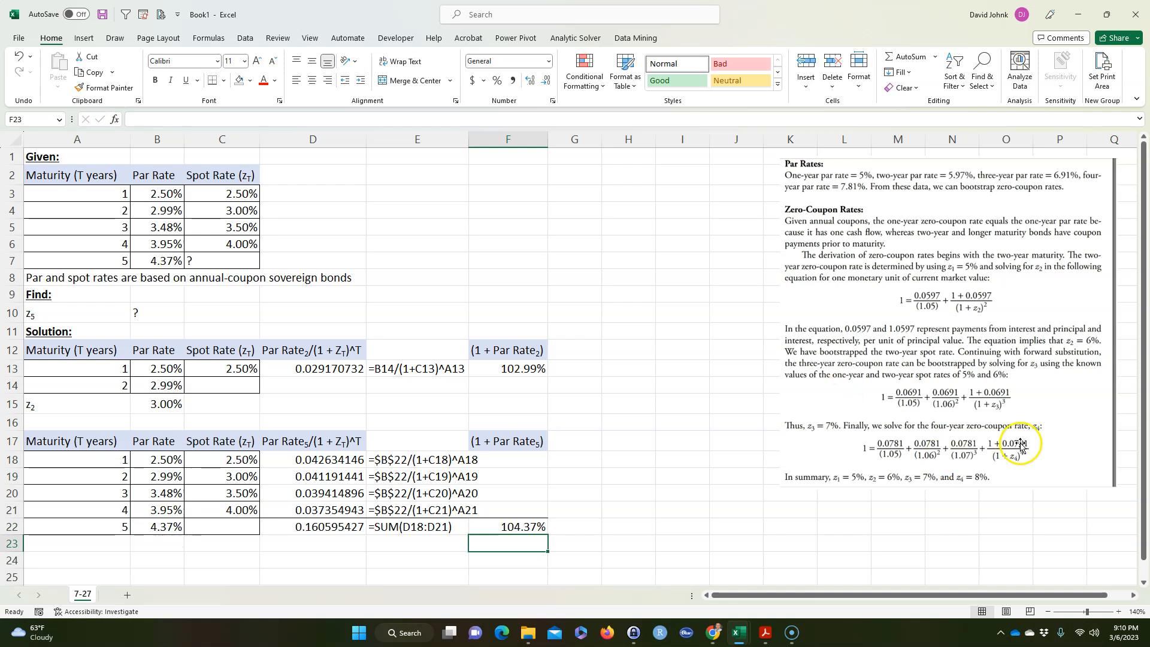
mouse_move(105, 545)
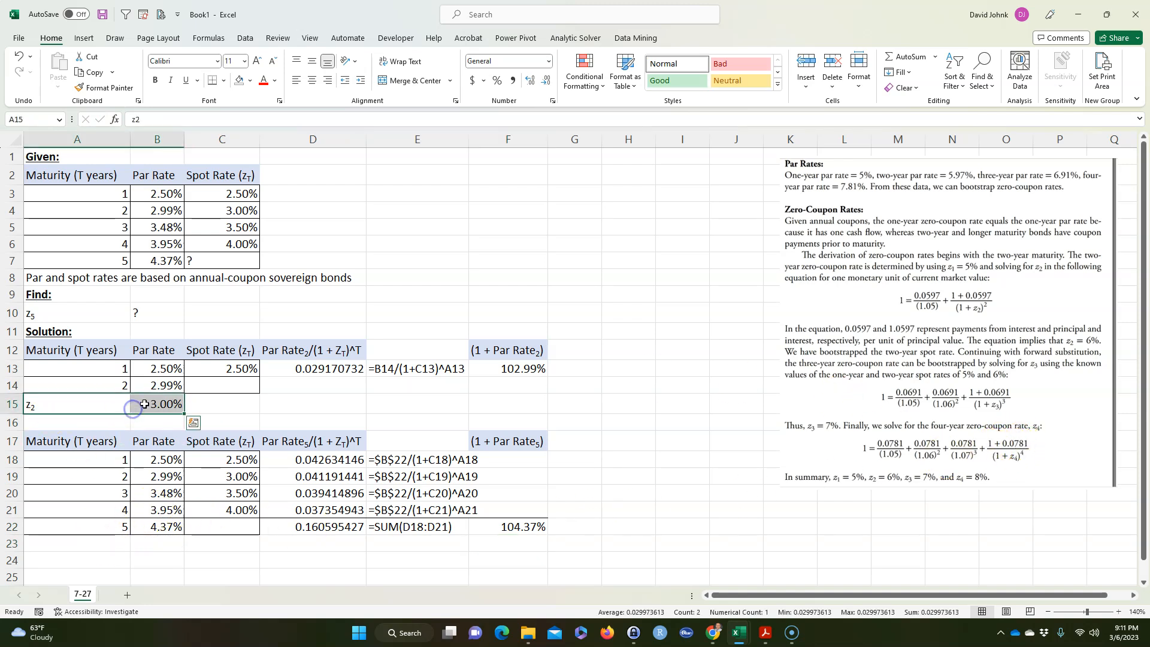
- Copy the z5 label from the Find section into row 23
left_click(76, 543)
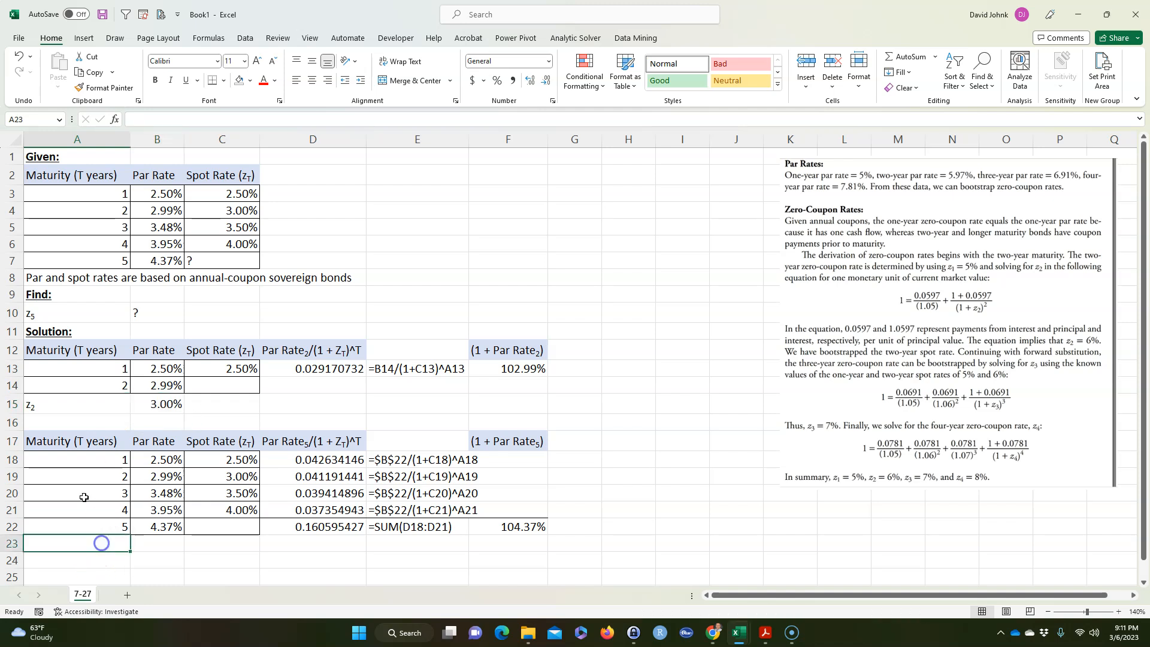
left_click(76, 313)
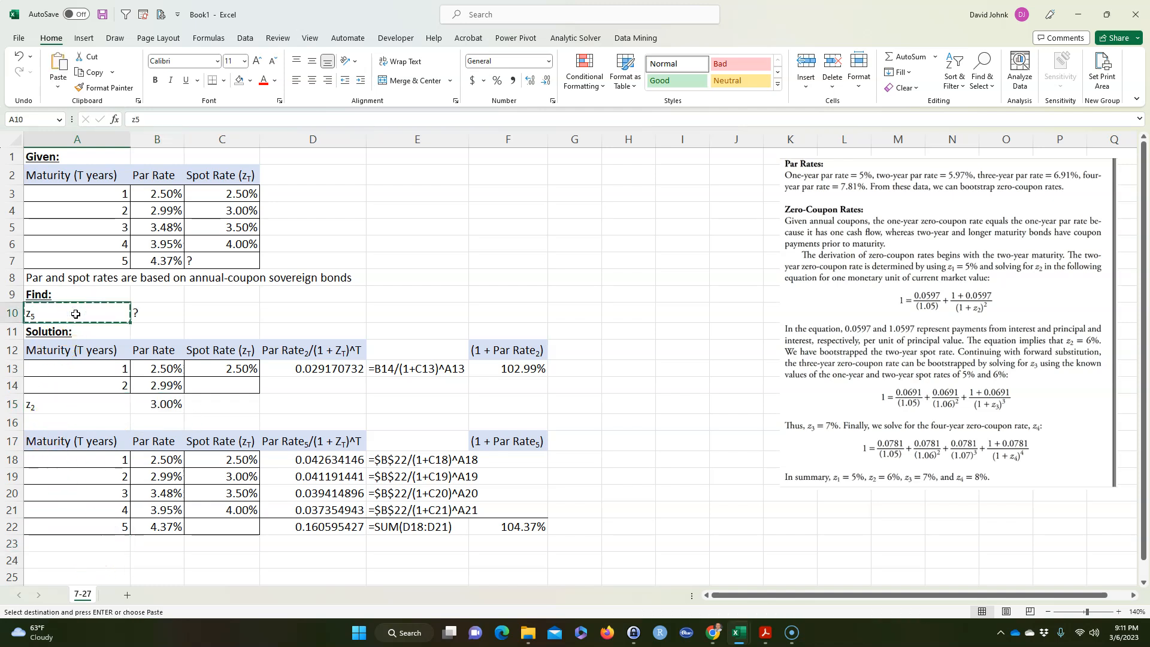
left_click(157, 546)
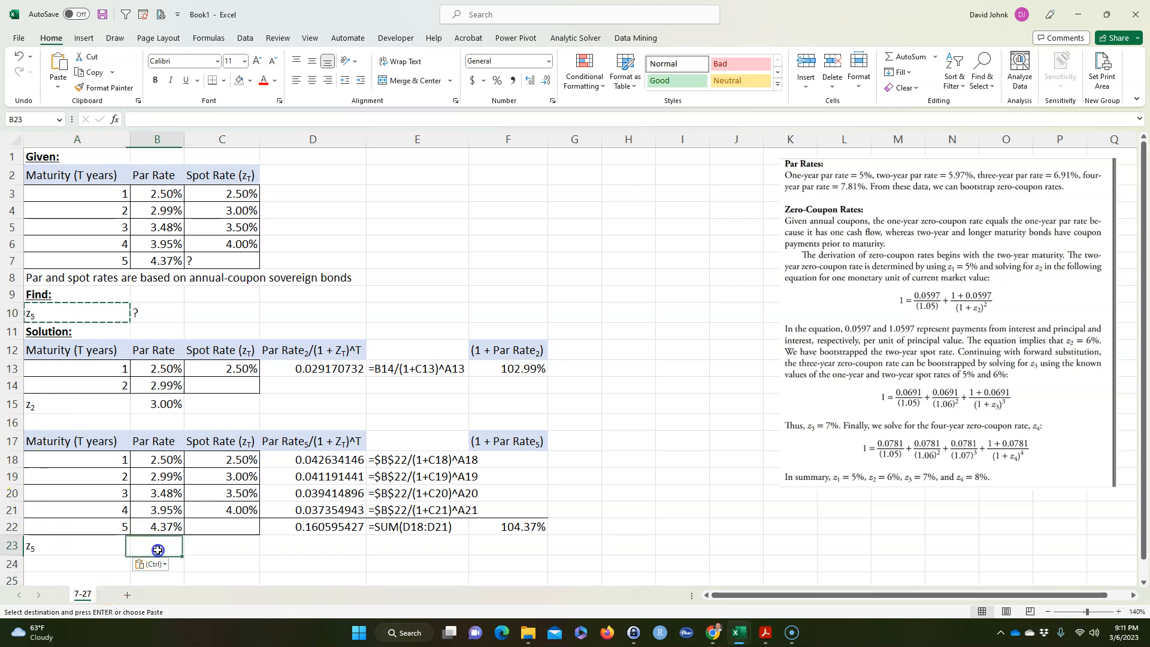
- Build the z5 formula in B23 from F22, D22 and maturity A22
type("=")
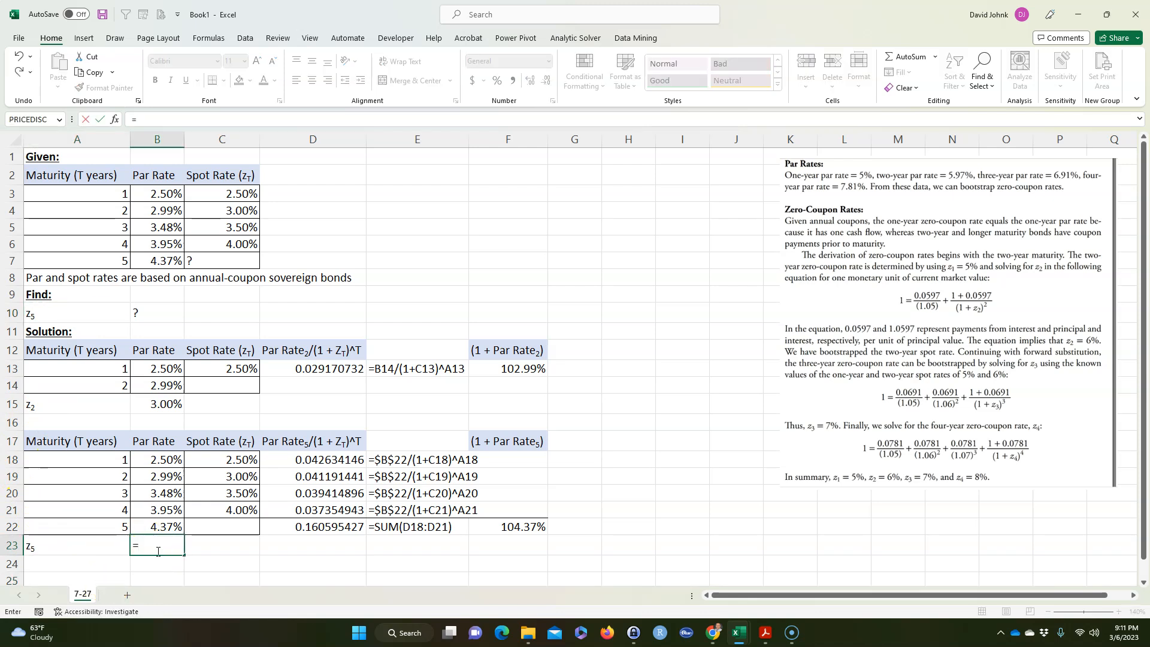
left_click(506, 527)
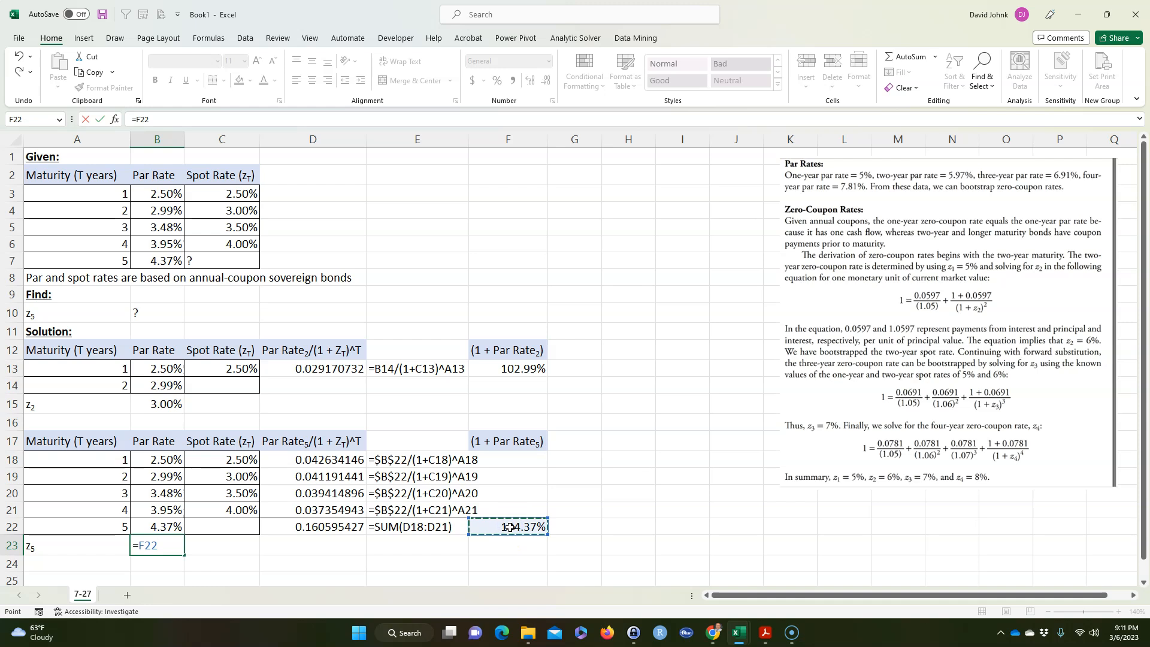
type("/*")
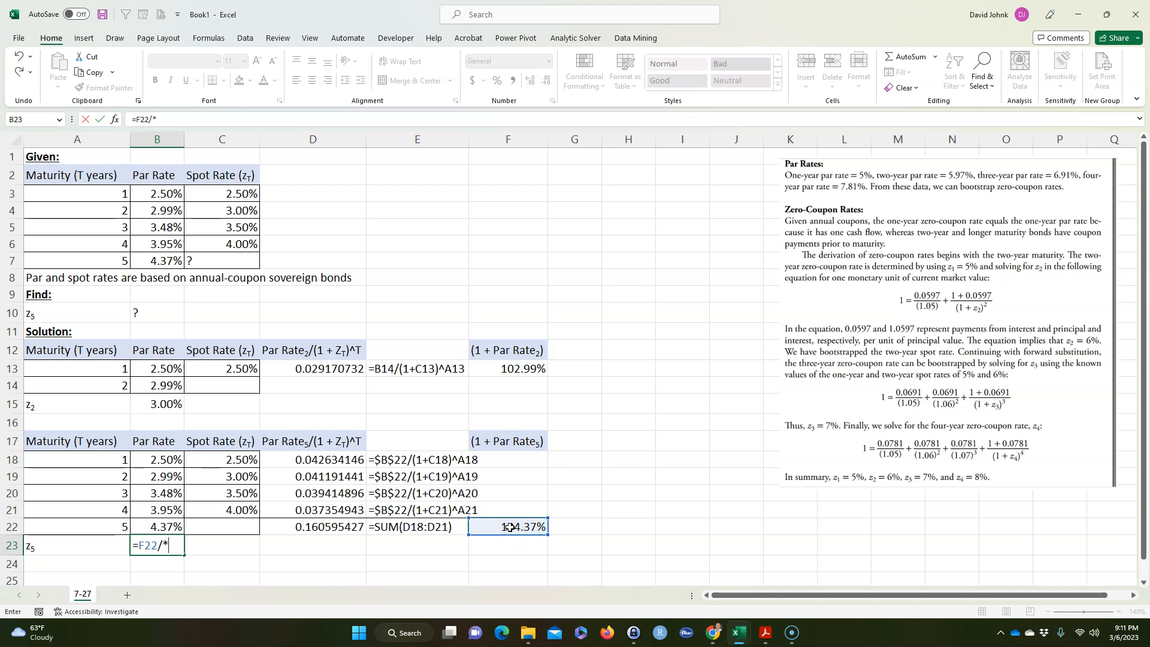
type("(1-")
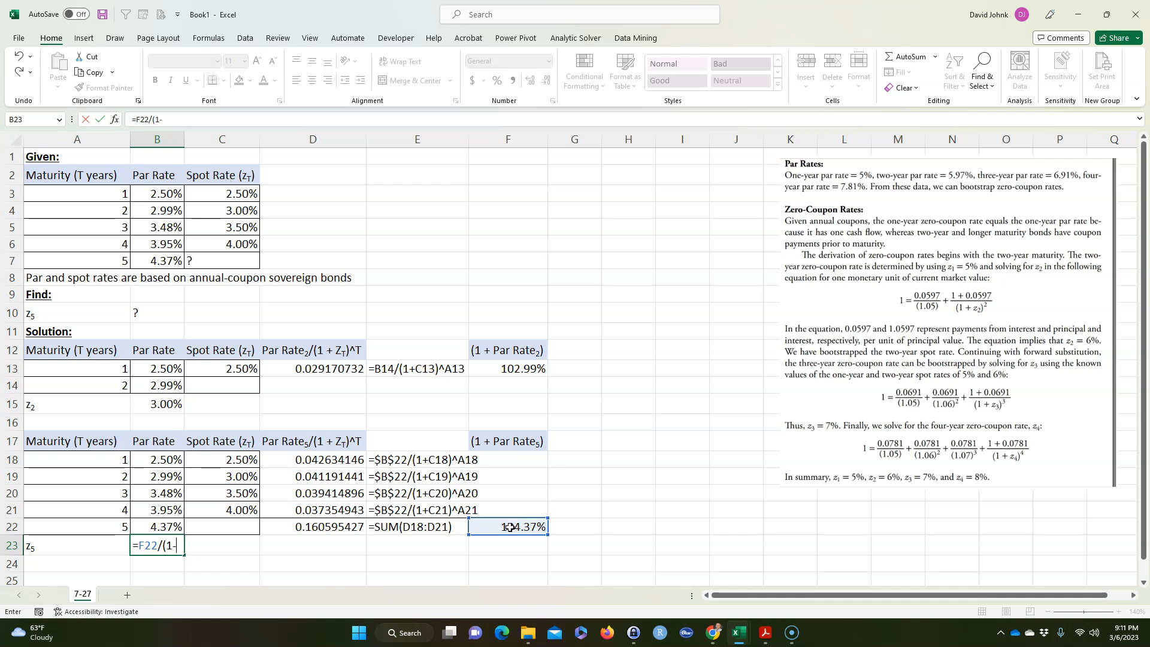
left_click(311, 527)
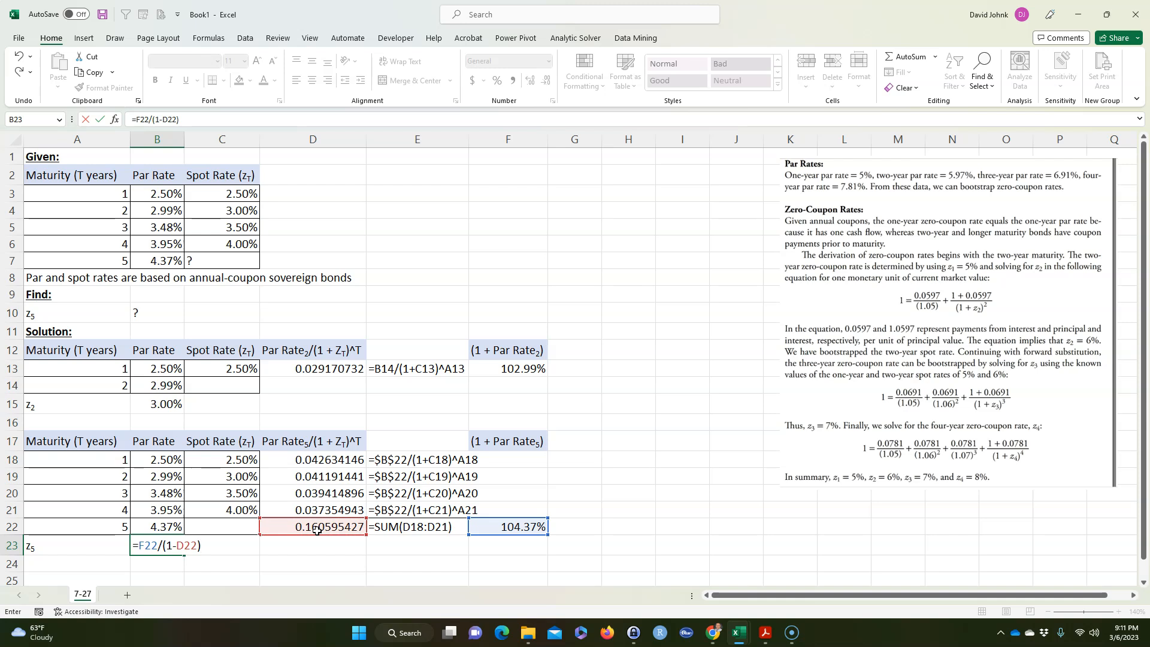
type("^(1/")
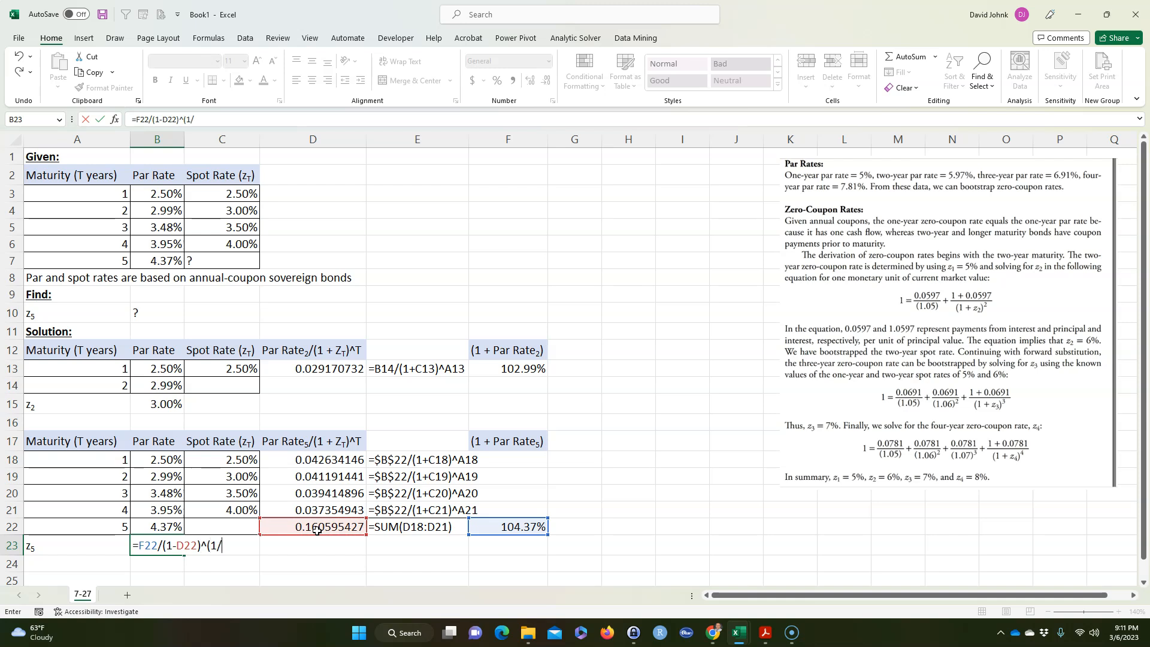
left_click(76, 527)
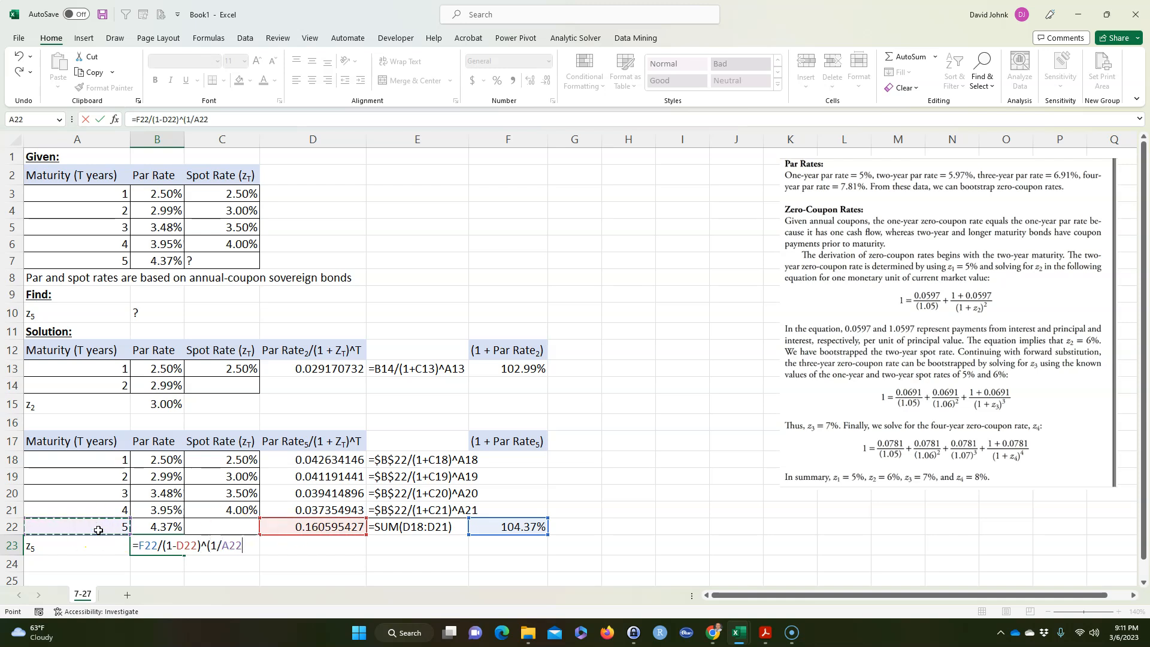
type("-1")
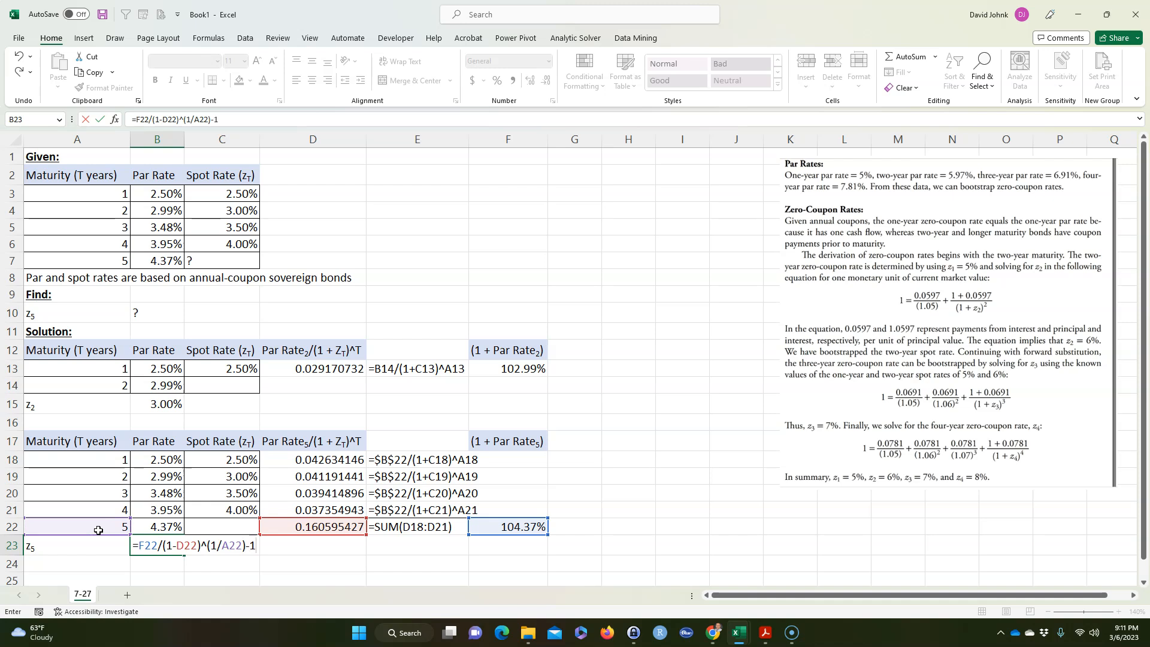
key("Return")
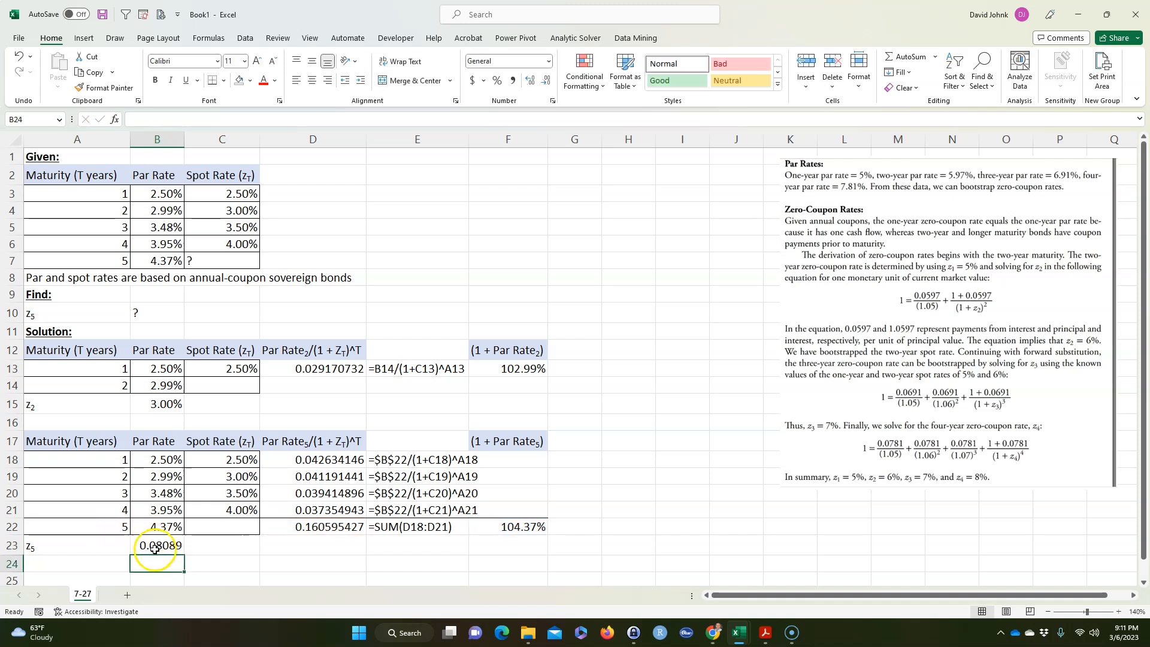
- Re-enter =F22/(1-D22)^(1/A22)-1 in B23 and format it as a percentage
type("=F22/(1-D22)^(1/A22)-1")
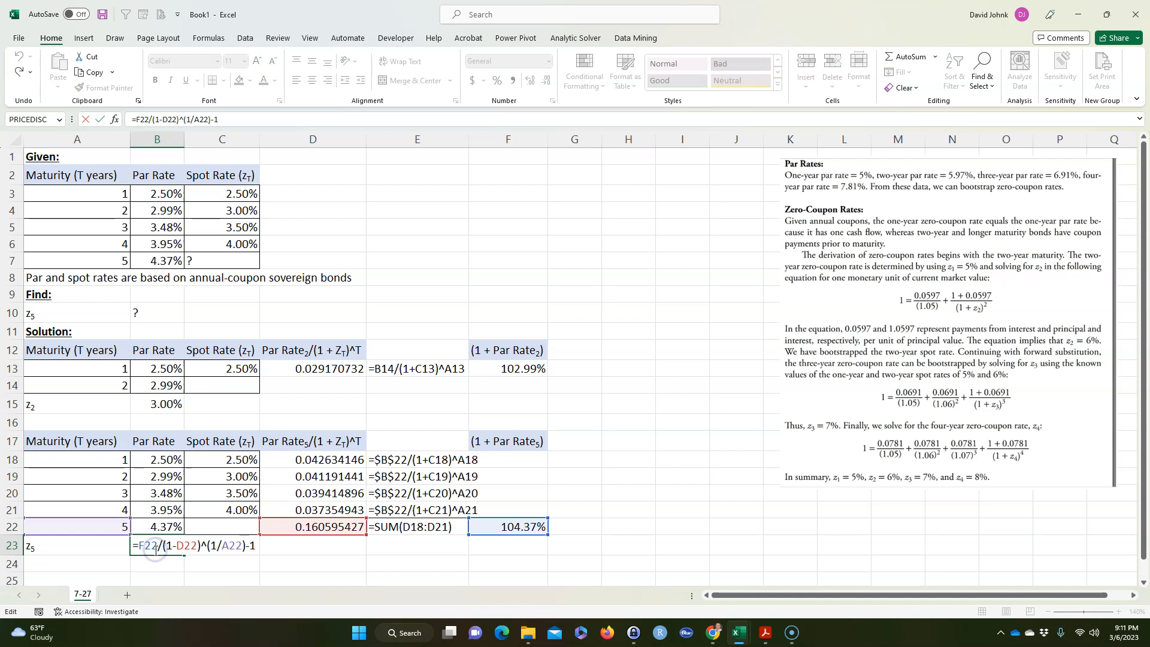
mouse_move(186, 586)
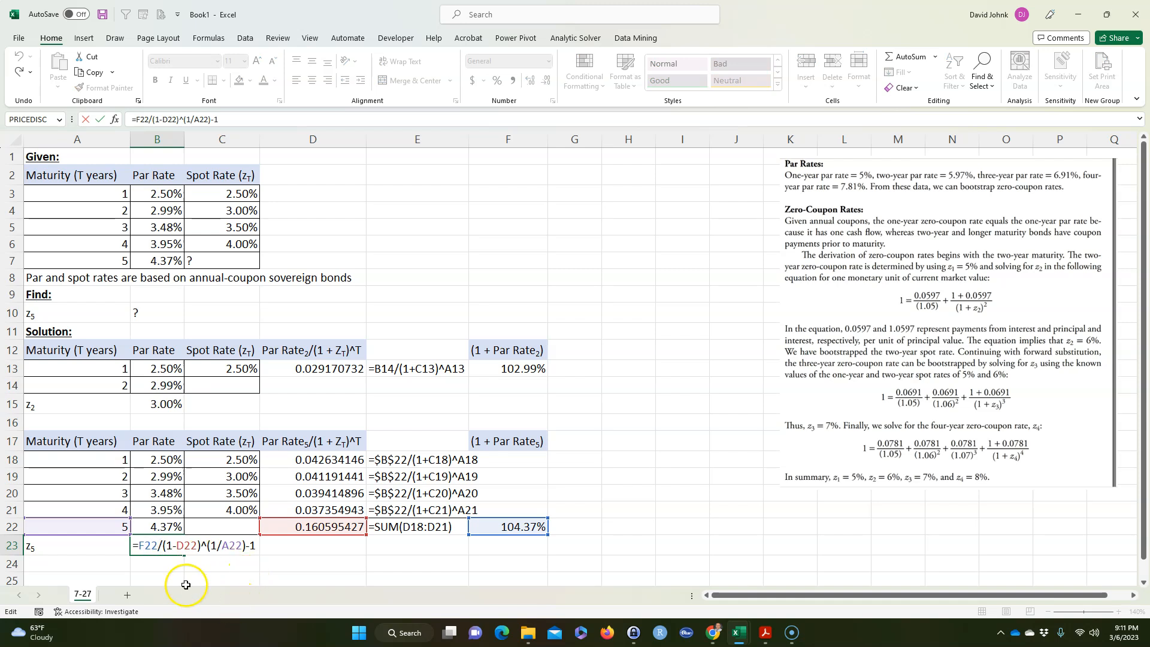
mouse_move(206, 556)
type("(")
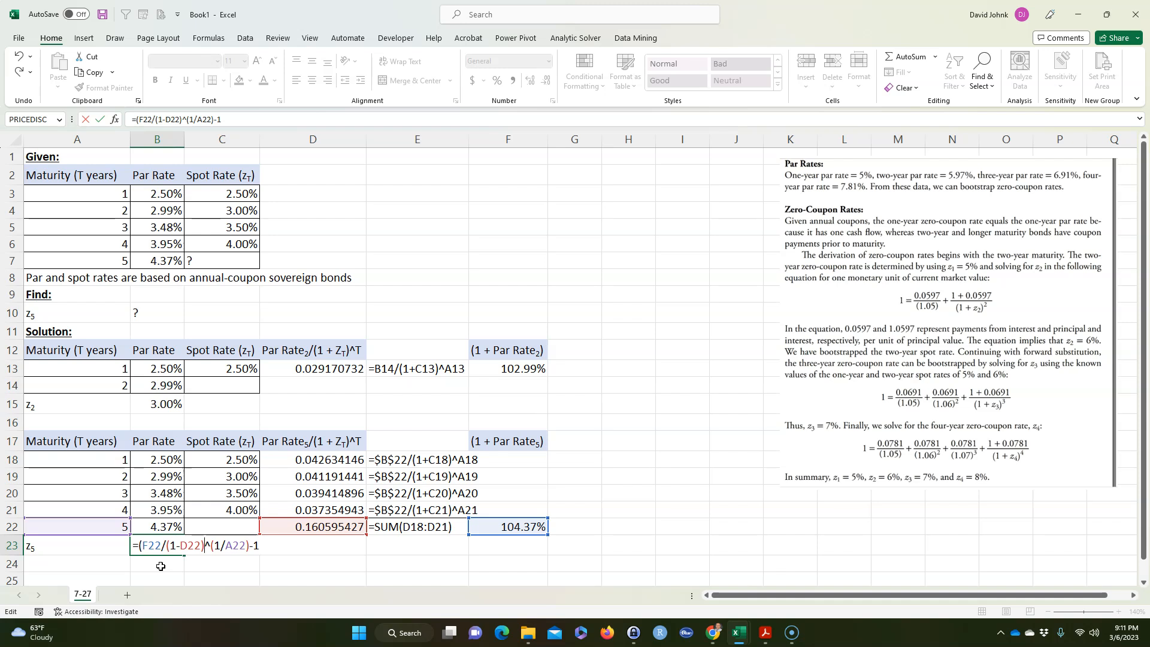
key("Return")
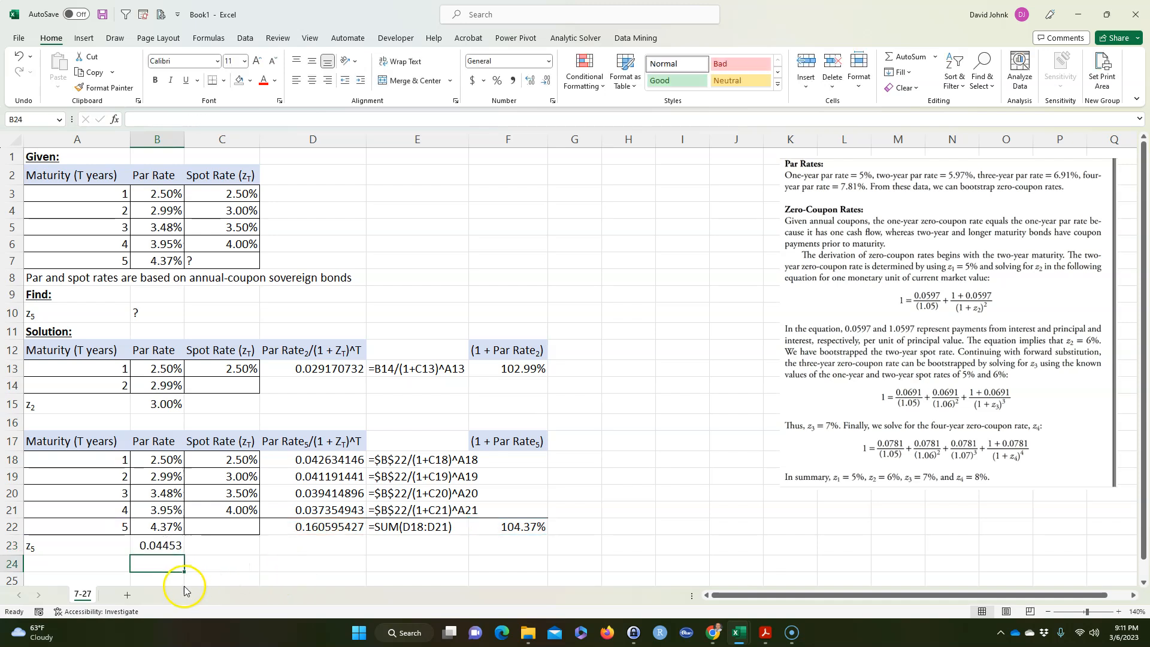
left_click(157, 546)
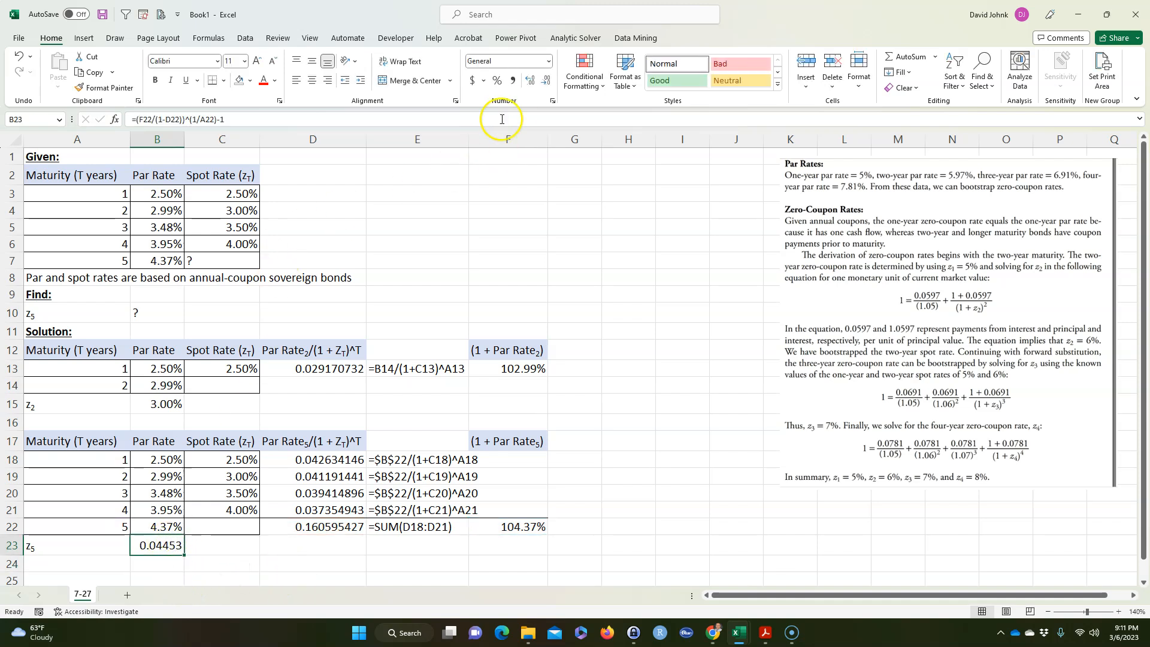
left_click(529, 81)
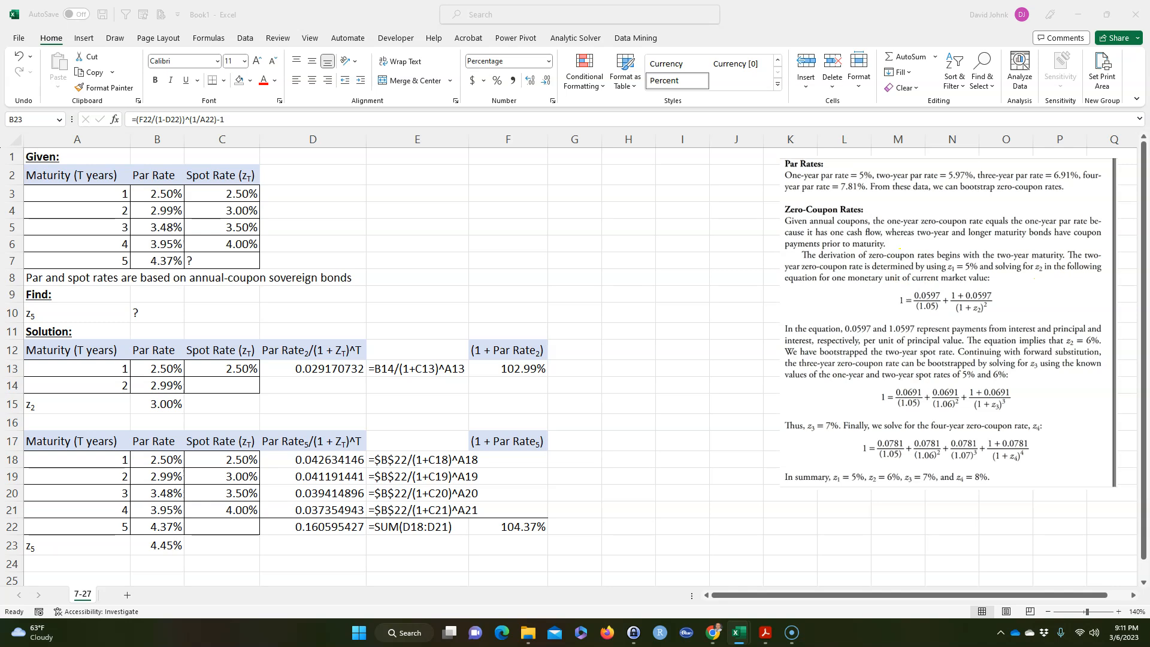
- Paste the textbook solution picture and show z5 to three decimals, 4.453%
left_click(417, 242)
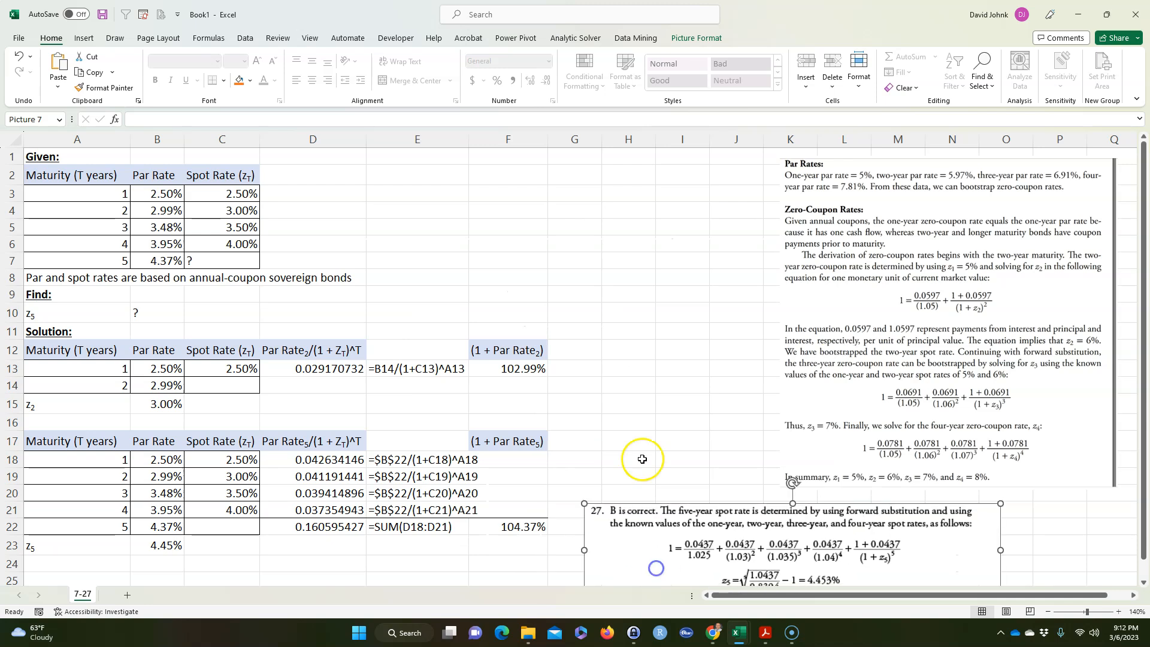
left_click(417, 533)
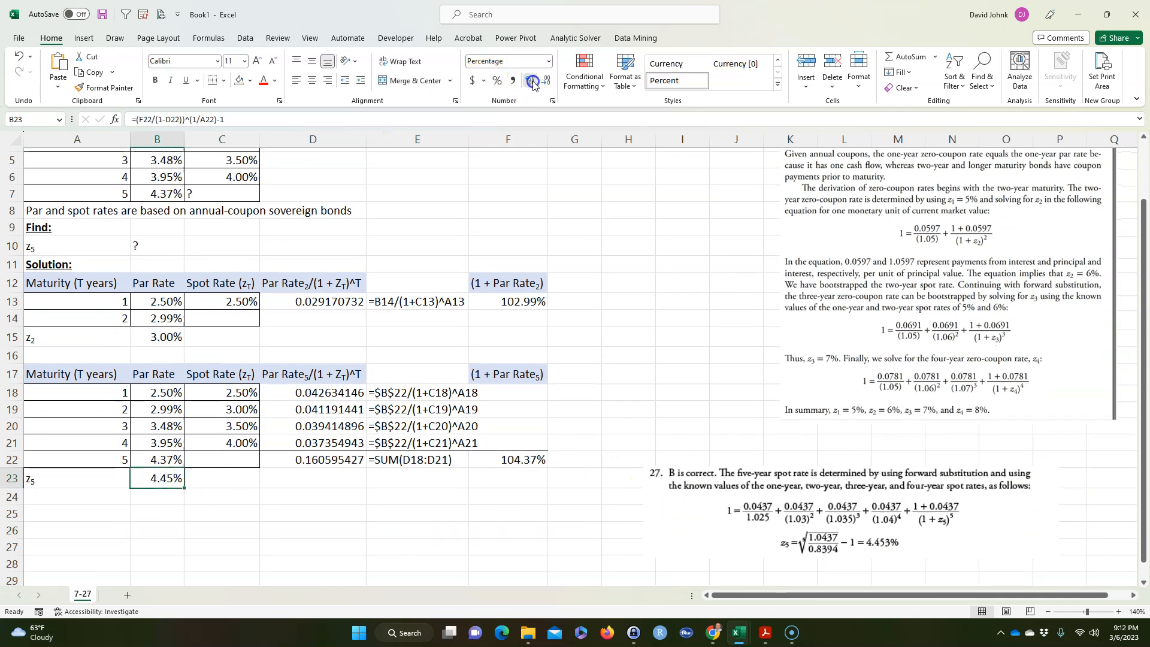
left_click(533, 80)
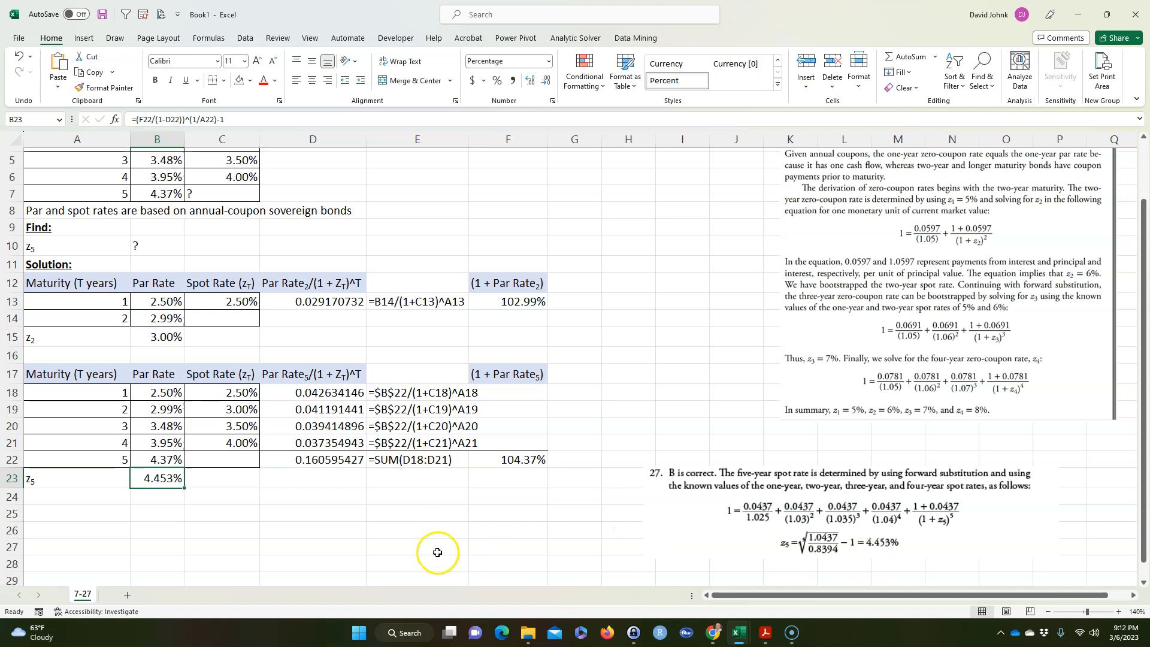
- Inspect the formula text displayed beside the table cells
left_click(417, 546)
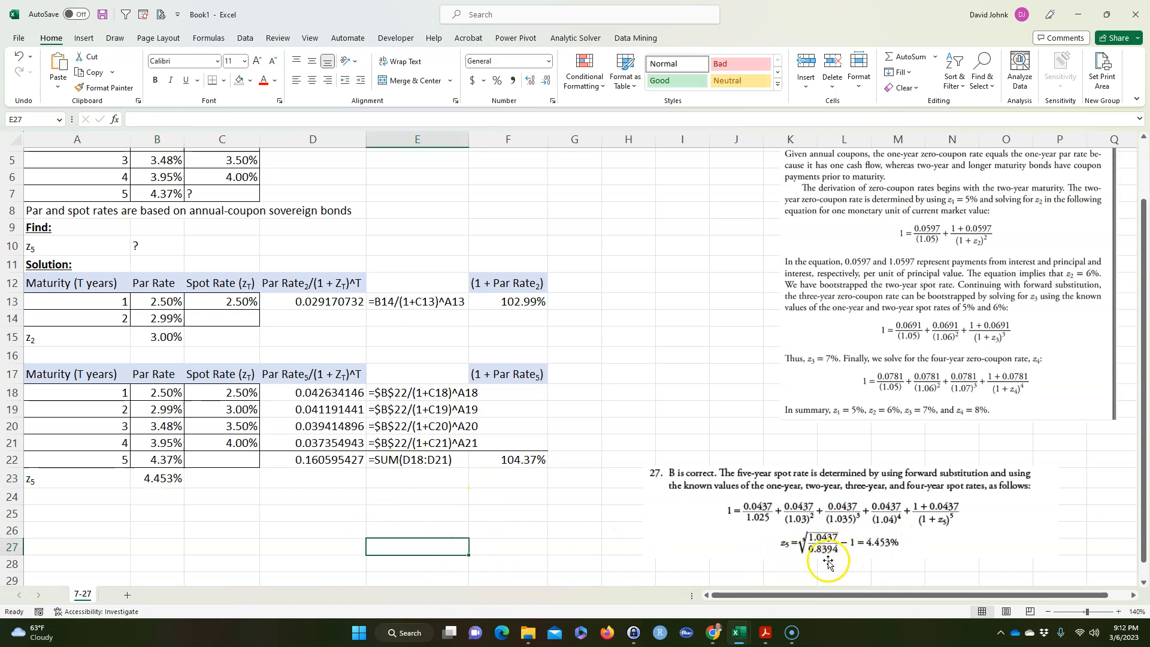
left_click(222, 477)
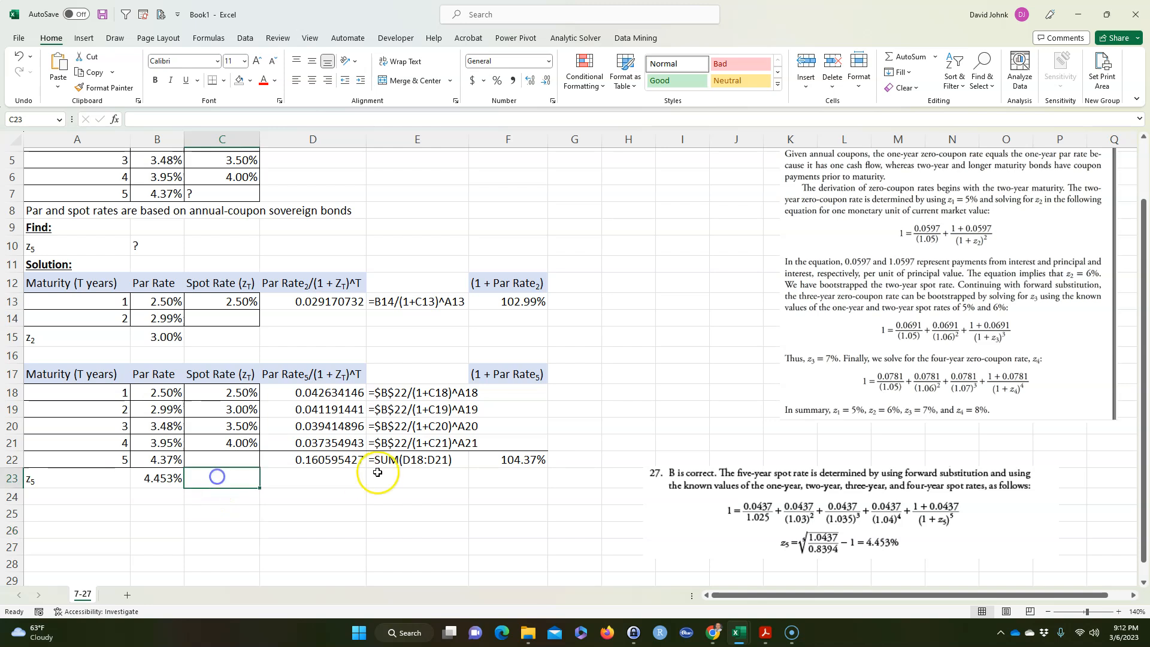
left_click(416, 460)
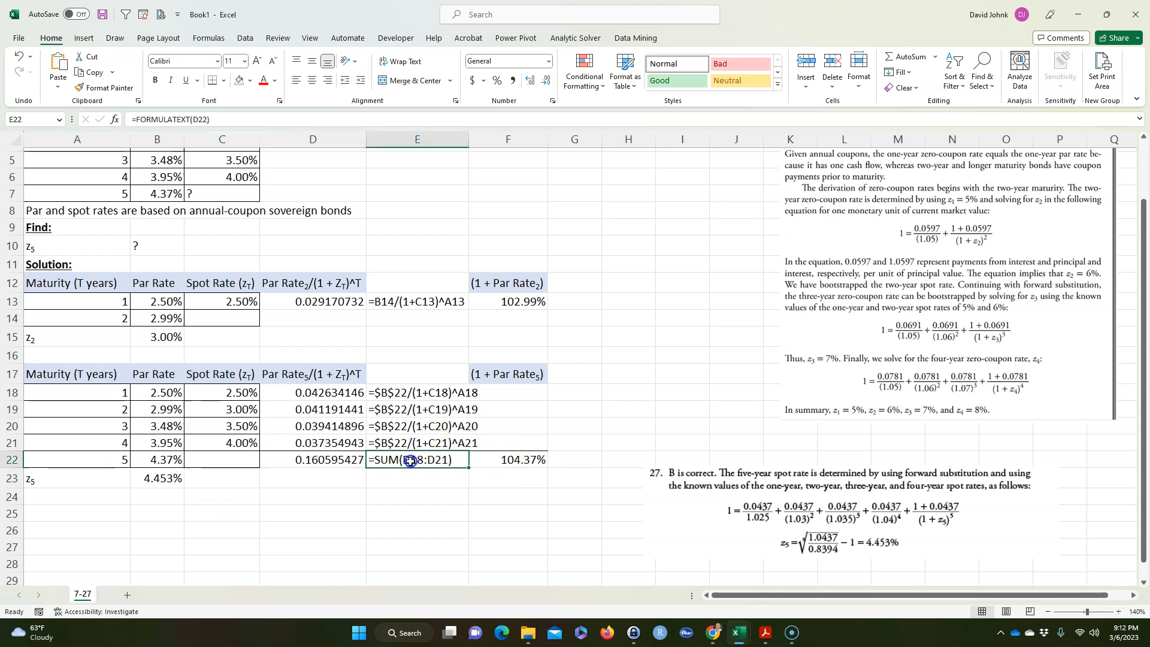
left_click(575, 301)
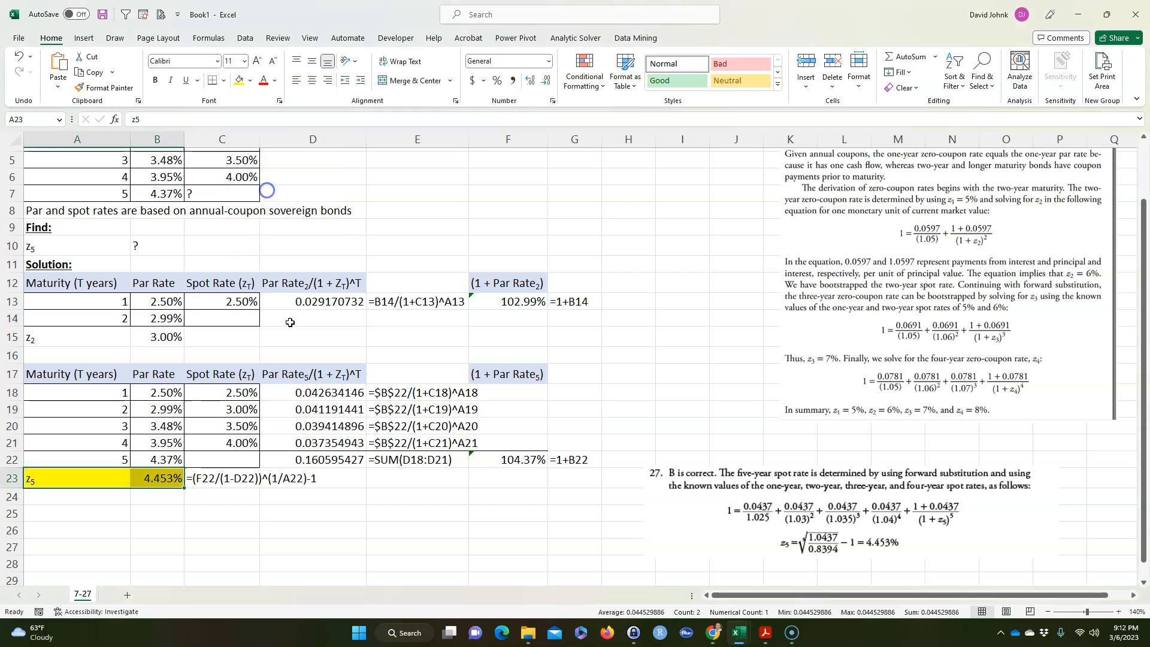
- Duplicate the highlighted z5 row into row 24 with a trial value of 5%
left_click(156, 530)
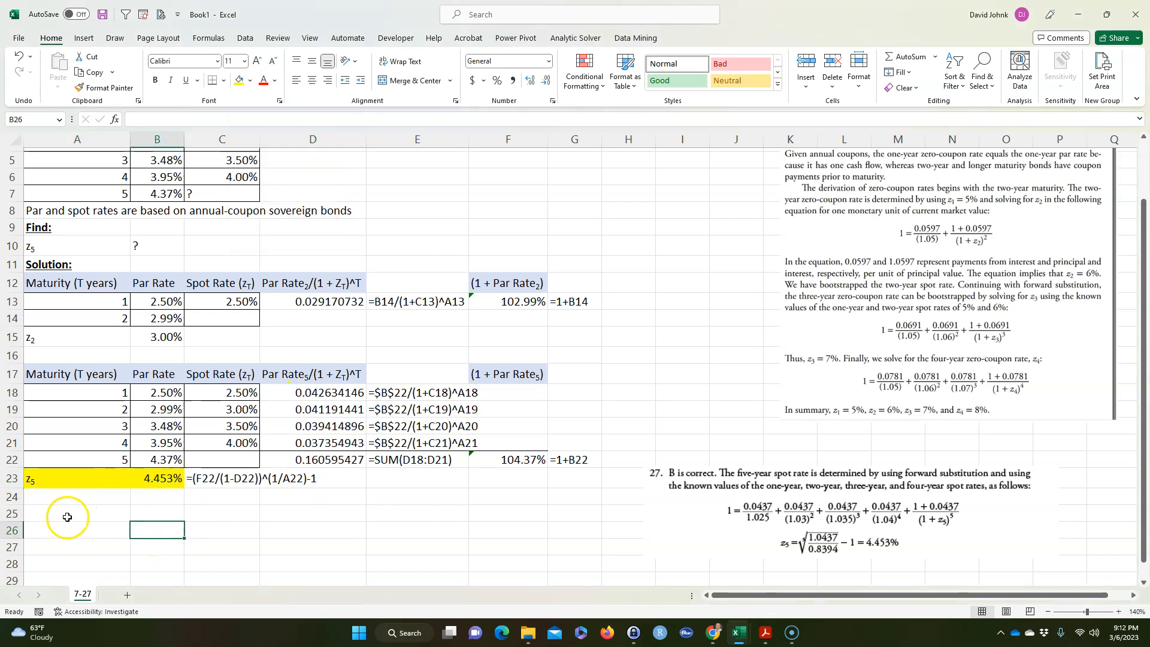
left_click(73, 481)
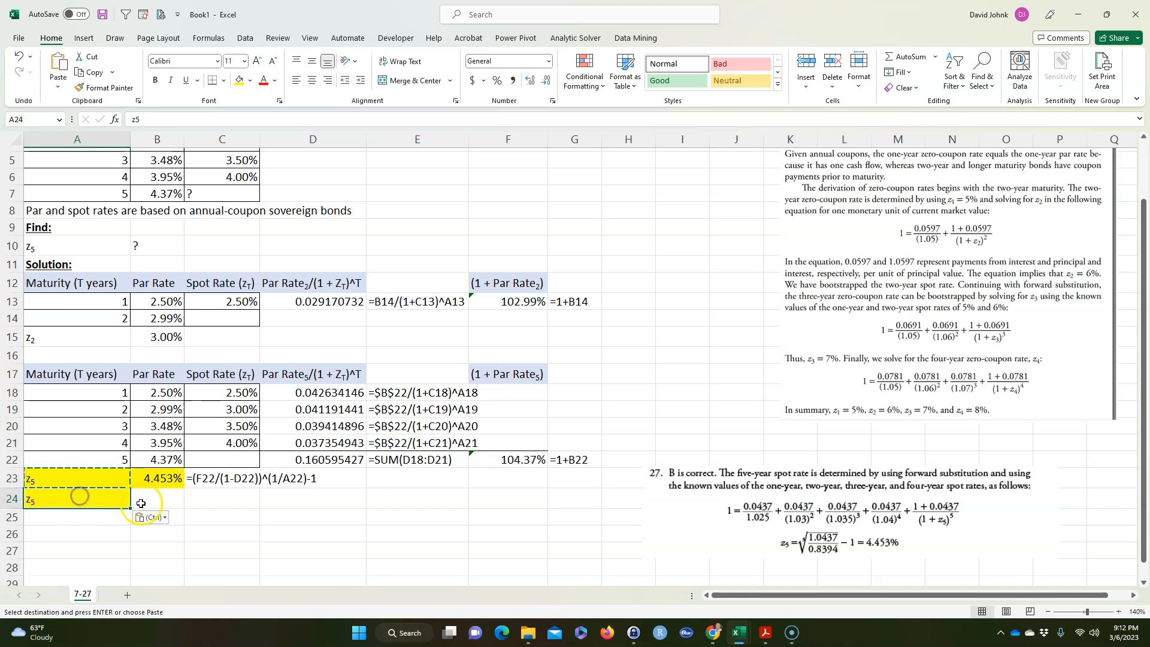
left_click(157, 497)
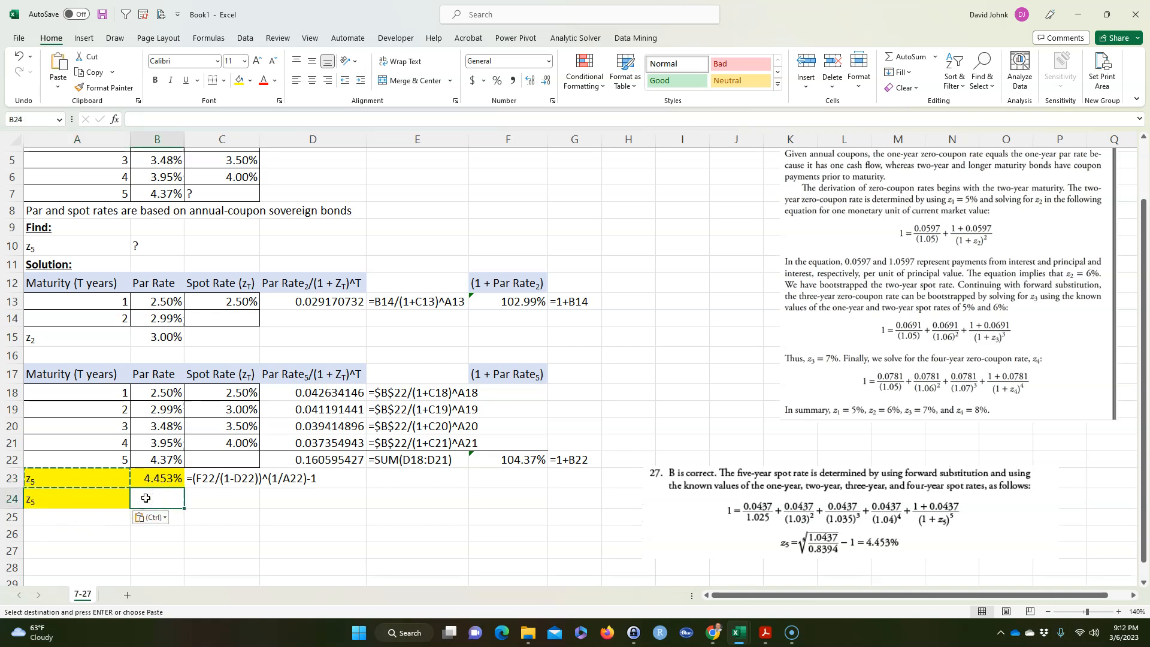
type("5%")
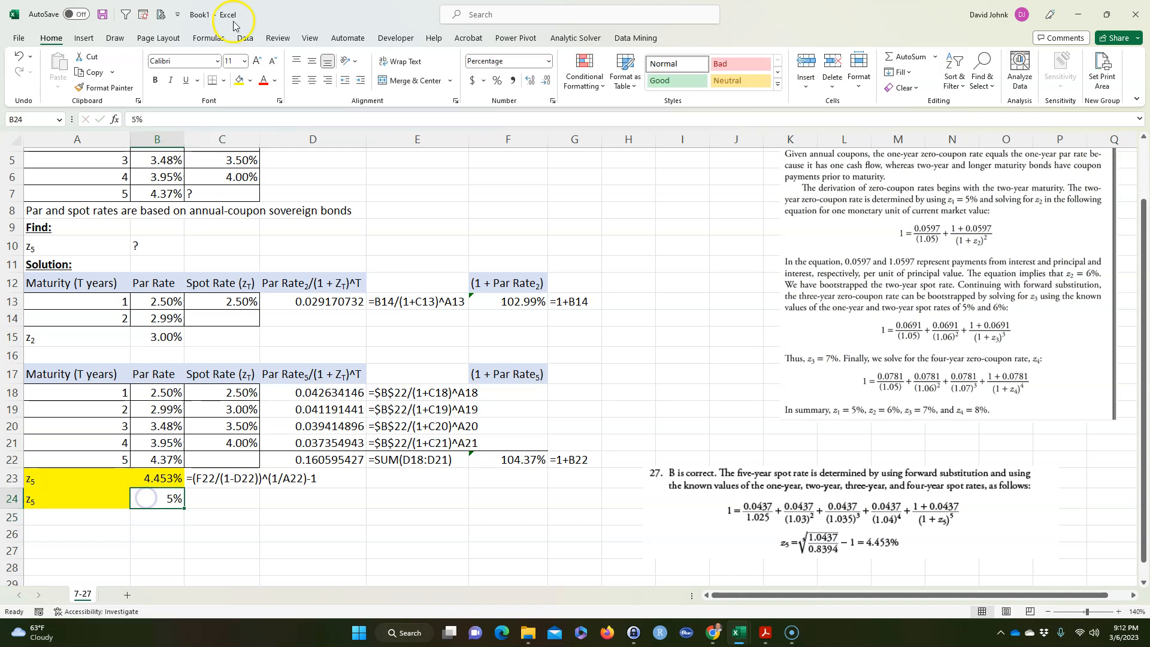
left_click(76, 517)
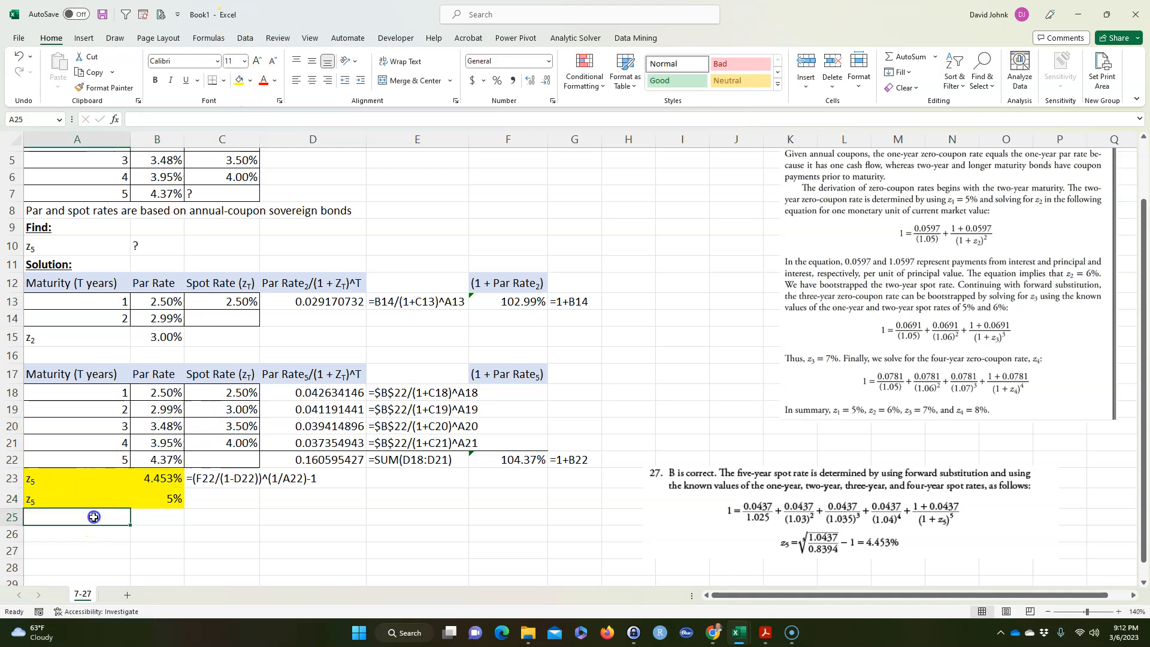
- Add LHS and RHS row labels below the trial z5
type("LHS")
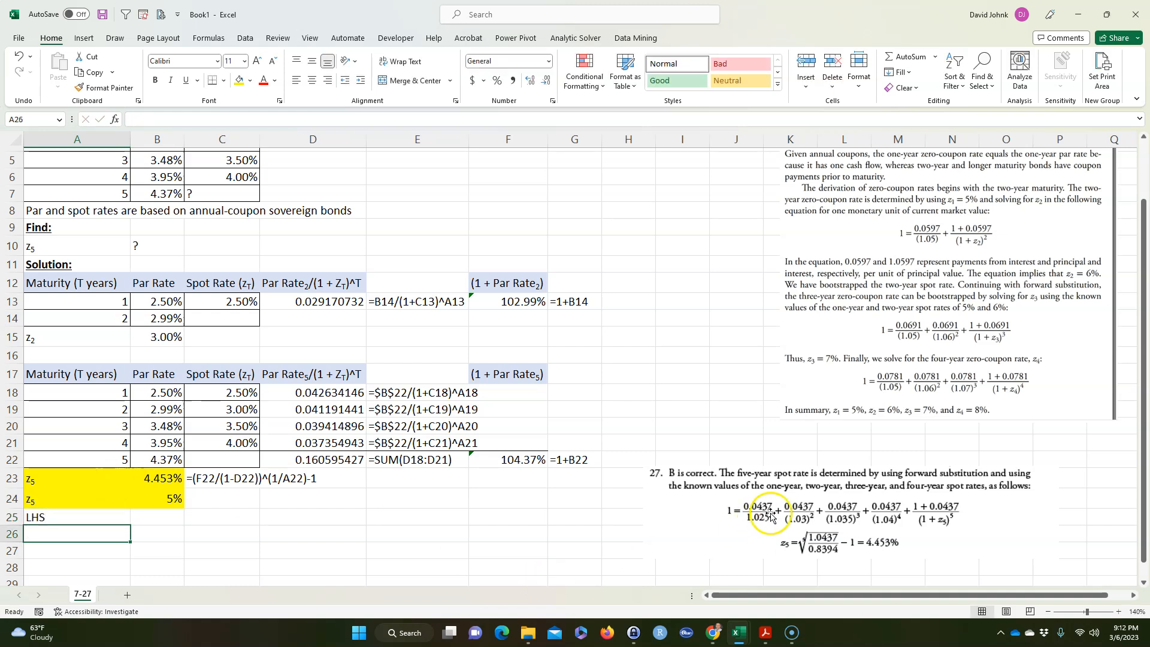
mouse_move(733, 437)
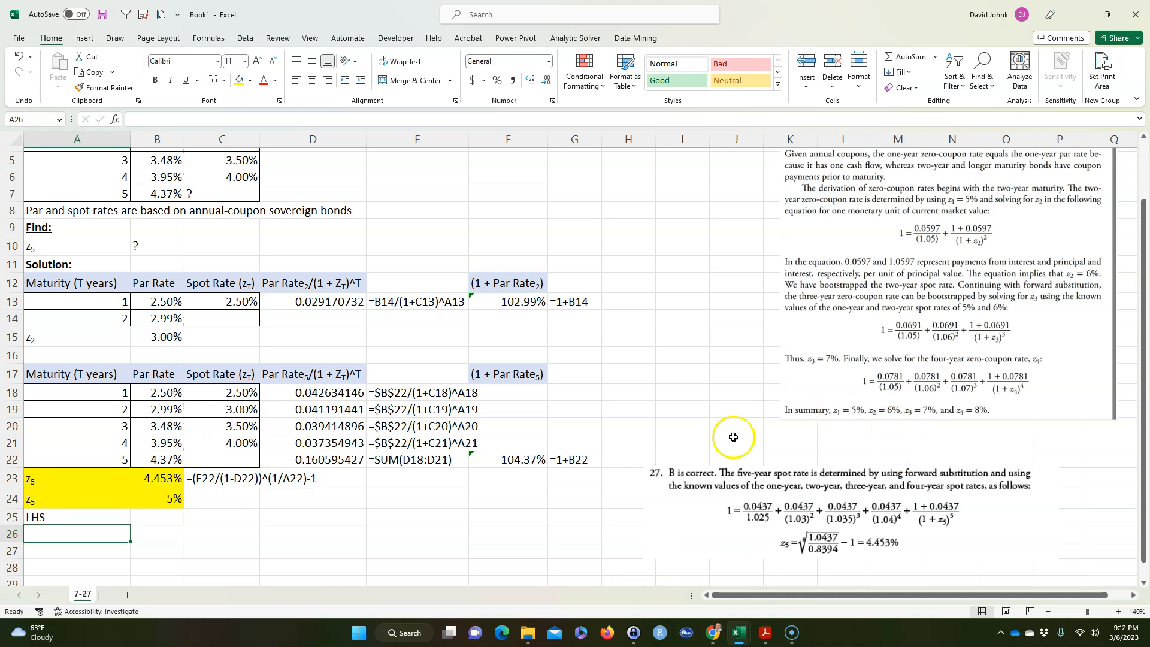
left_click(157, 517)
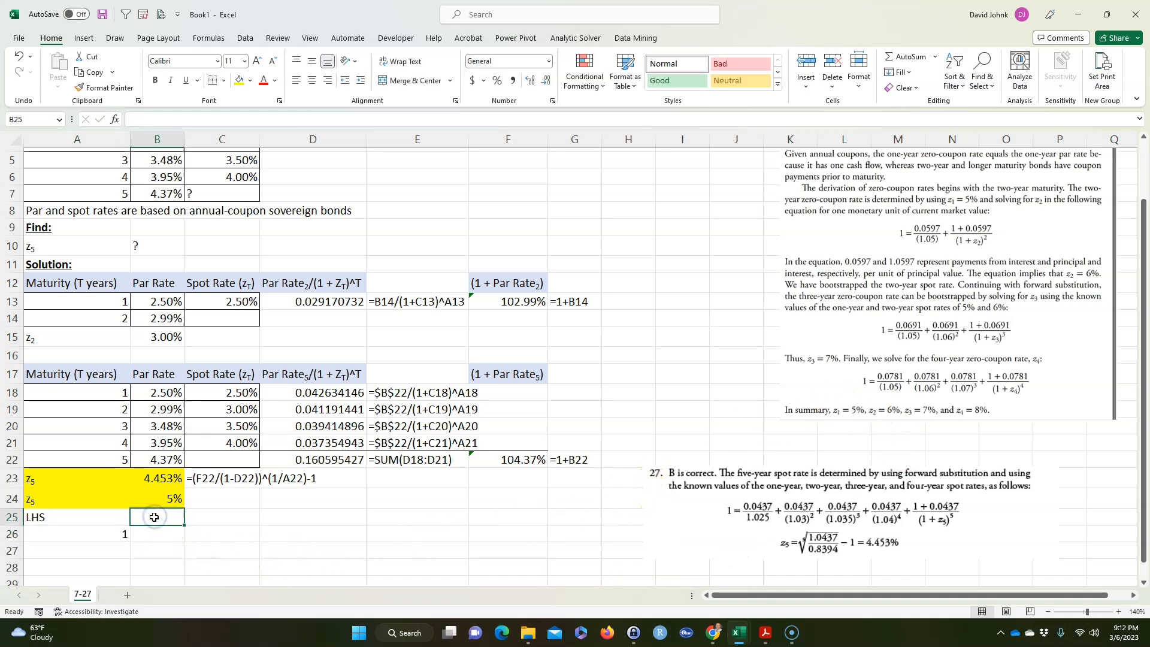
type("RHS")
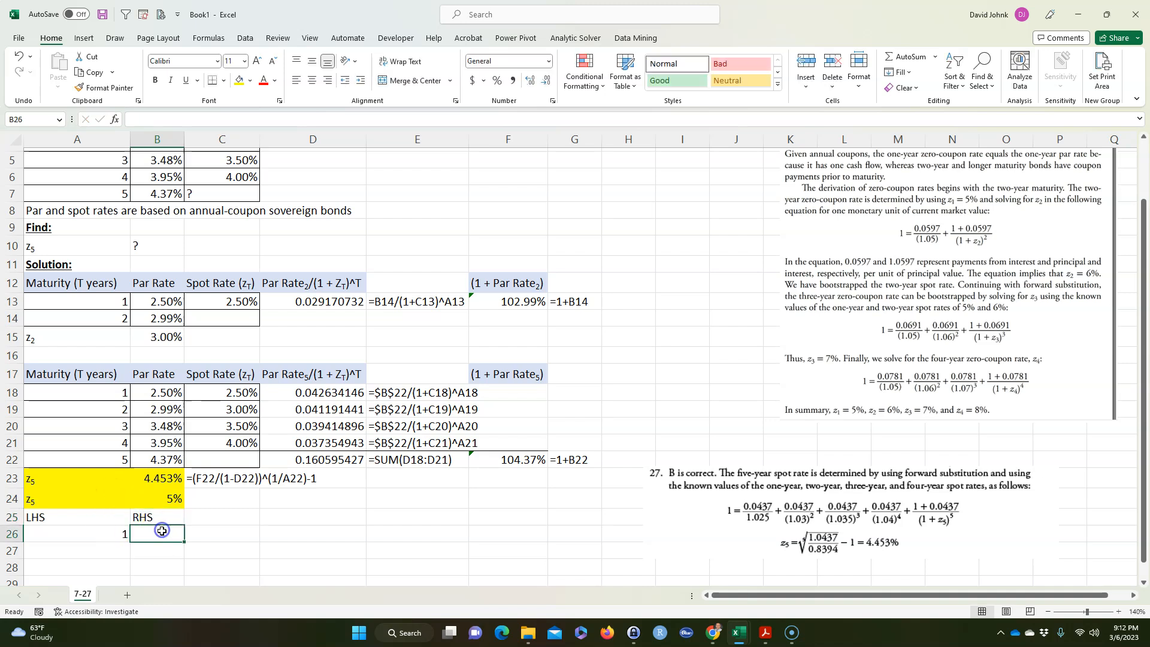
- Build the RHS pricing formula D22 + F22/(1+B24)^A22
type("=")
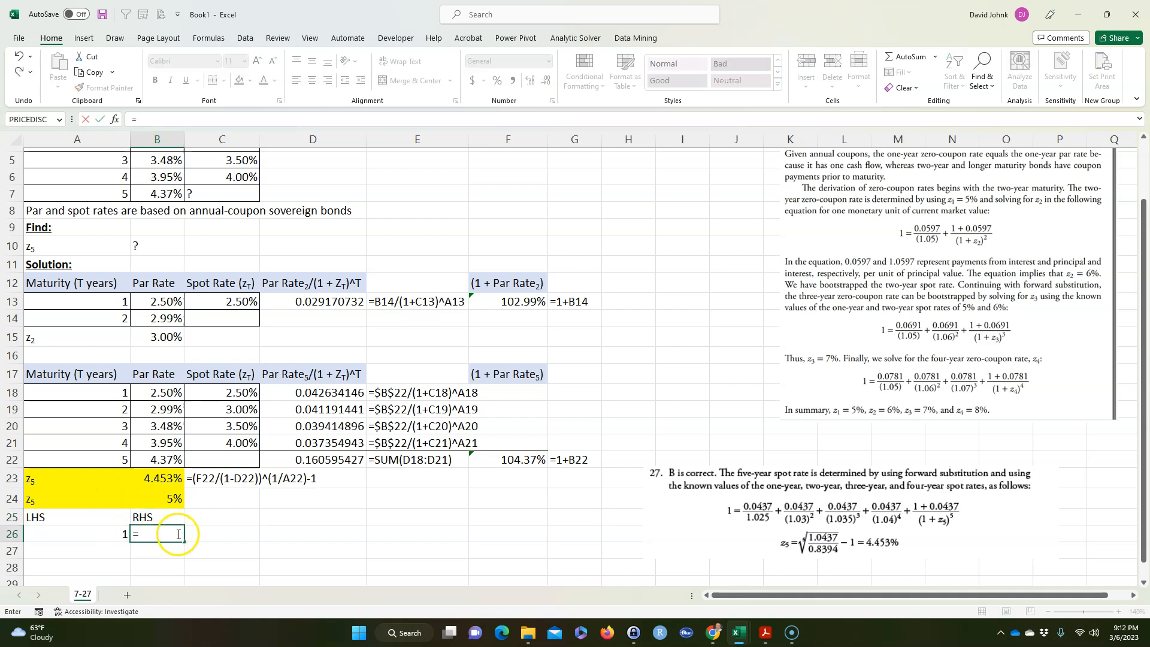
left_click(313, 460)
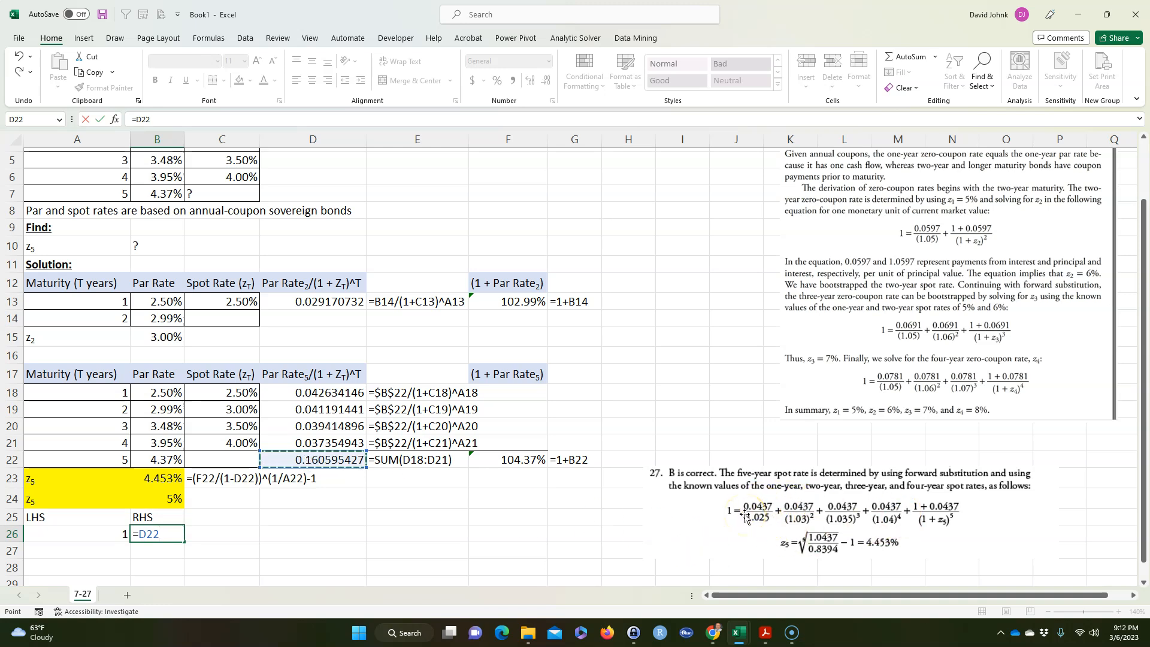
type("+")
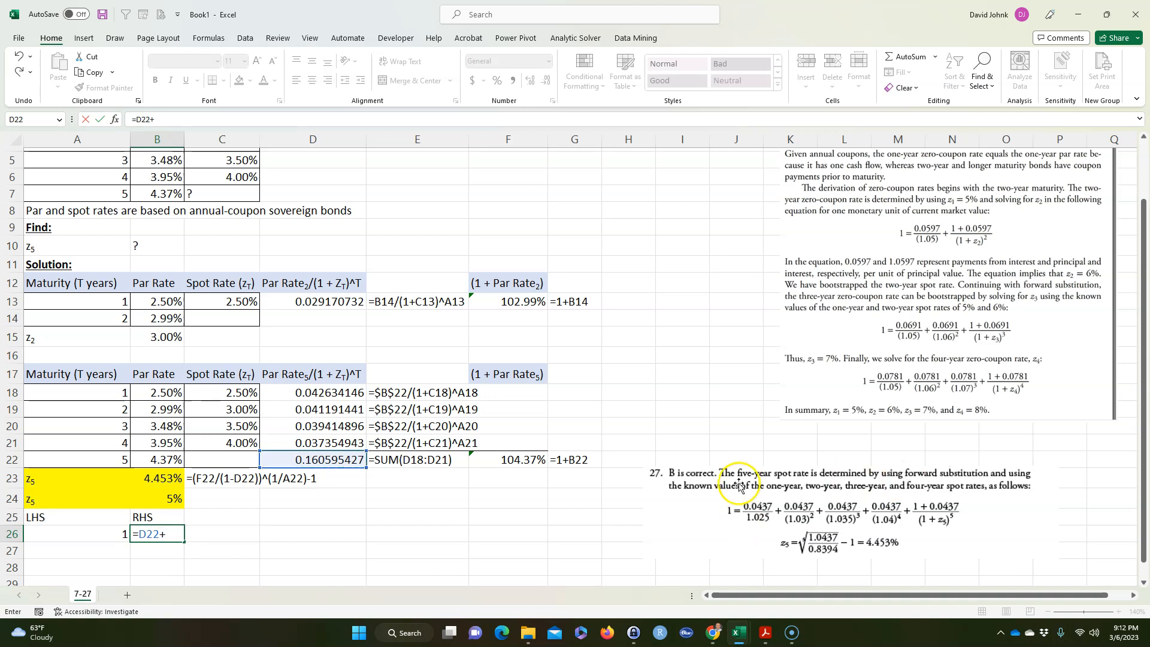
left_click(507, 460)
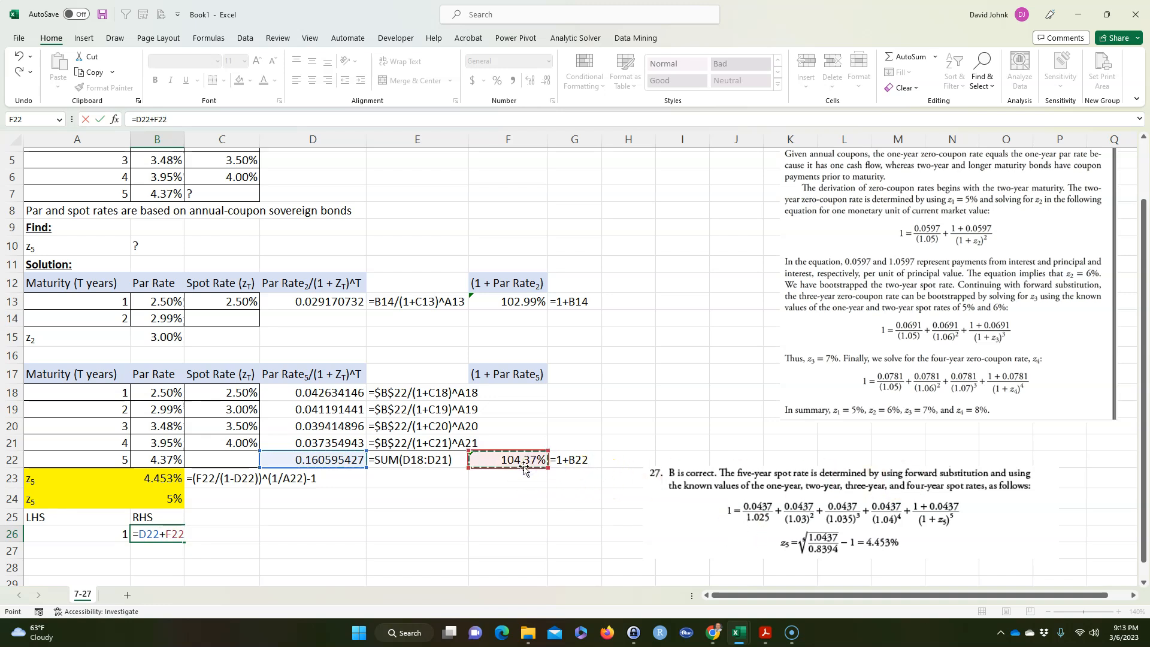
type("/(")
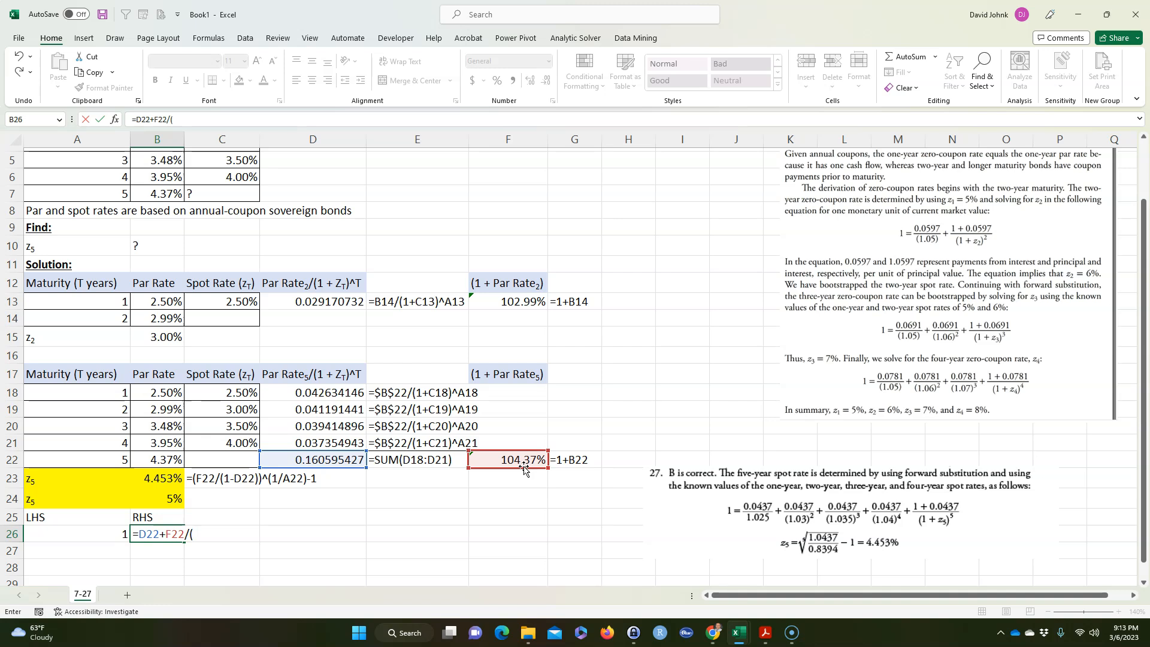
type("1+")
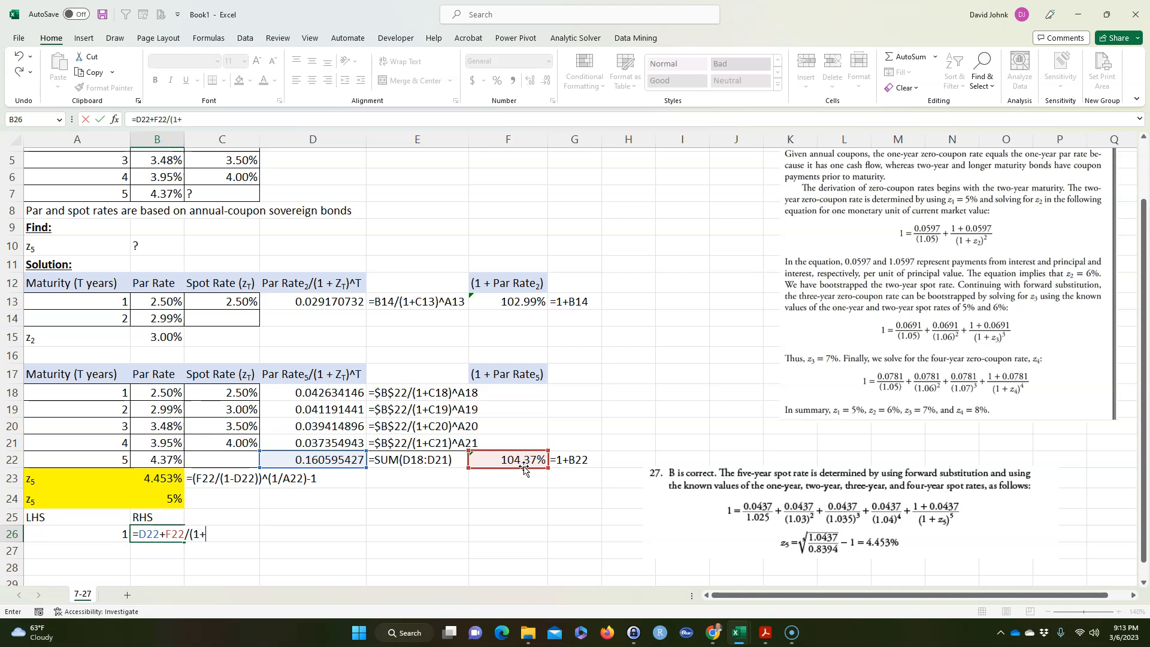
left_click(156, 499)
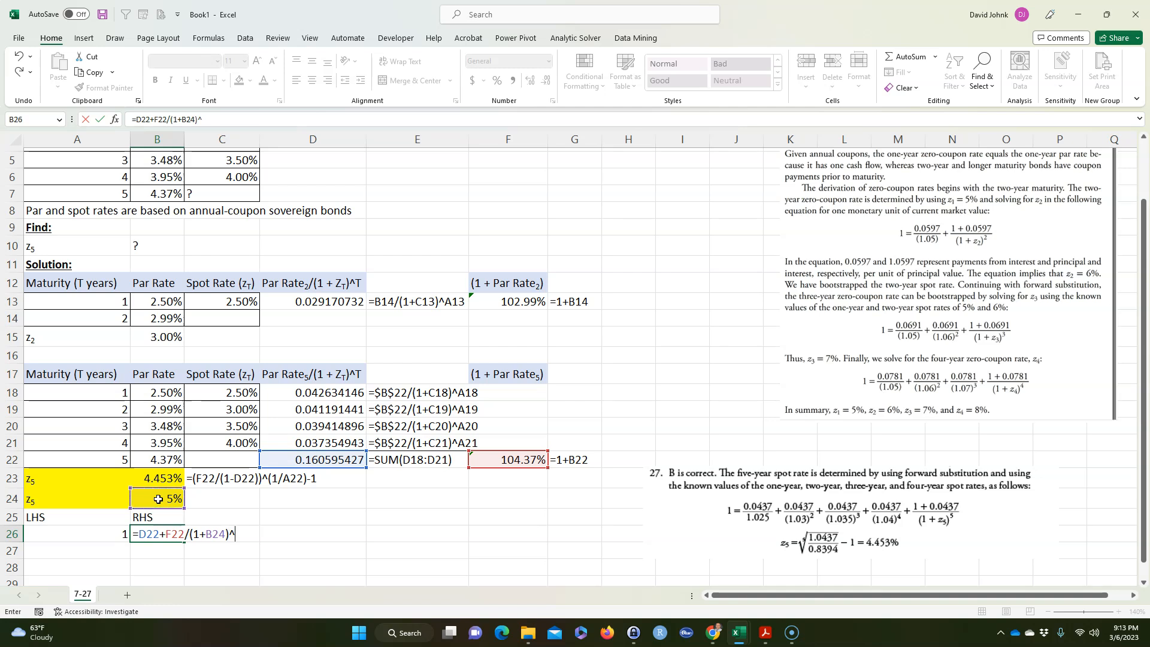
left_click(77, 460)
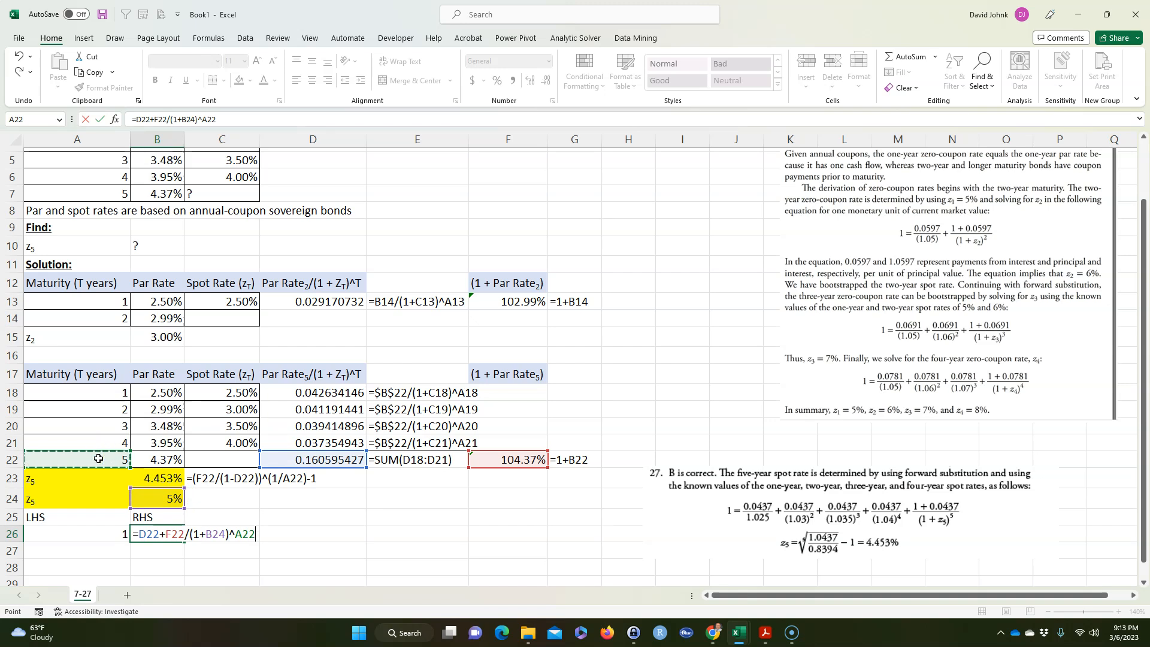
mouse_move(941, 533)
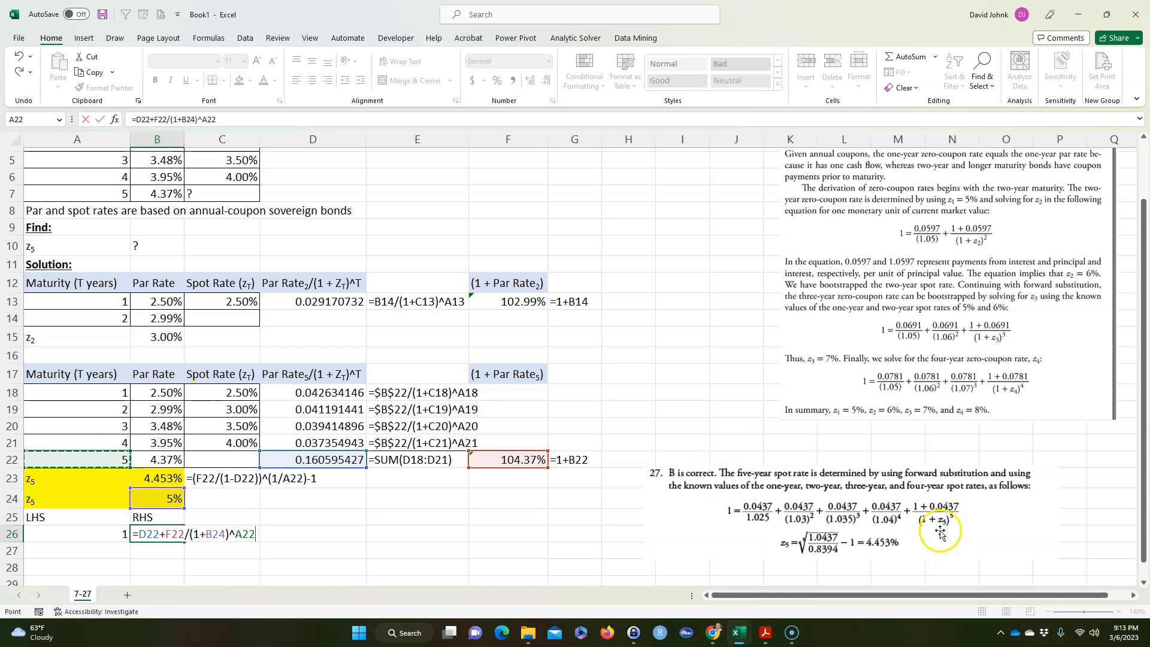
mouse_move(597, 546)
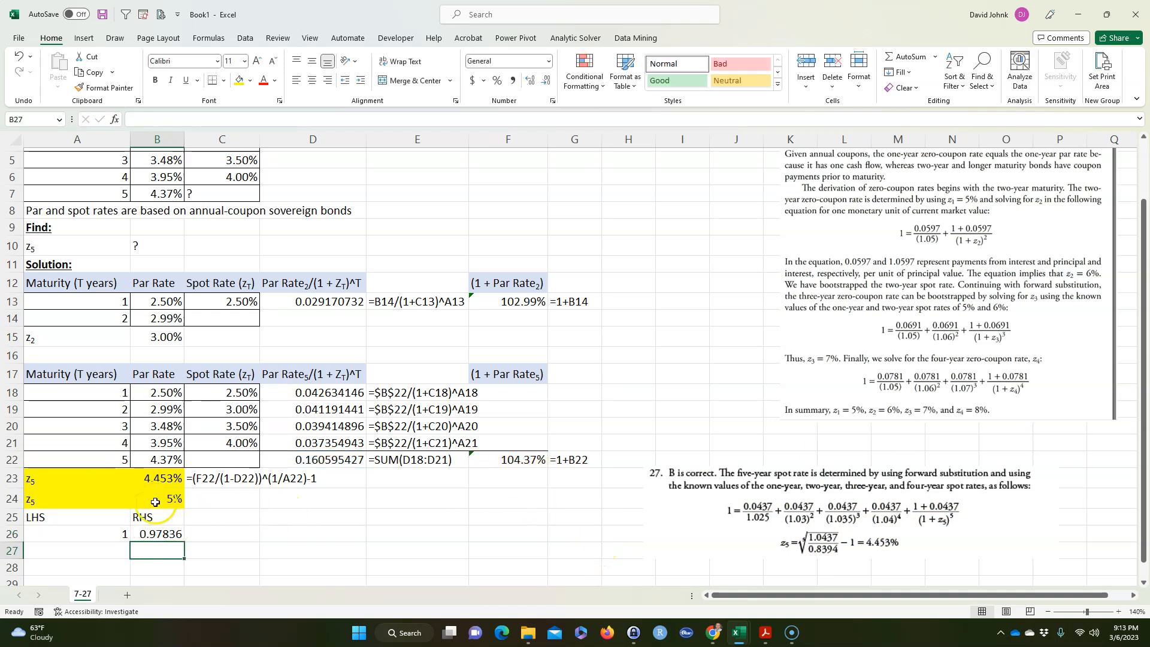
- Check the RHS result of 0.97836 against the 5% z5 guess
left_click(157, 533)
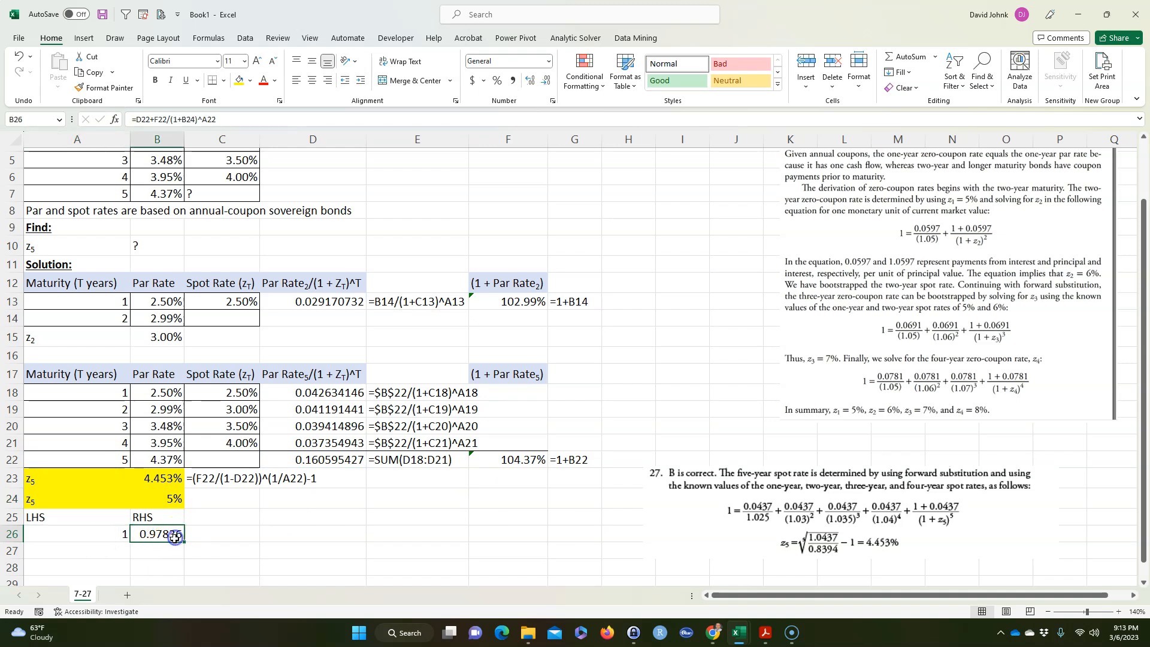
left_click(156, 500)
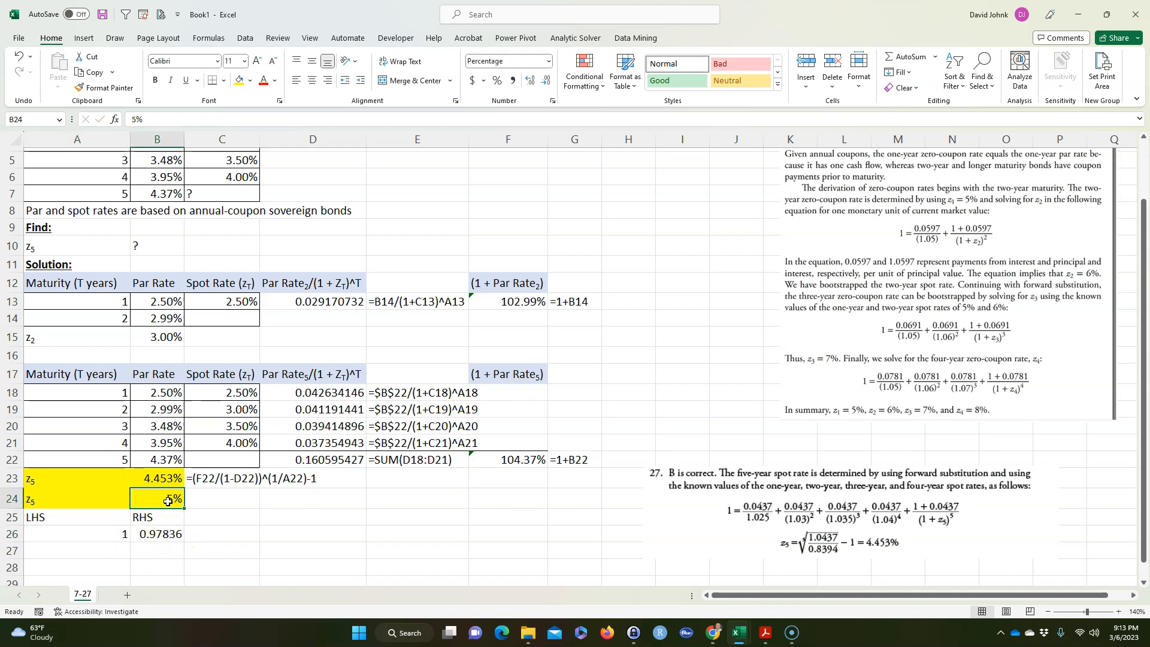
left_click(157, 533)
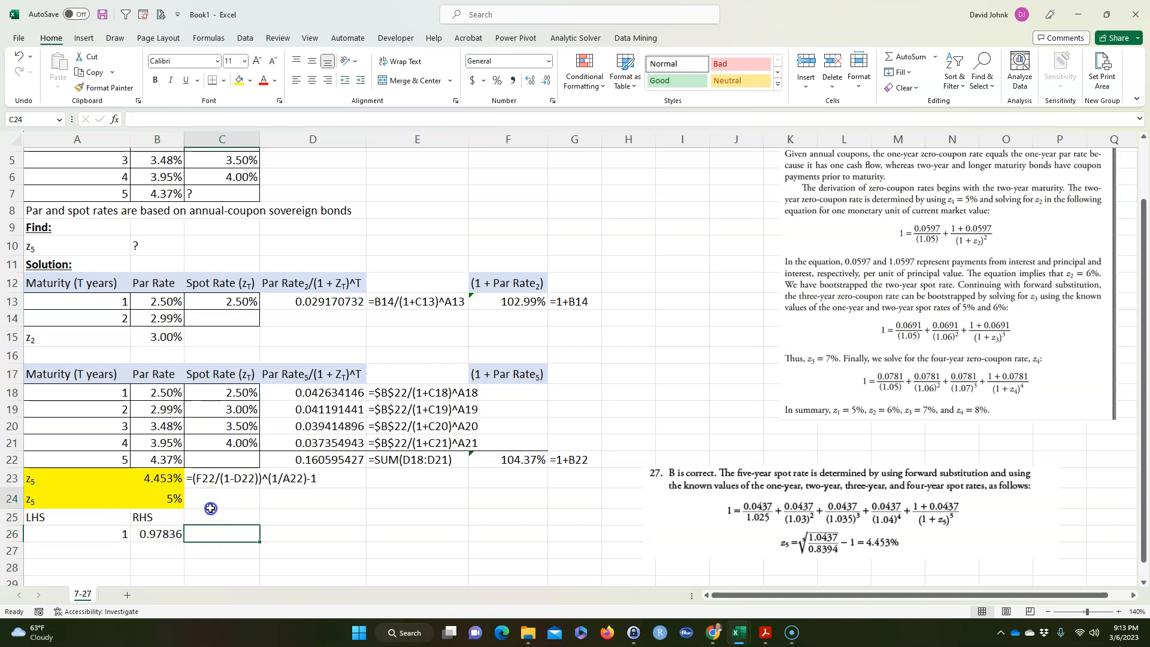
left_click(682, 193)
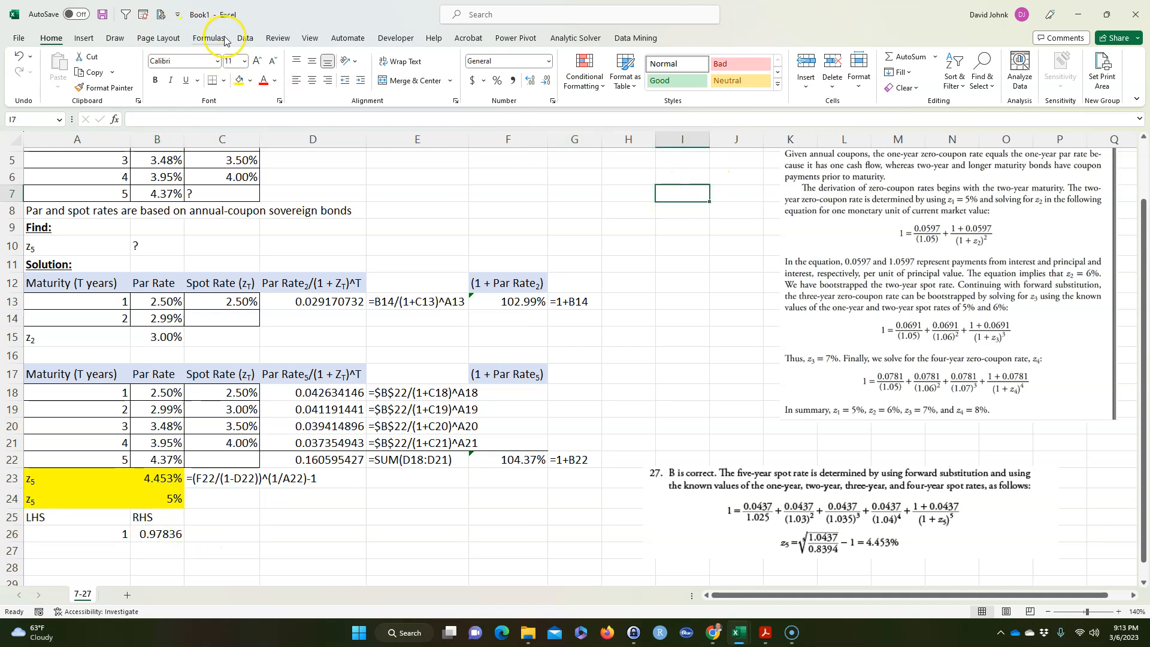
- Goal Seek B26 to 1 by changing B24, accepting a z5 of about 4.45%
left_click(245, 38)
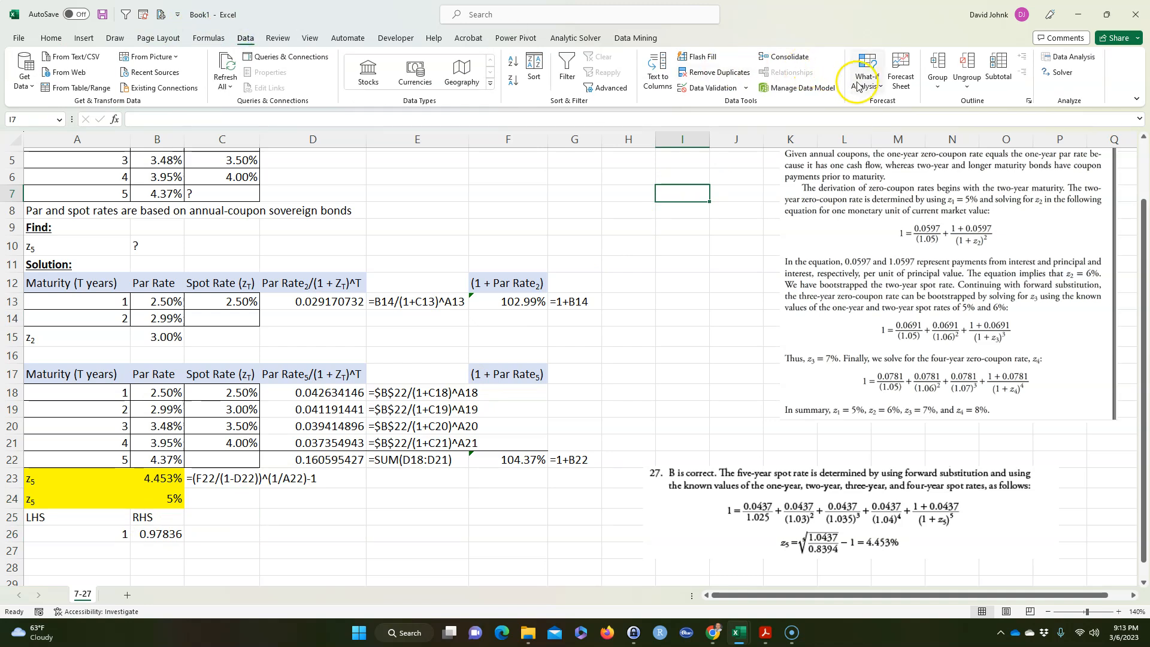
left_click(866, 71)
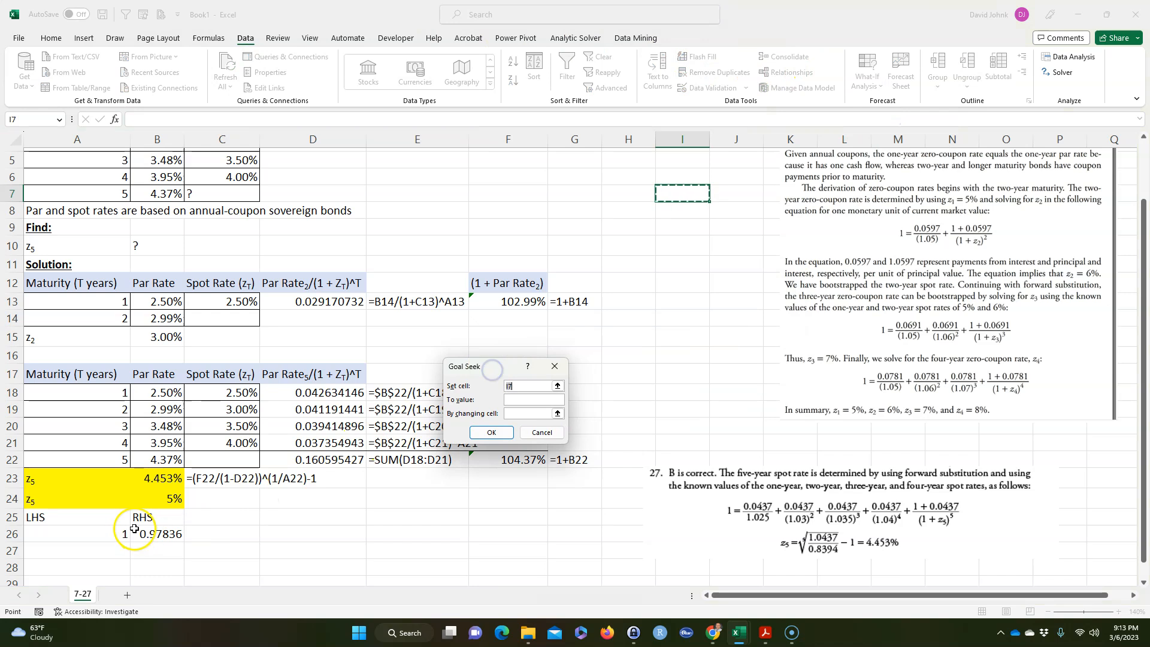
left_click(157, 534)
type("1")
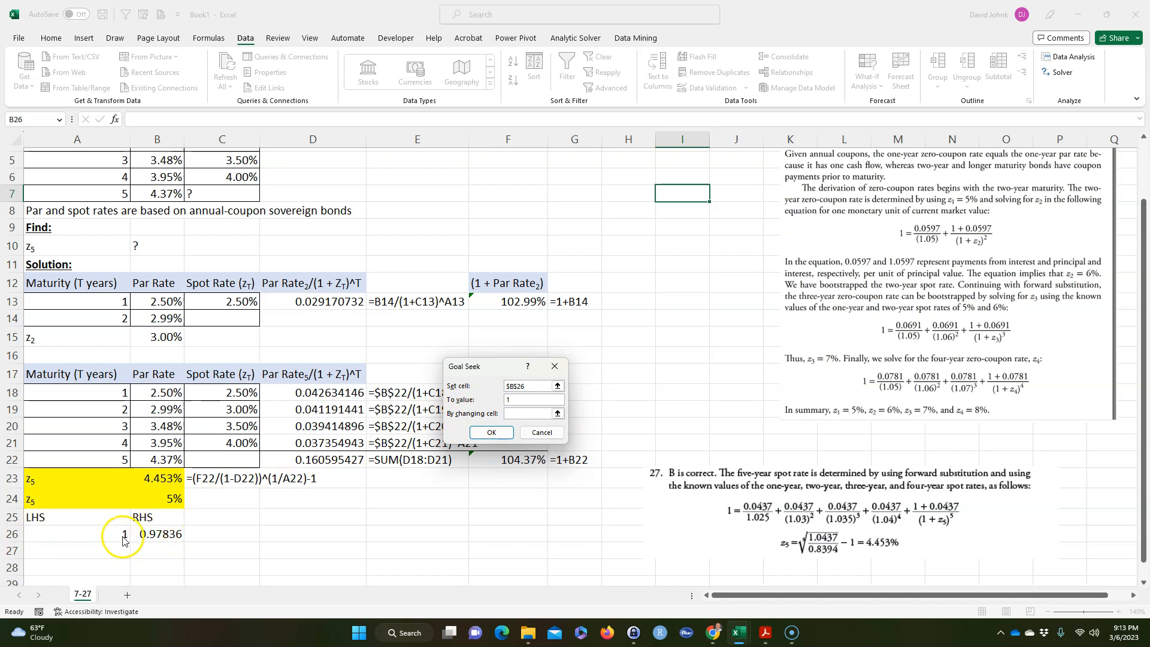
mouse_move(138, 545)
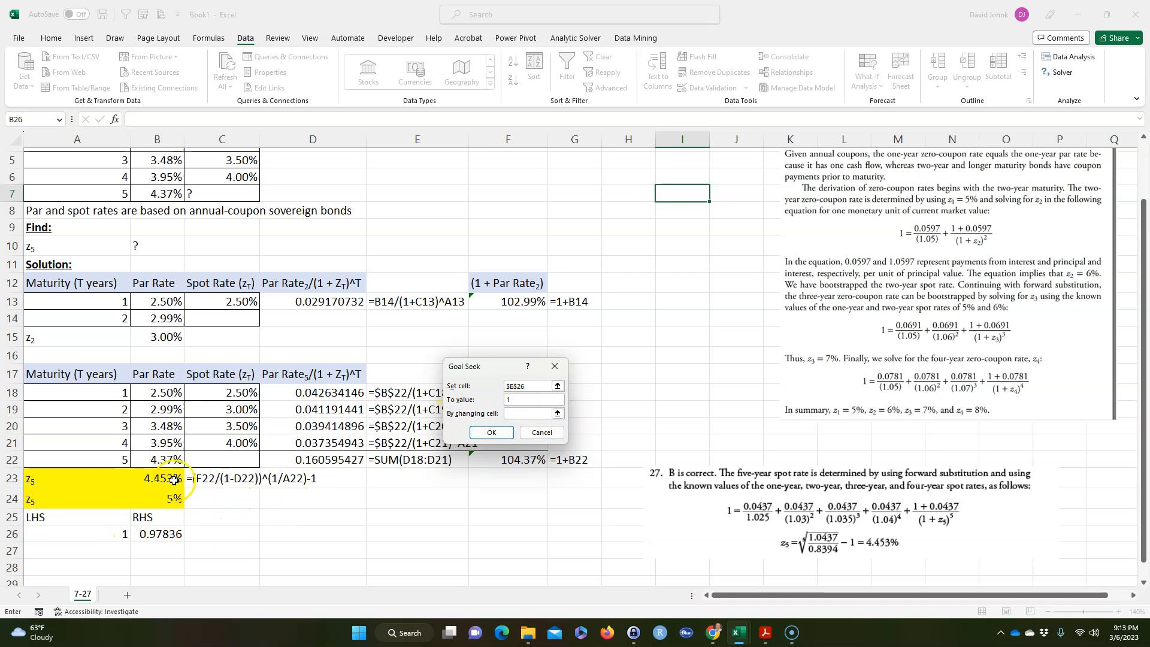
left_click(157, 499)
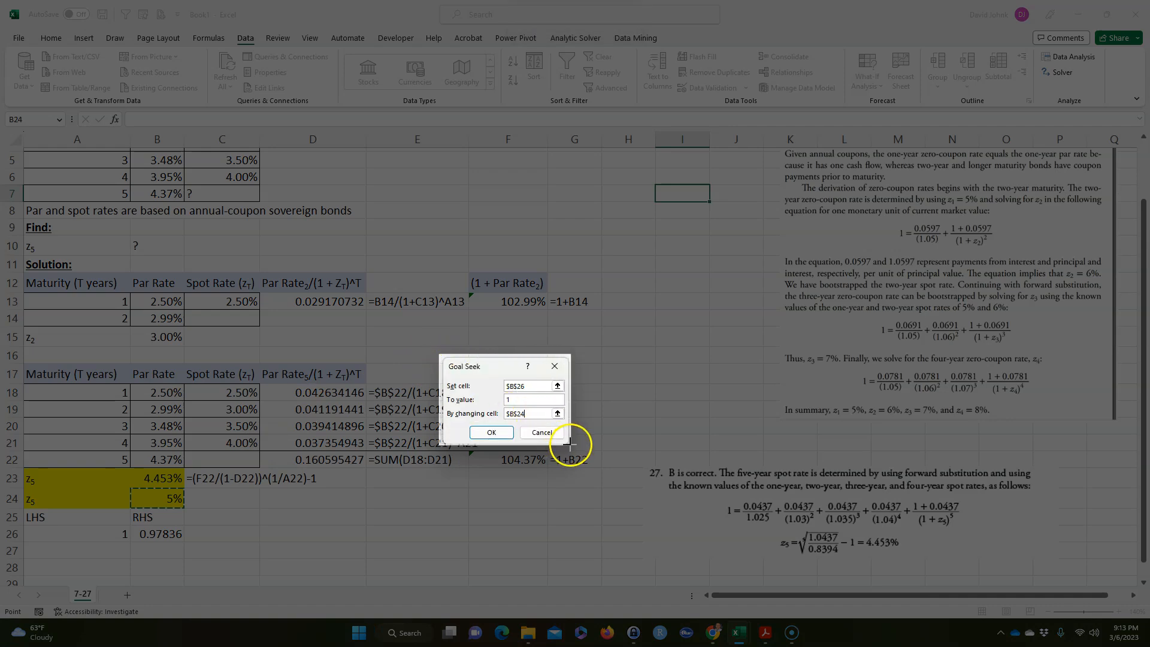
left_click(490, 432)
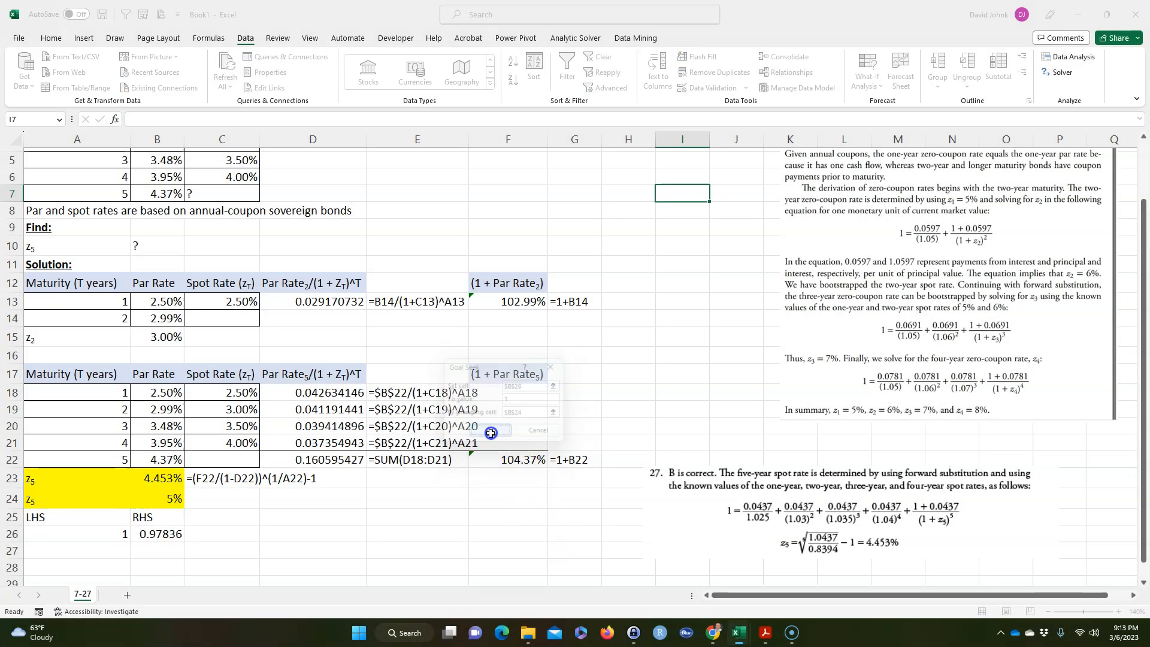
left_click(489, 431)
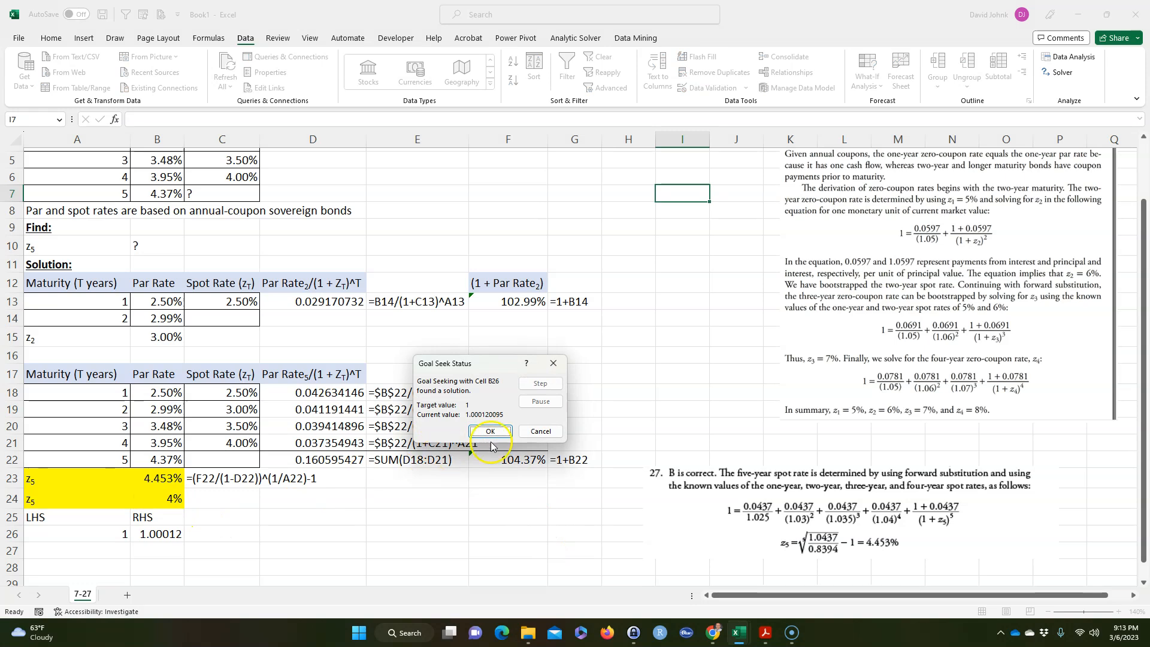
left_click(490, 431)
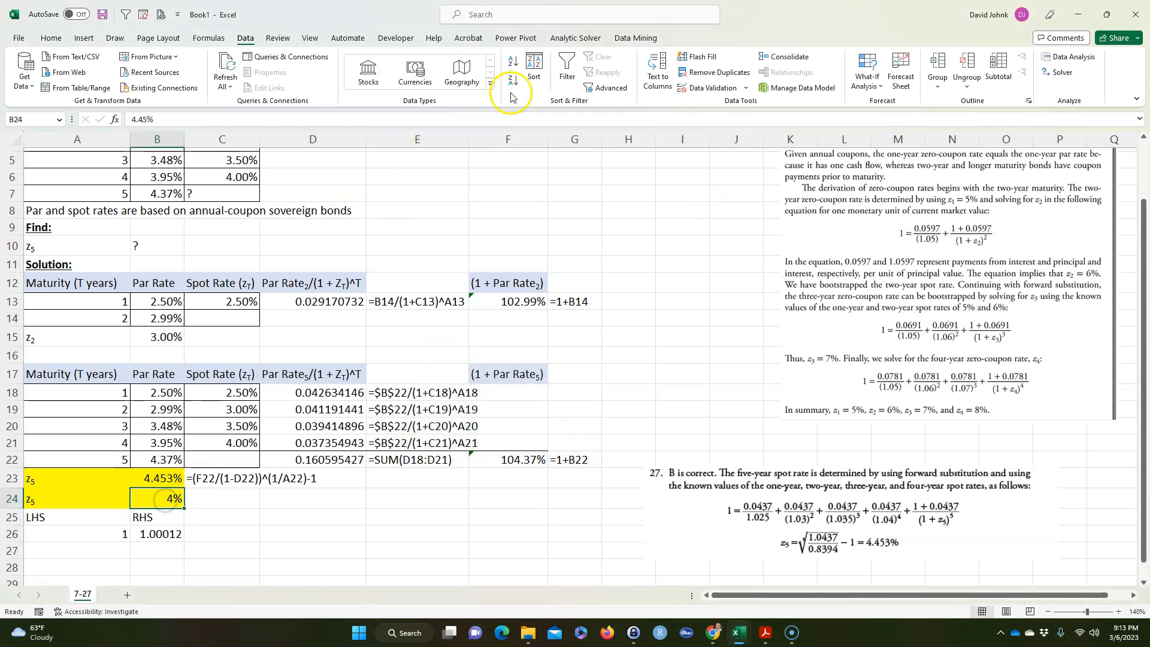
- Show the Goal Seek z5 as 4.450% and note '<=== used goal seek' beside it
left_click(50, 37)
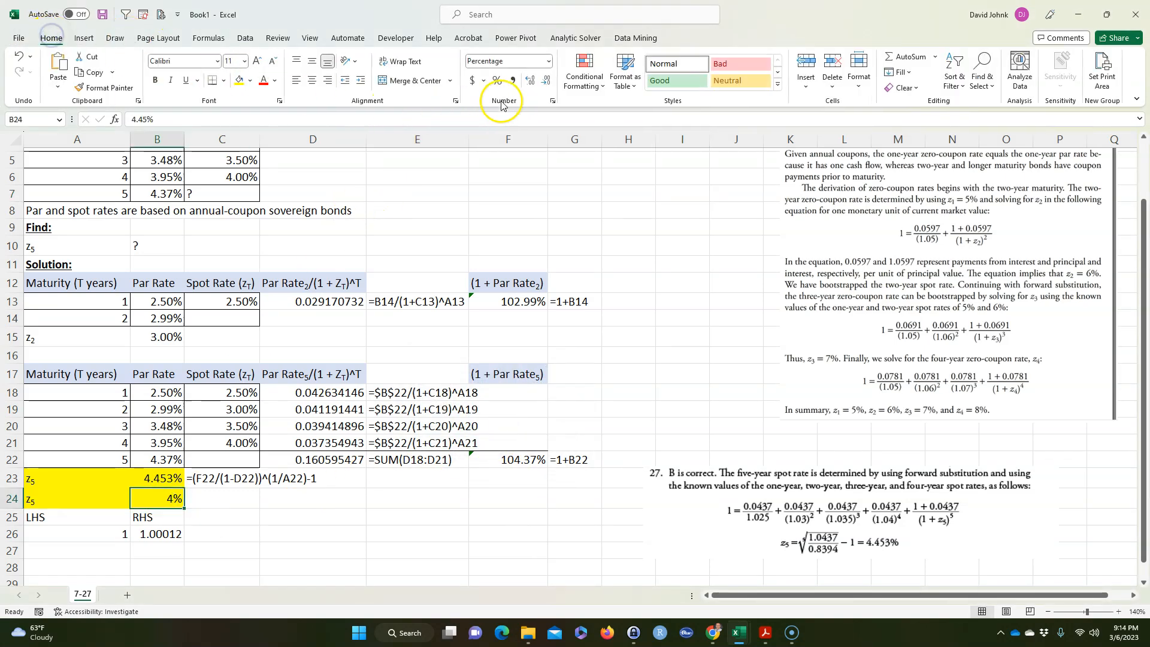
left_click(312, 533)
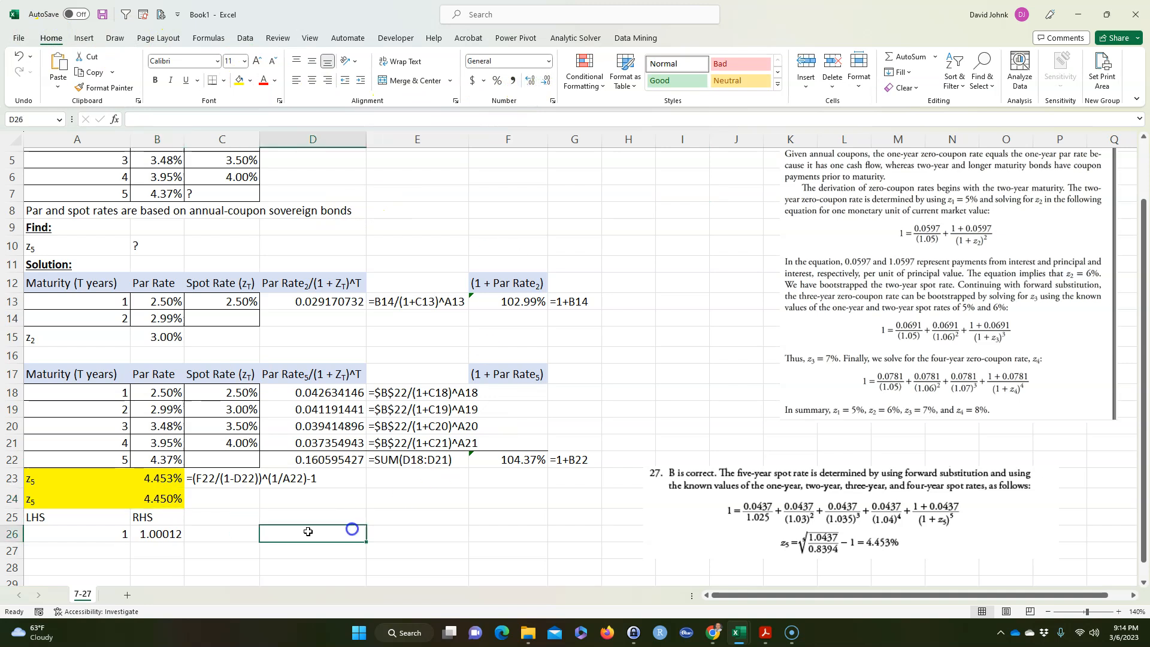
left_click(223, 499)
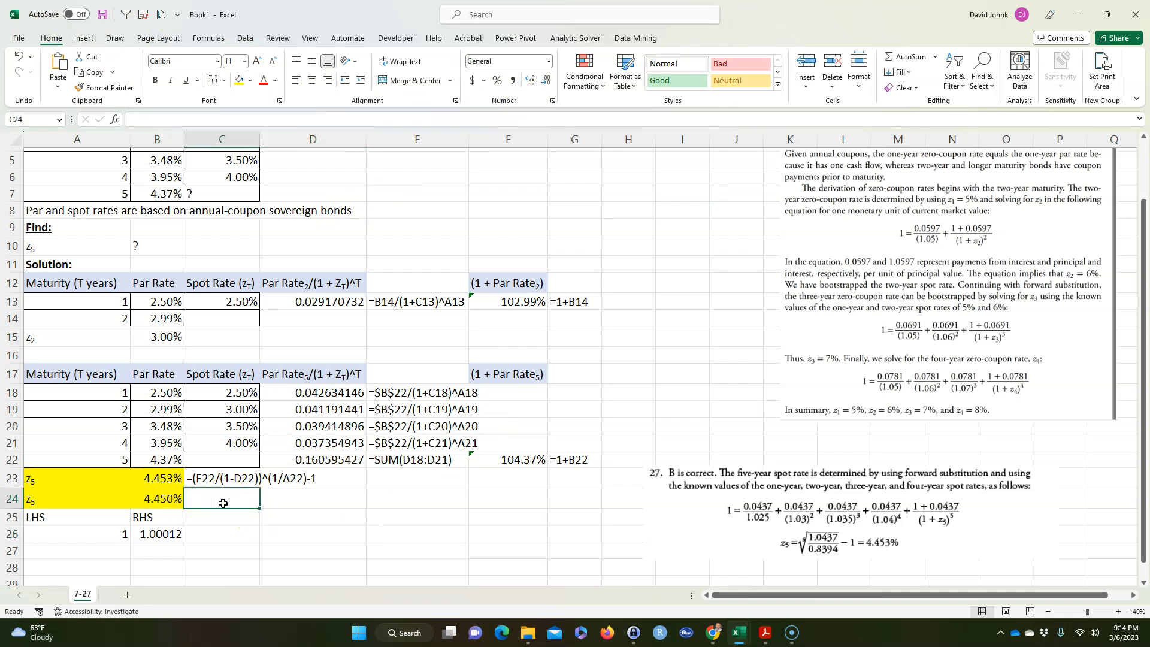
type("f")
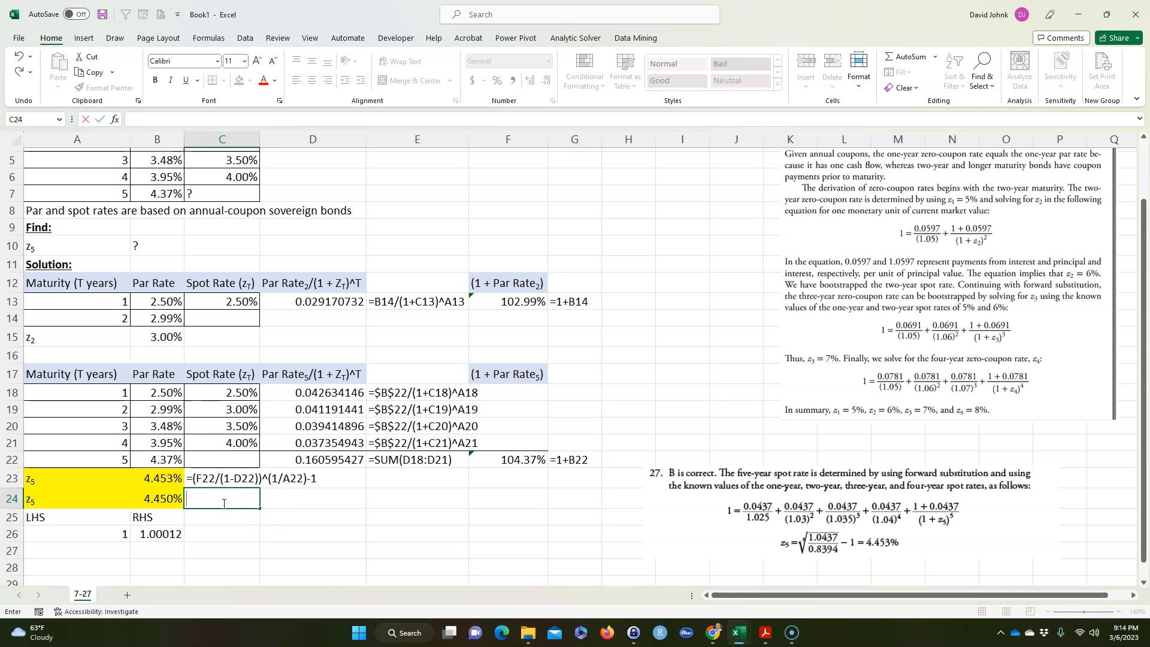
type("<===")
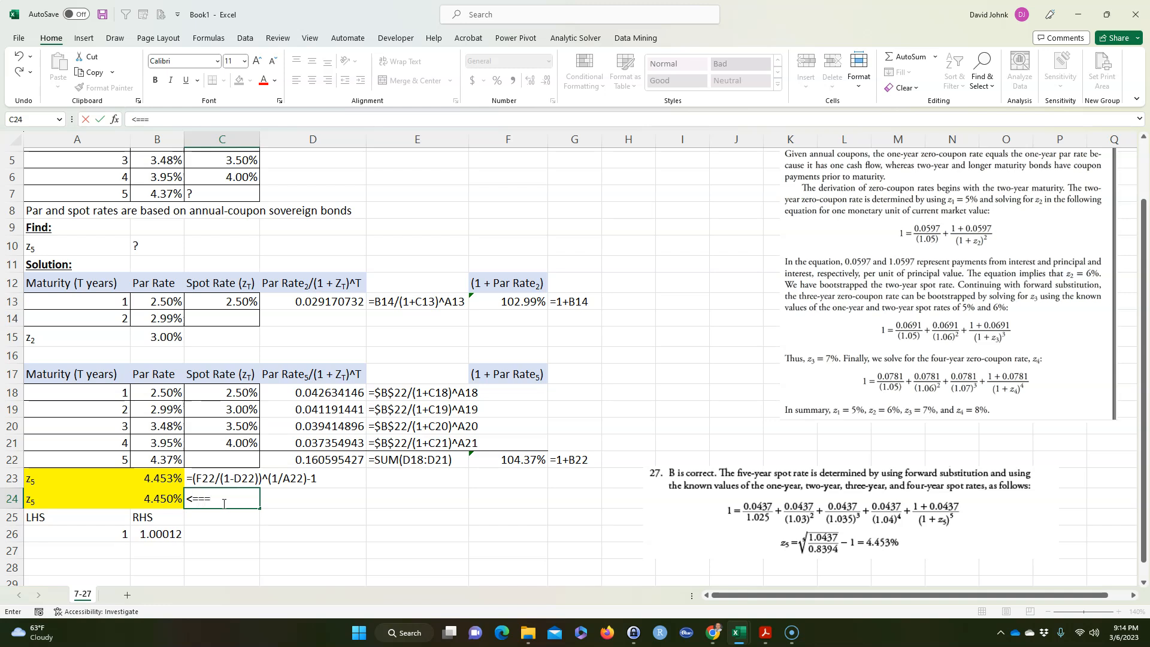
type("is")
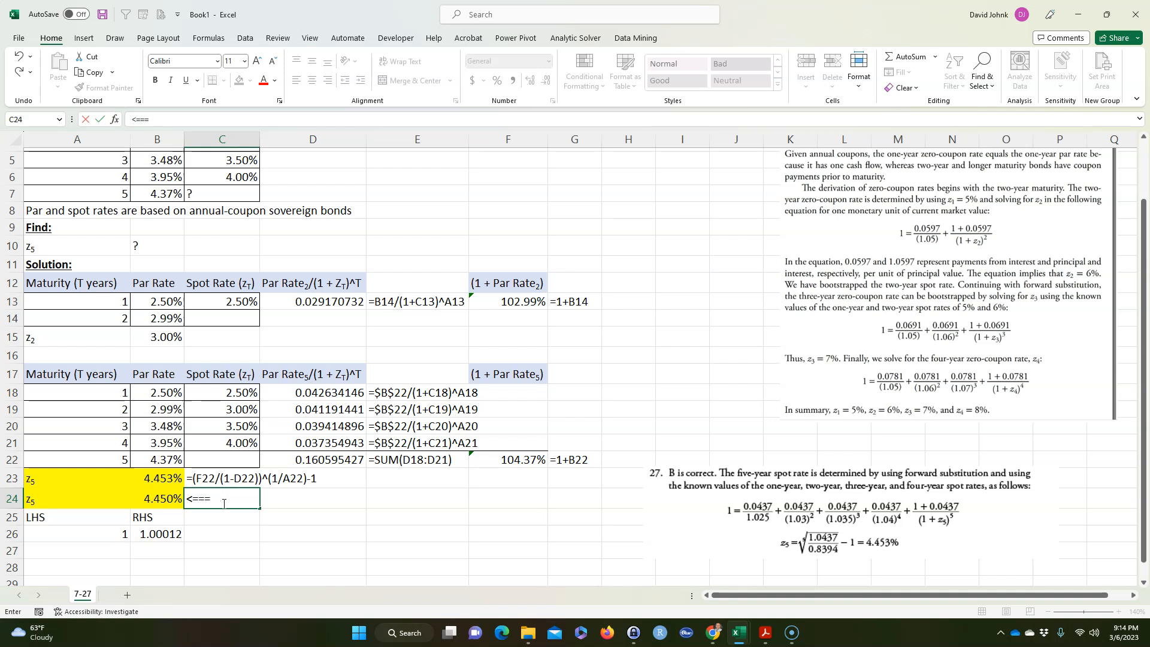
type("used goal seek")
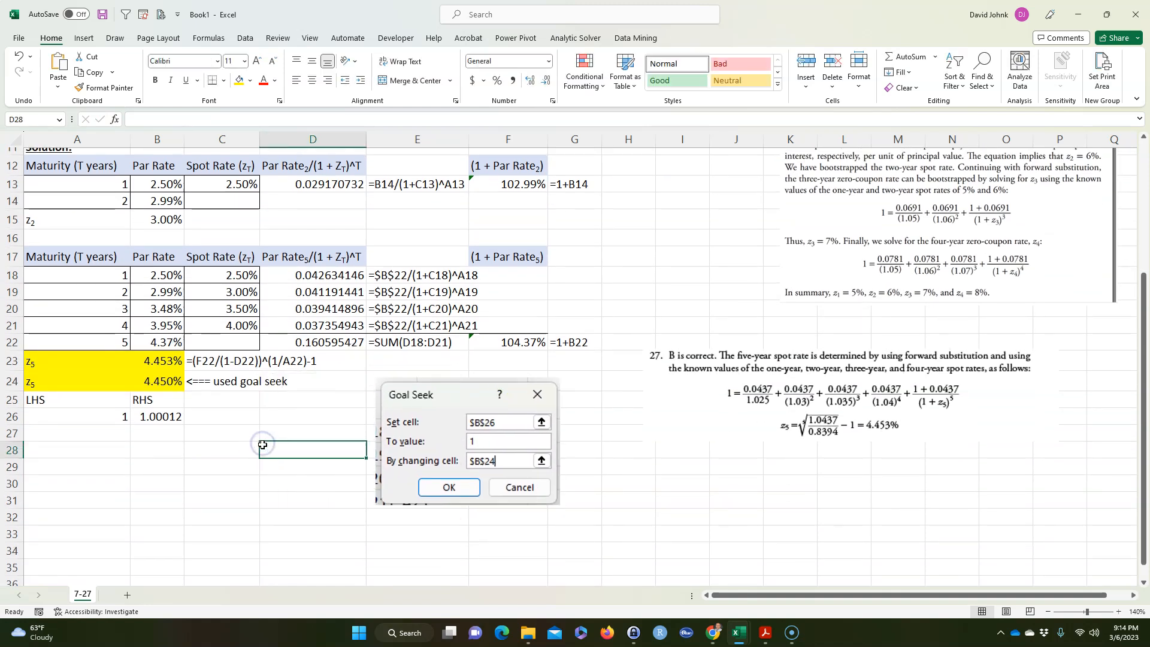
scroll("up", 3)
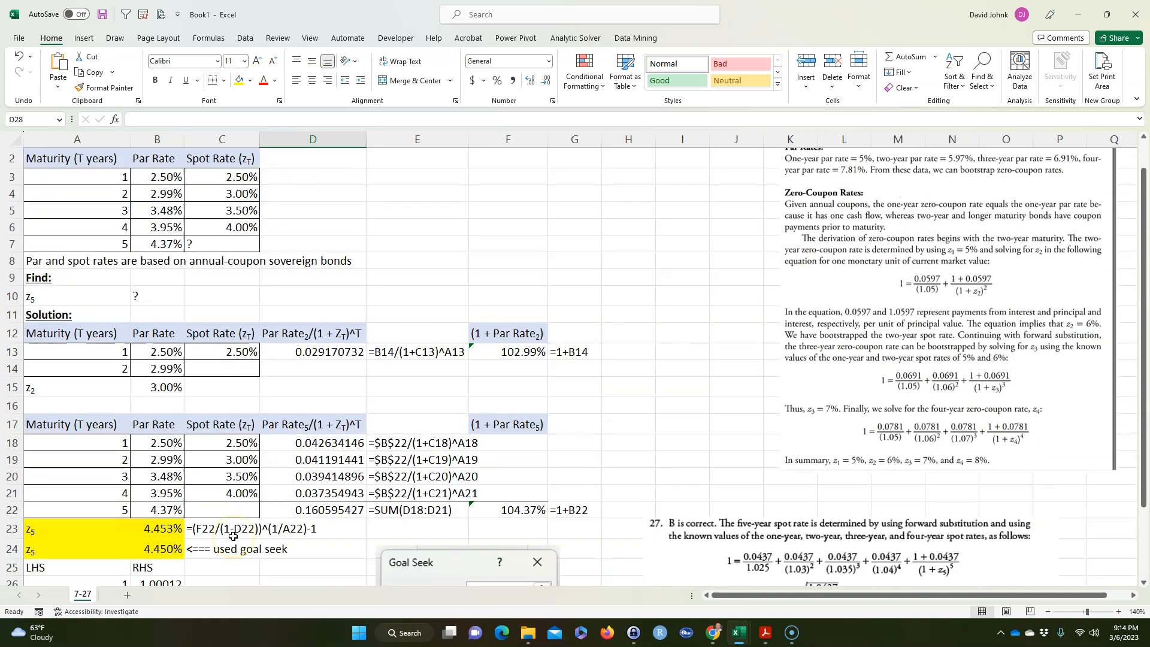
mouse_move(745, 406)
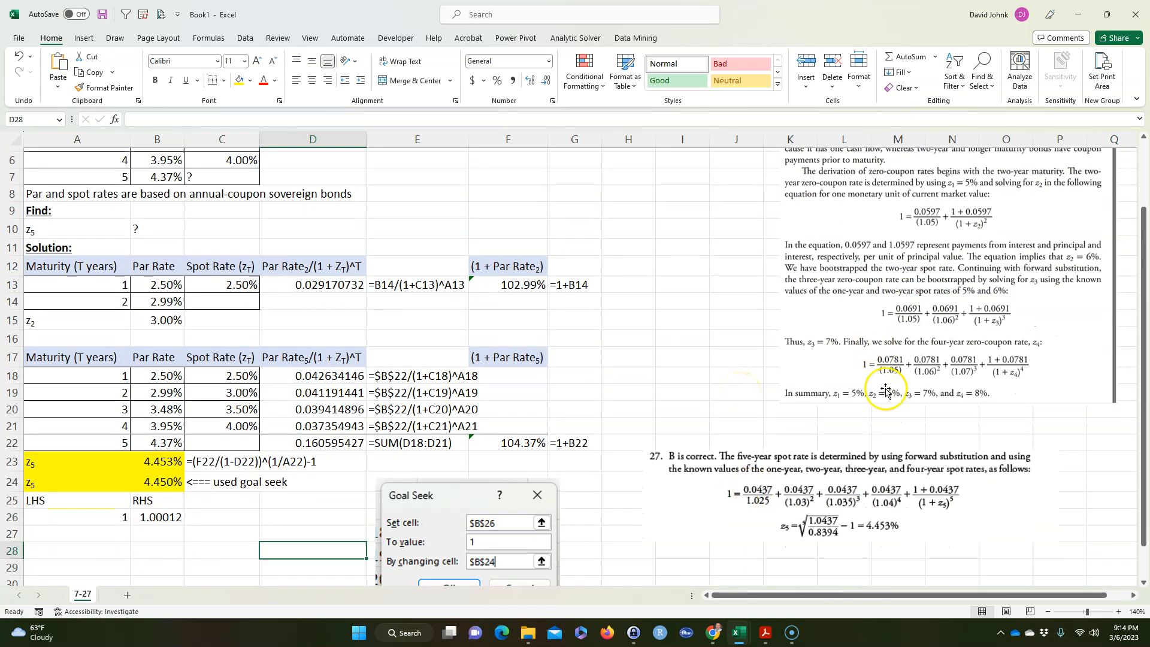
mouse_move(994, 345)
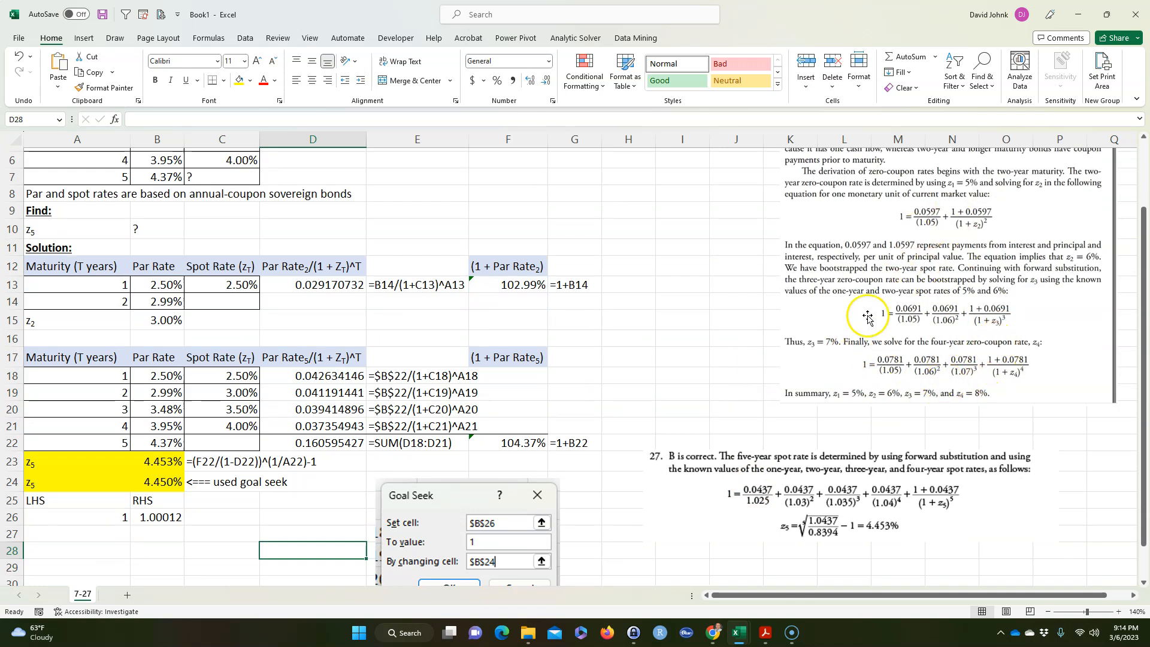
scroll("up", 3)
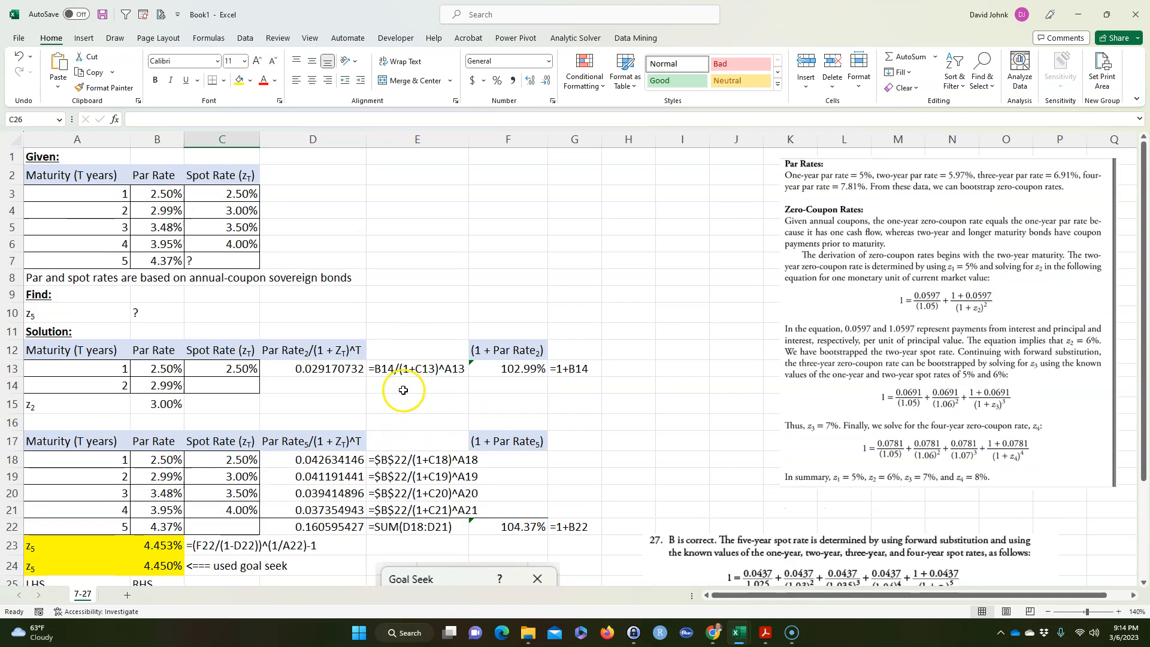
mouse_move(268, 478)
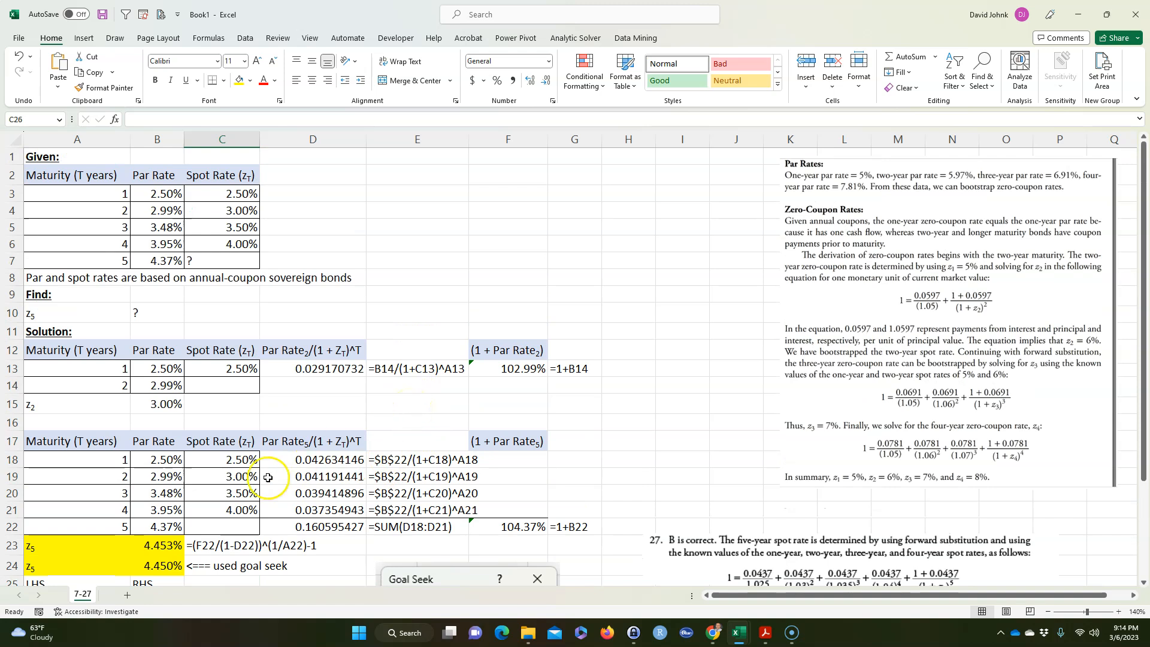
left_click(221, 210)
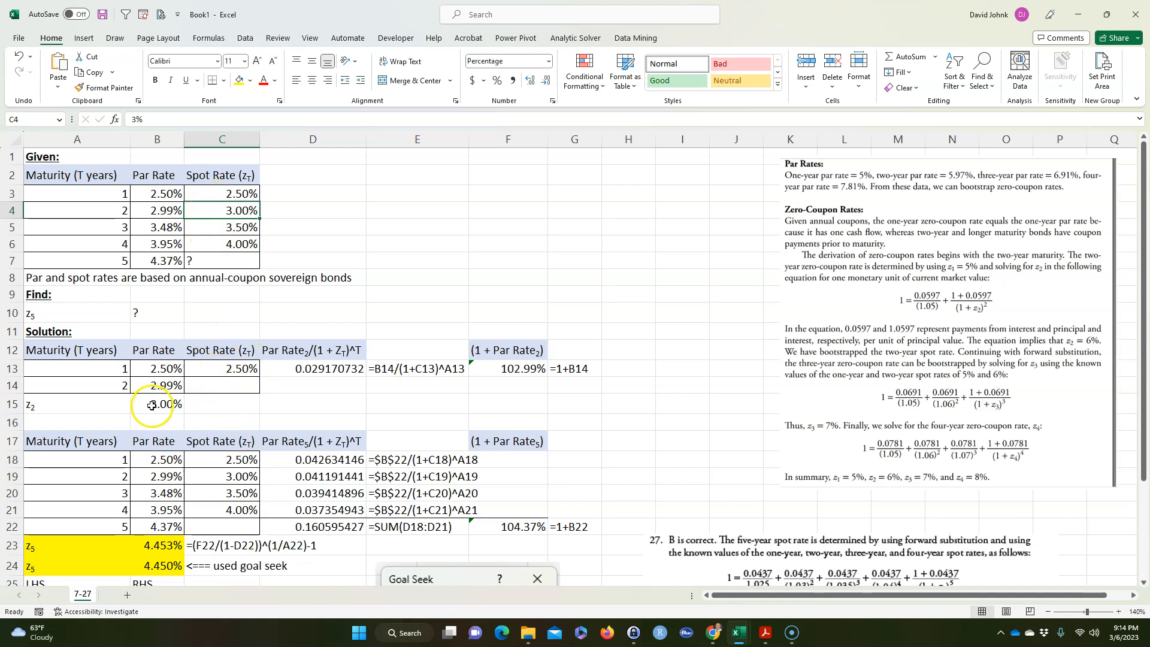
left_click(221, 228)
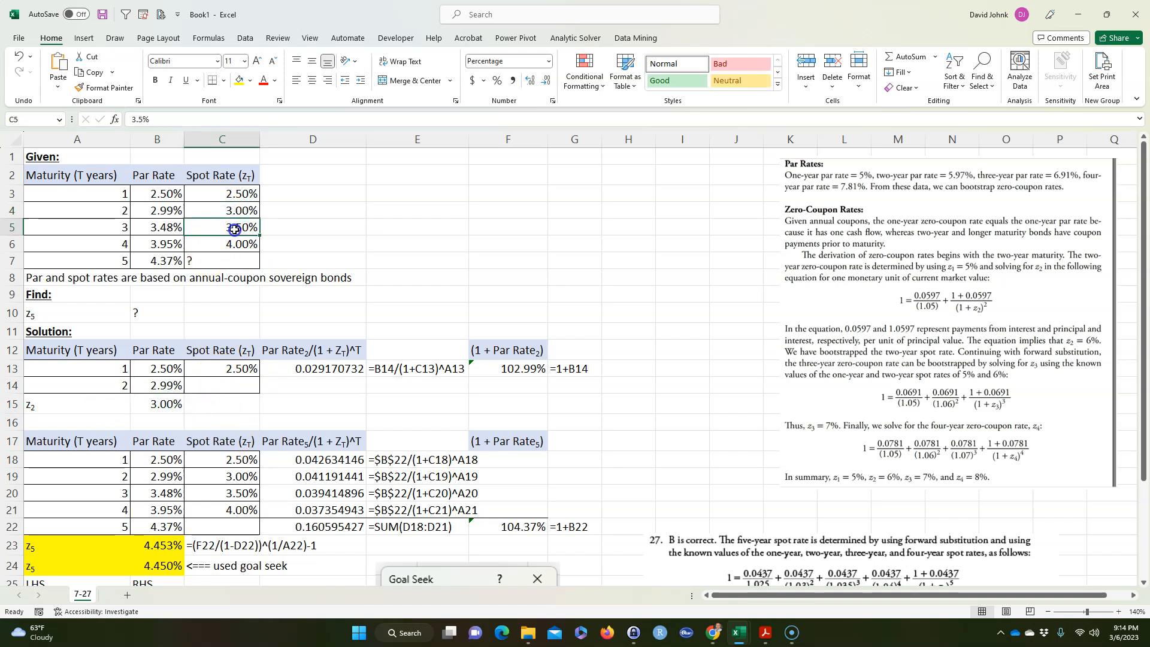
left_click(222, 243)
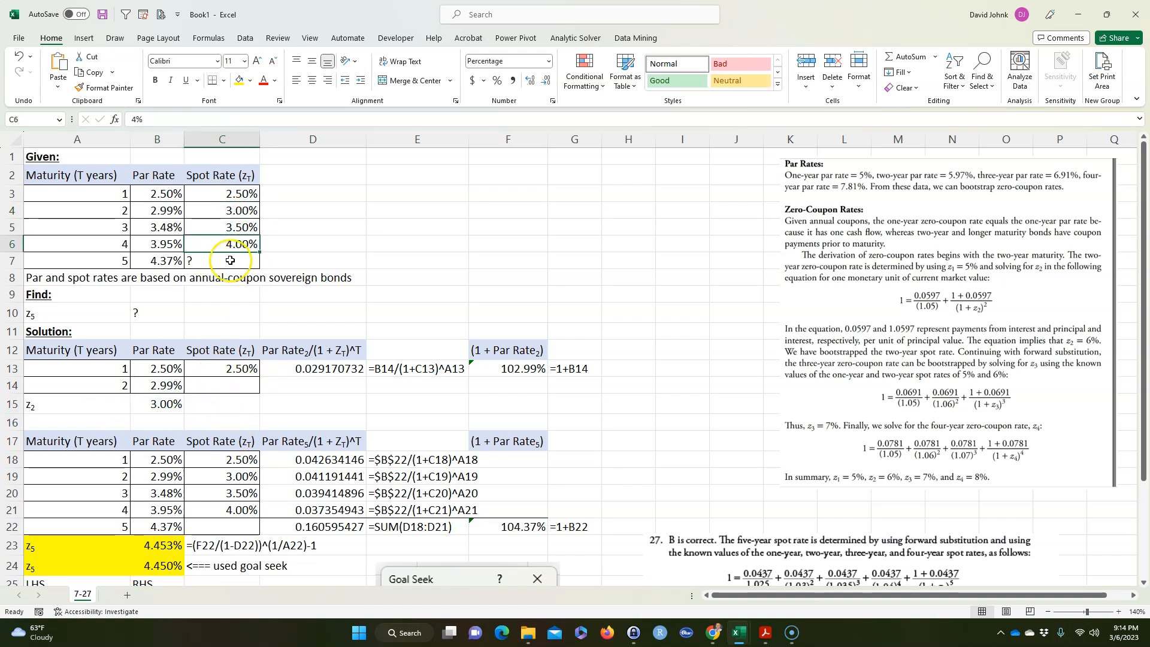
left_click(221, 260)
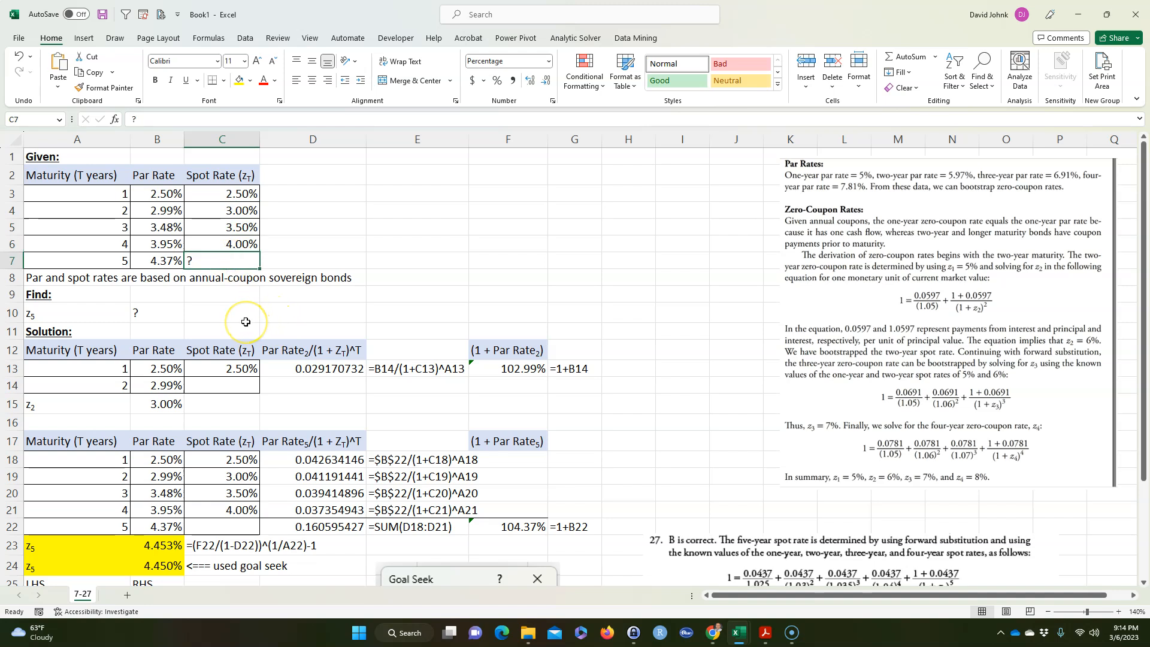
mouse_move(224, 308)
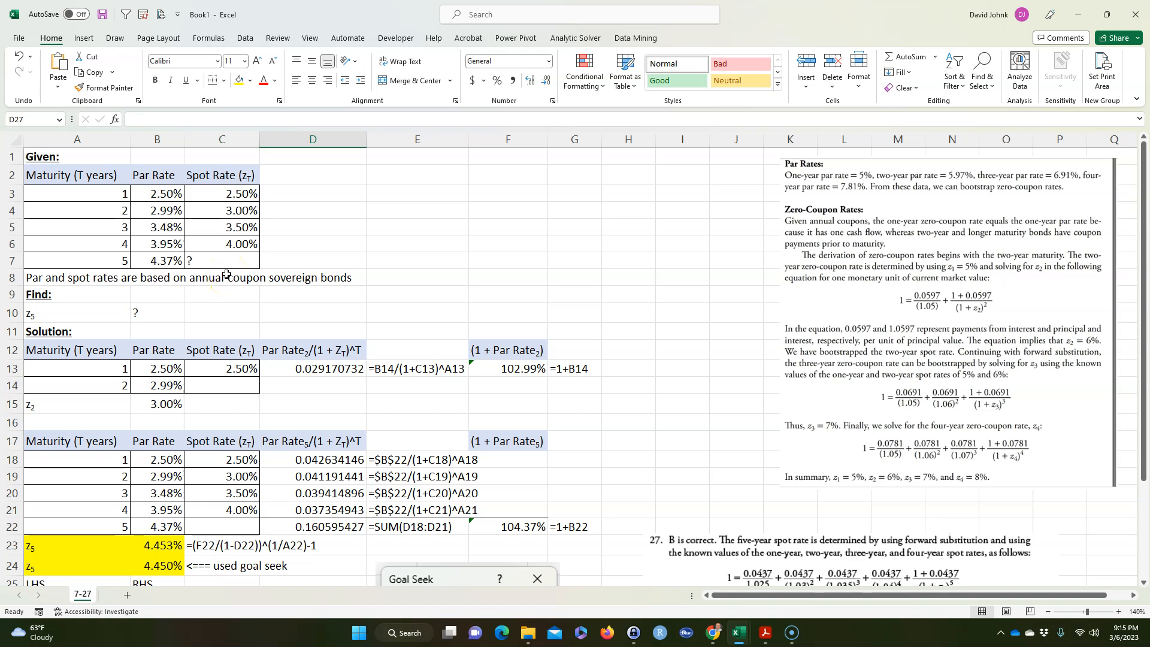
mouse_move(265, 308)
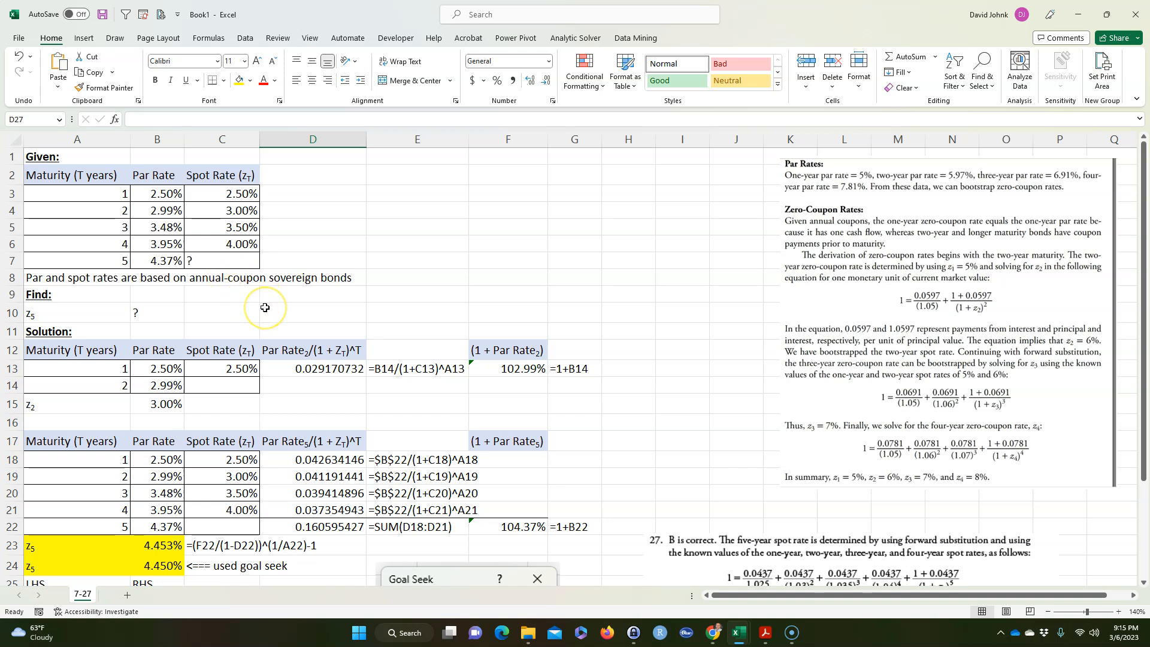
mouse_move(9, 614)
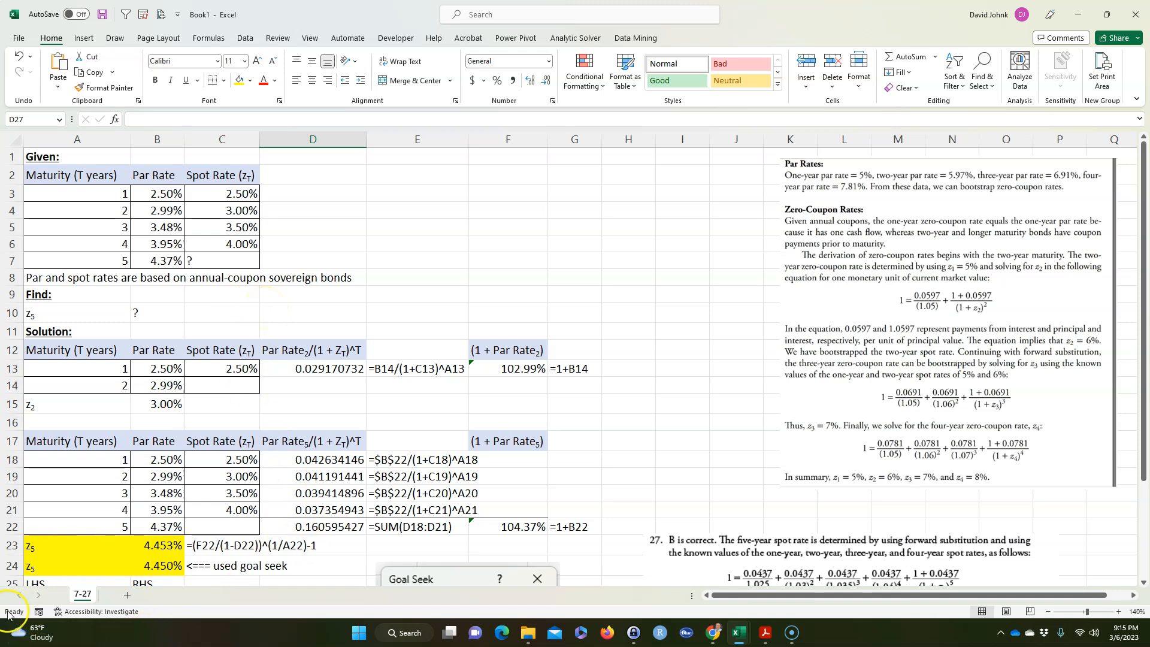